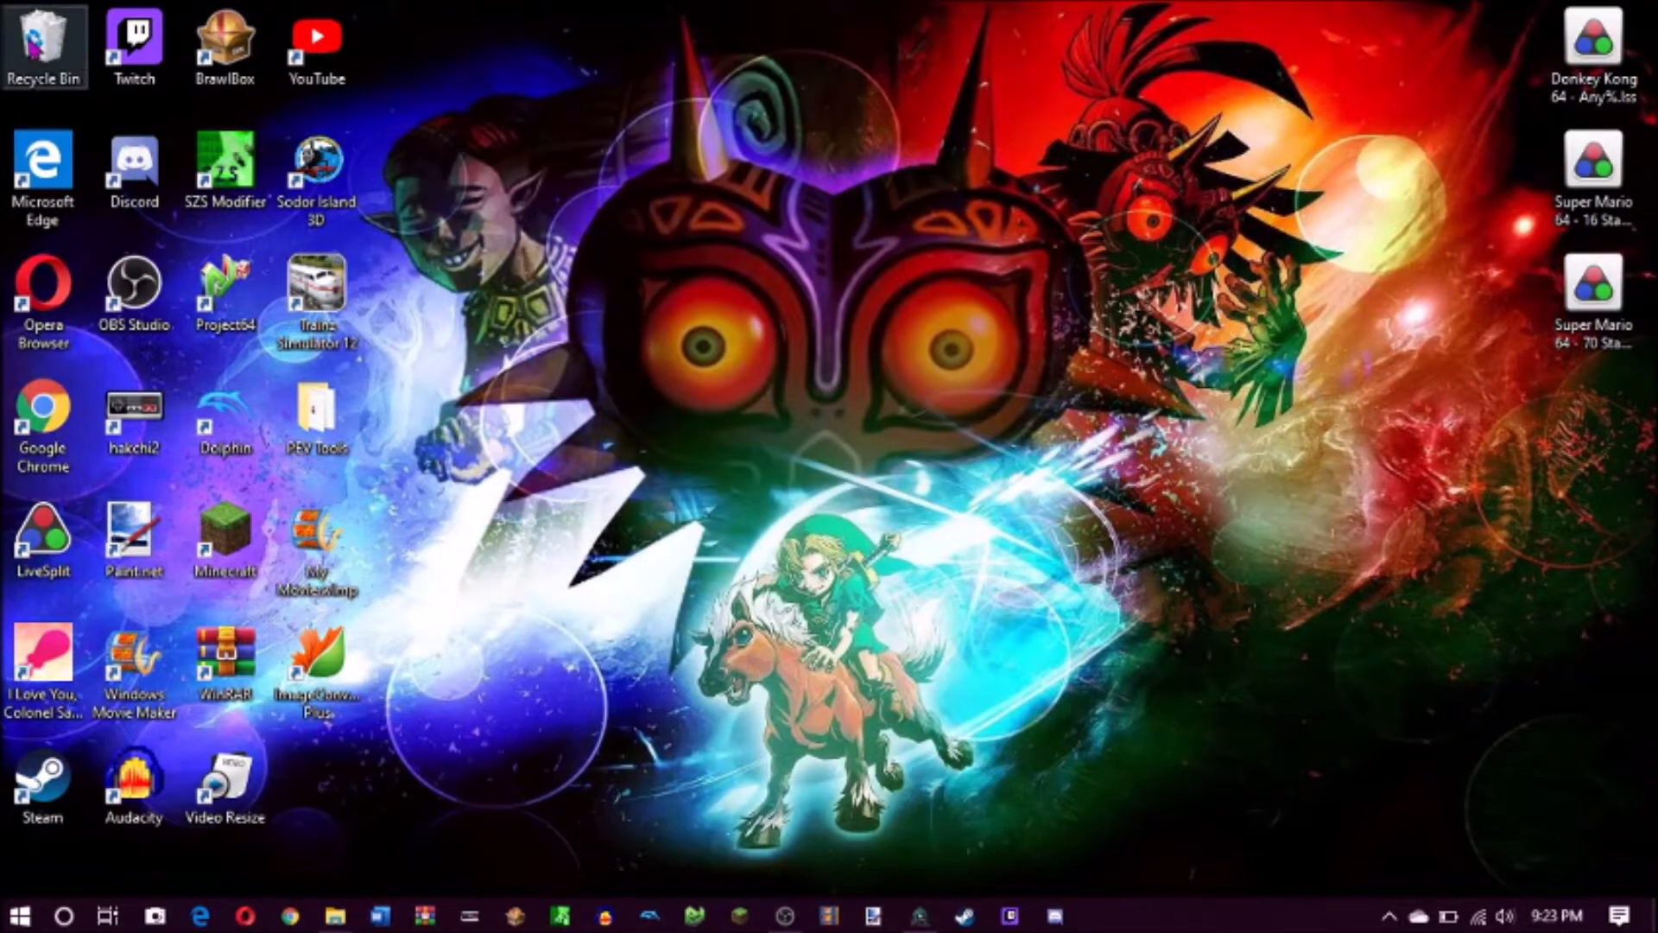
mouse_move(547, 523)
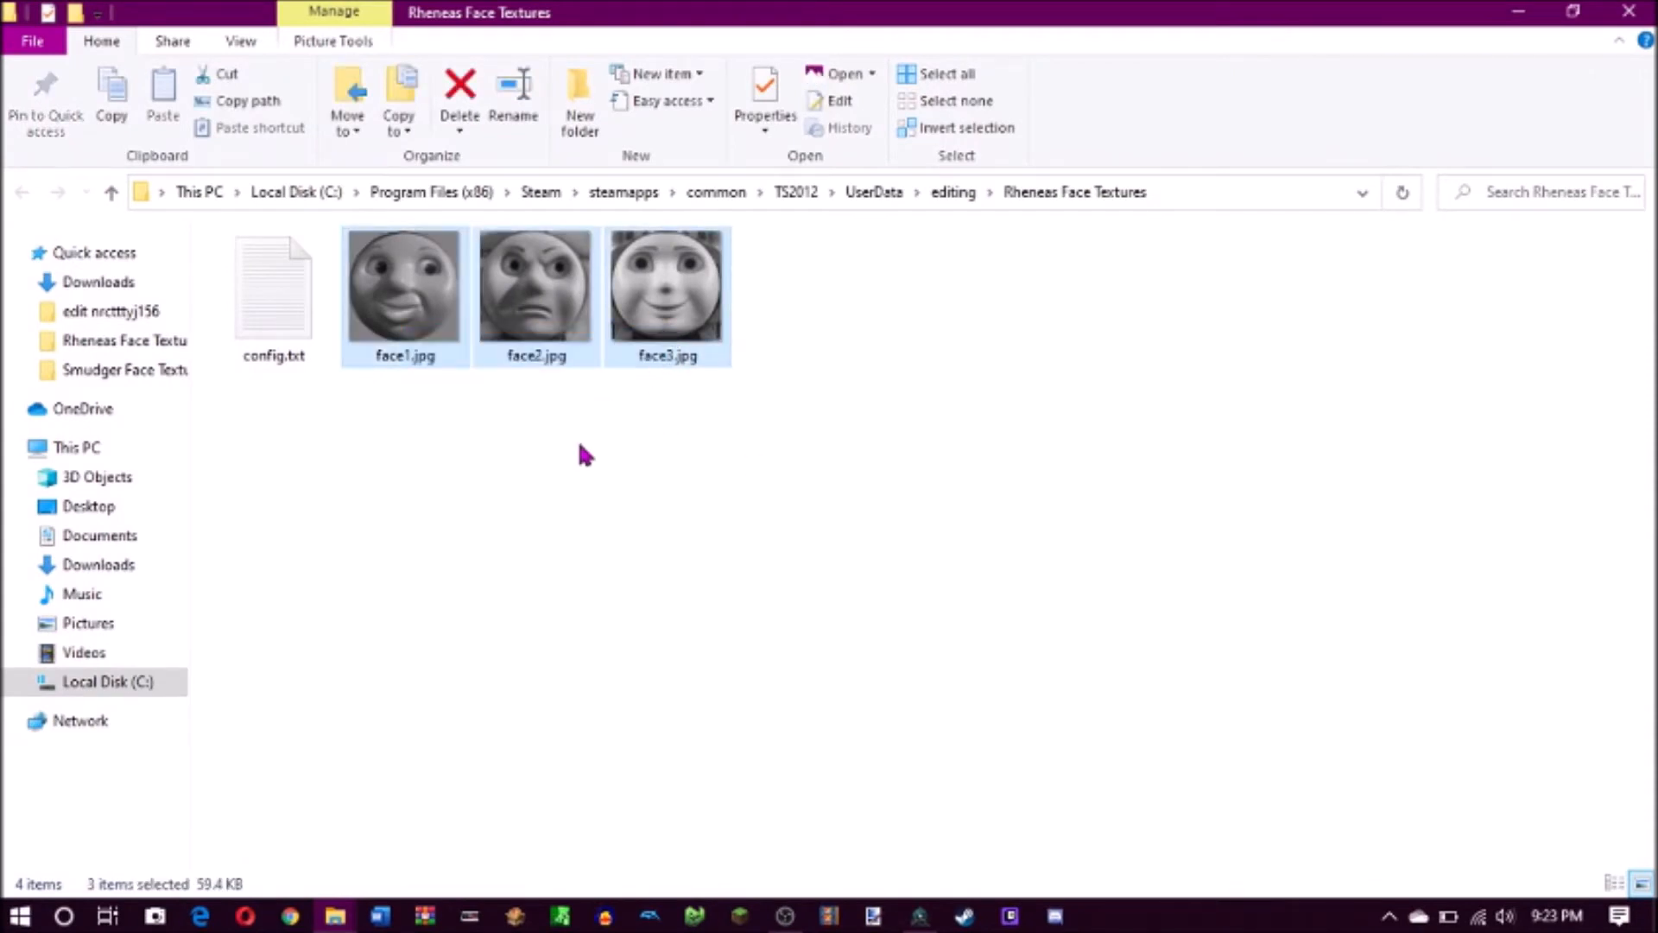
Copy the new face3.jpg from Downloads over the old one in Rheneas Face Textures
click(527, 515)
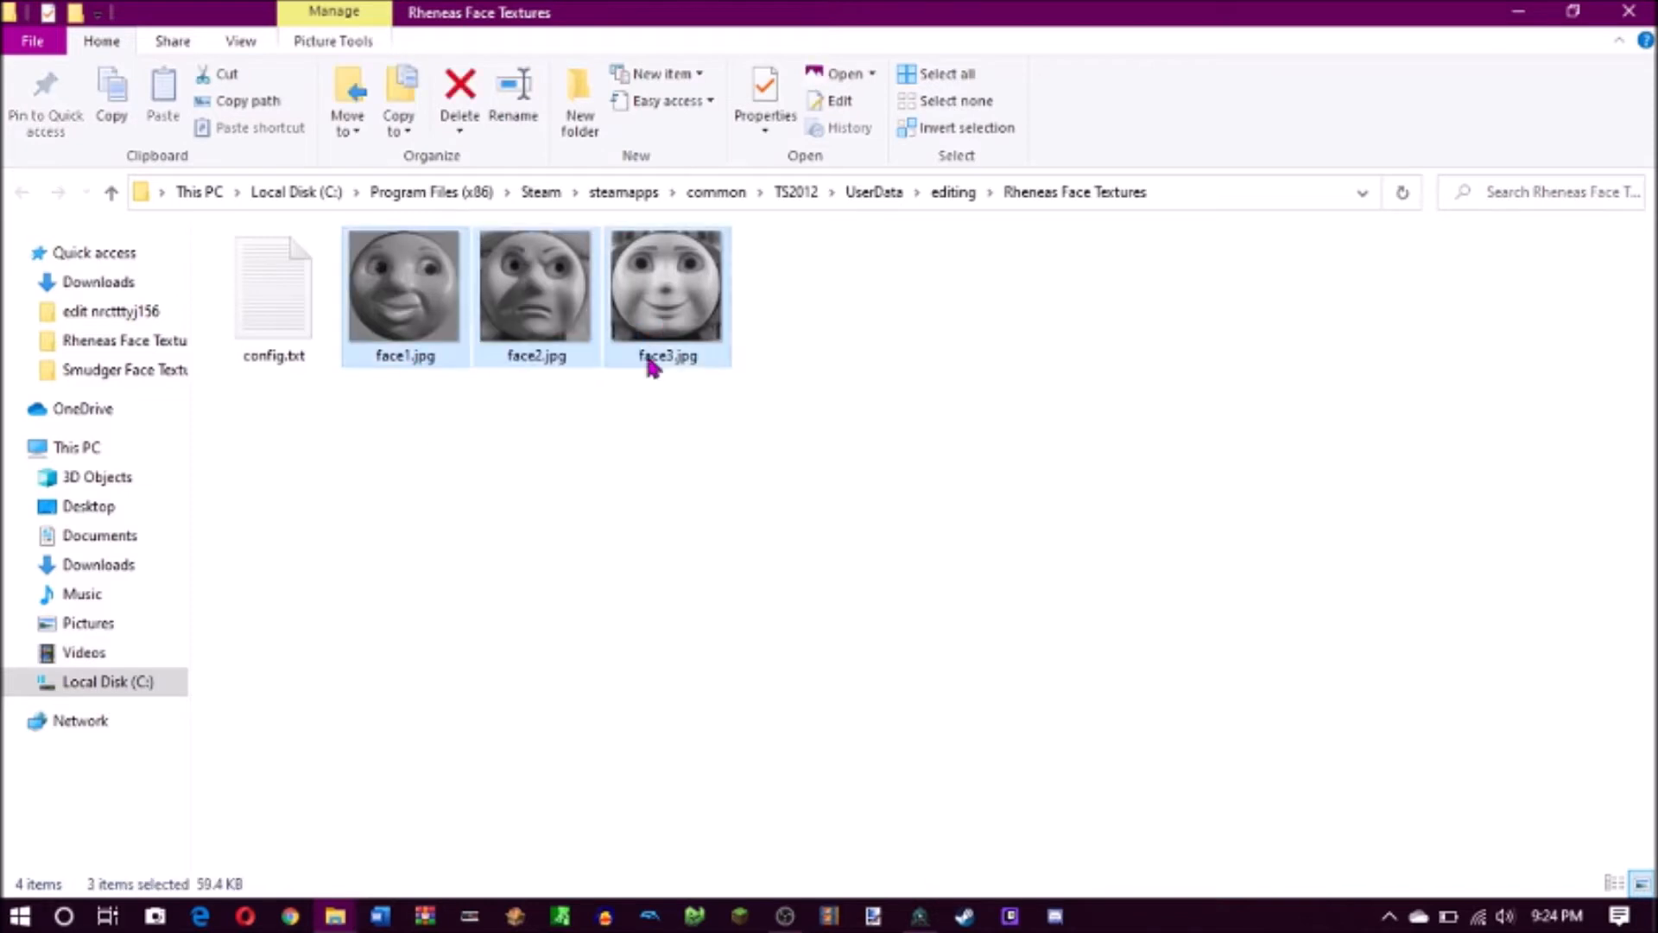
click(695, 391)
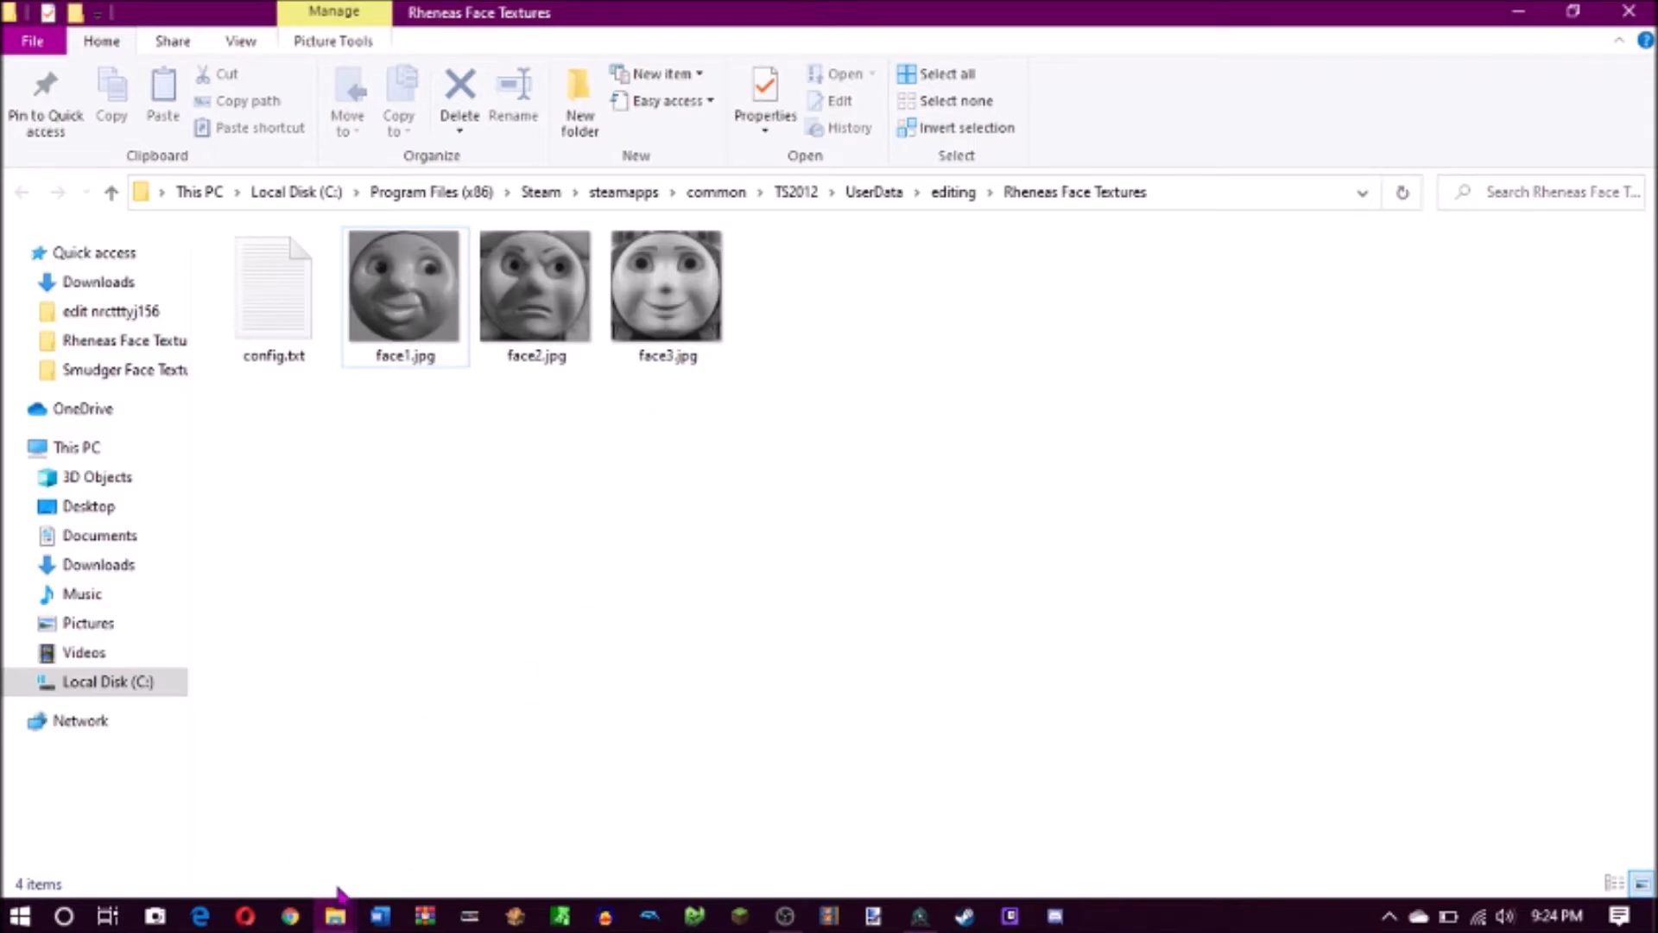
mouse_move(329, 911)
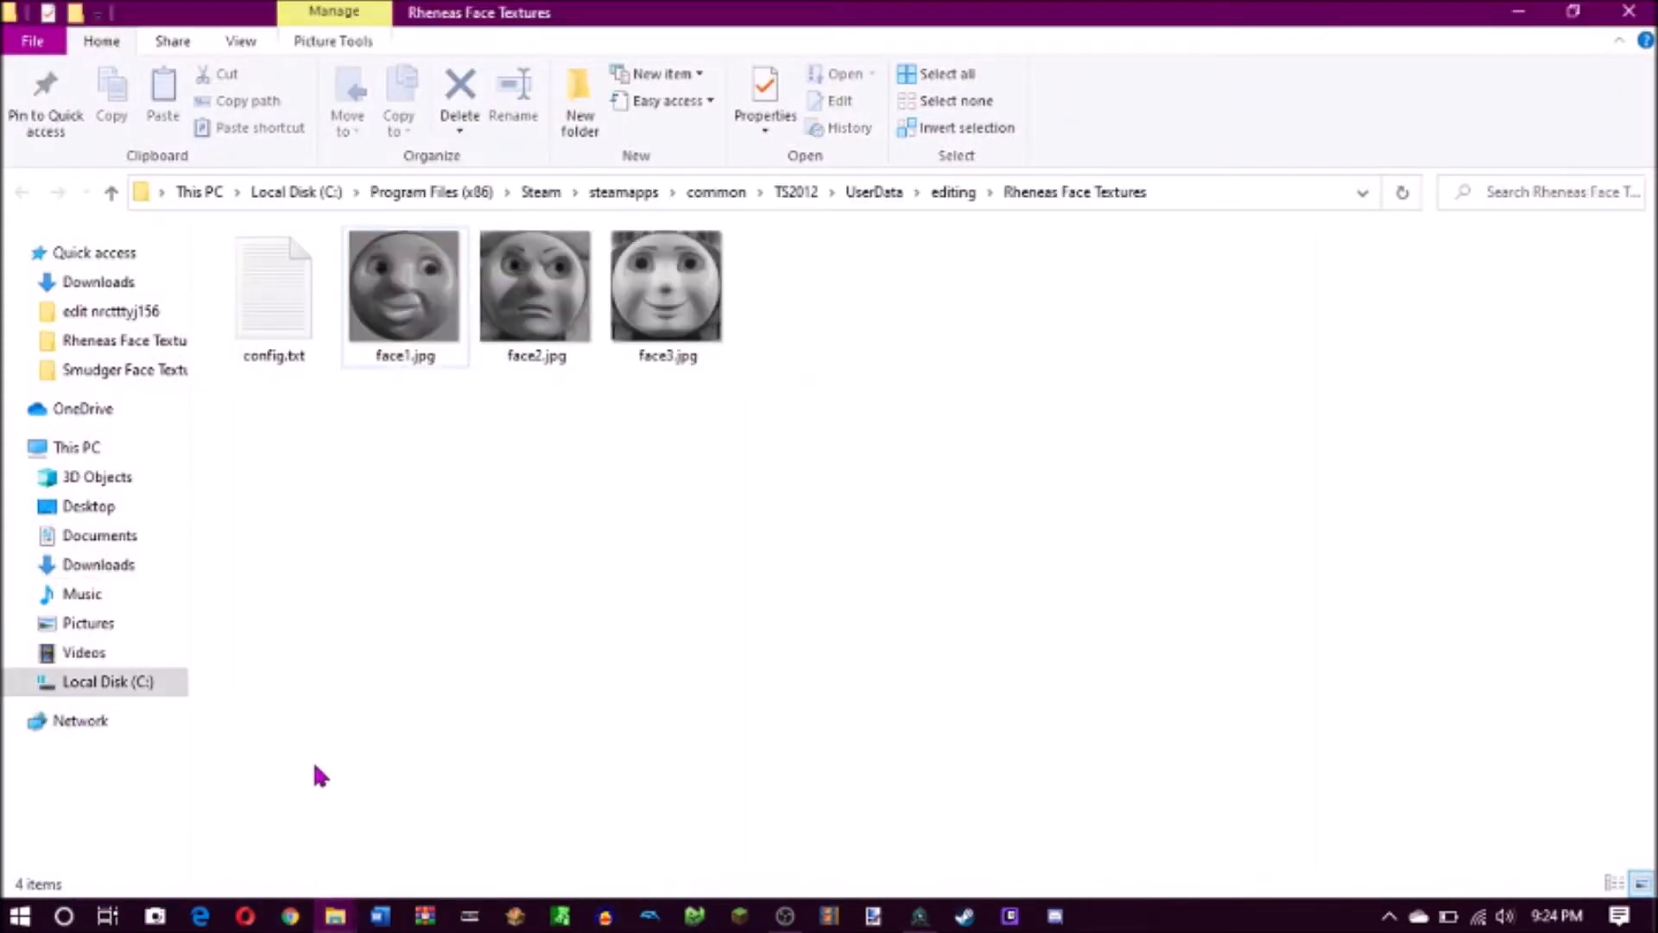
mouse_move(665, 285)
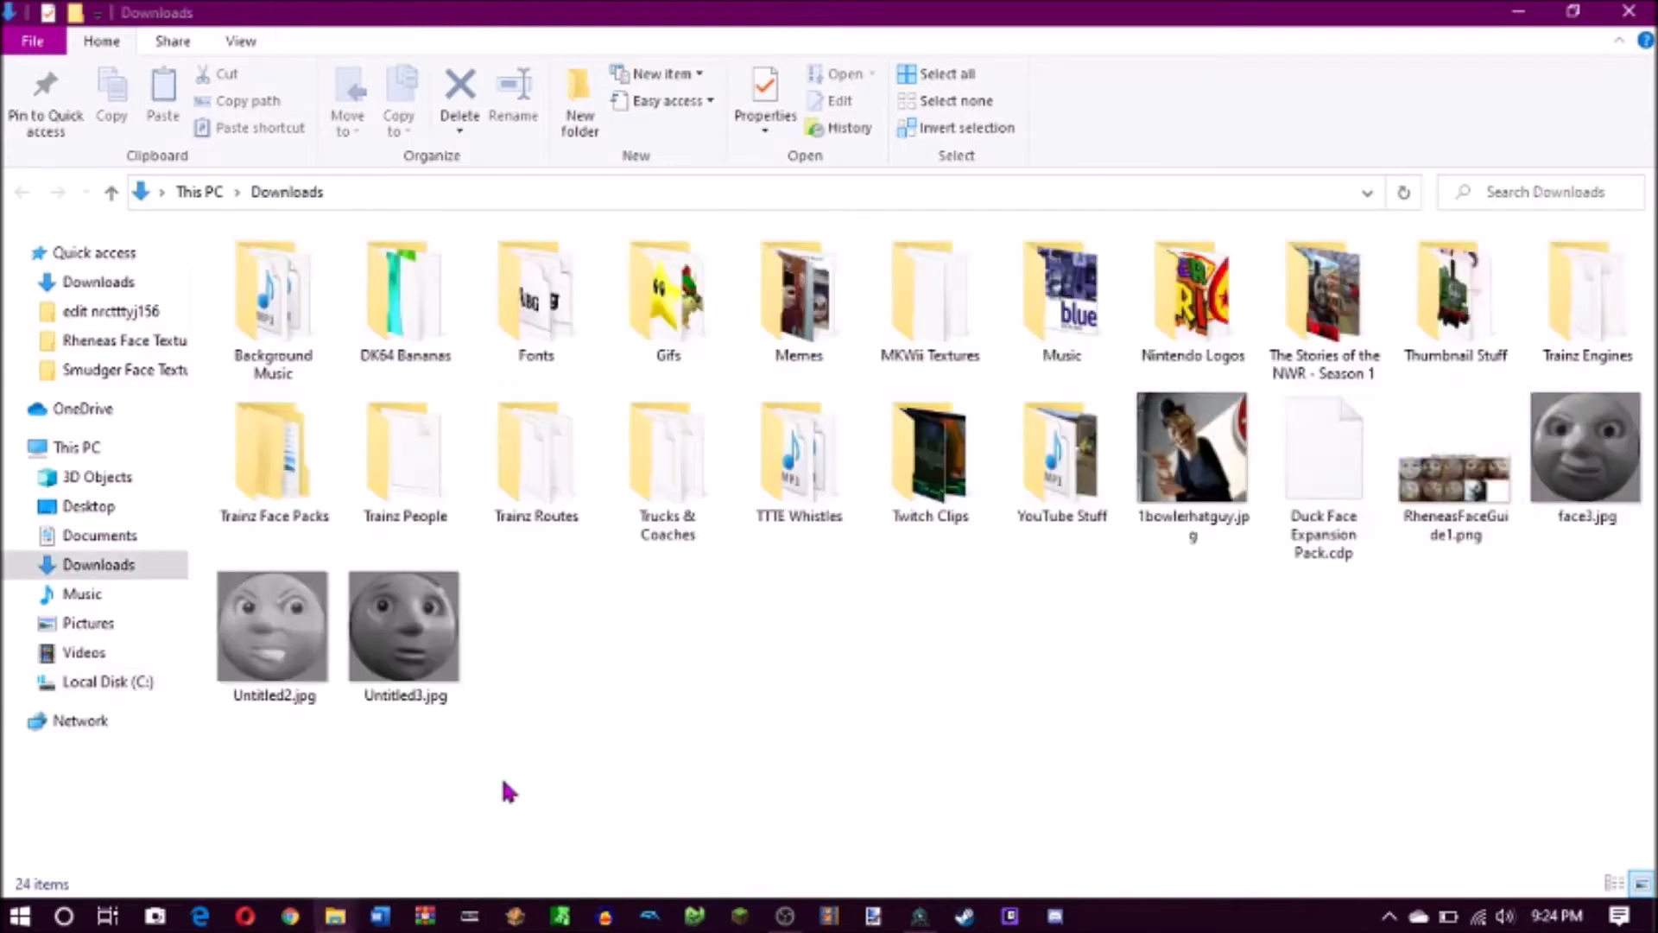
click(1587, 460)
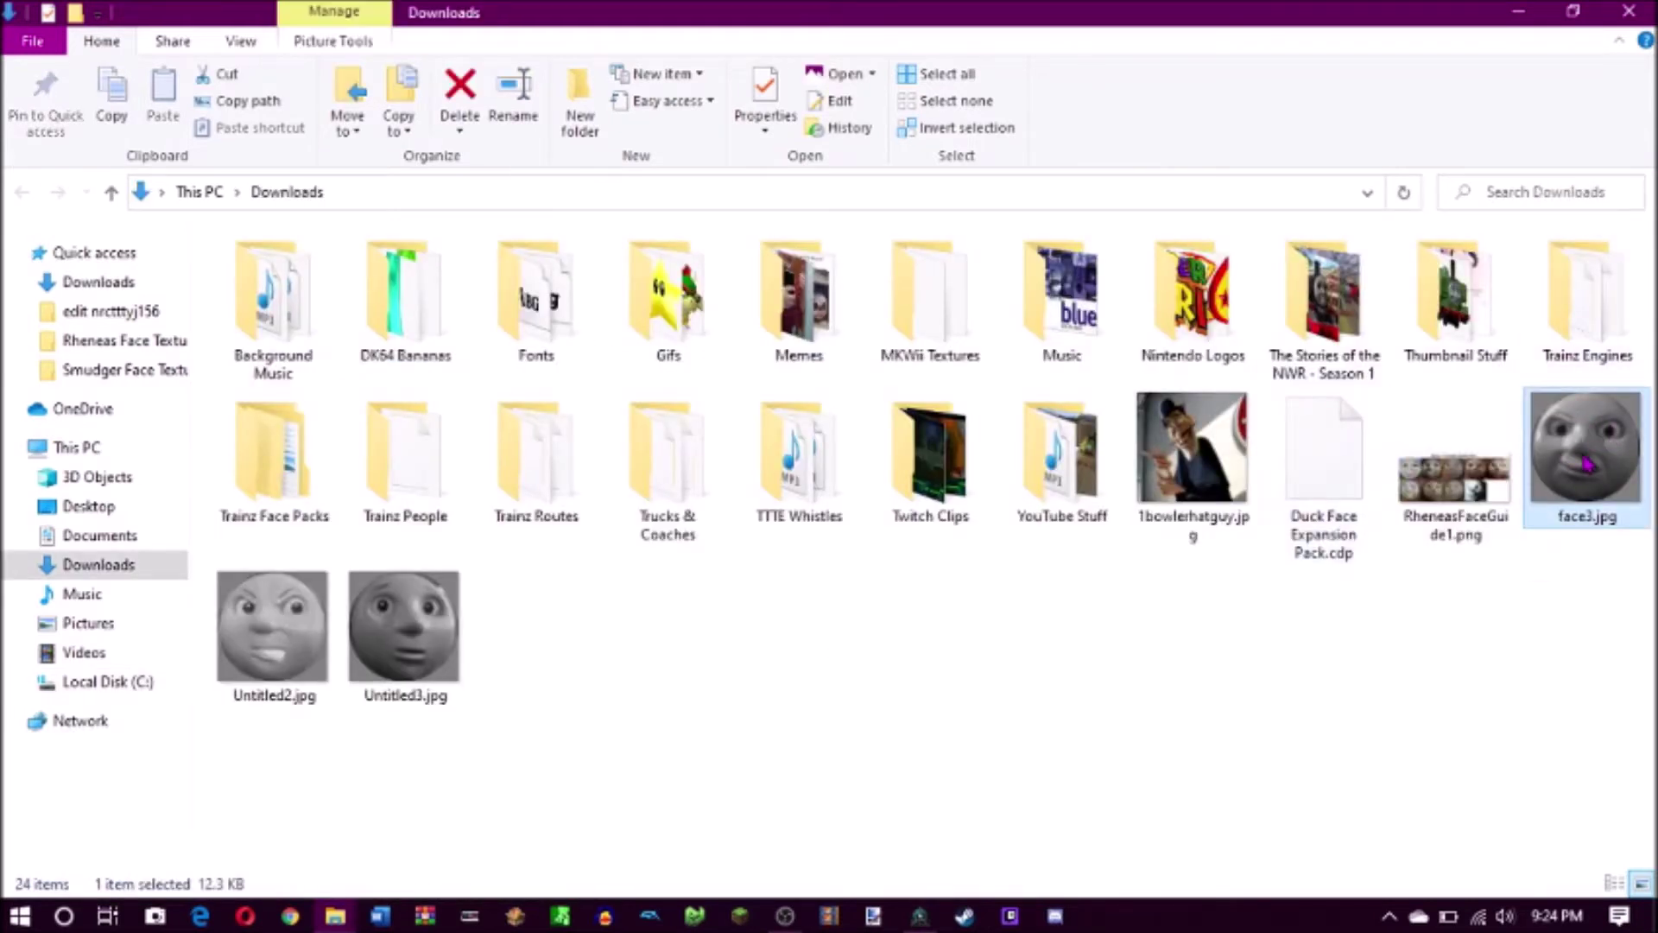
mouse_move(329, 912)
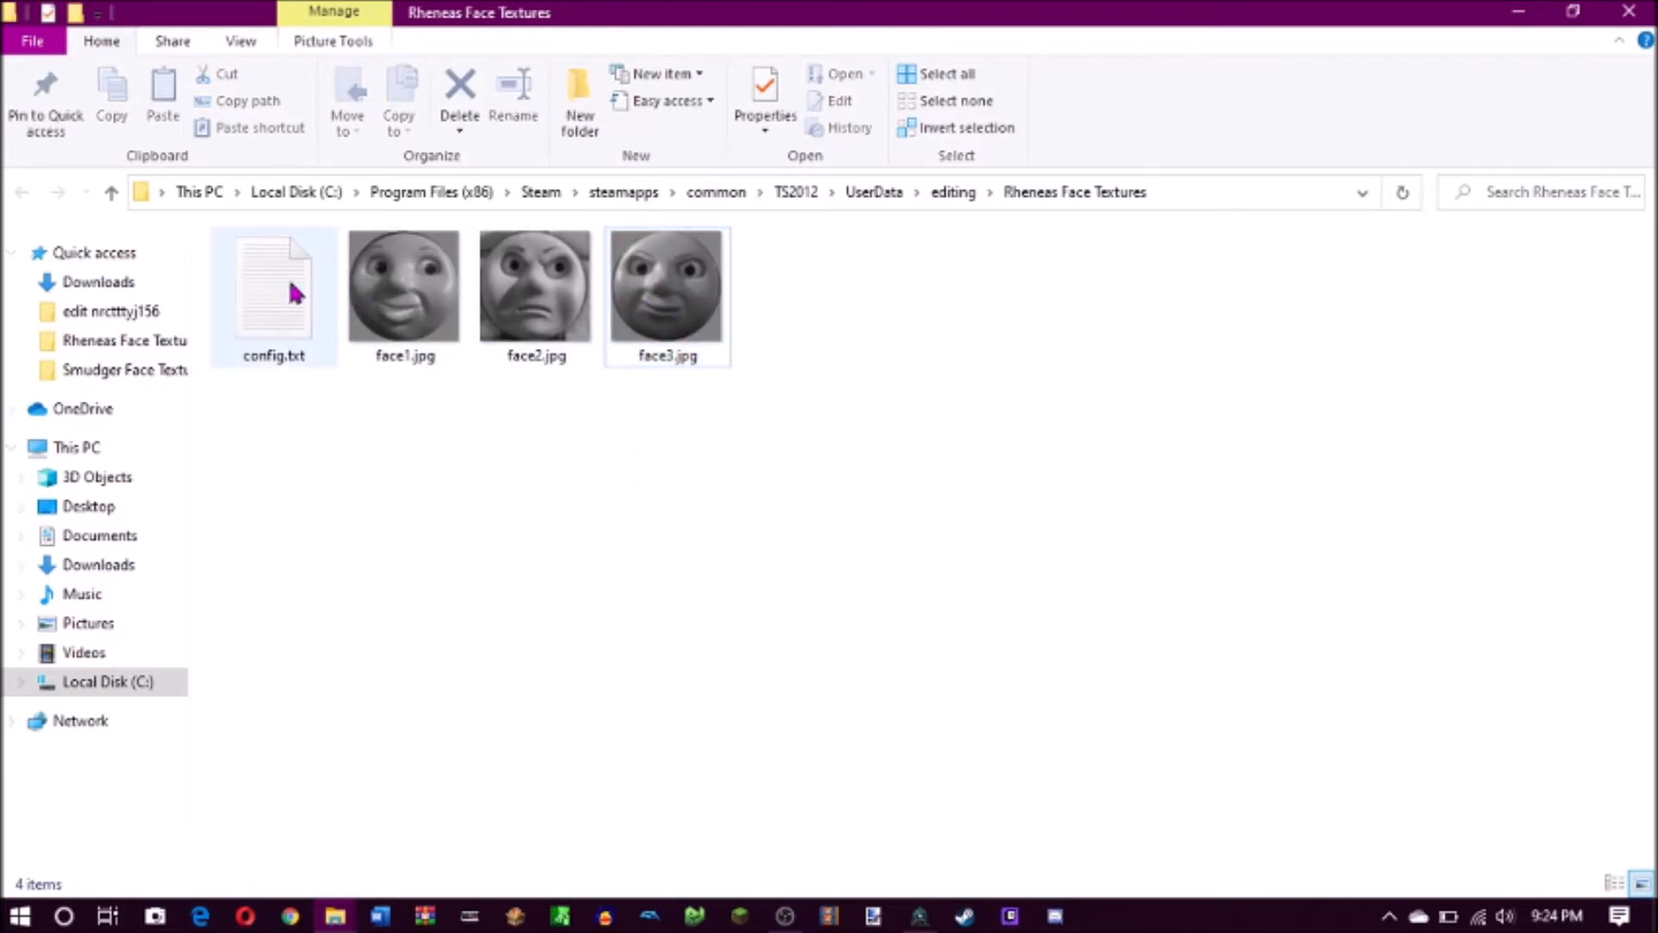
Replace the 'Surprised' face label with 'Mischief' in config.txt and save on closing
double_click(273, 287)
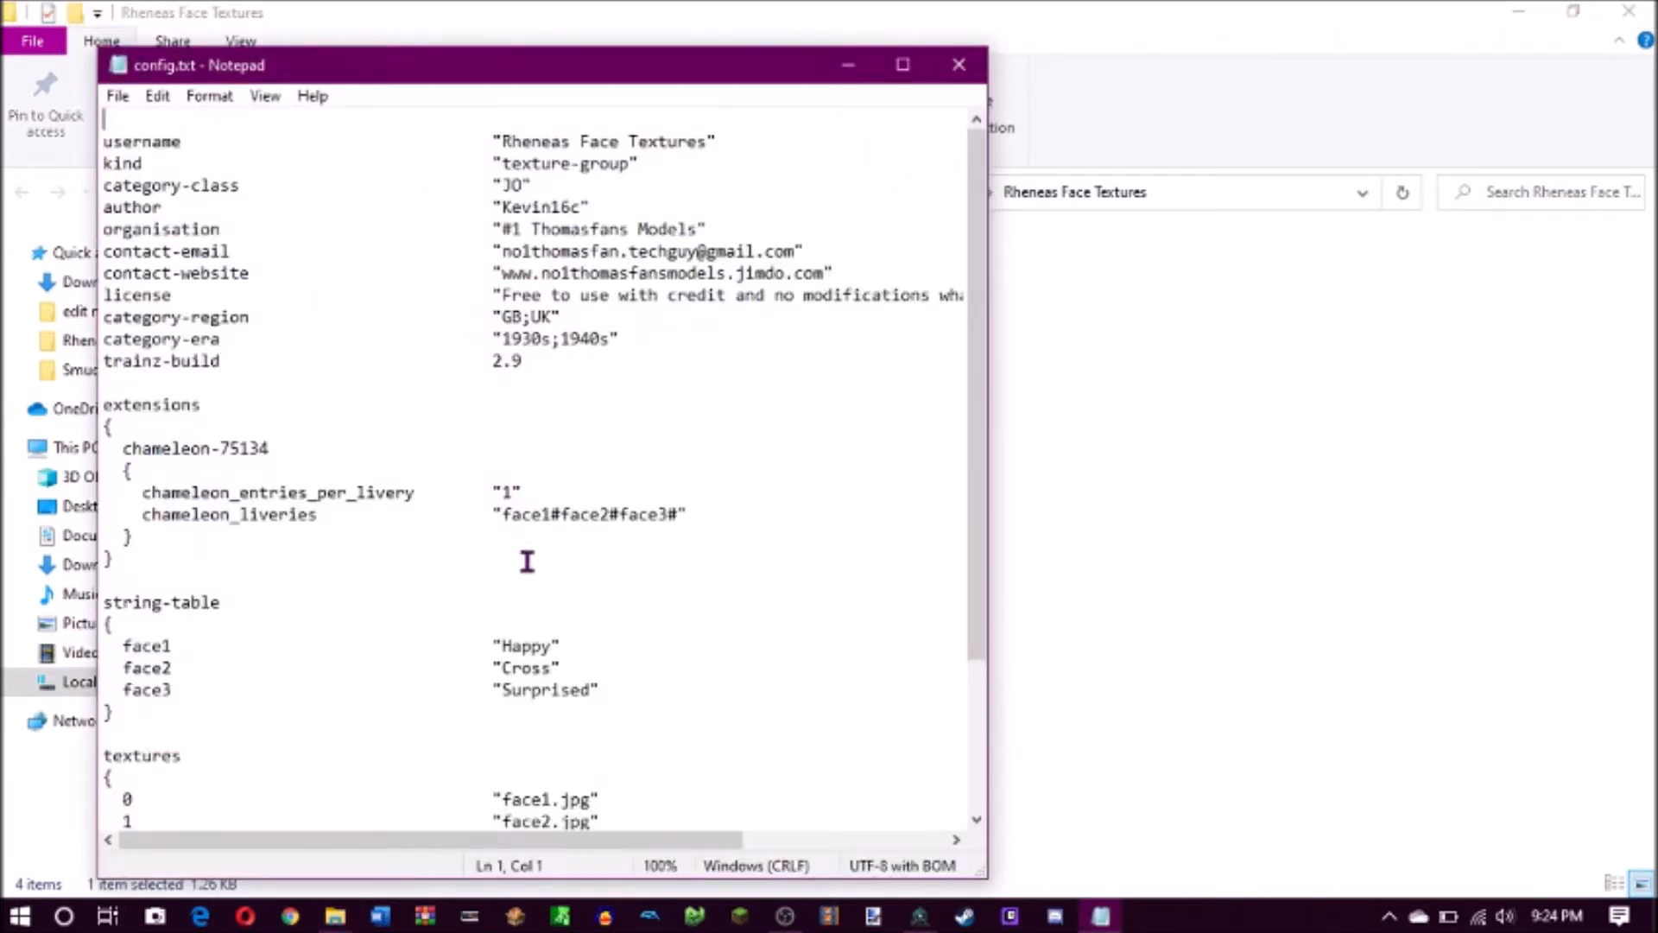
scroll(down, 3)
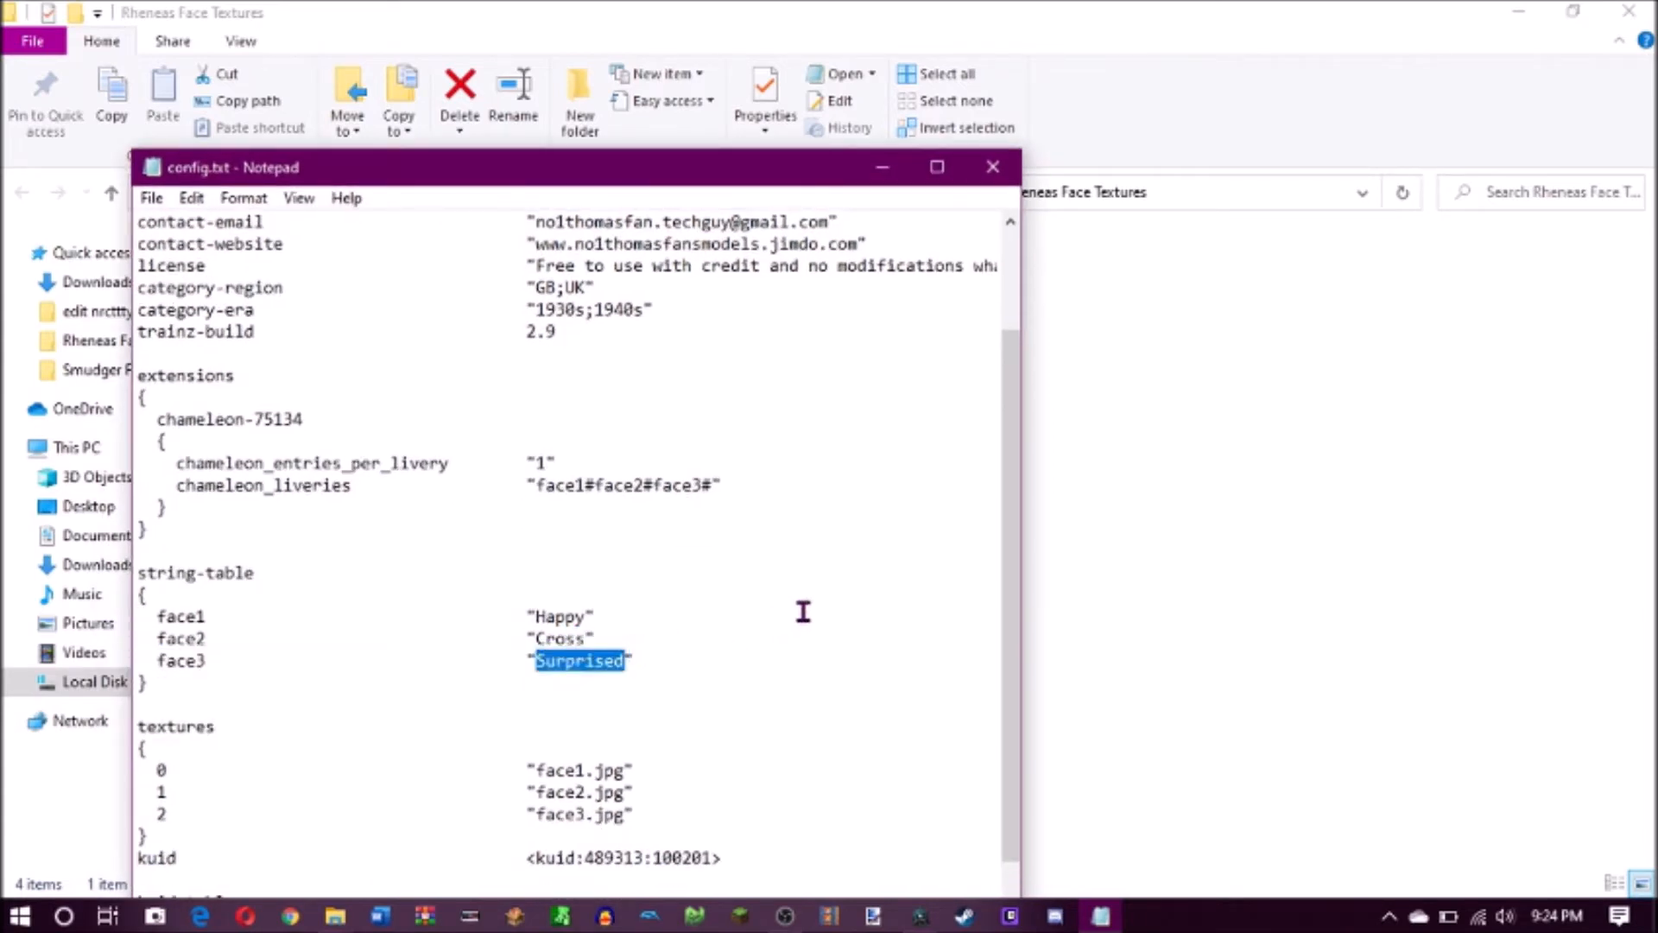
text(Mis)
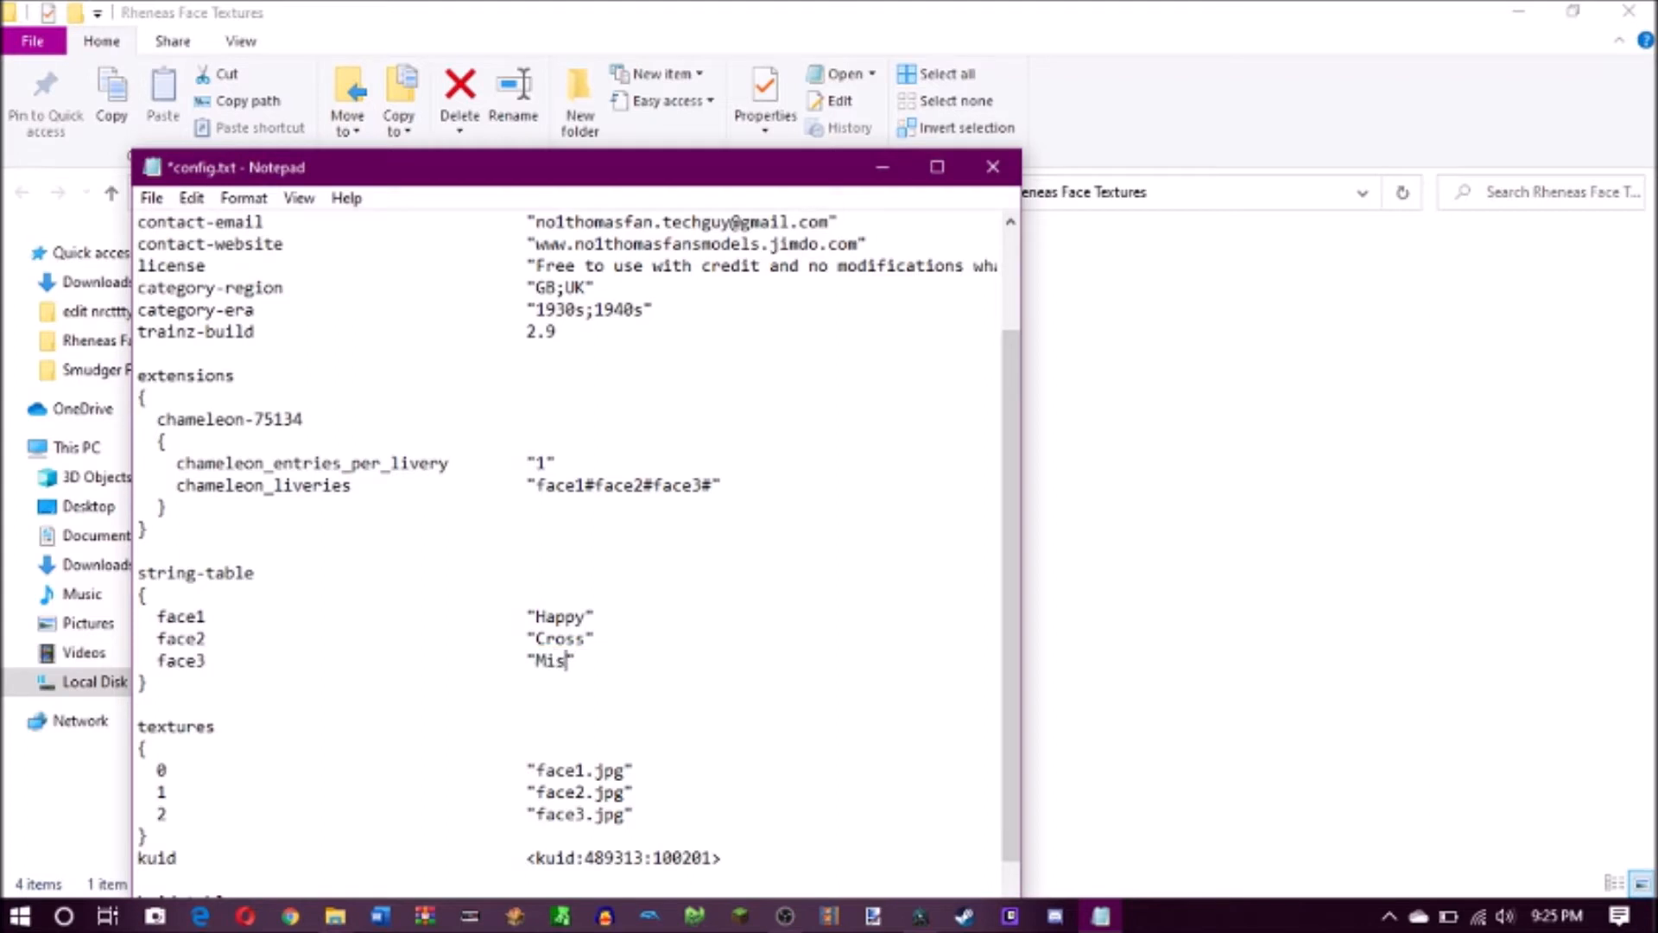
text(ch)
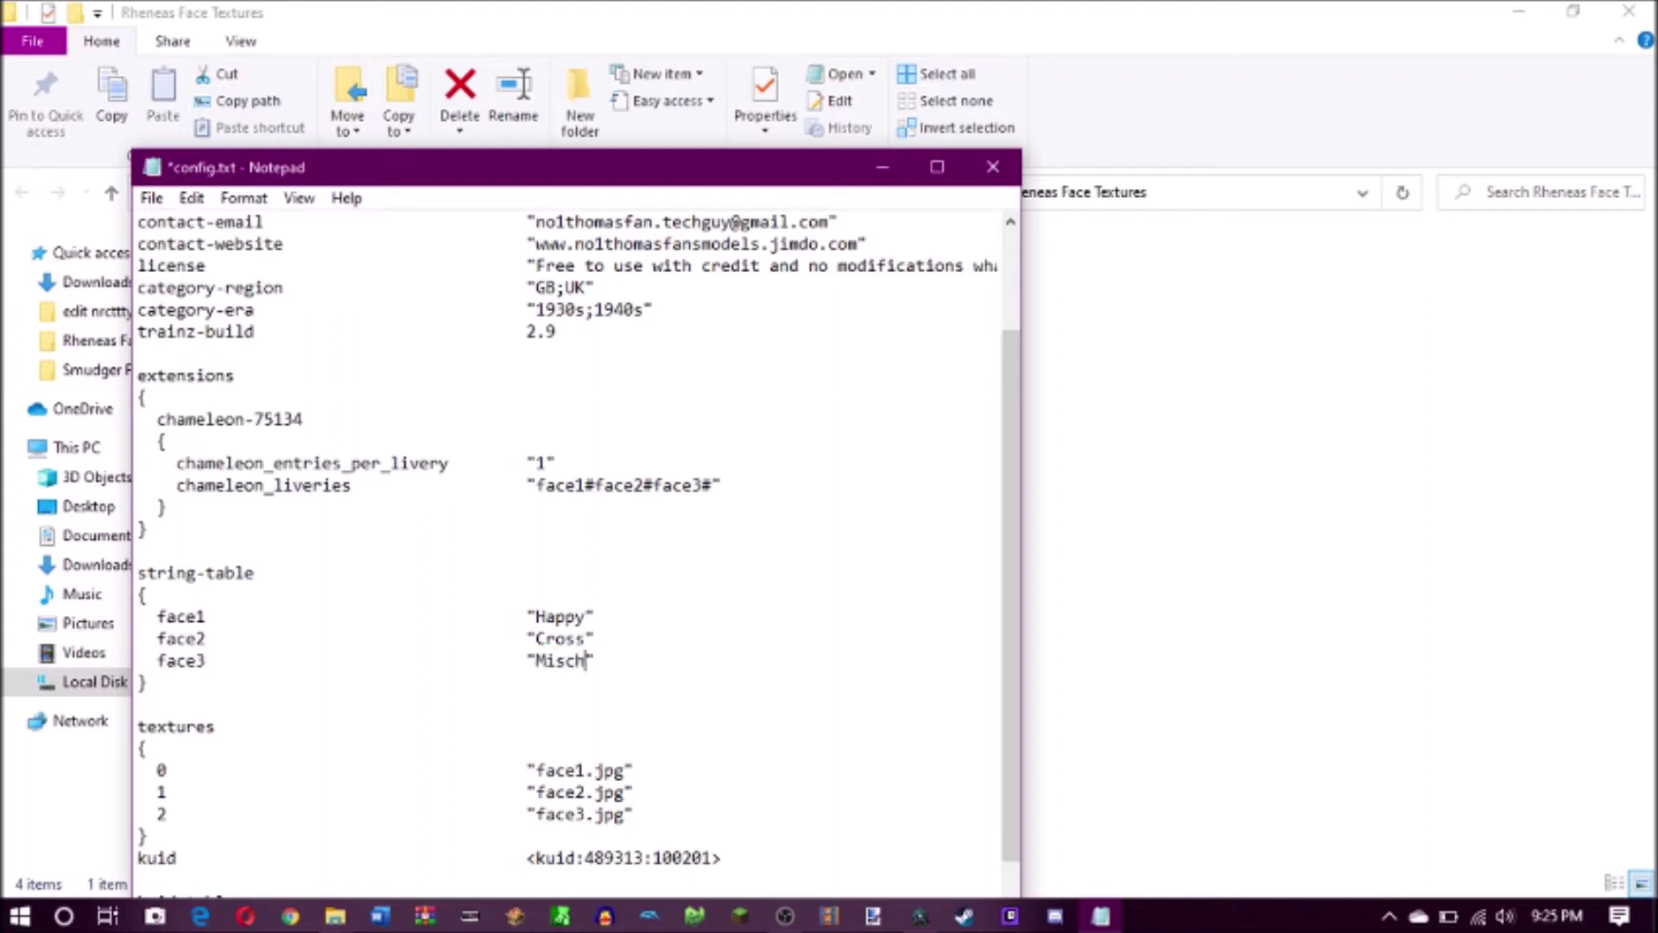
text(eif)
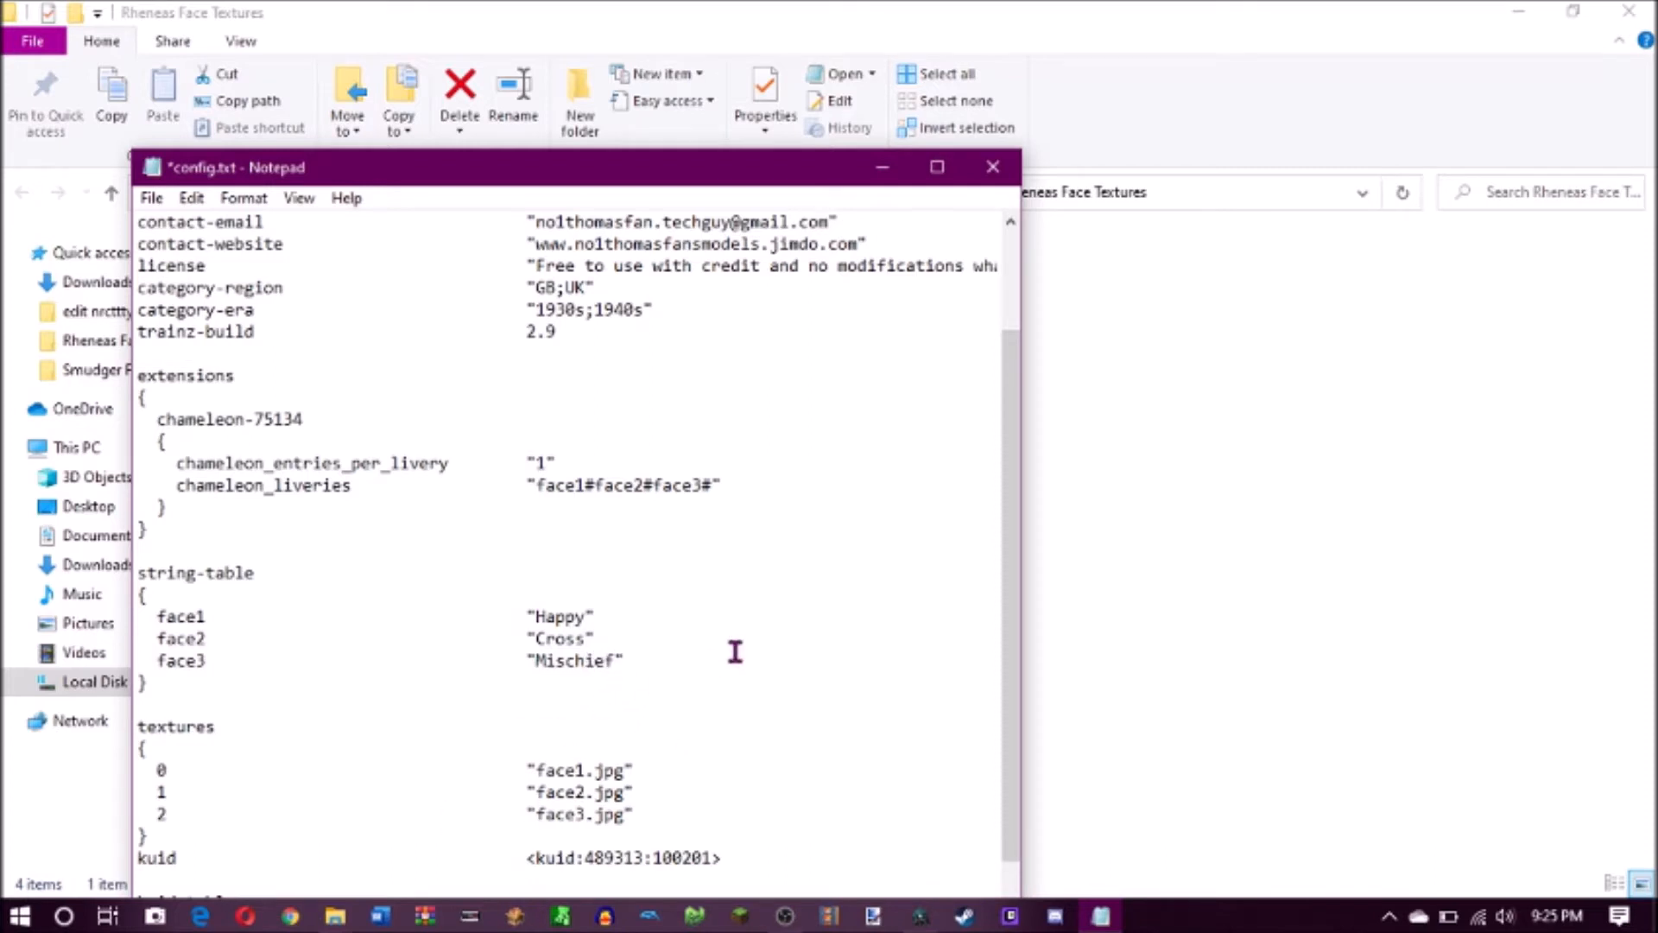
click(274, 639)
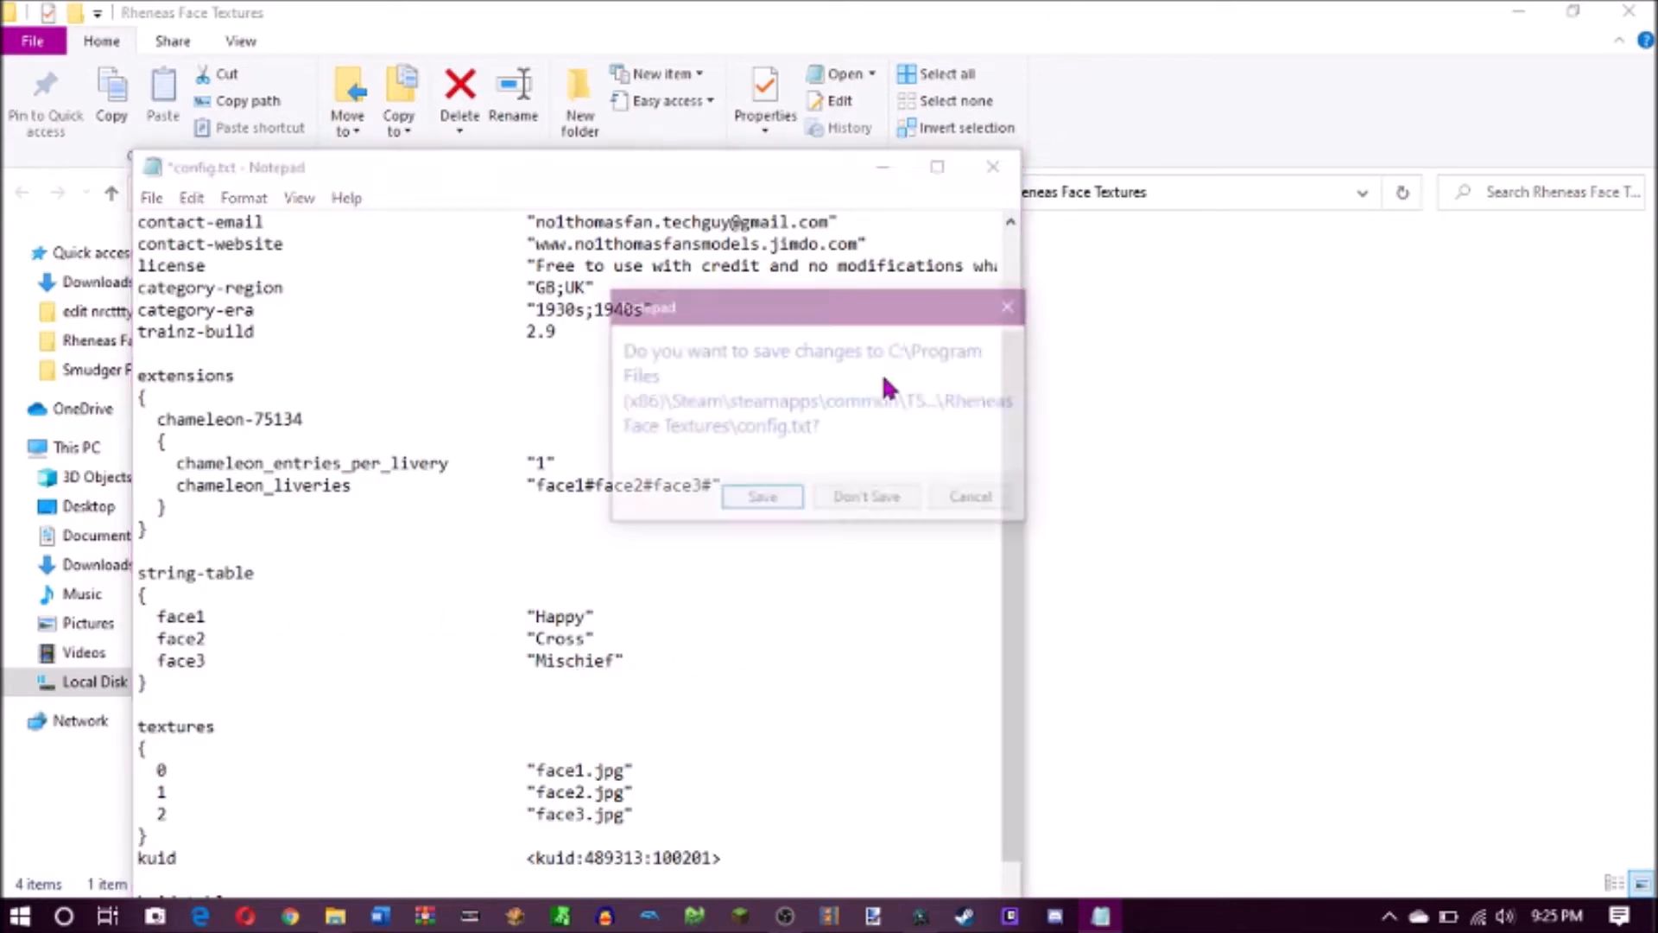
click(762, 497)
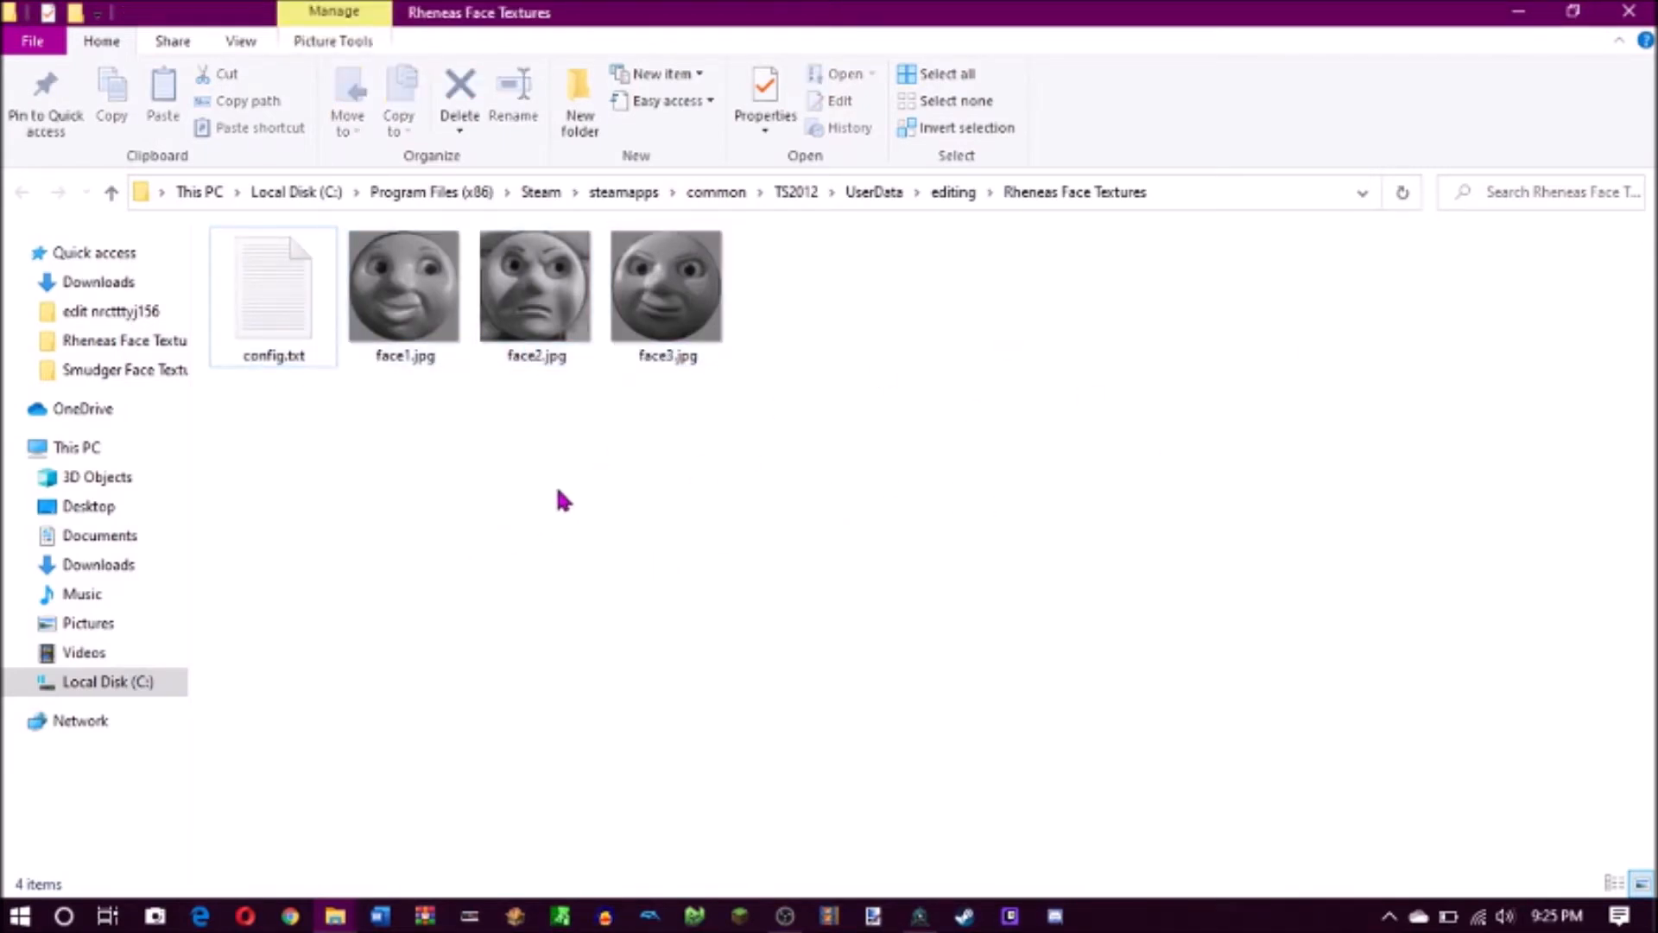
mouse_move(586, 441)
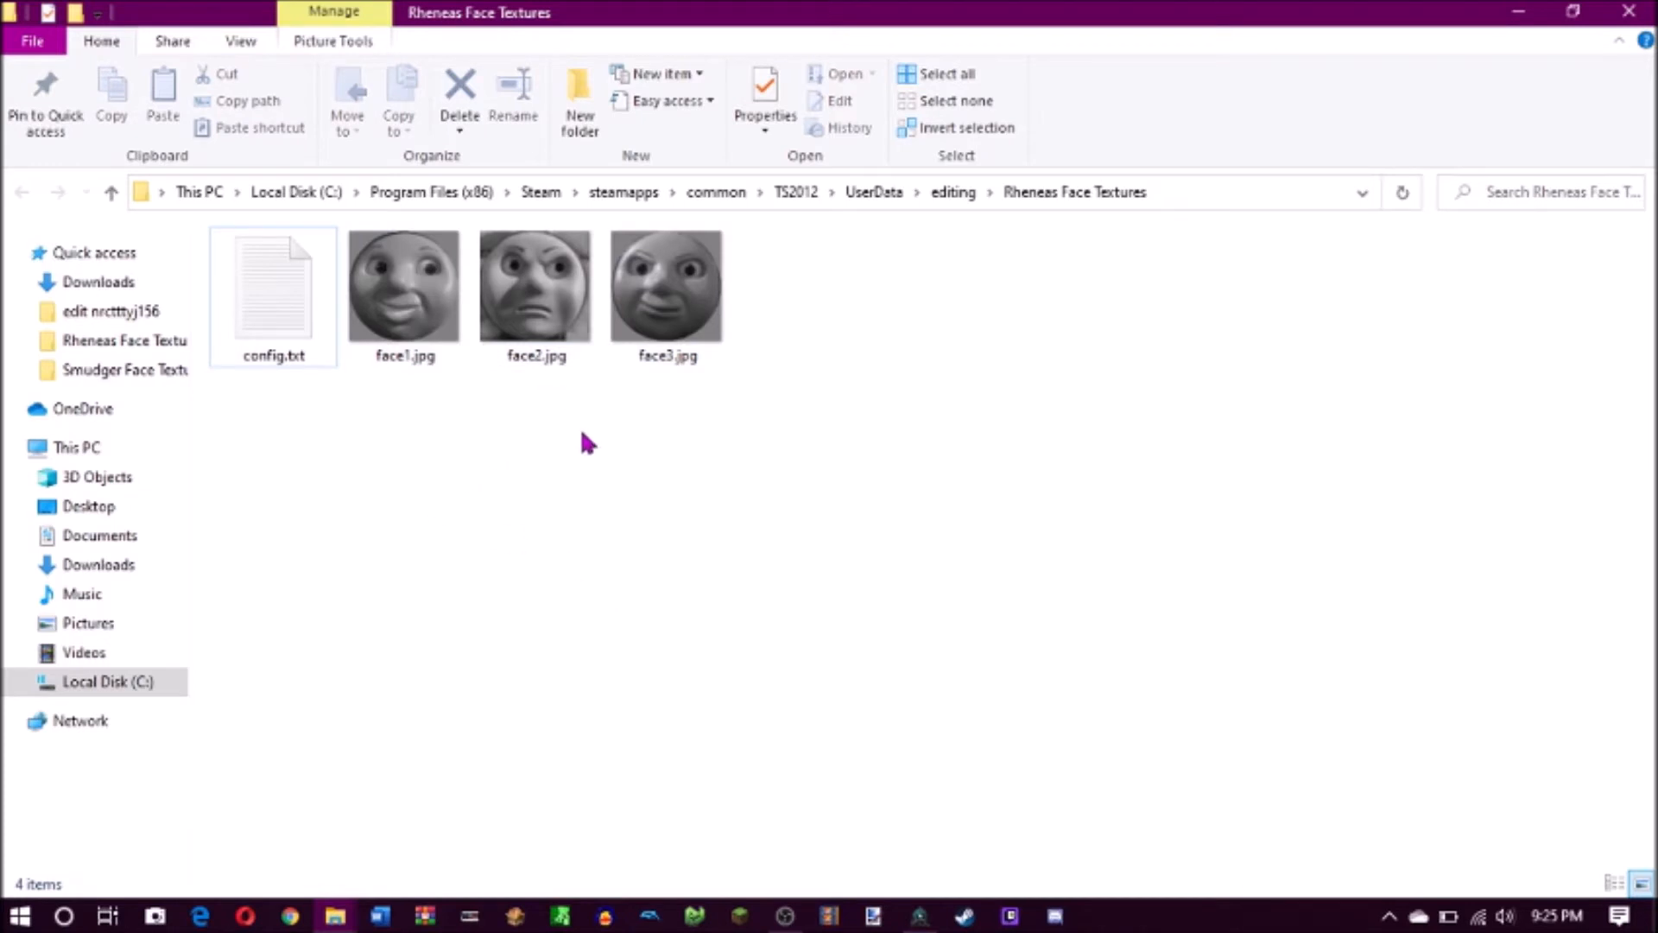
mouse_move(394, 468)
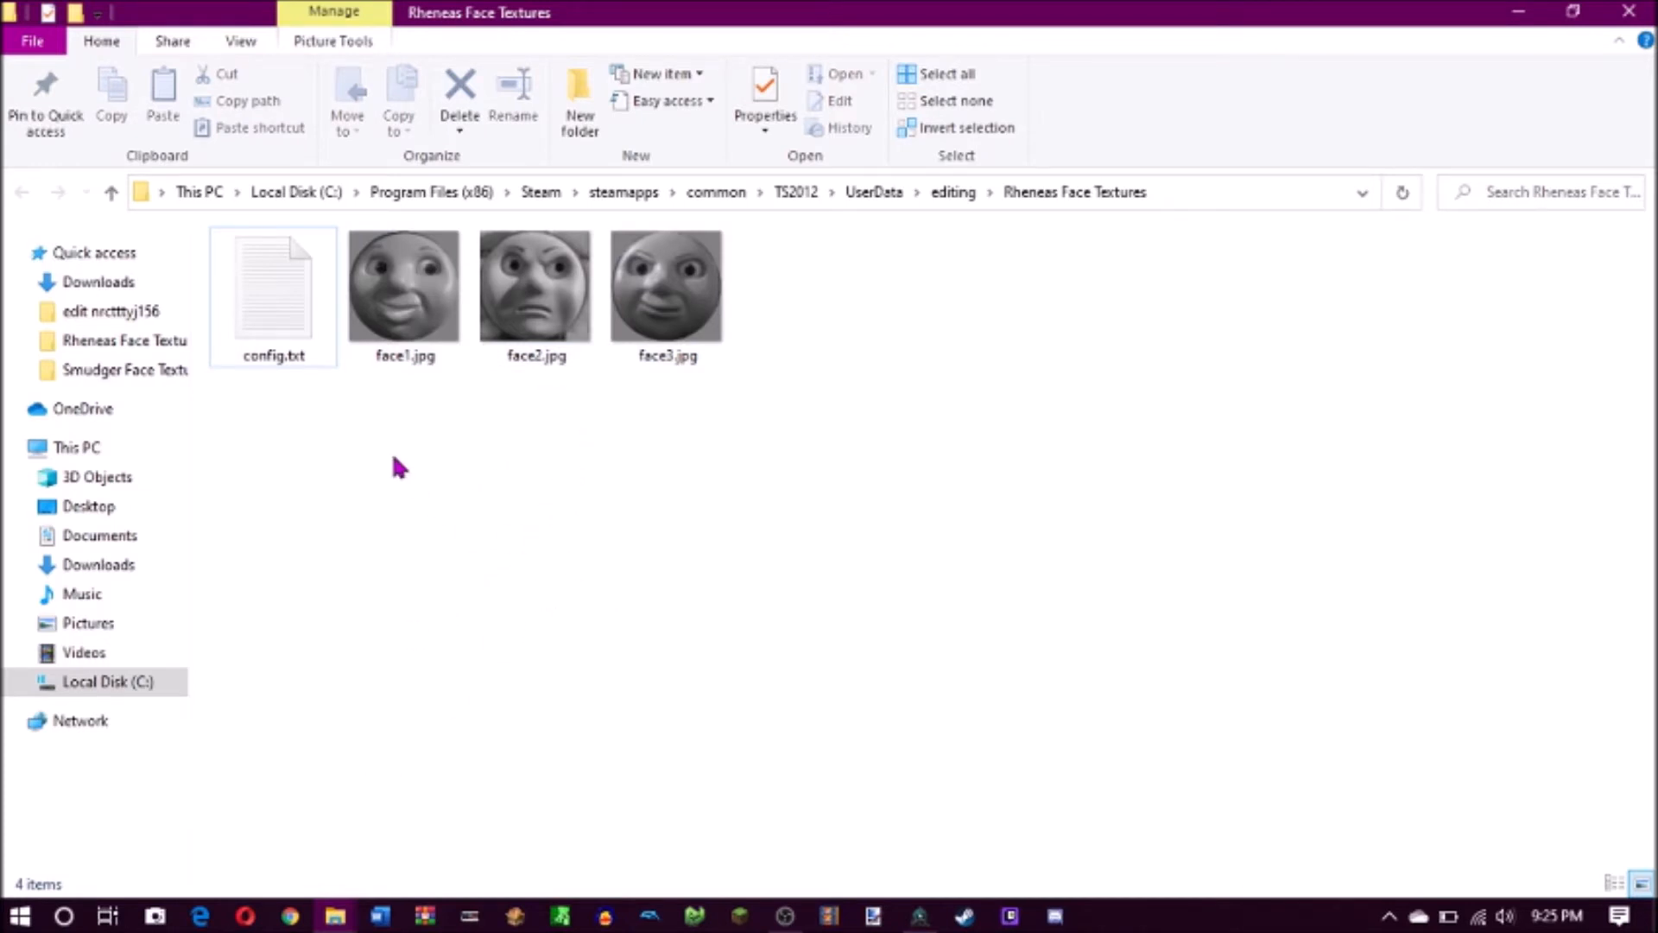
mouse_move(899, 391)
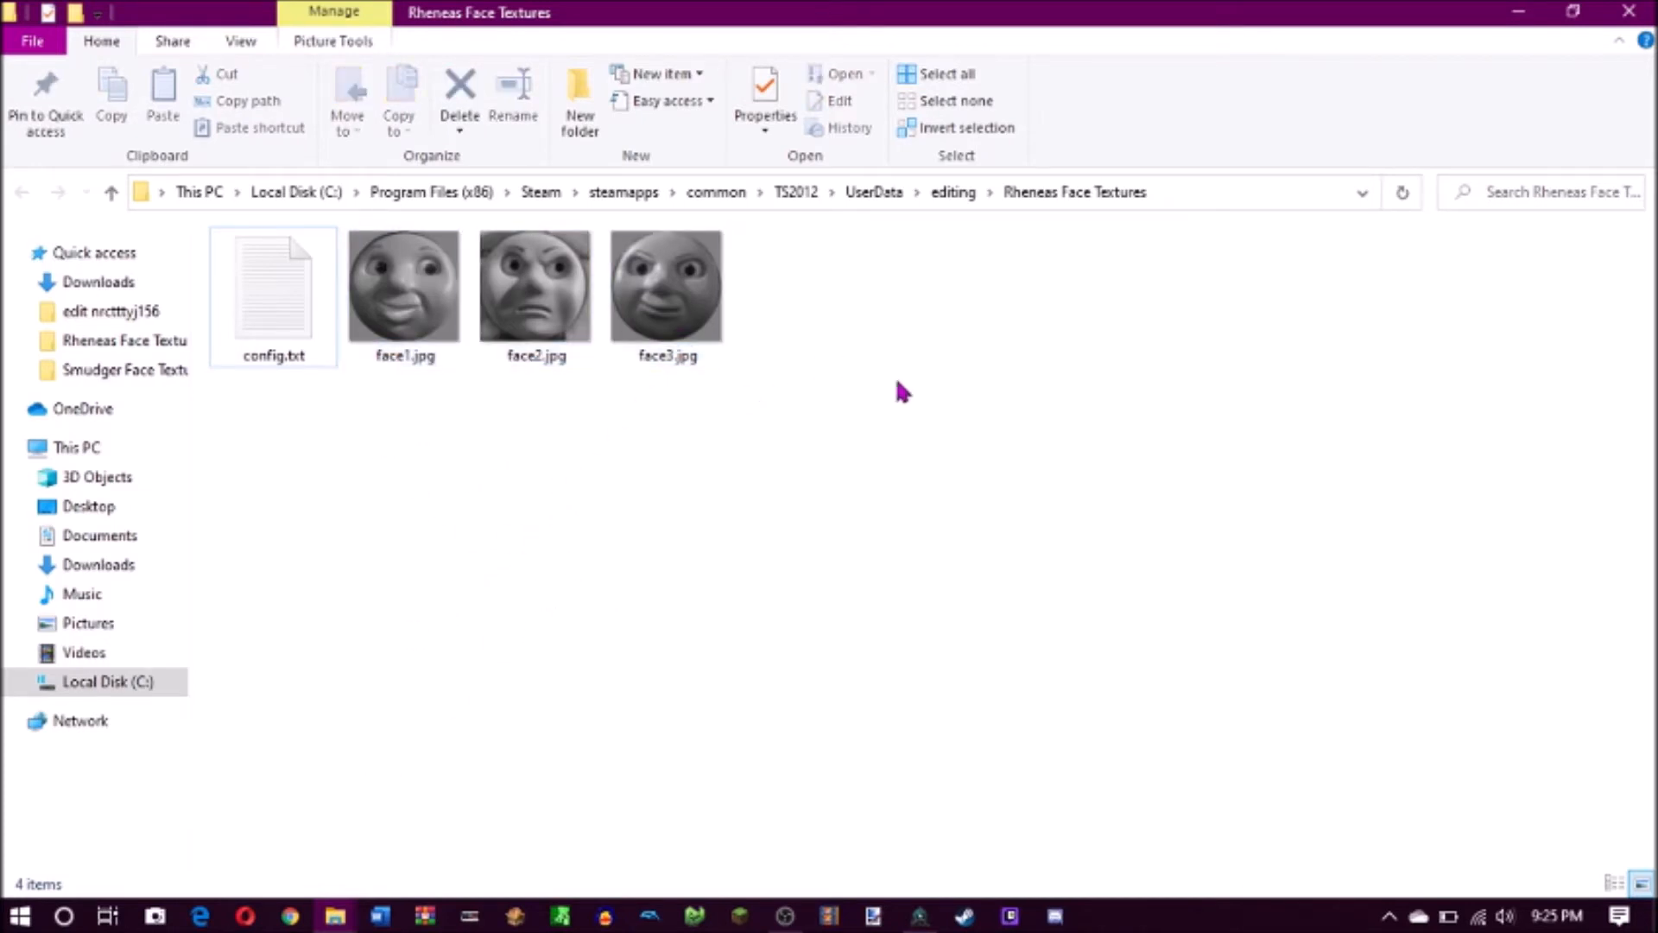
mouse_move(331, 915)
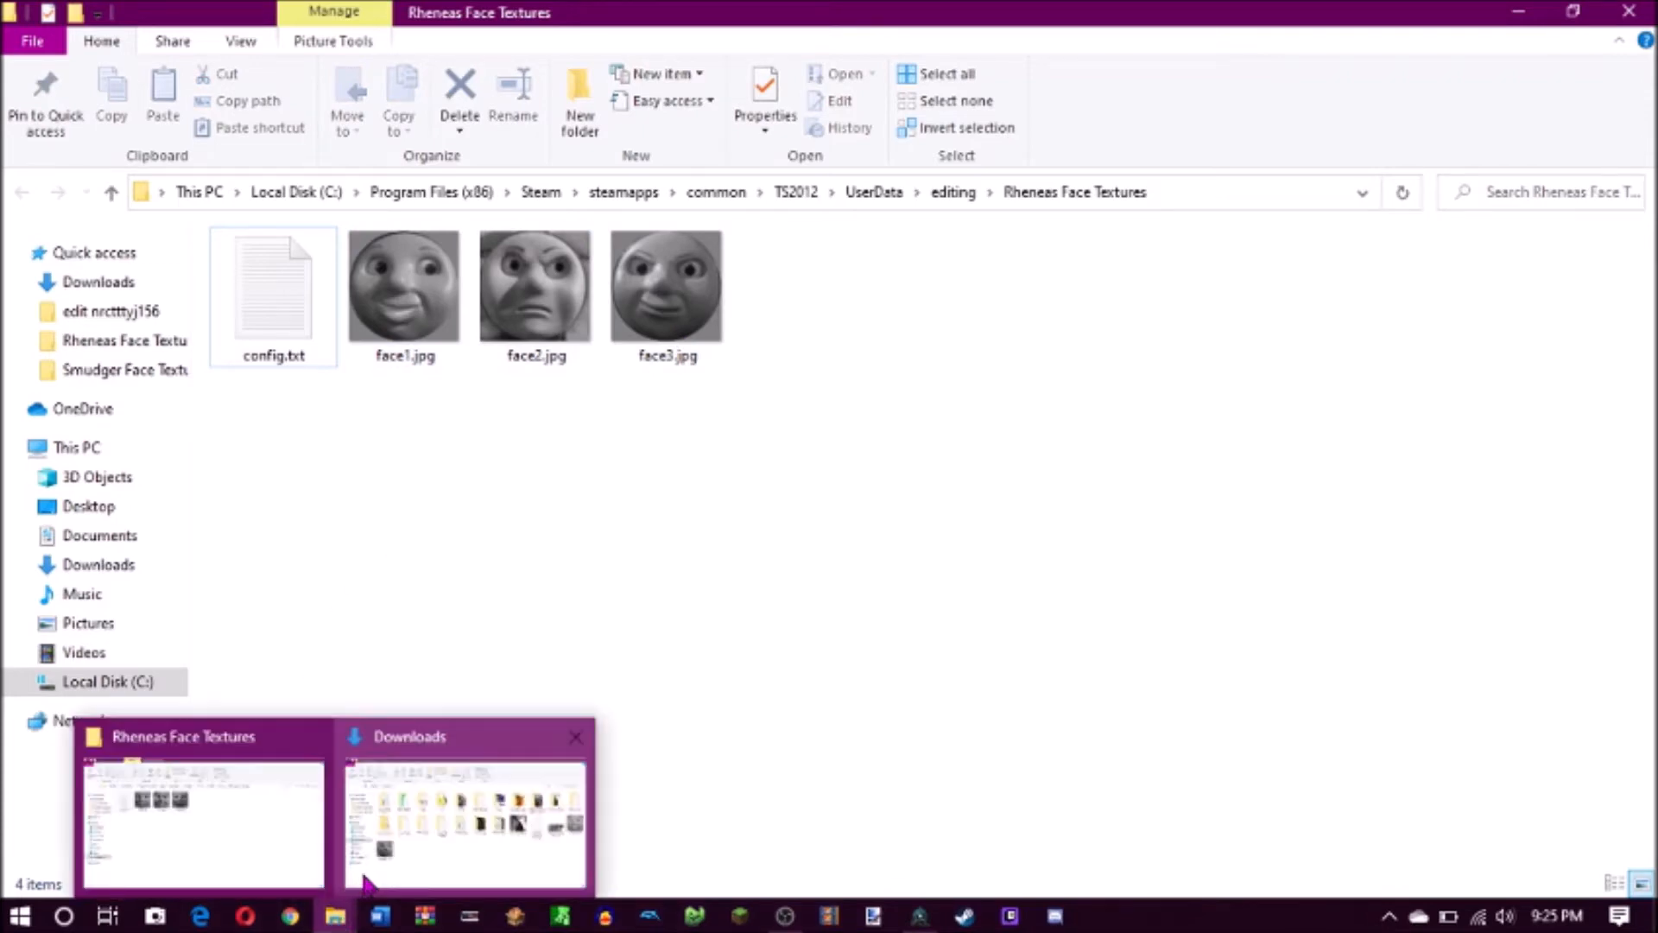
mouse_move(539, 608)
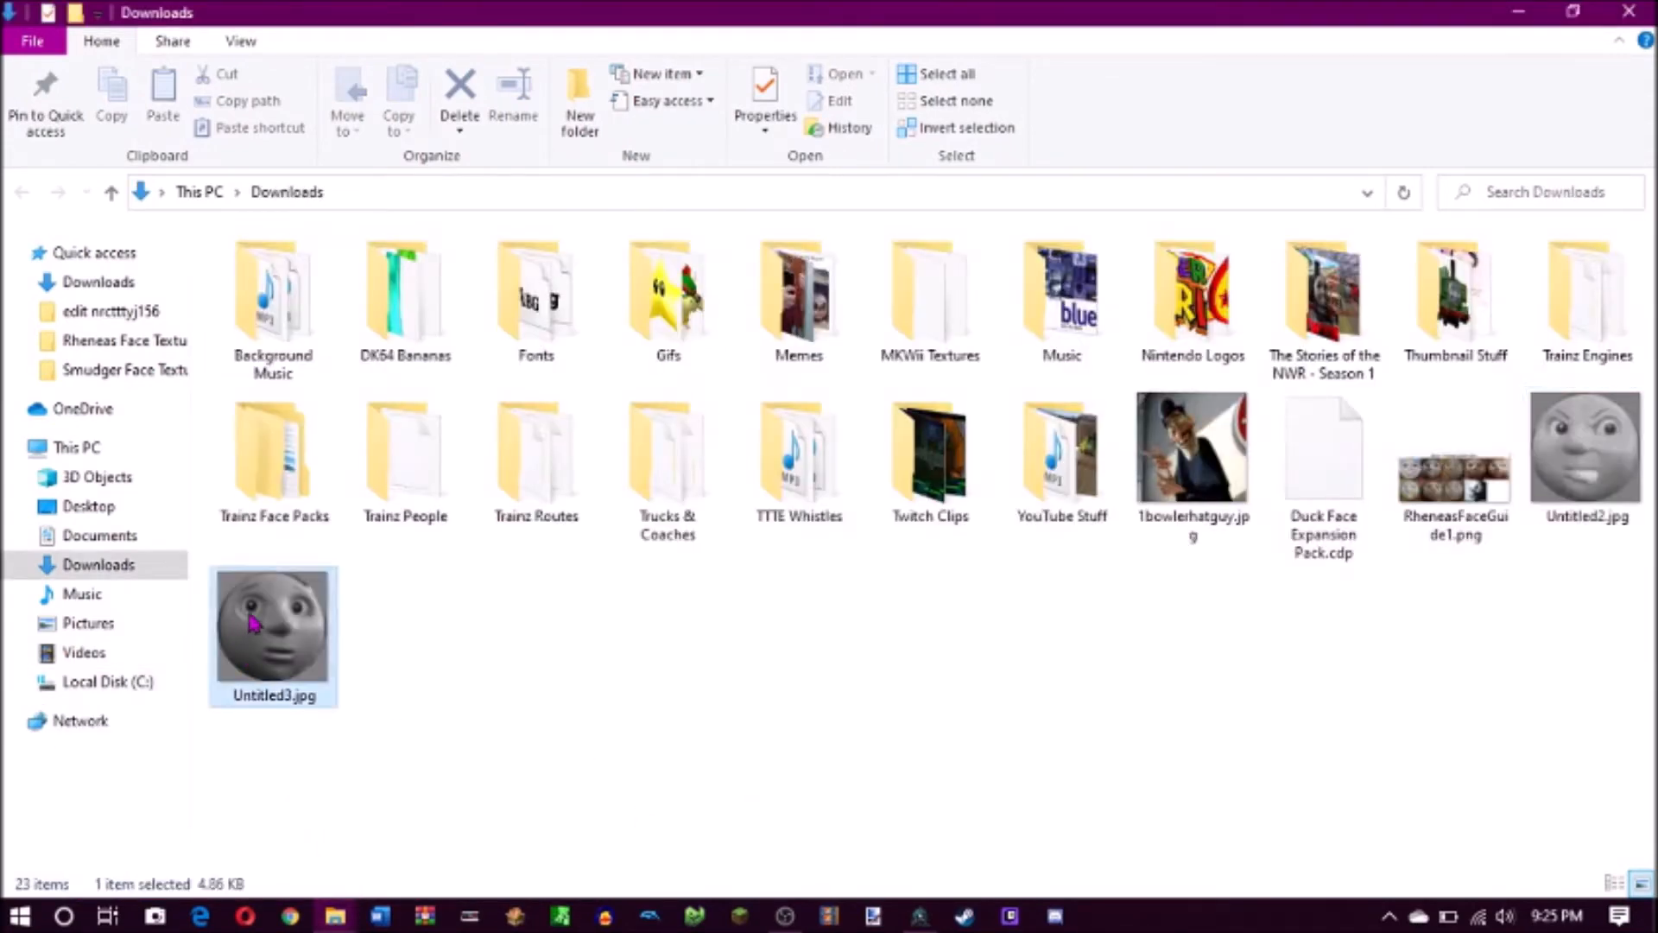
Move Untitled2.jpg from the Downloads window into the Rheneas Face Textures window
click(1586, 462)
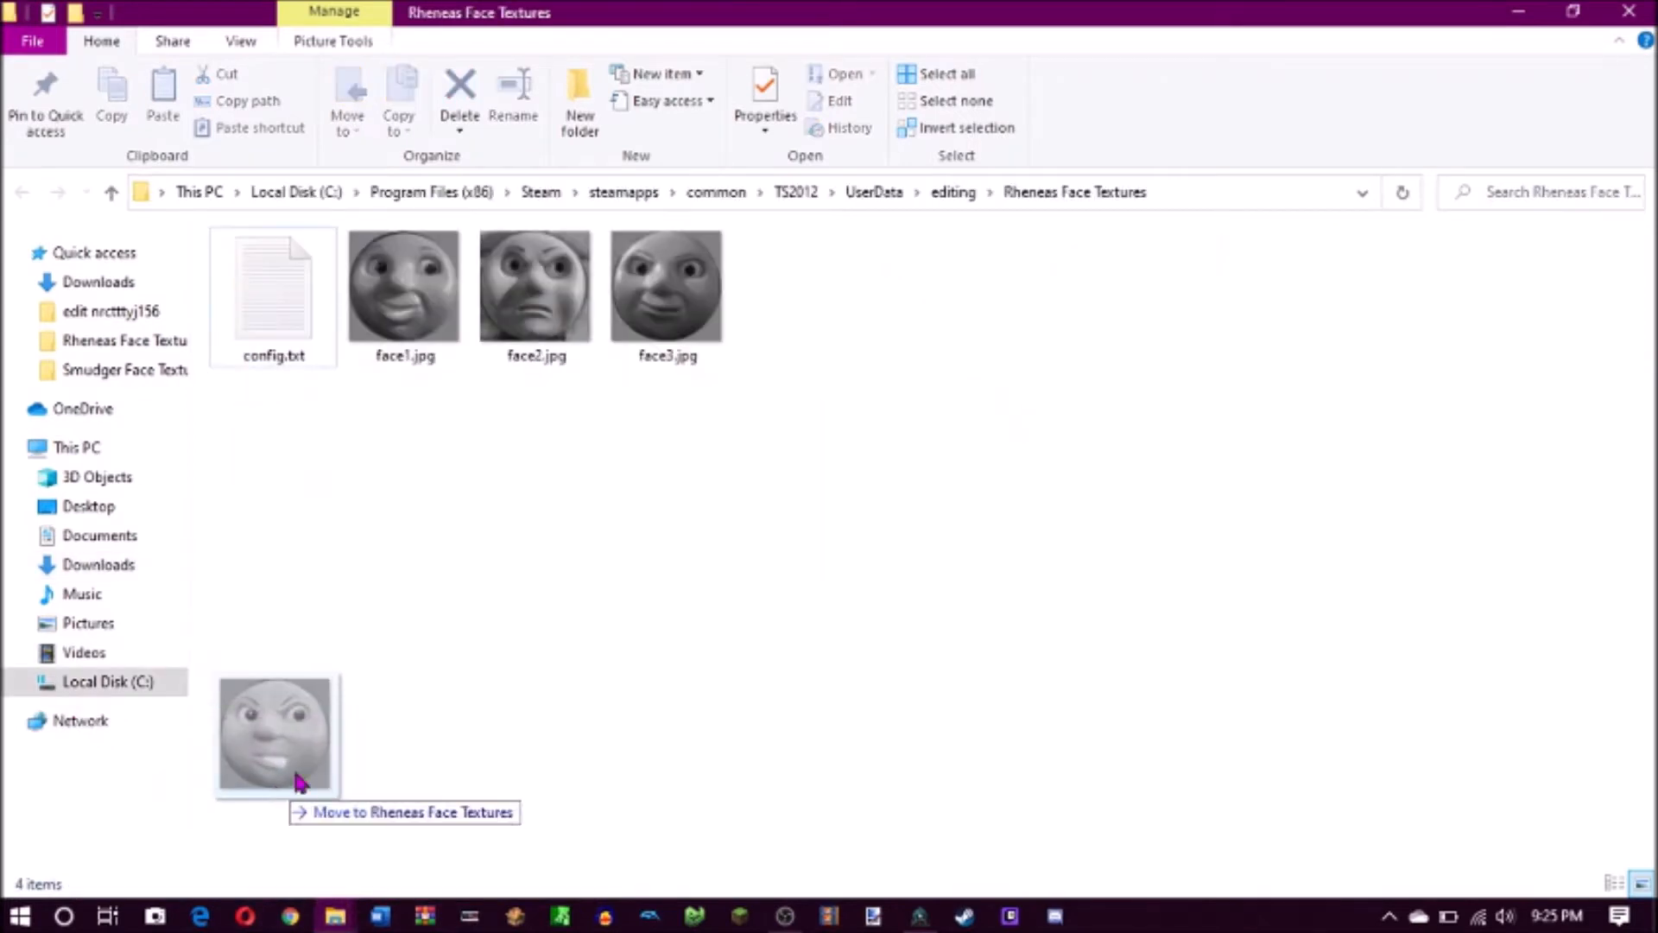
drag(273, 734, 797, 286)
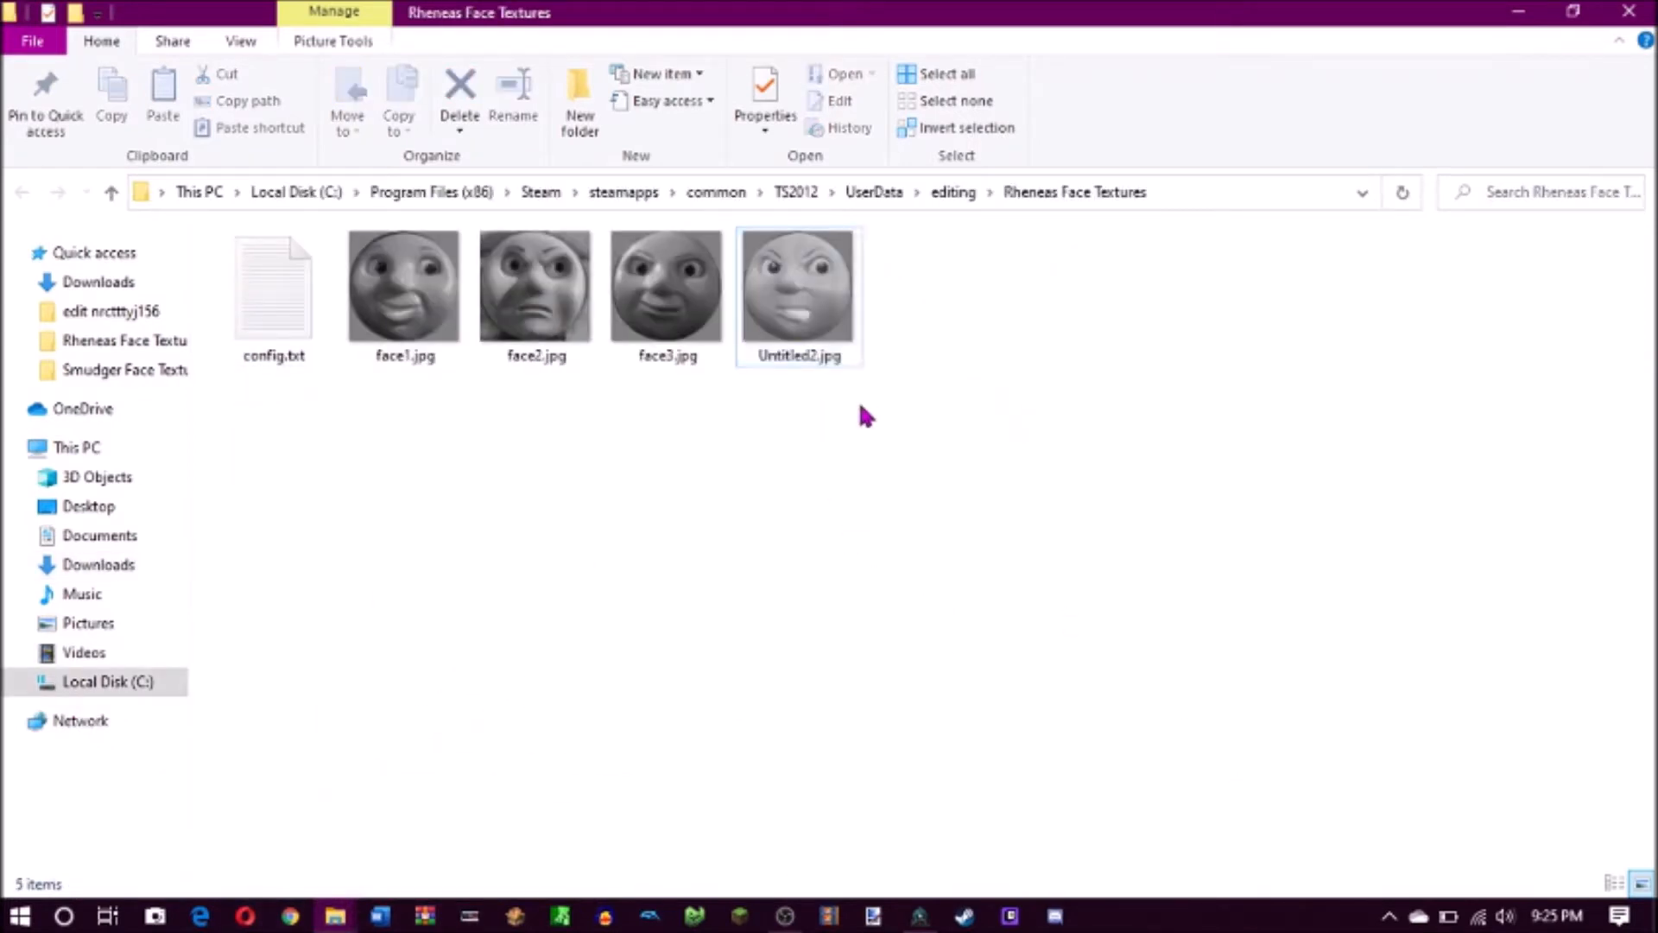
mouse_move(825, 330)
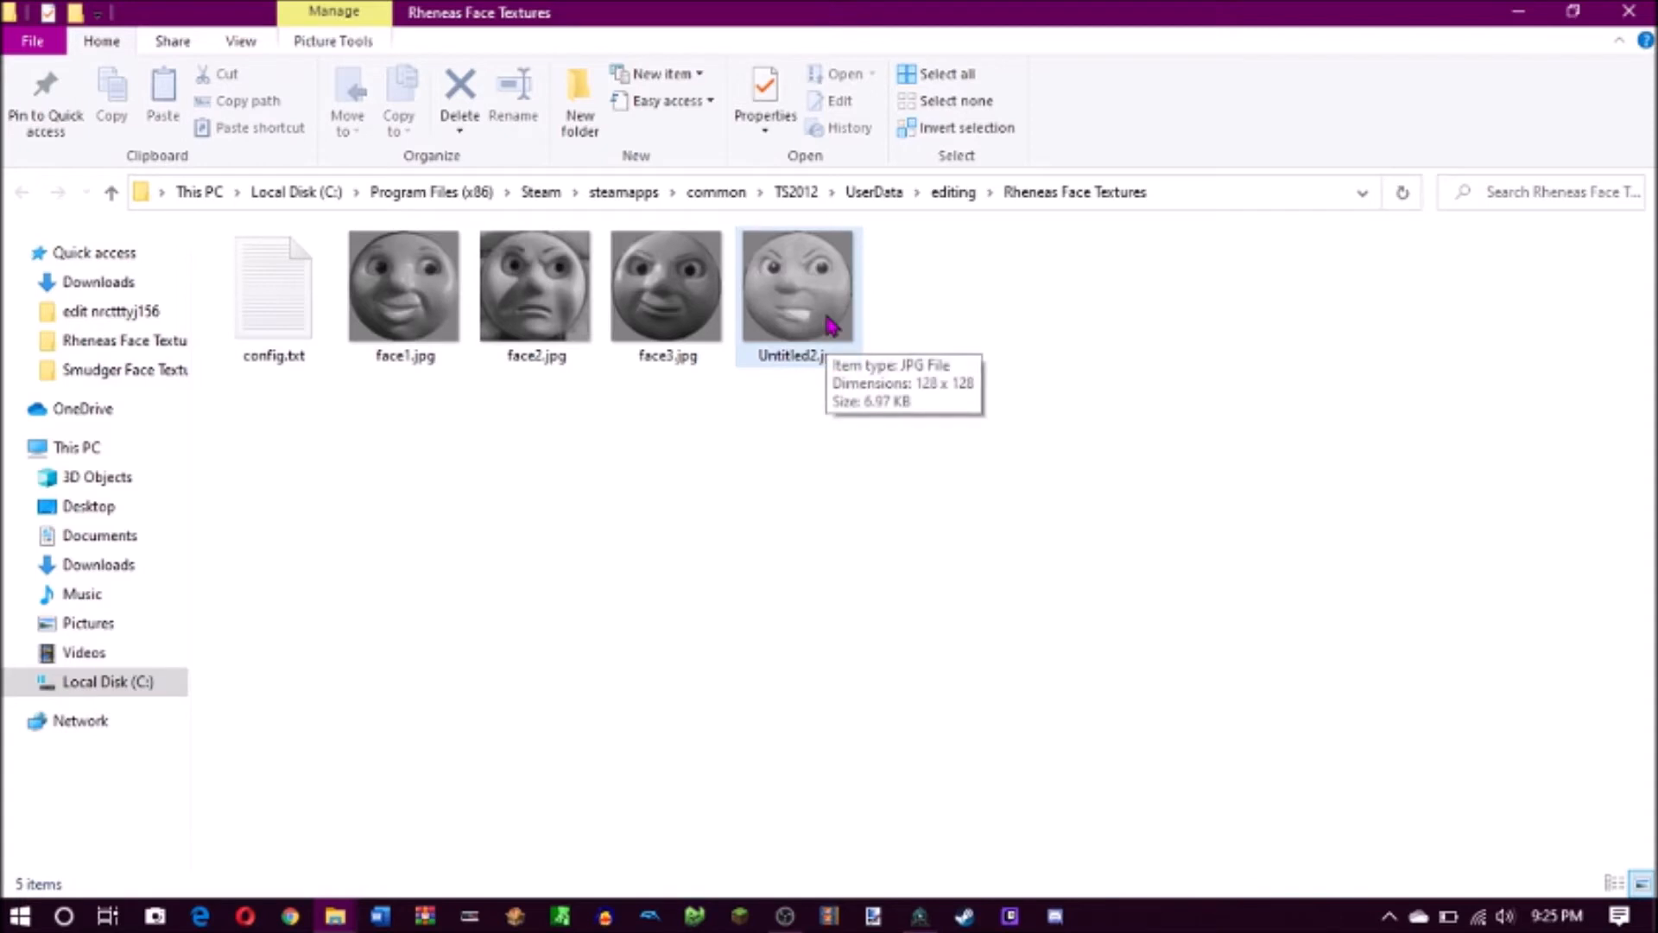
mouse_move(800, 363)
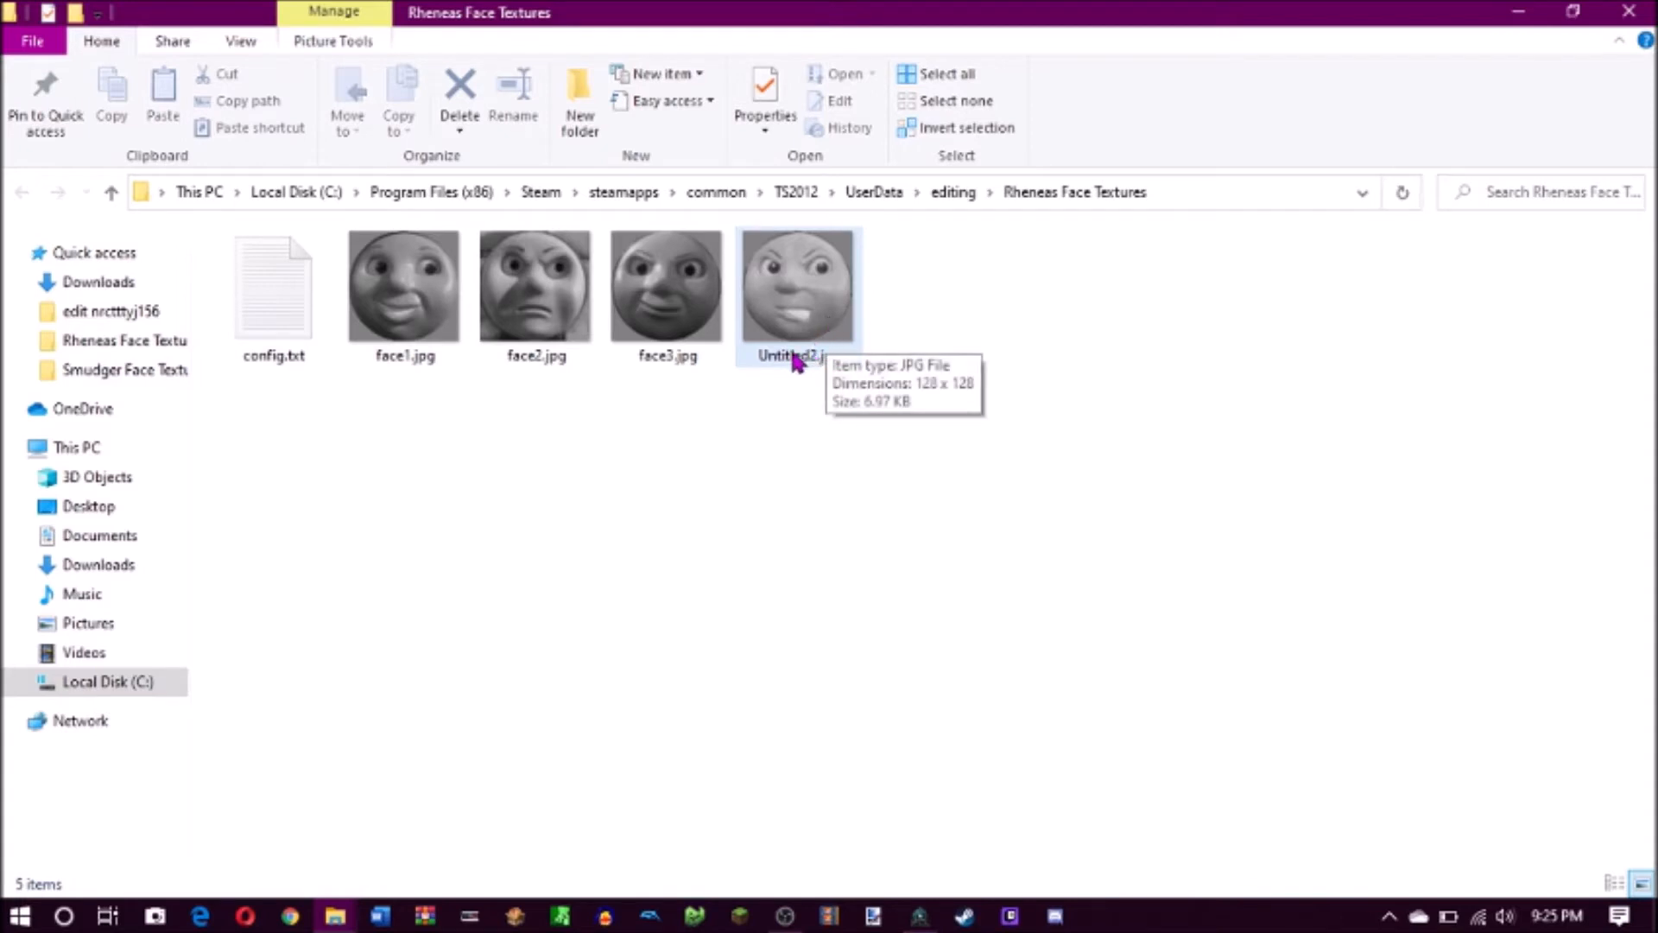
mouse_move(553, 327)
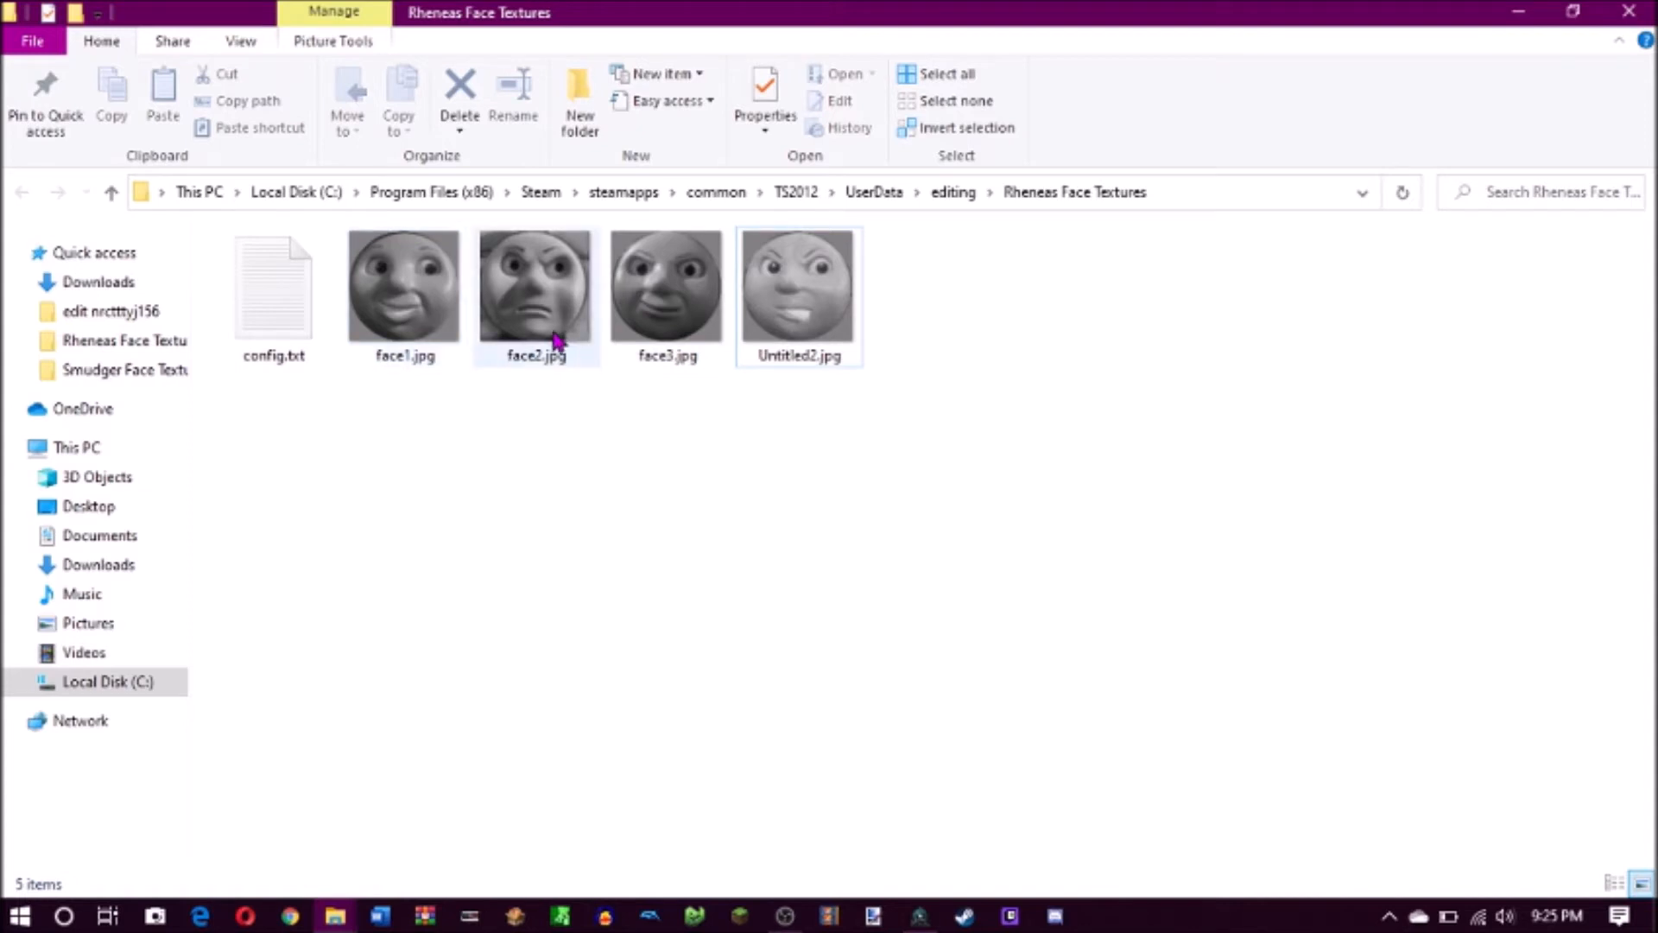
mouse_move(555, 340)
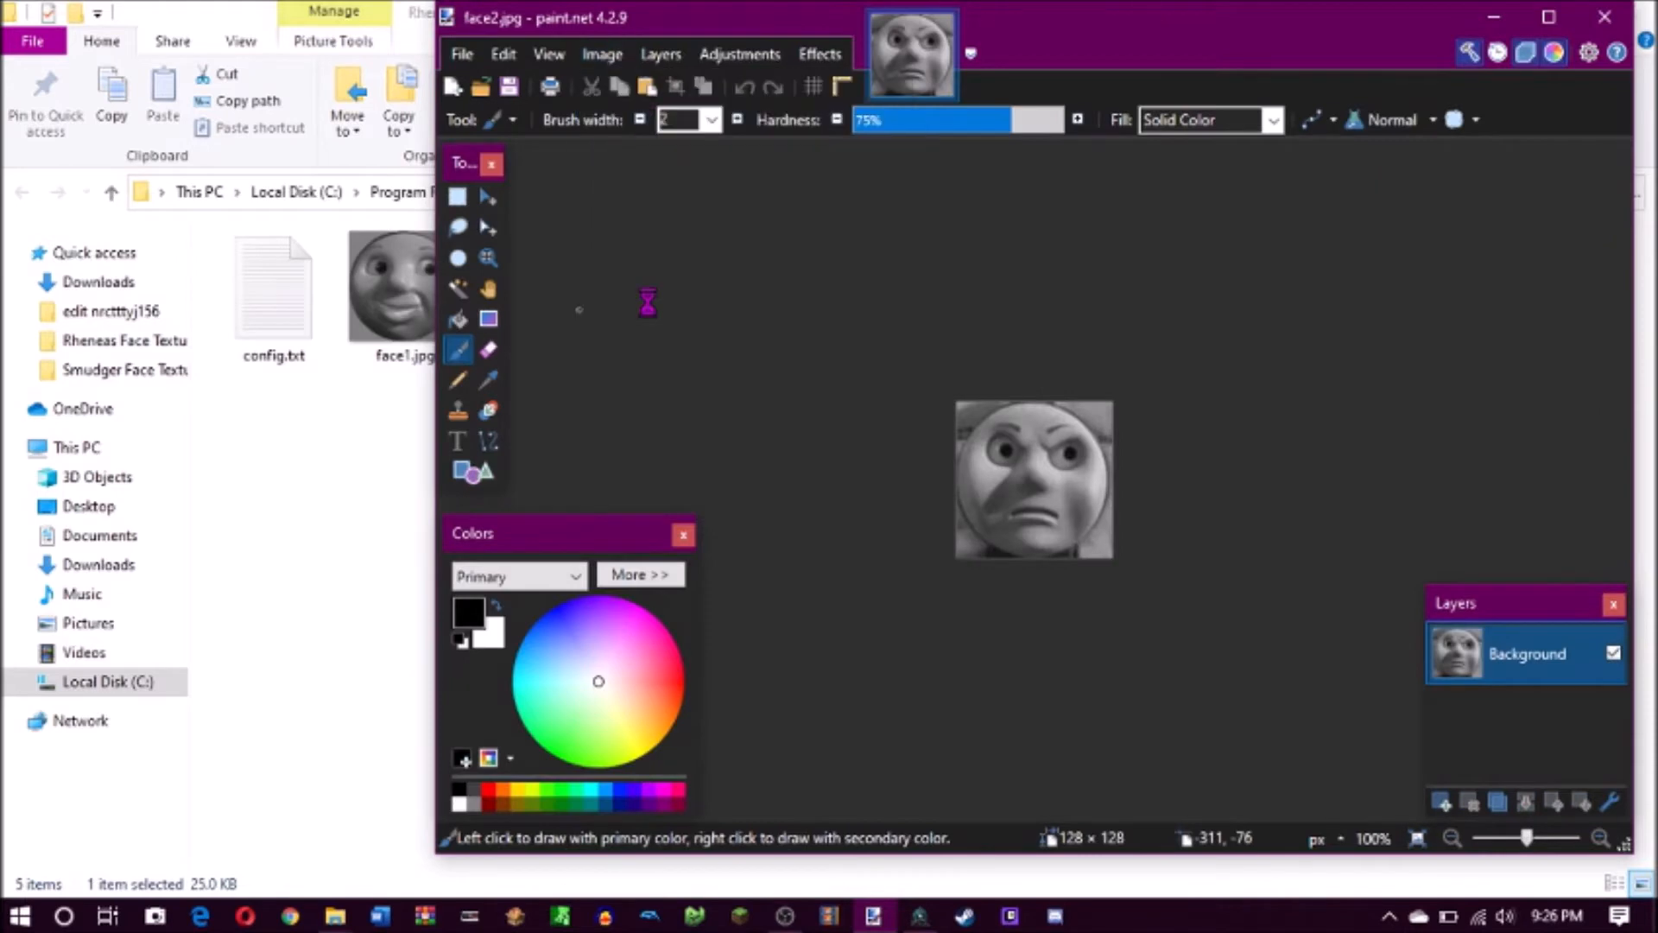
Confirm face2 is 128 × 128 pixels in the Resize dialog, then cancel it
click(603, 54)
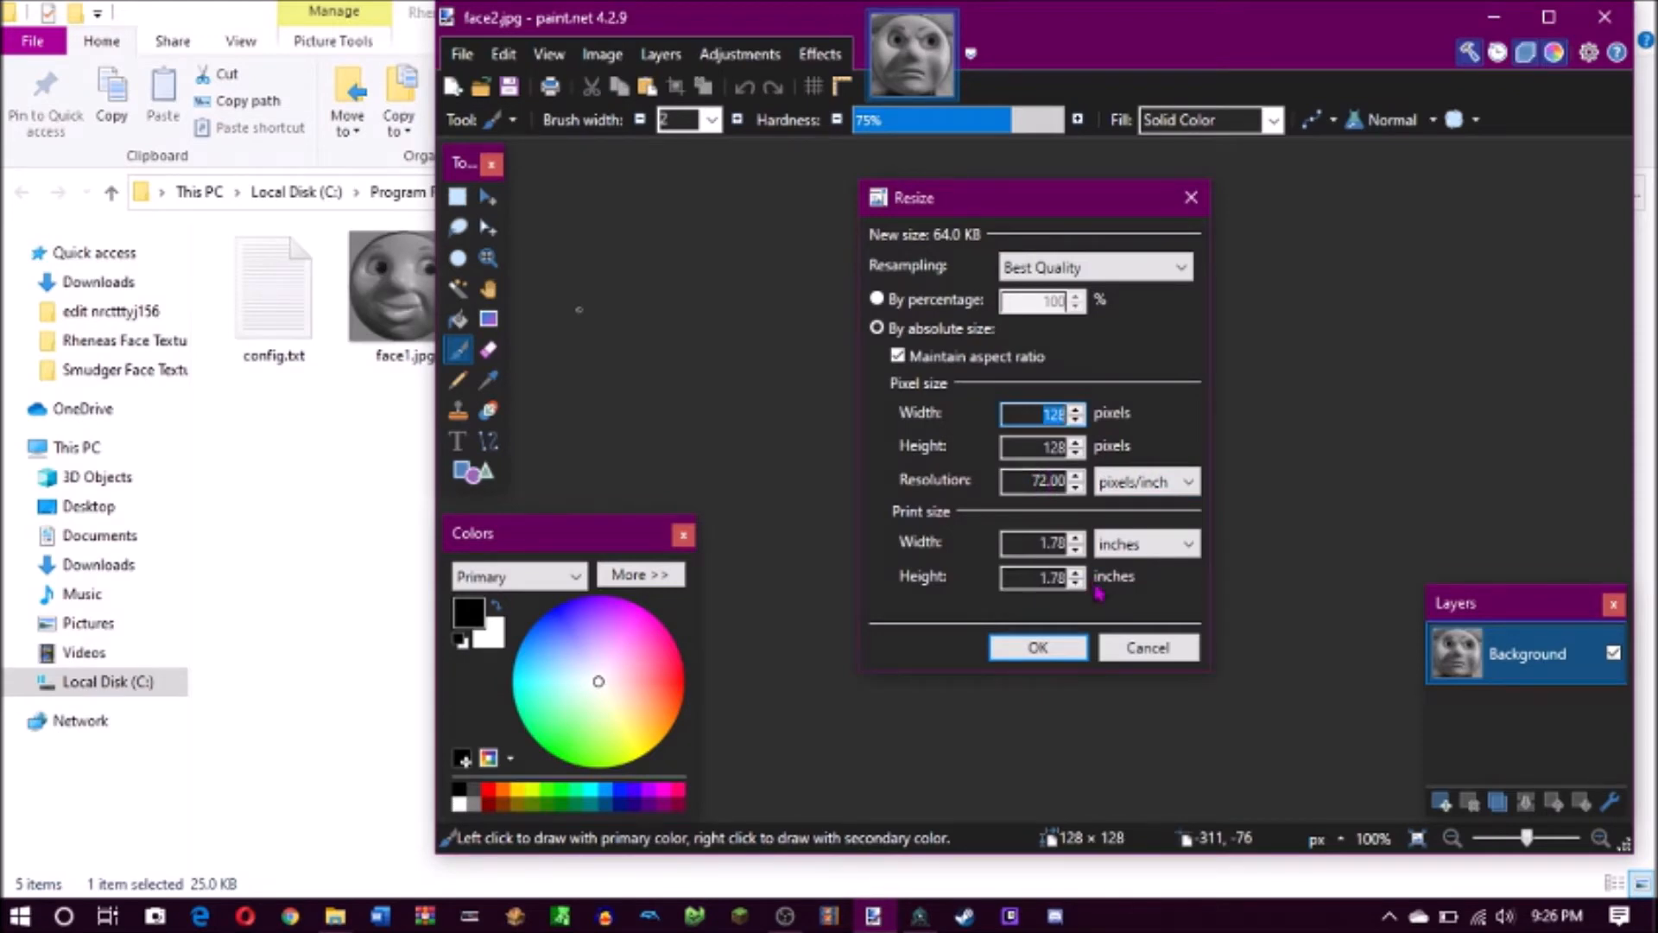
click(1037, 646)
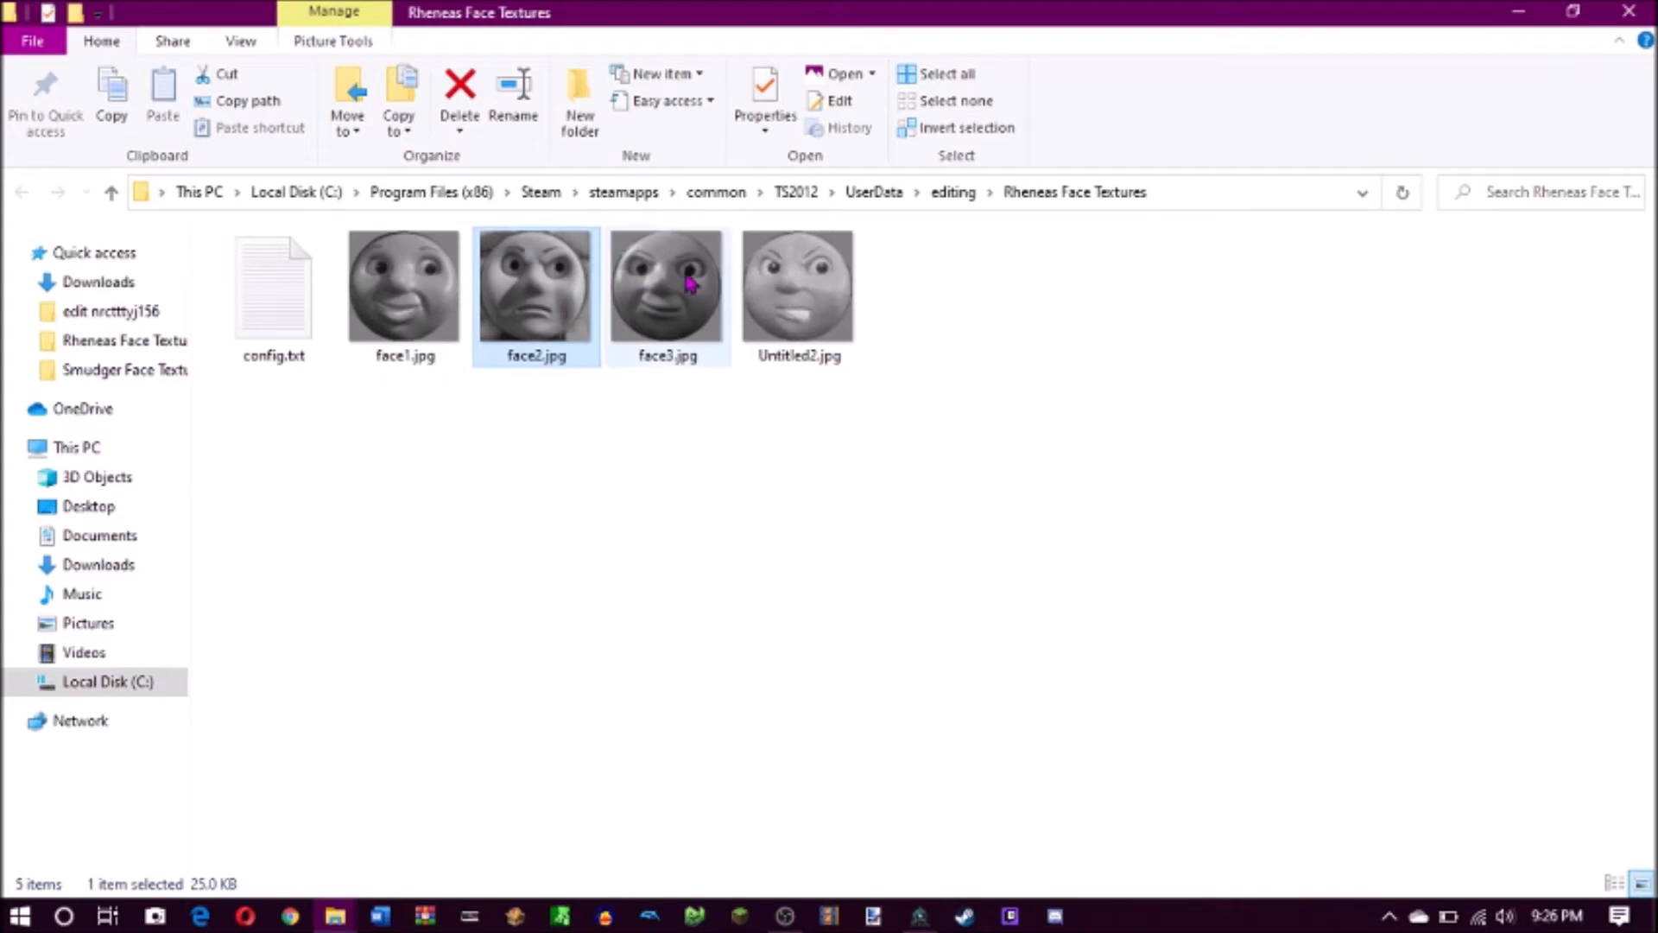
Select Untitled2.jpg in Rheneas Face Textures so it can be renamed face4.jpg
click(798, 285)
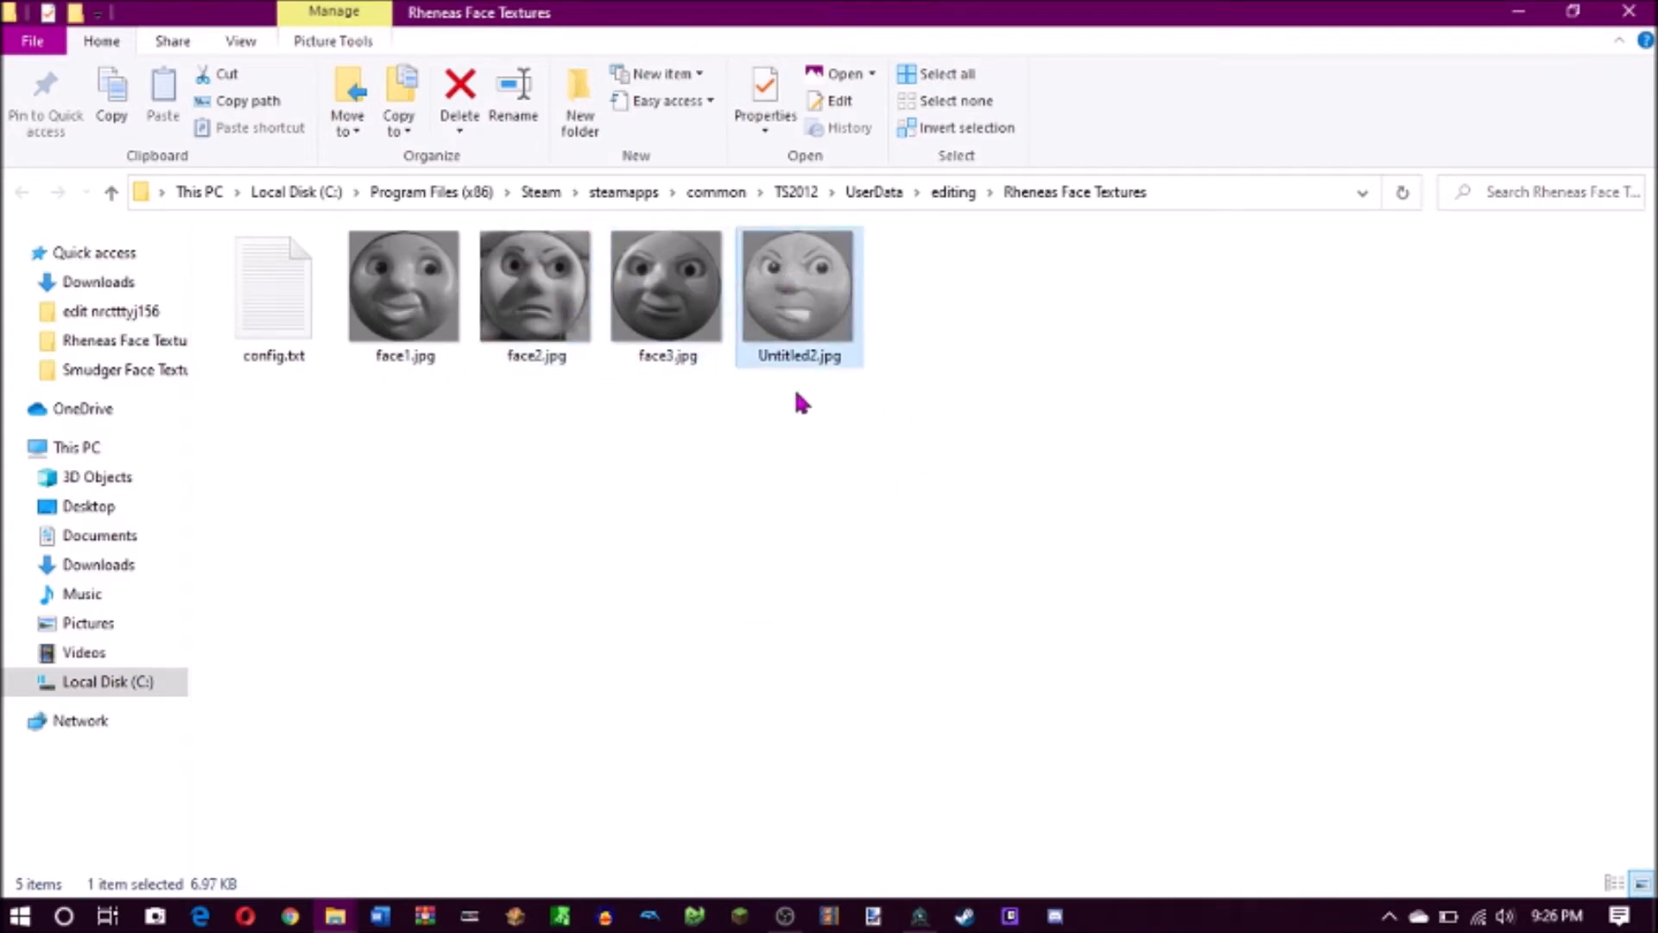
mouse_move(779, 368)
text(face4)
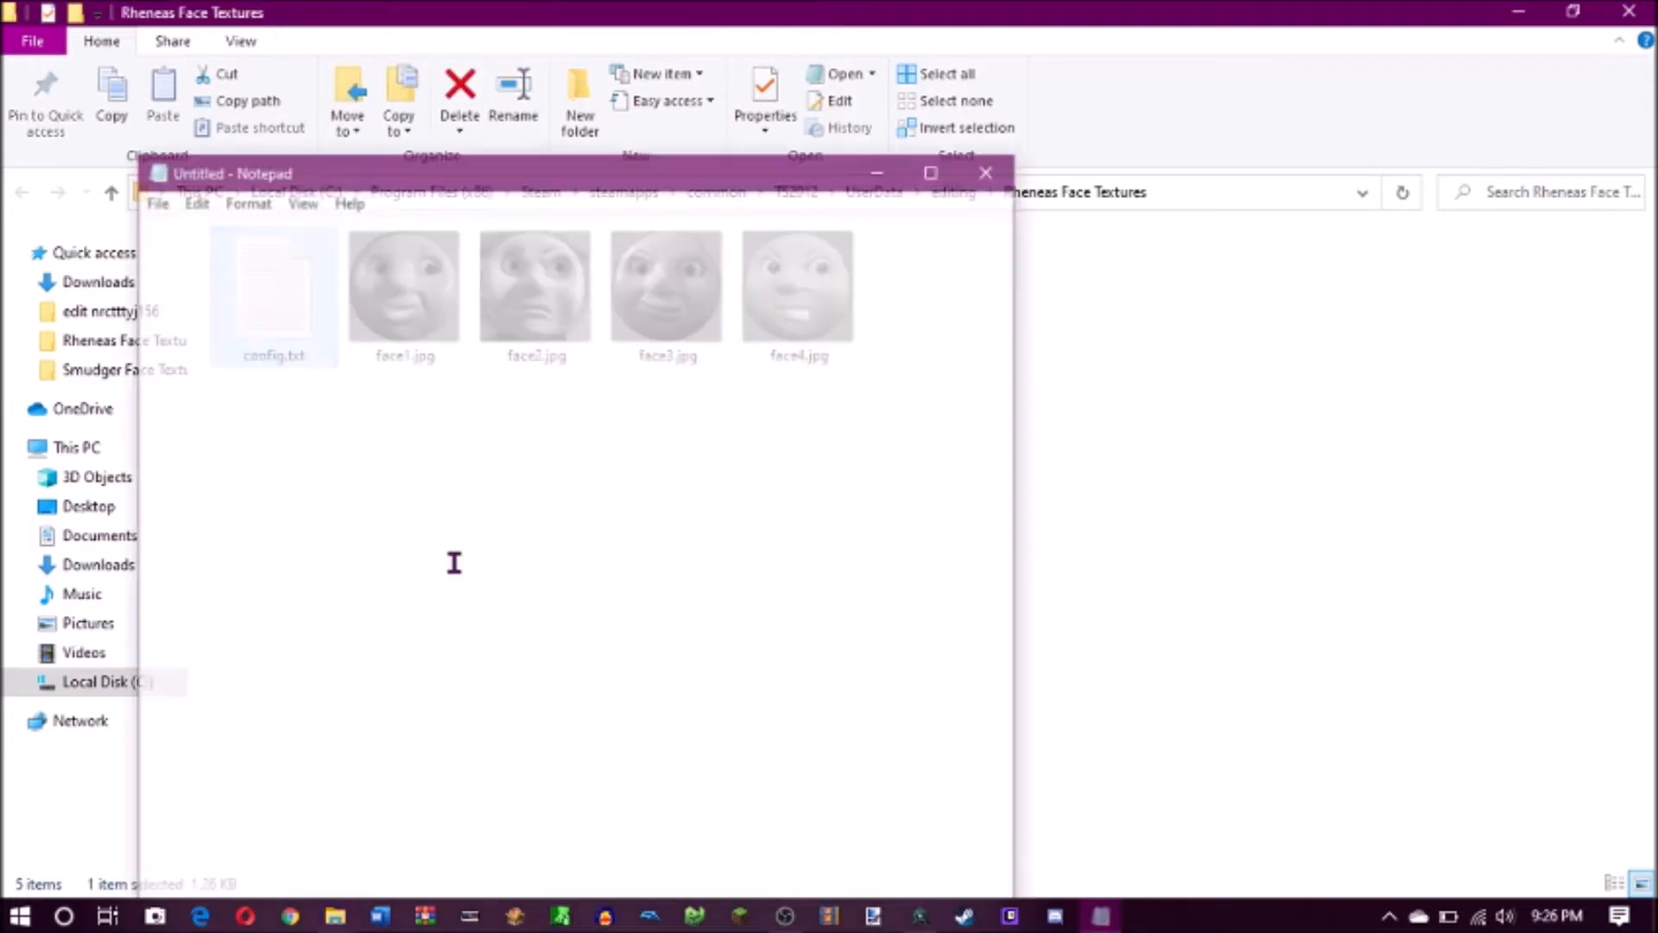
Add face4 to the livery list and a face4 "Furious" string-table entry
double_click(273, 294)
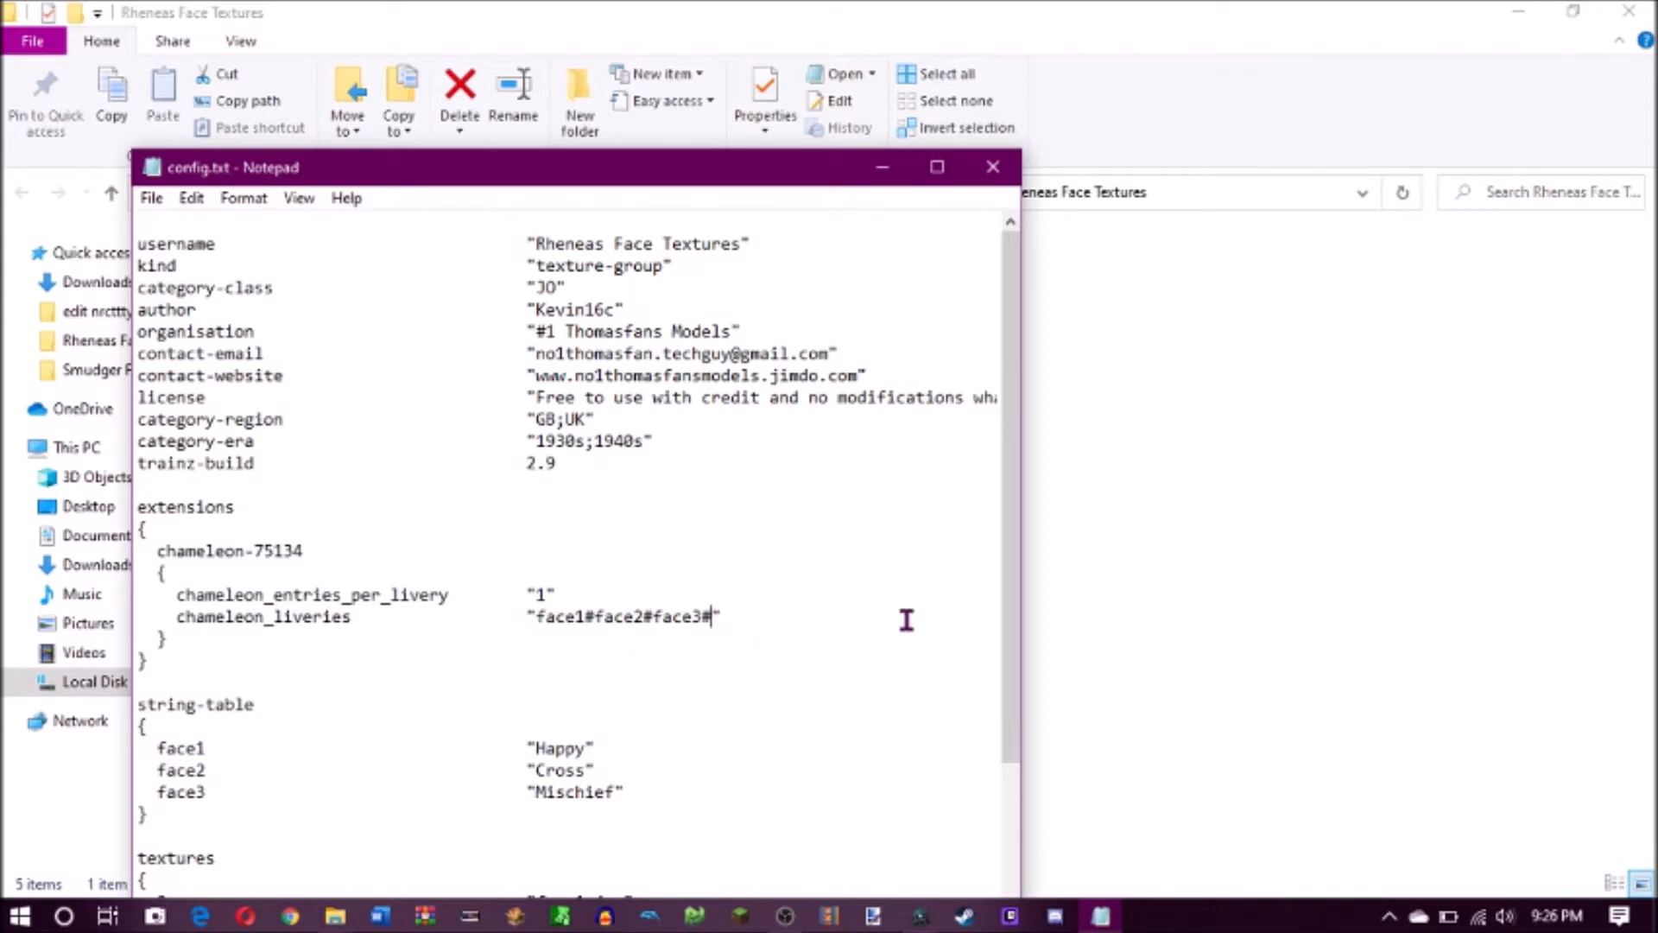
text(face4#)
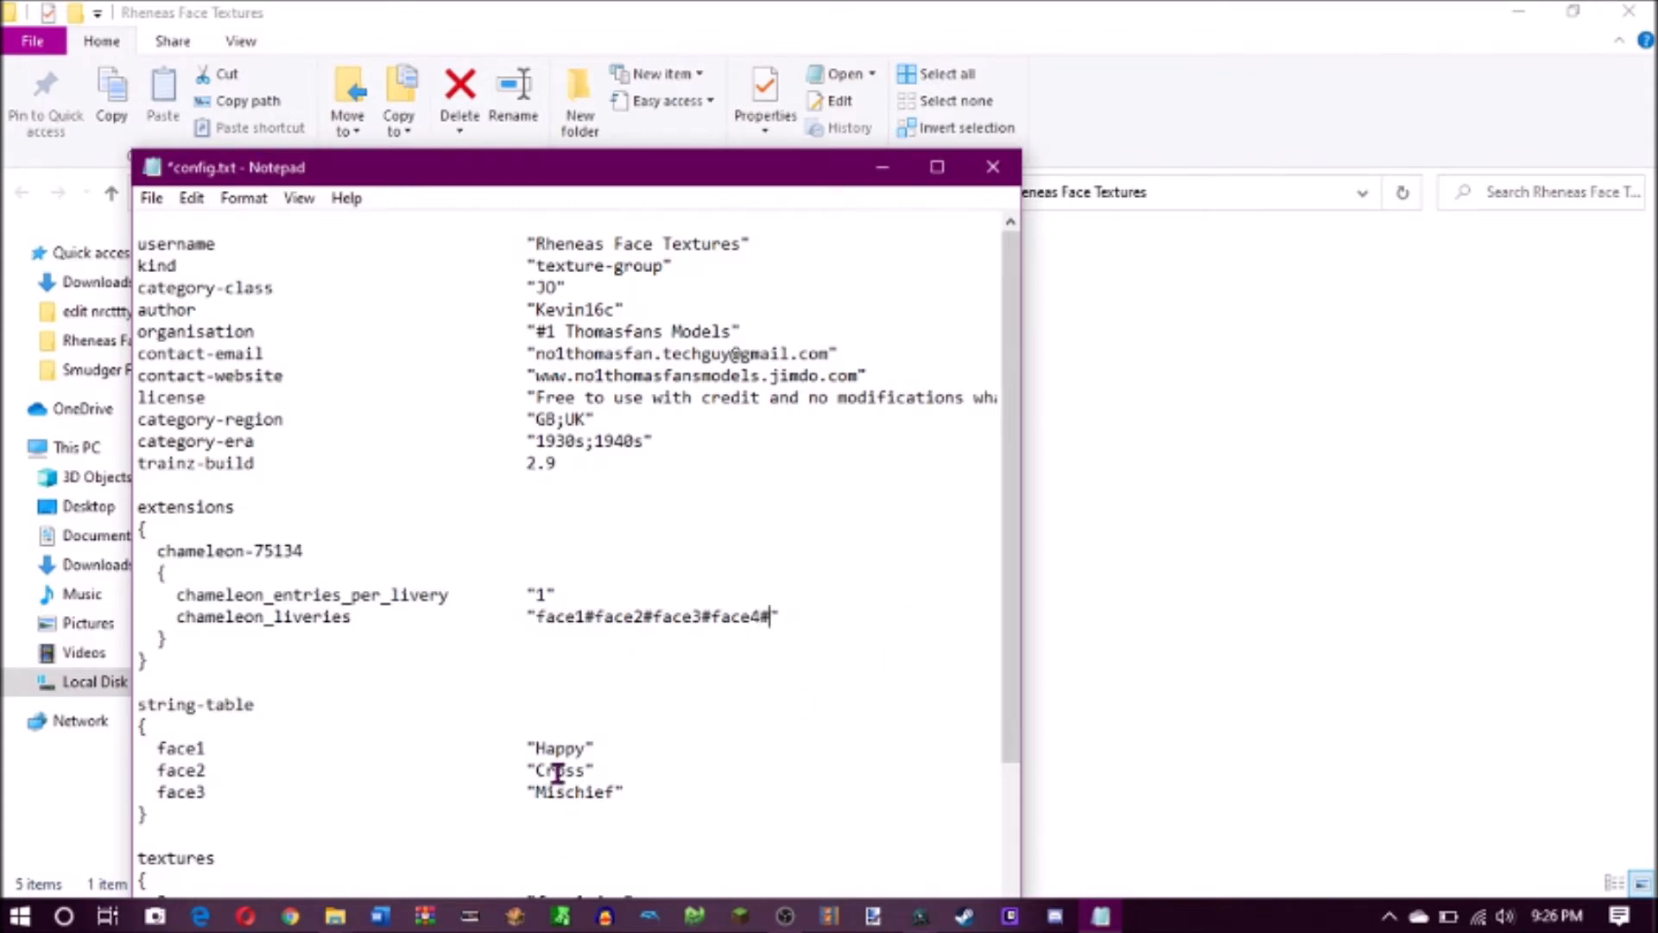
scroll(down, 3)
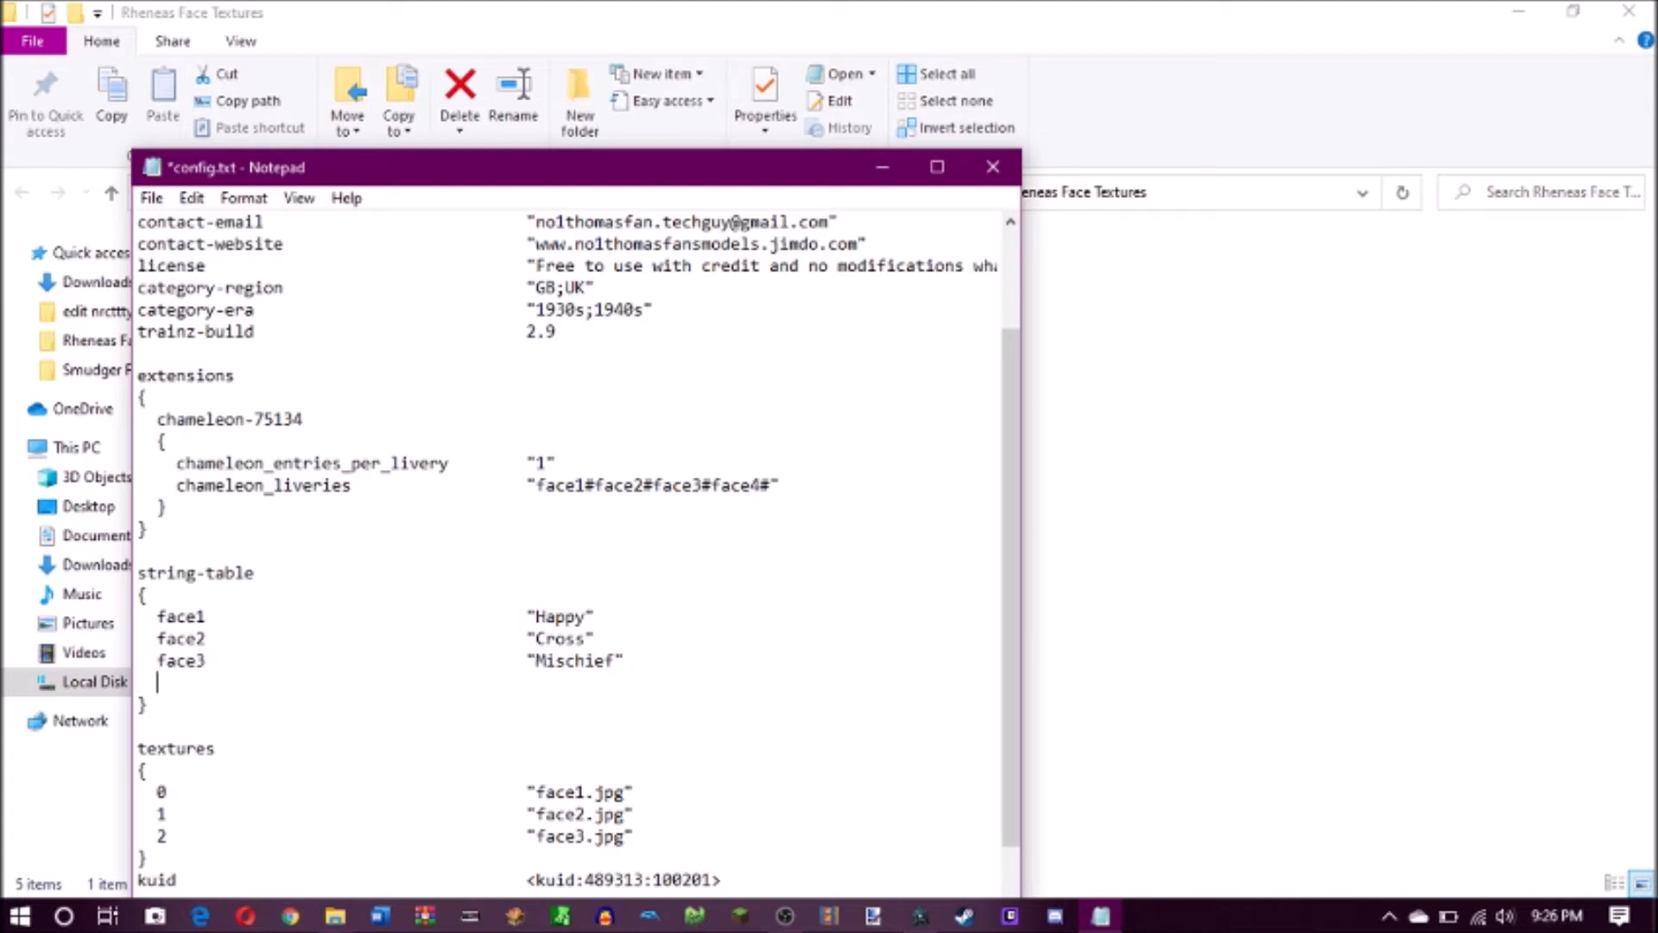
text(face4)
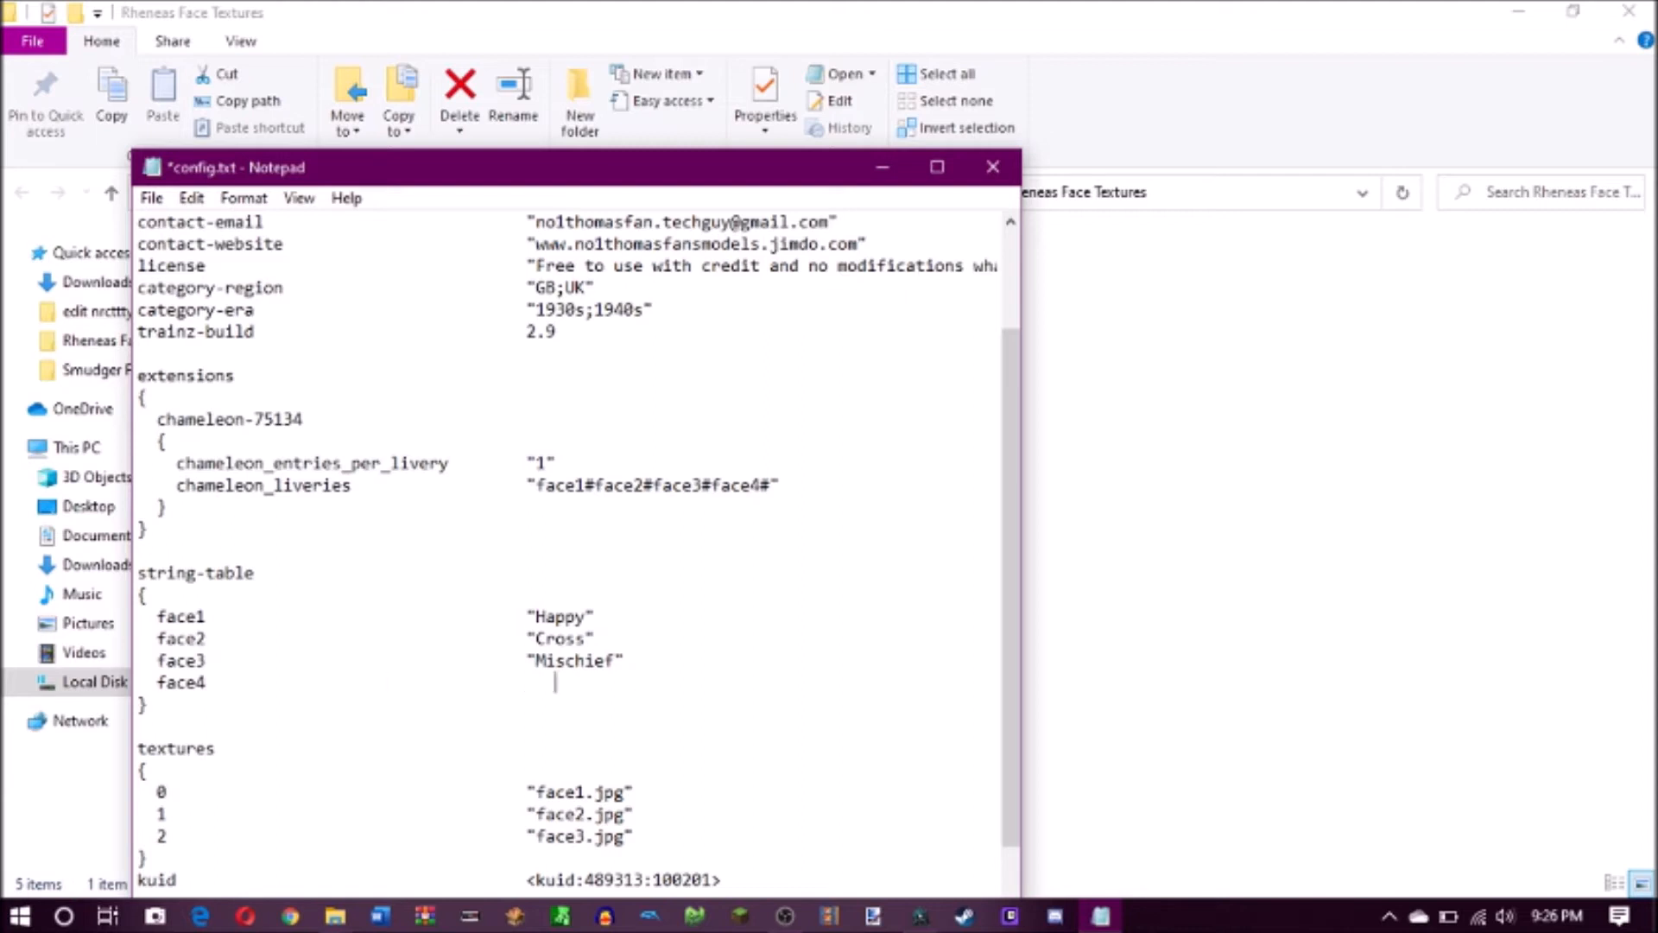
text(")
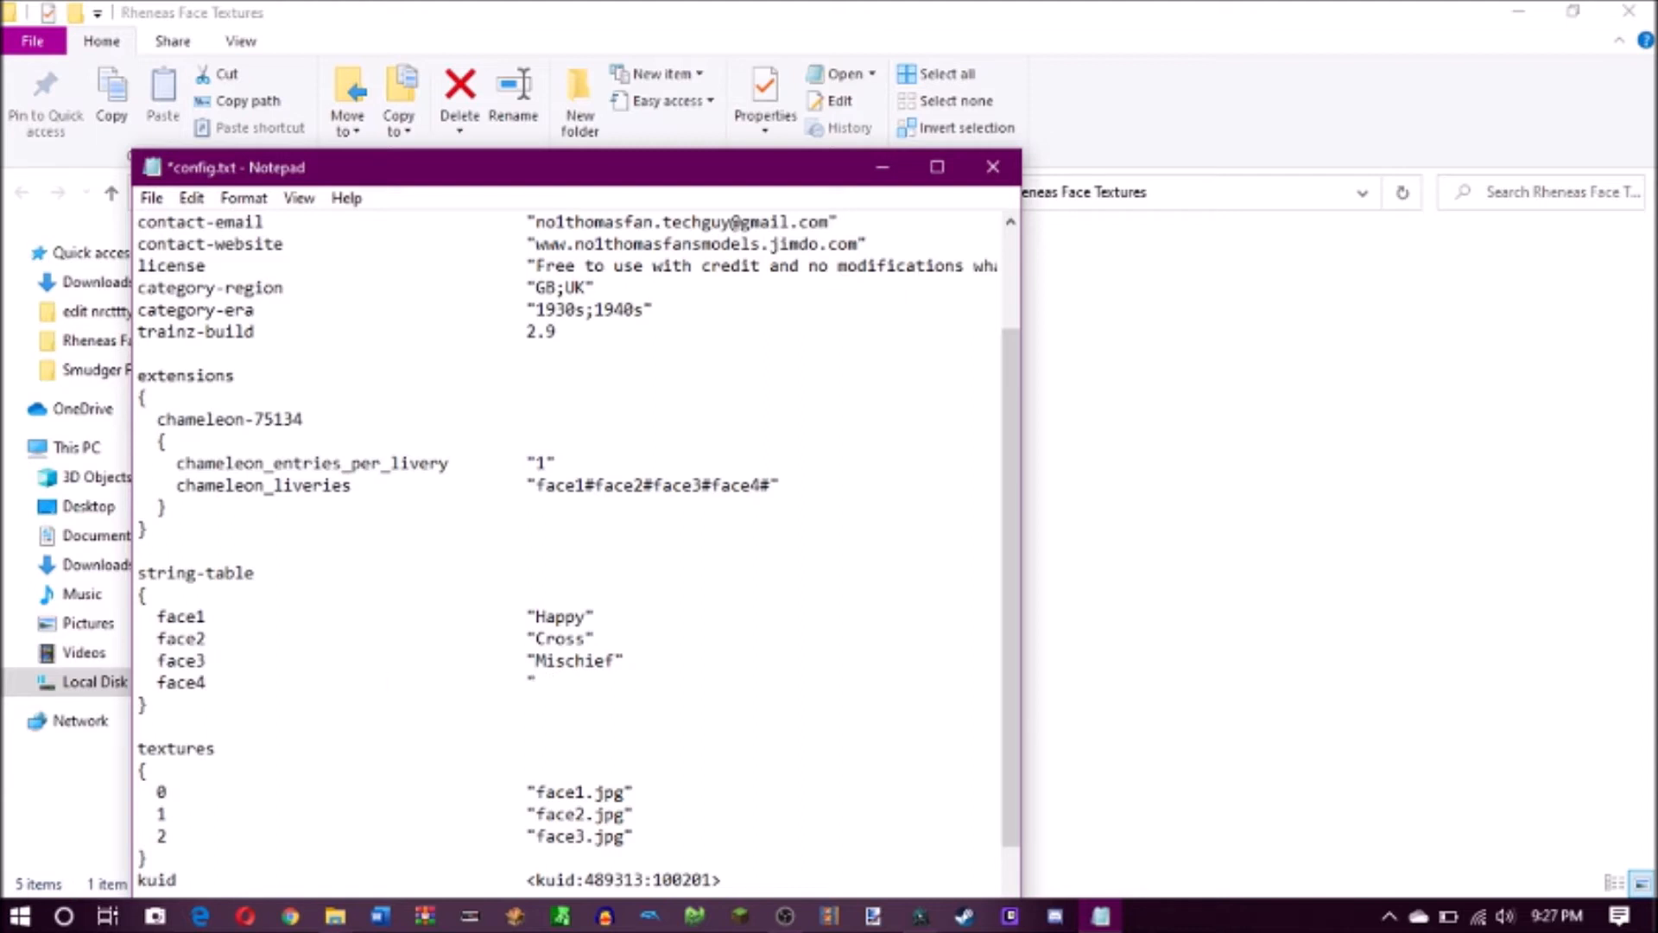
text(Furop)
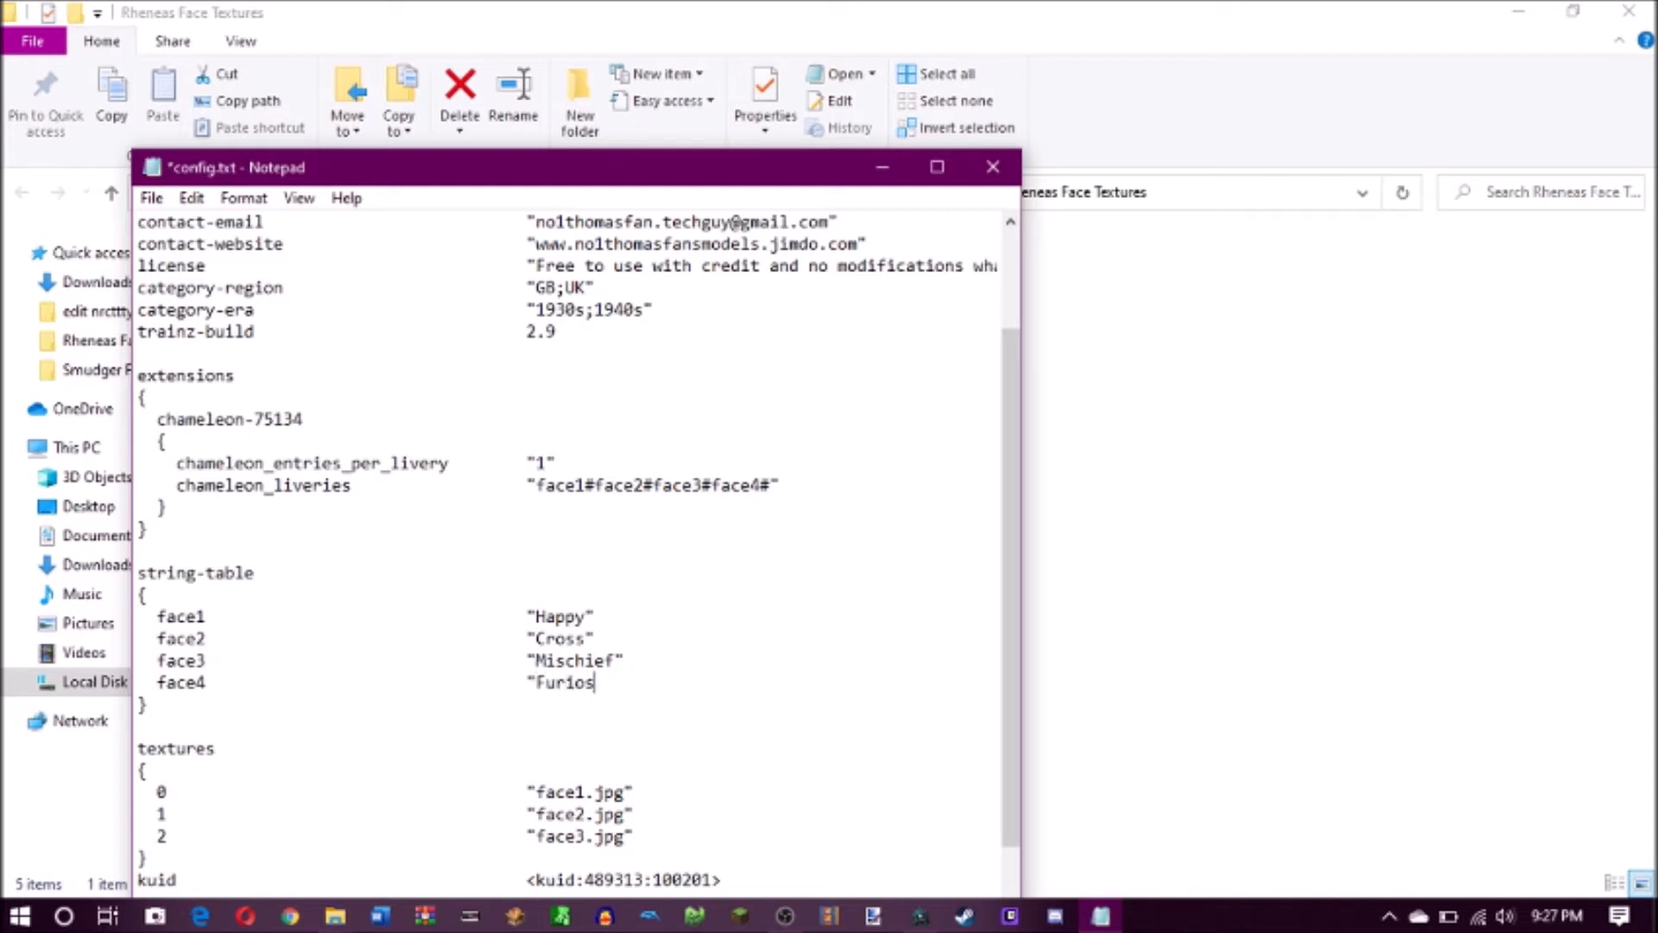
text(u)
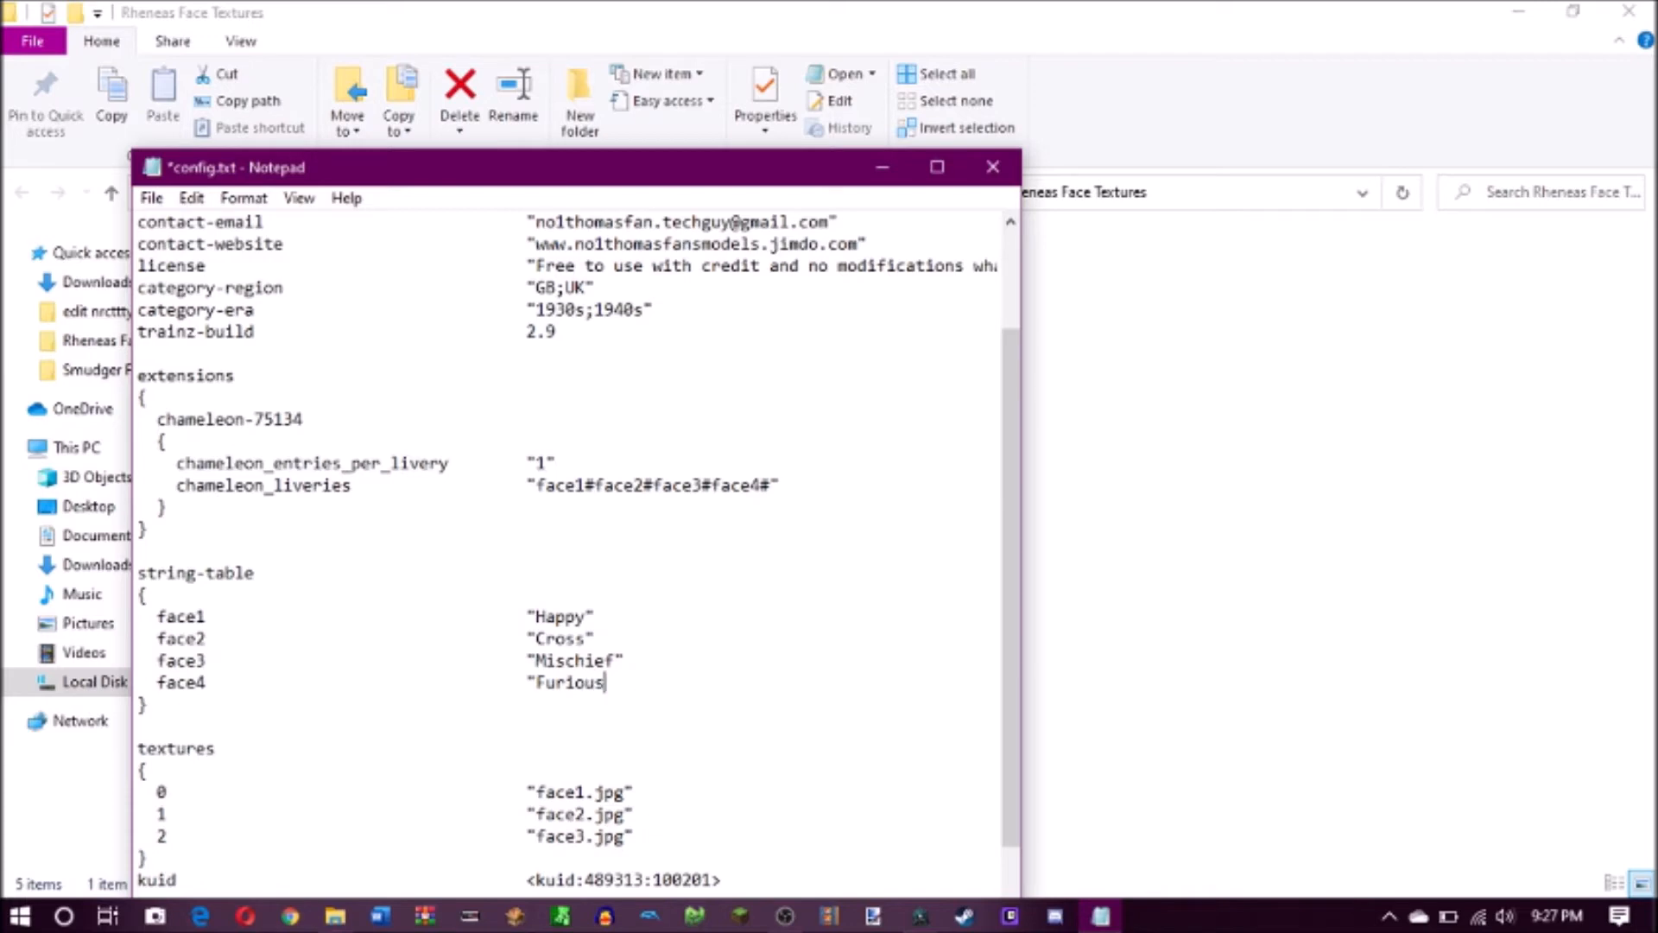
text(")
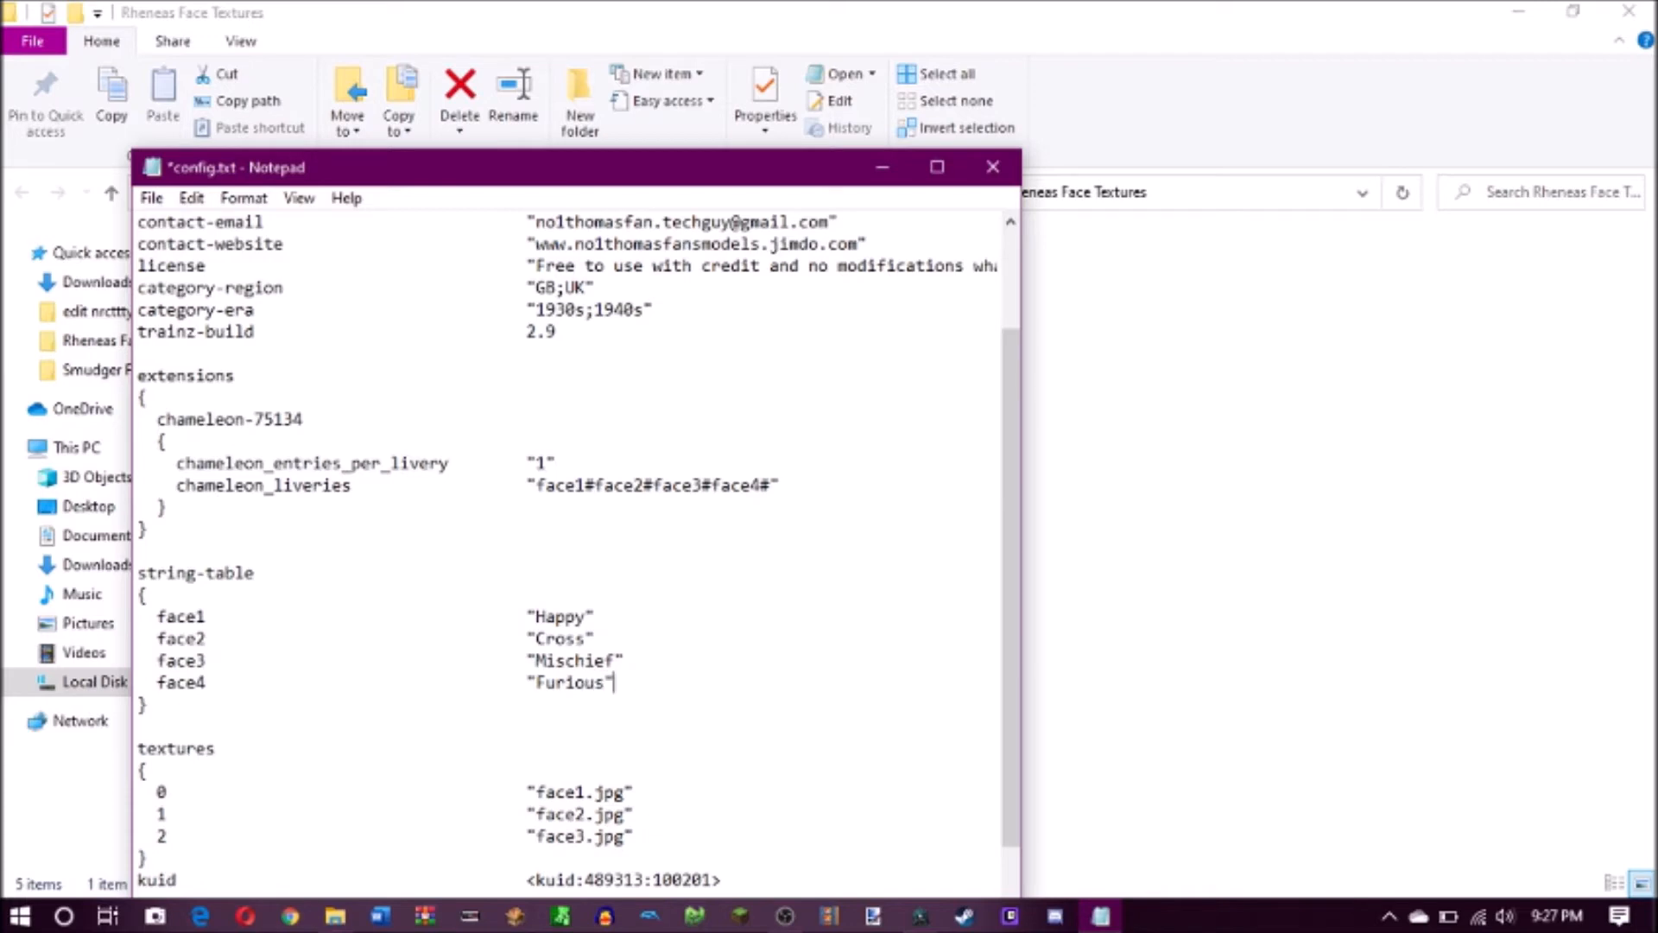
mouse_move(685, 154)
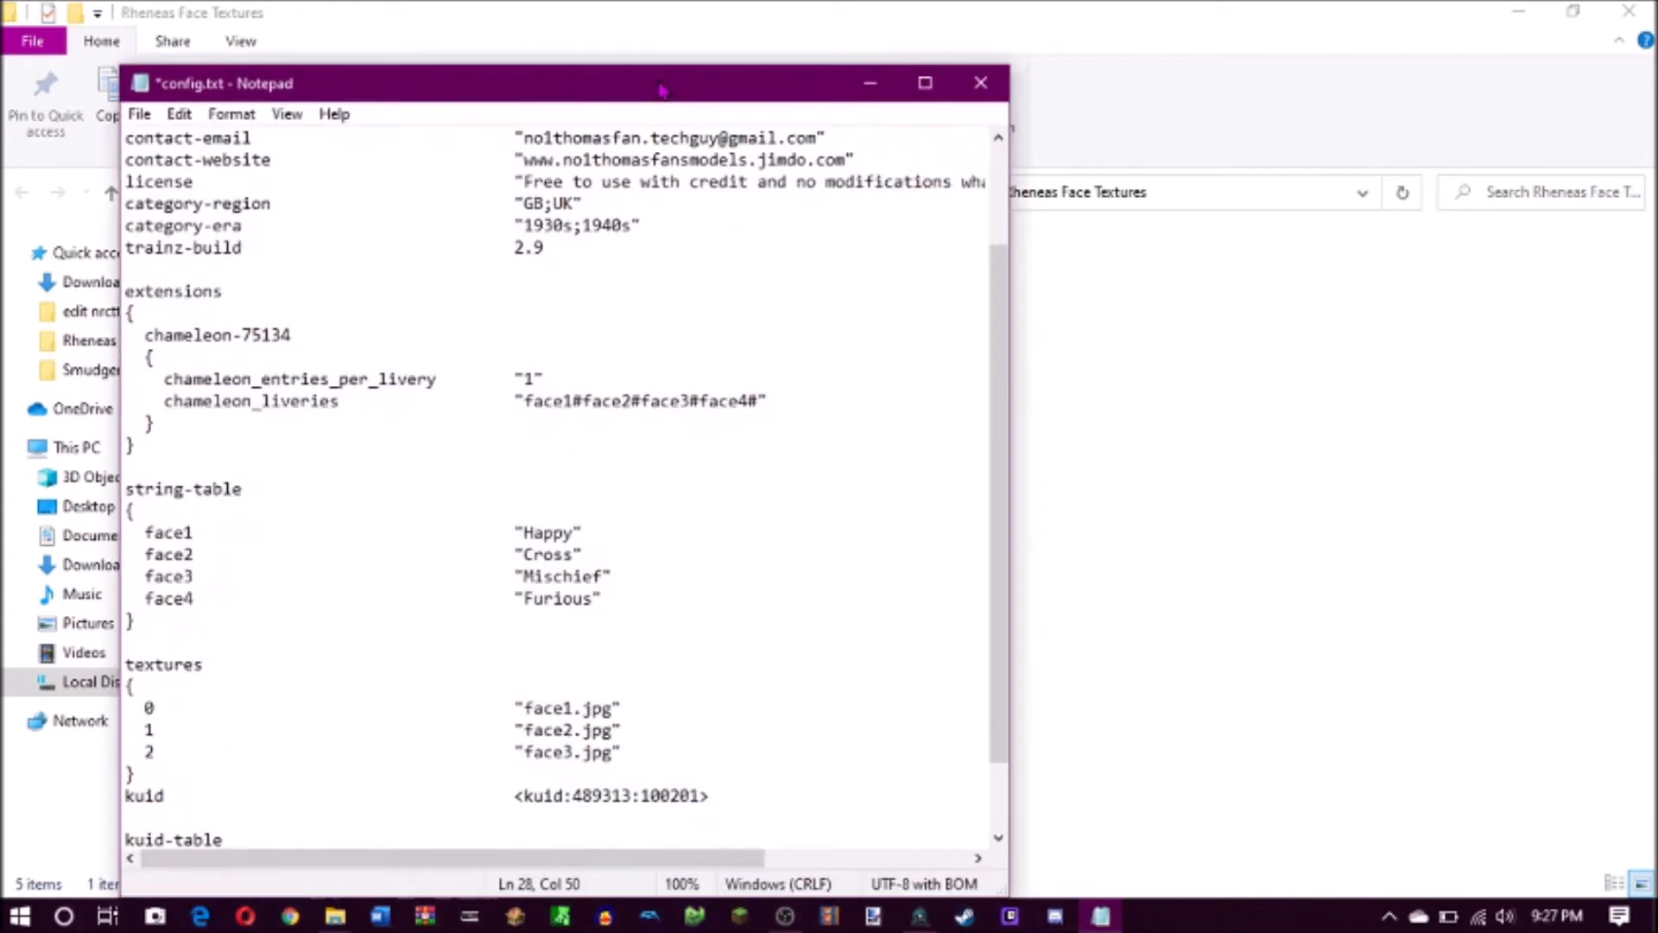
Add texture entry 3 "face4.jpg" to the textures block
scroll(down, 3)
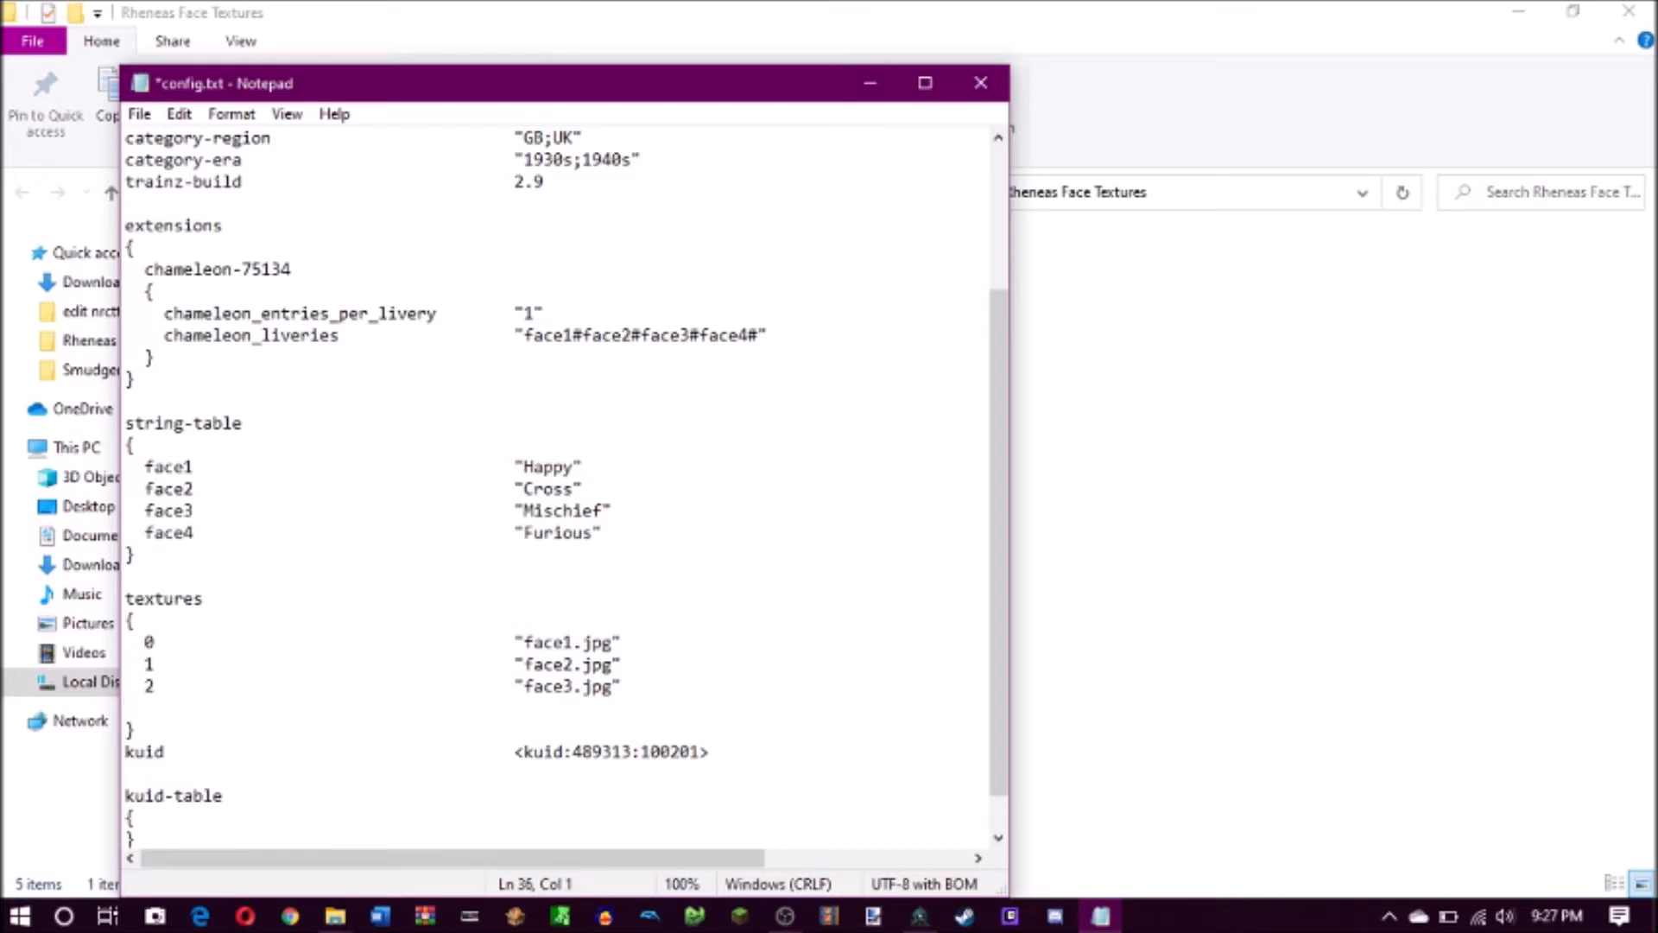
text(3)
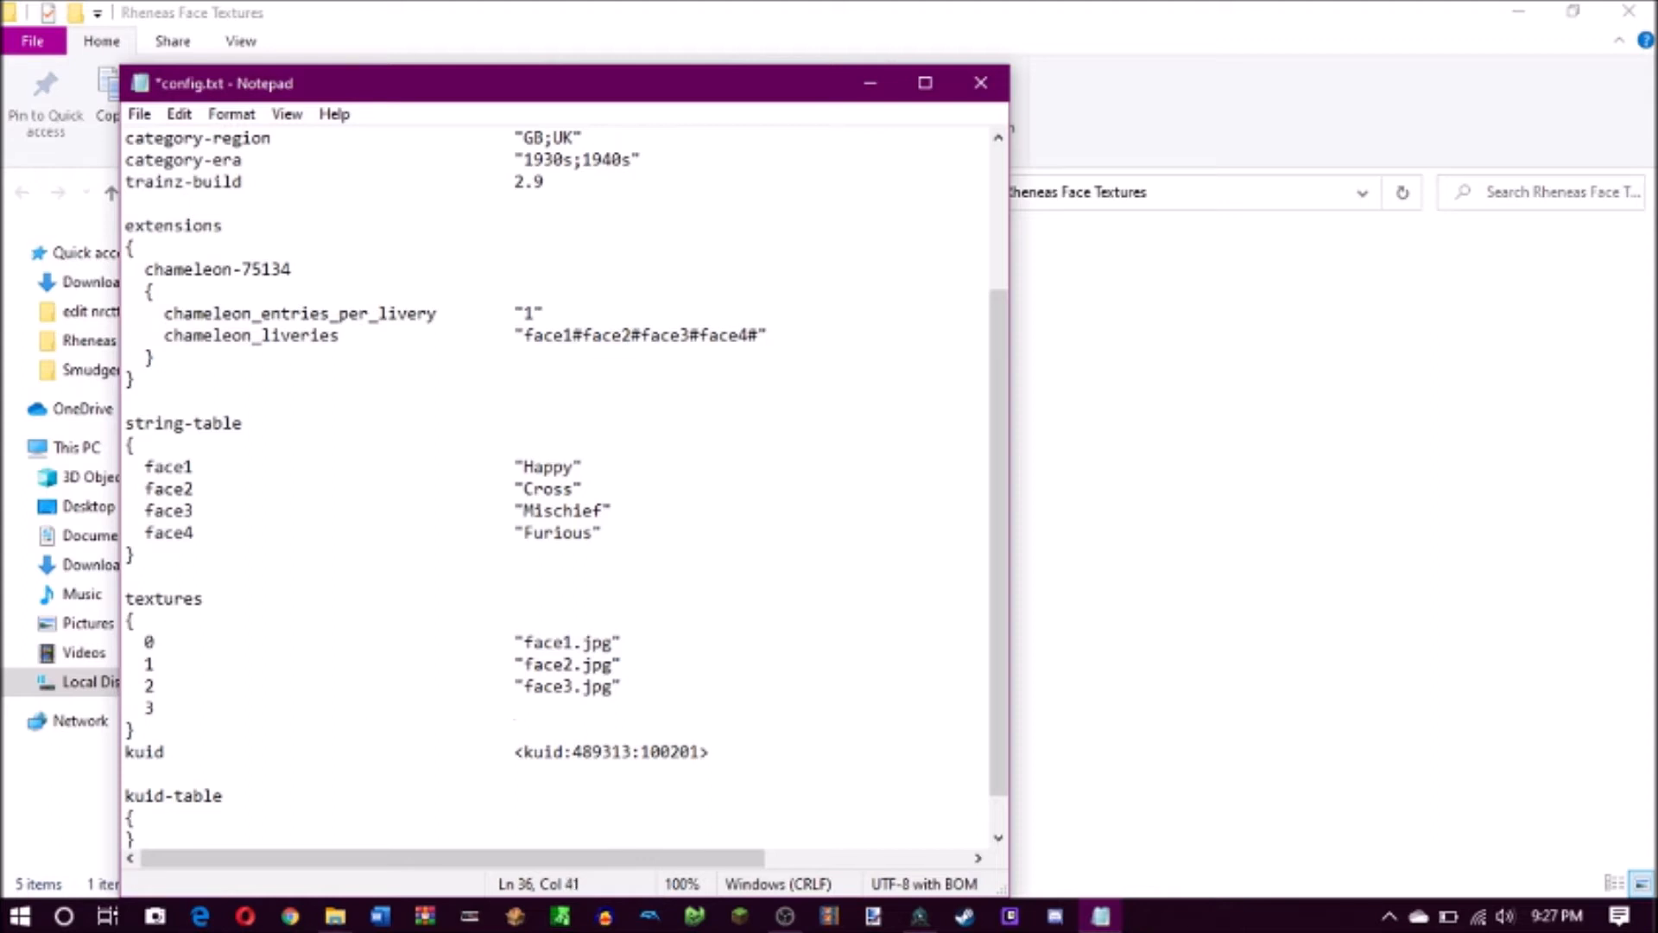
mouse_move(449, 695)
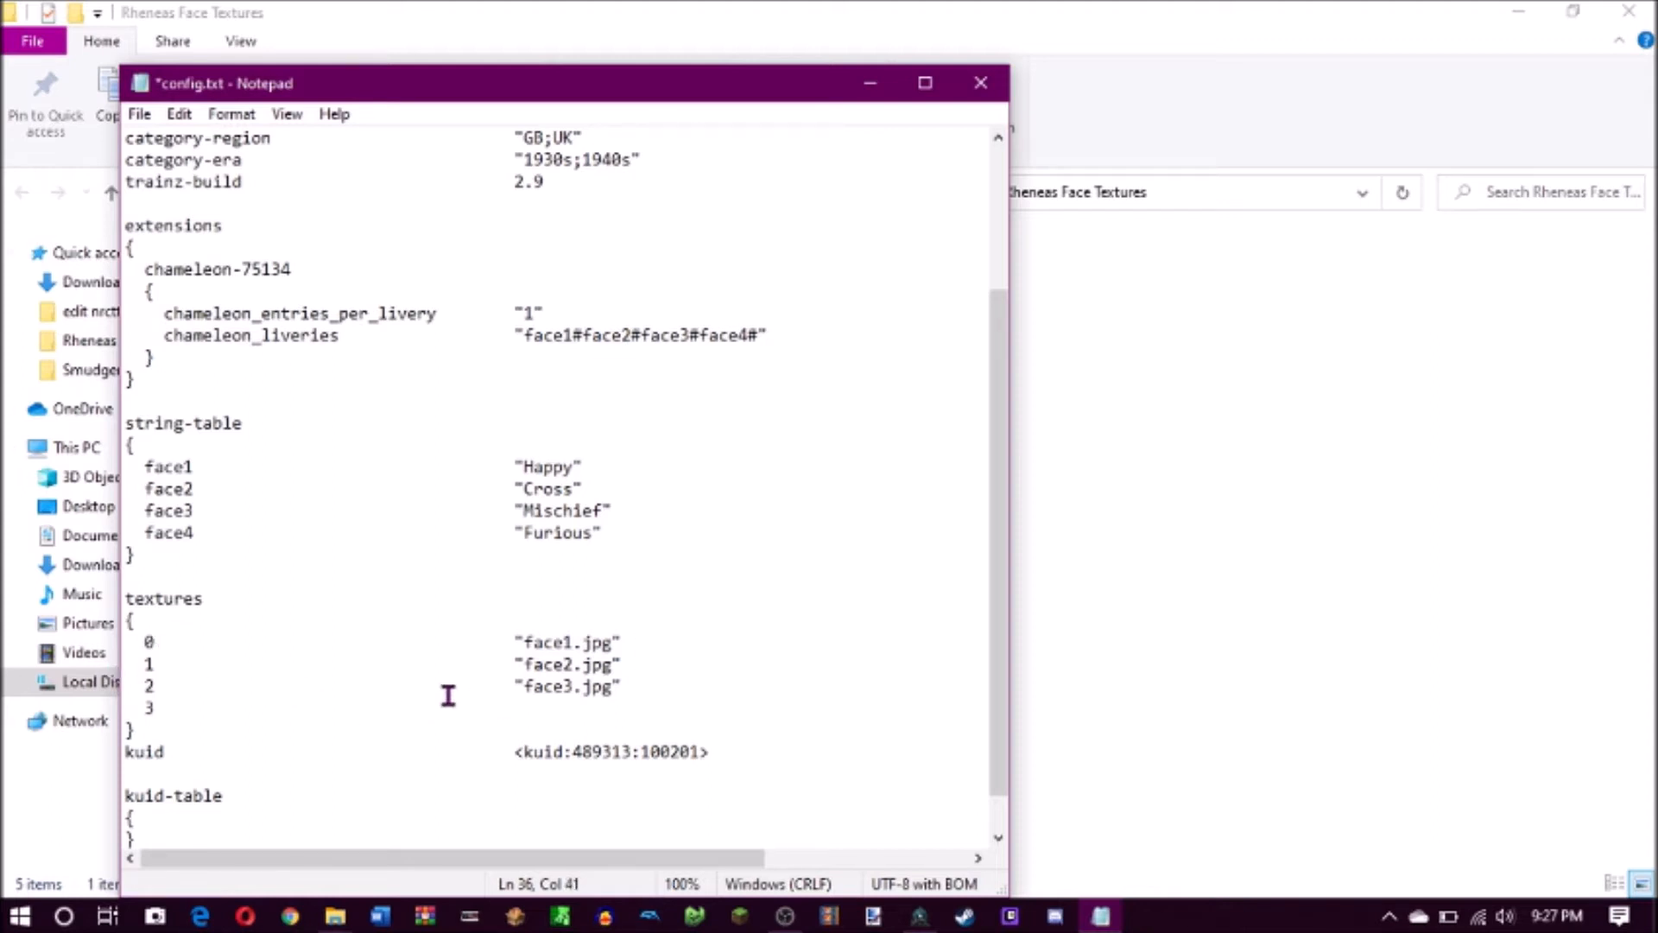
text("face4.jpg)
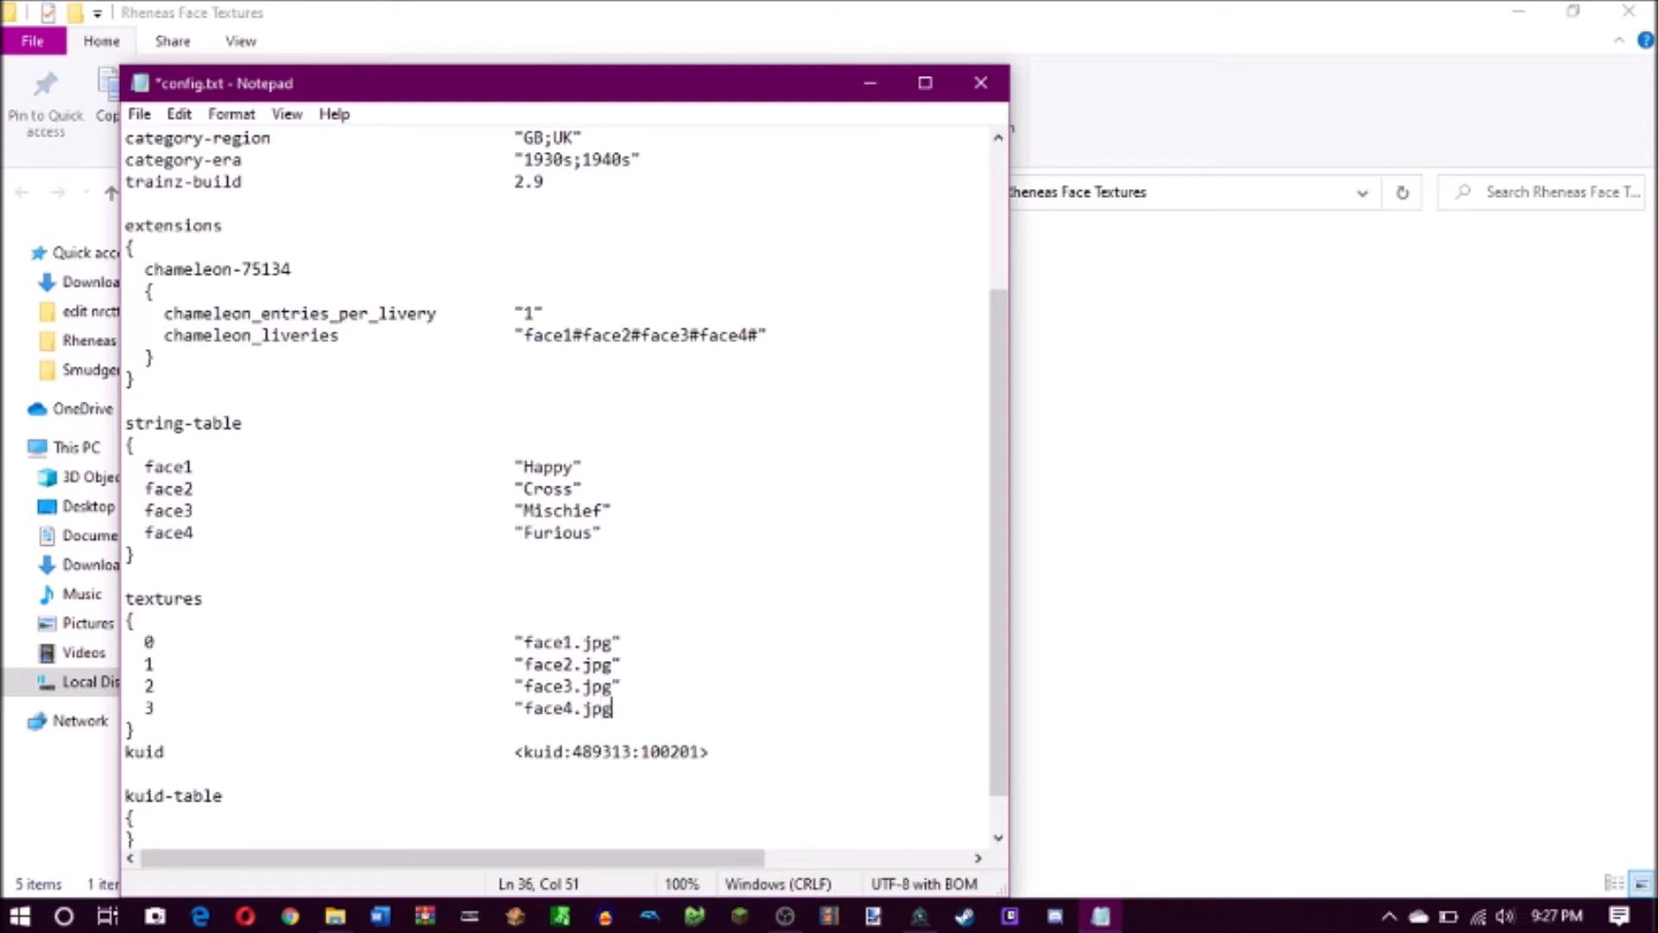
text(")
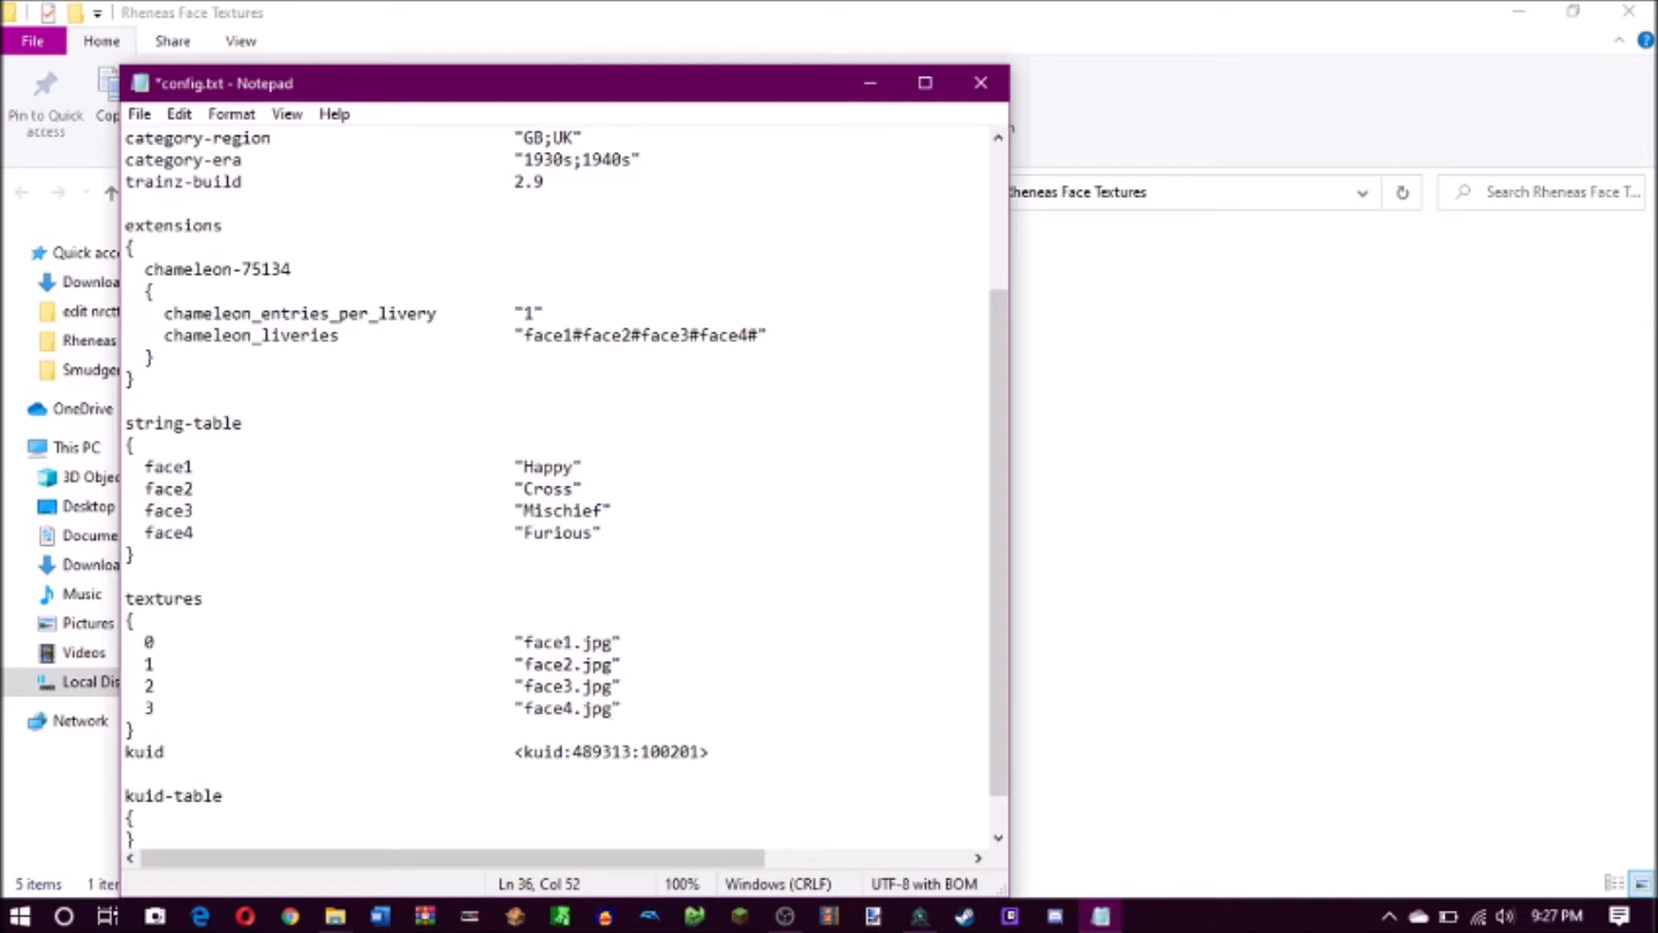
scroll(down, 3)
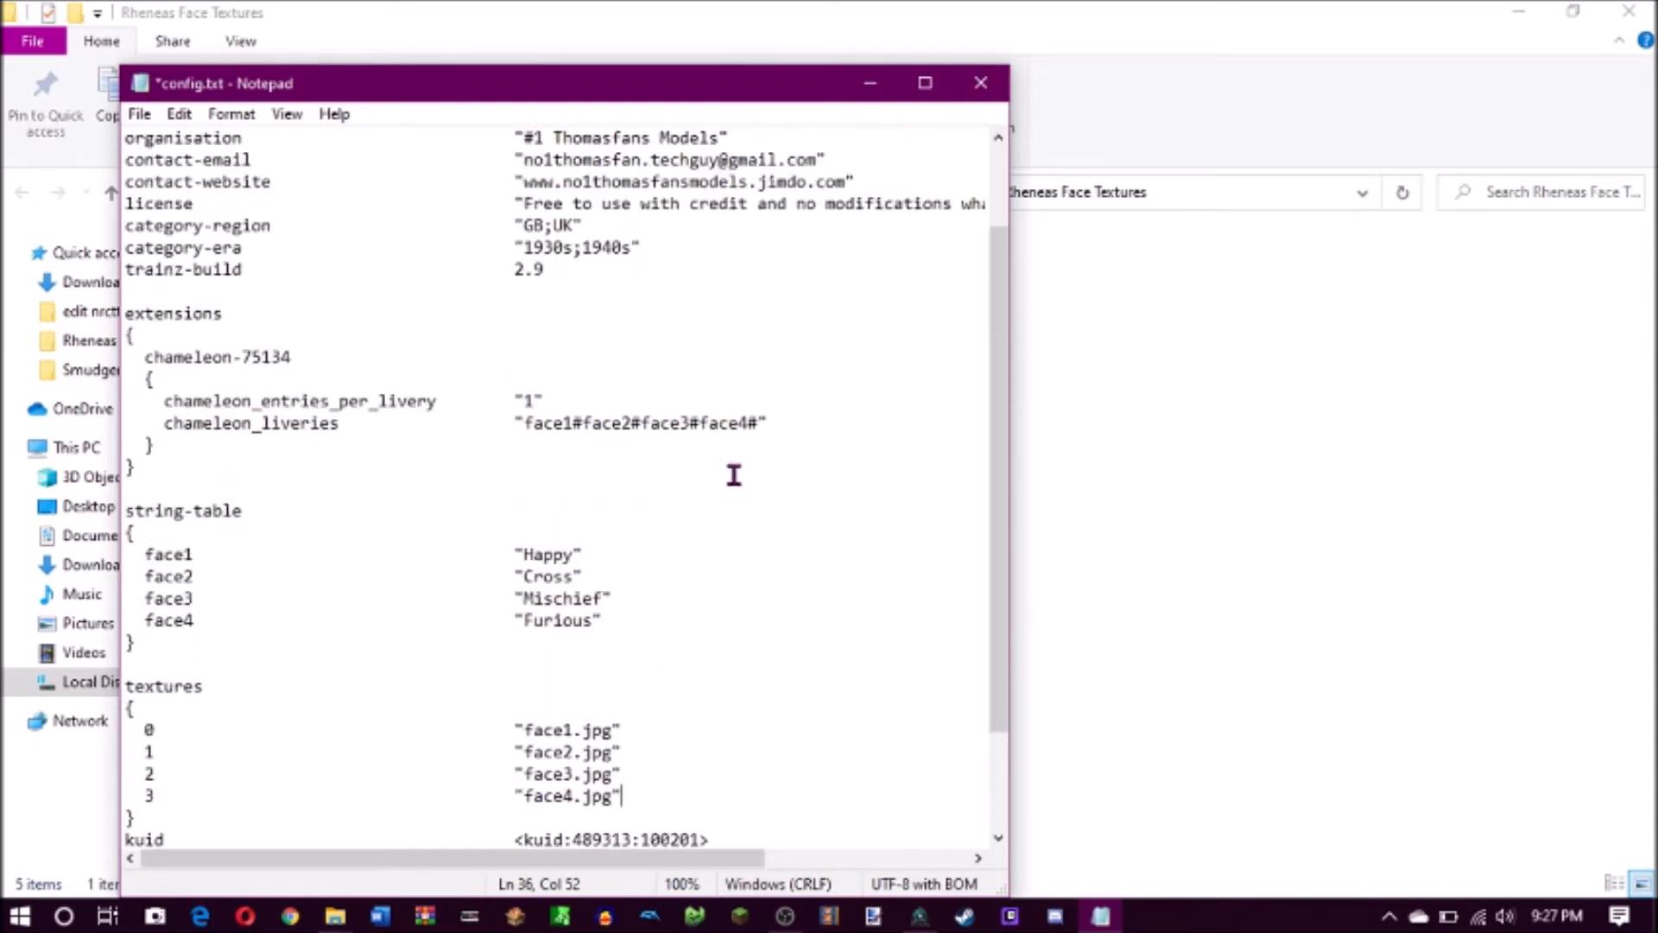
scroll(down, 3)
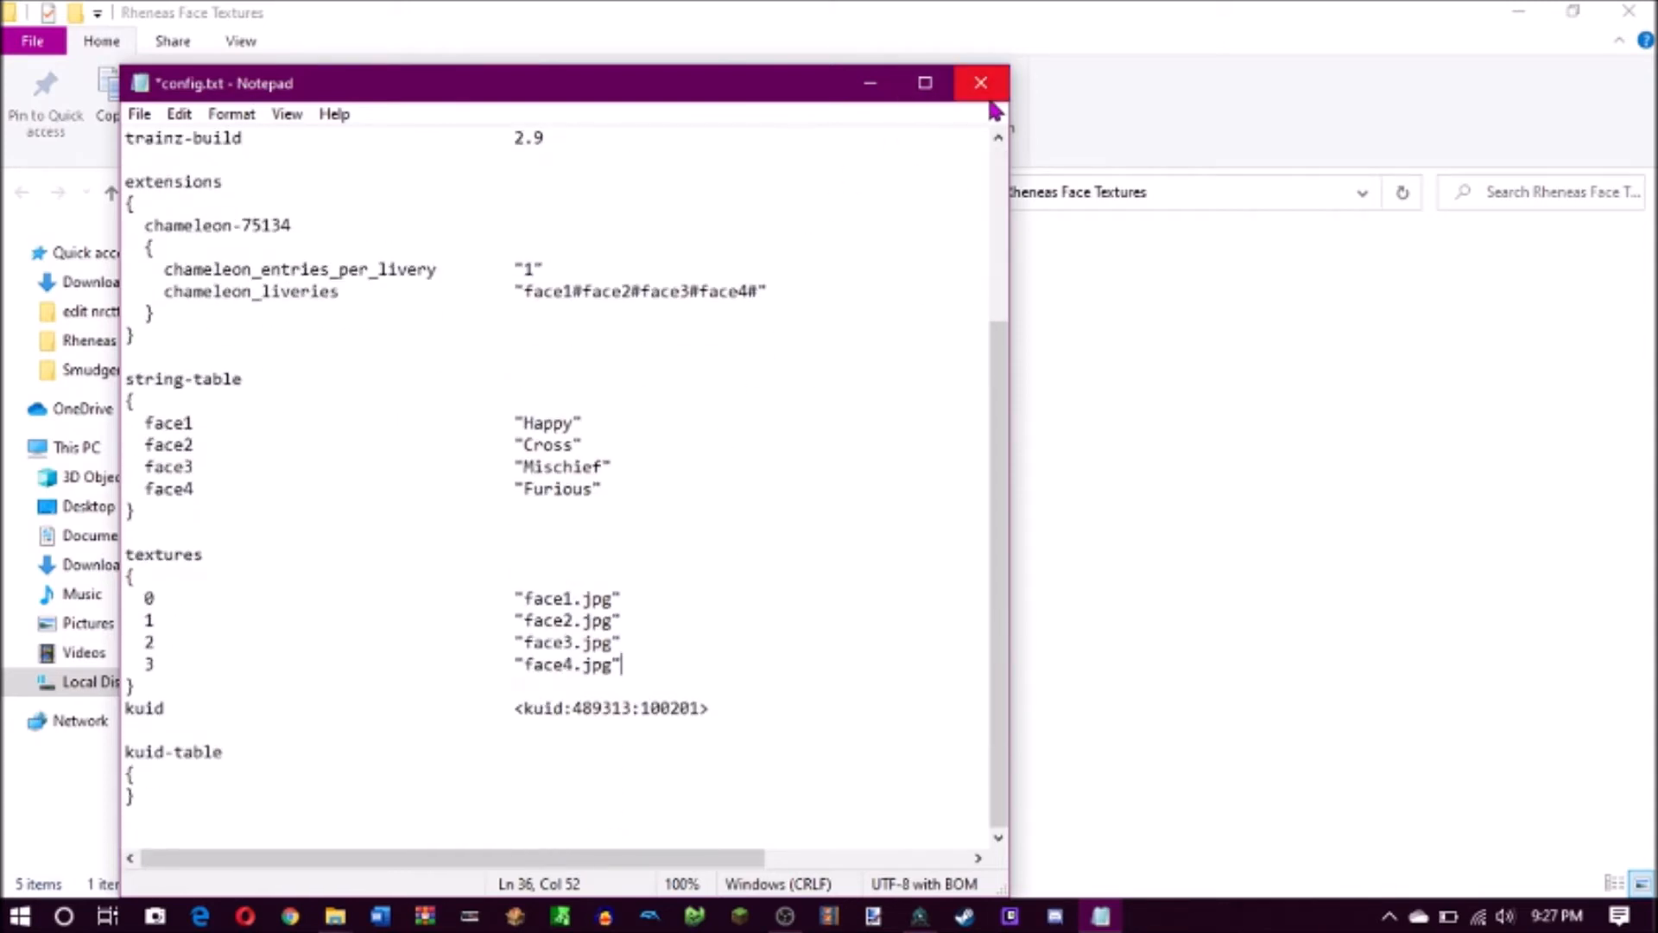
mouse_move(980, 83)
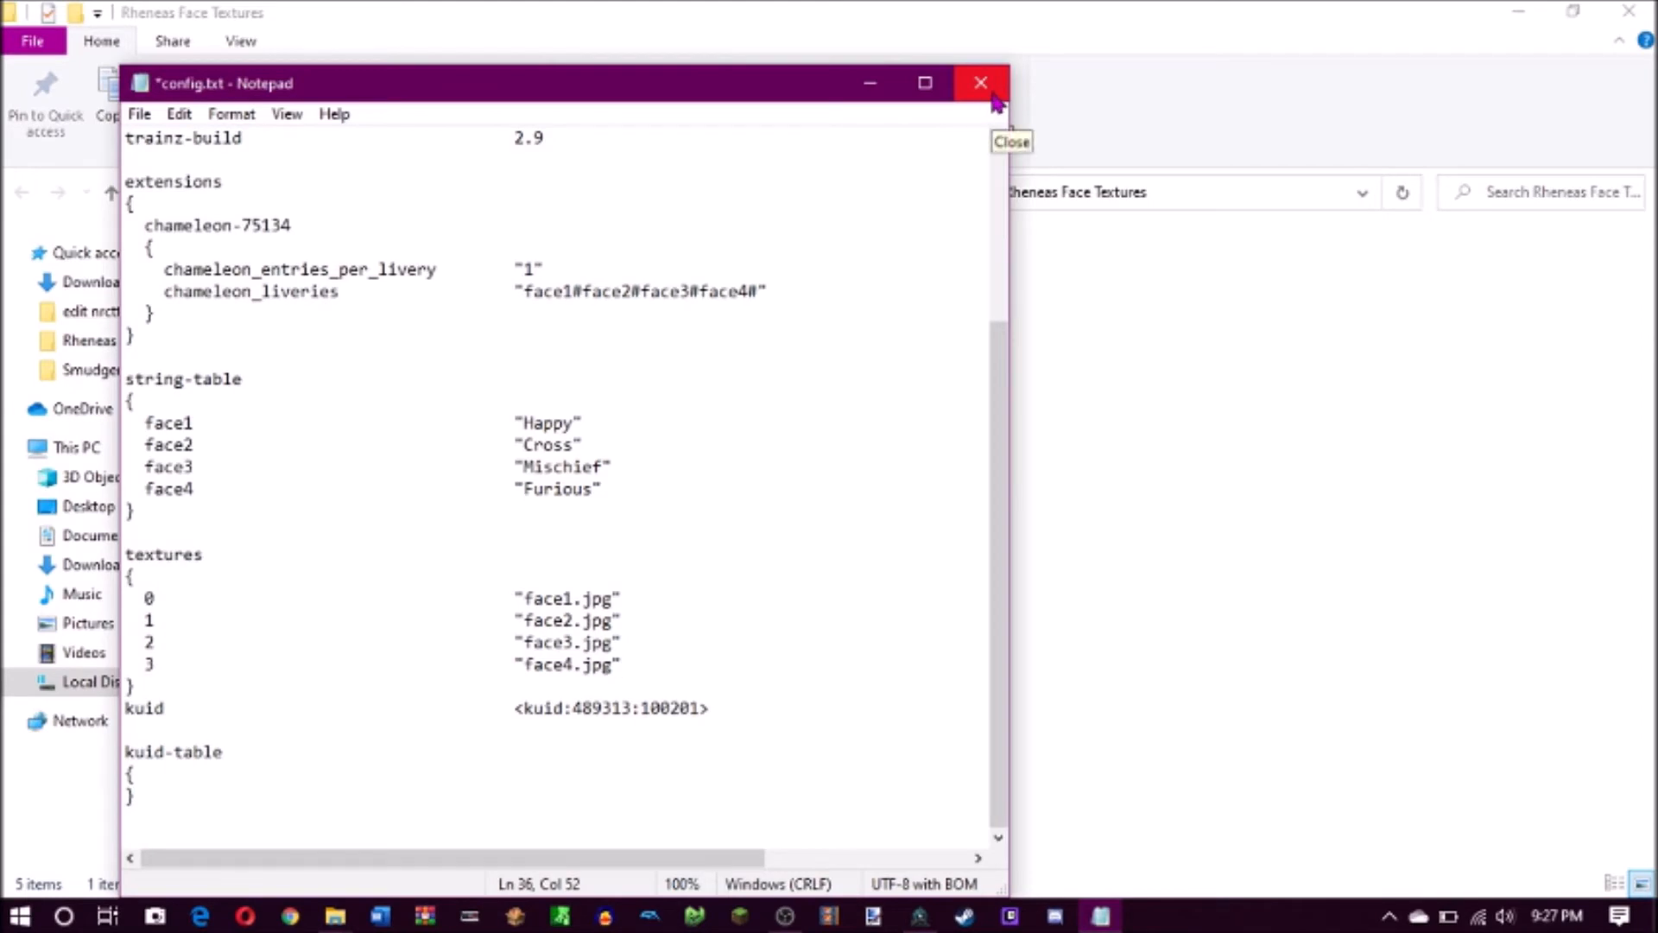
mouse_move(644, 111)
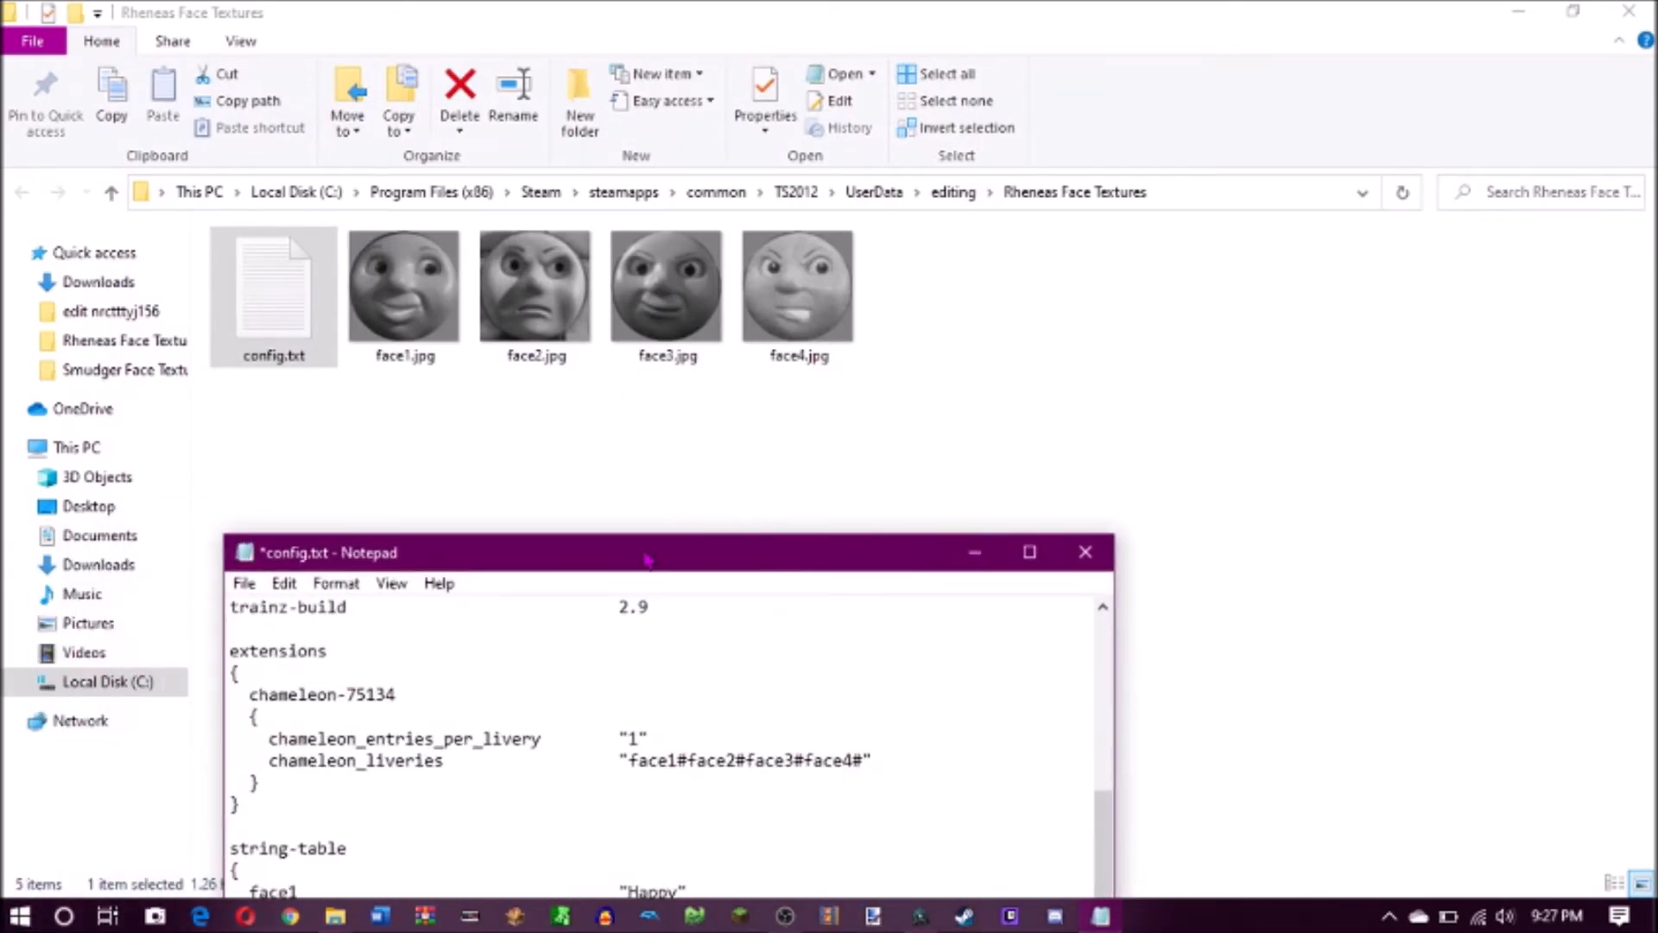
Reopen config.txt and add face5 to the livery list, named "Sad/Worried"
click(1085, 552)
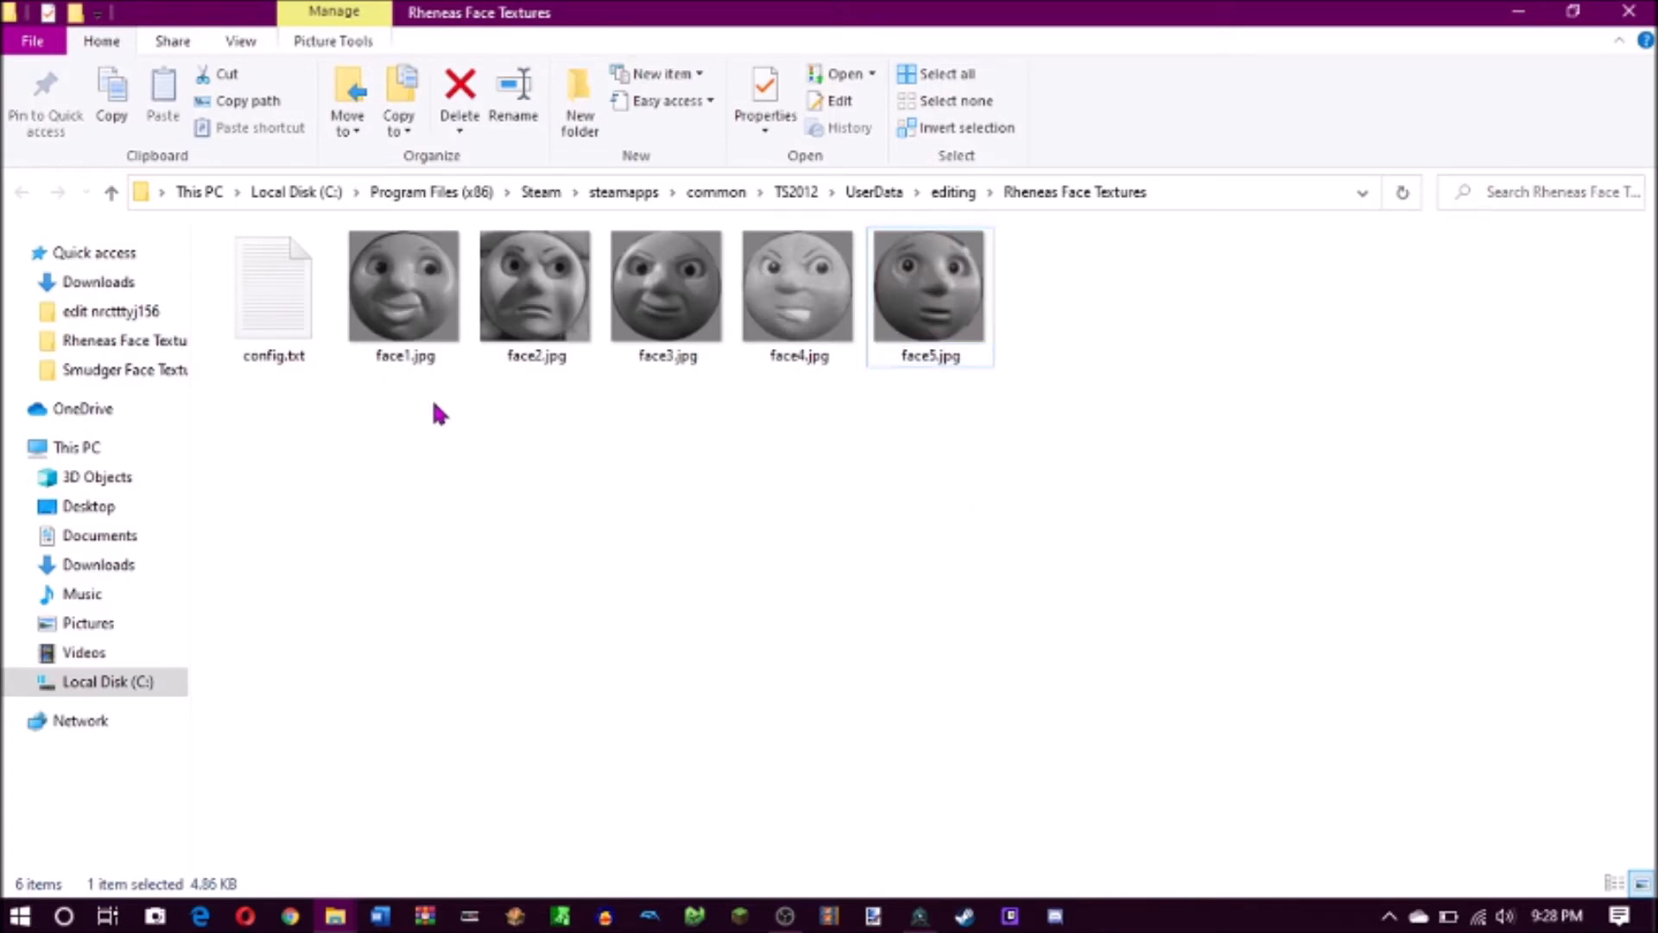
double_click(273, 289)
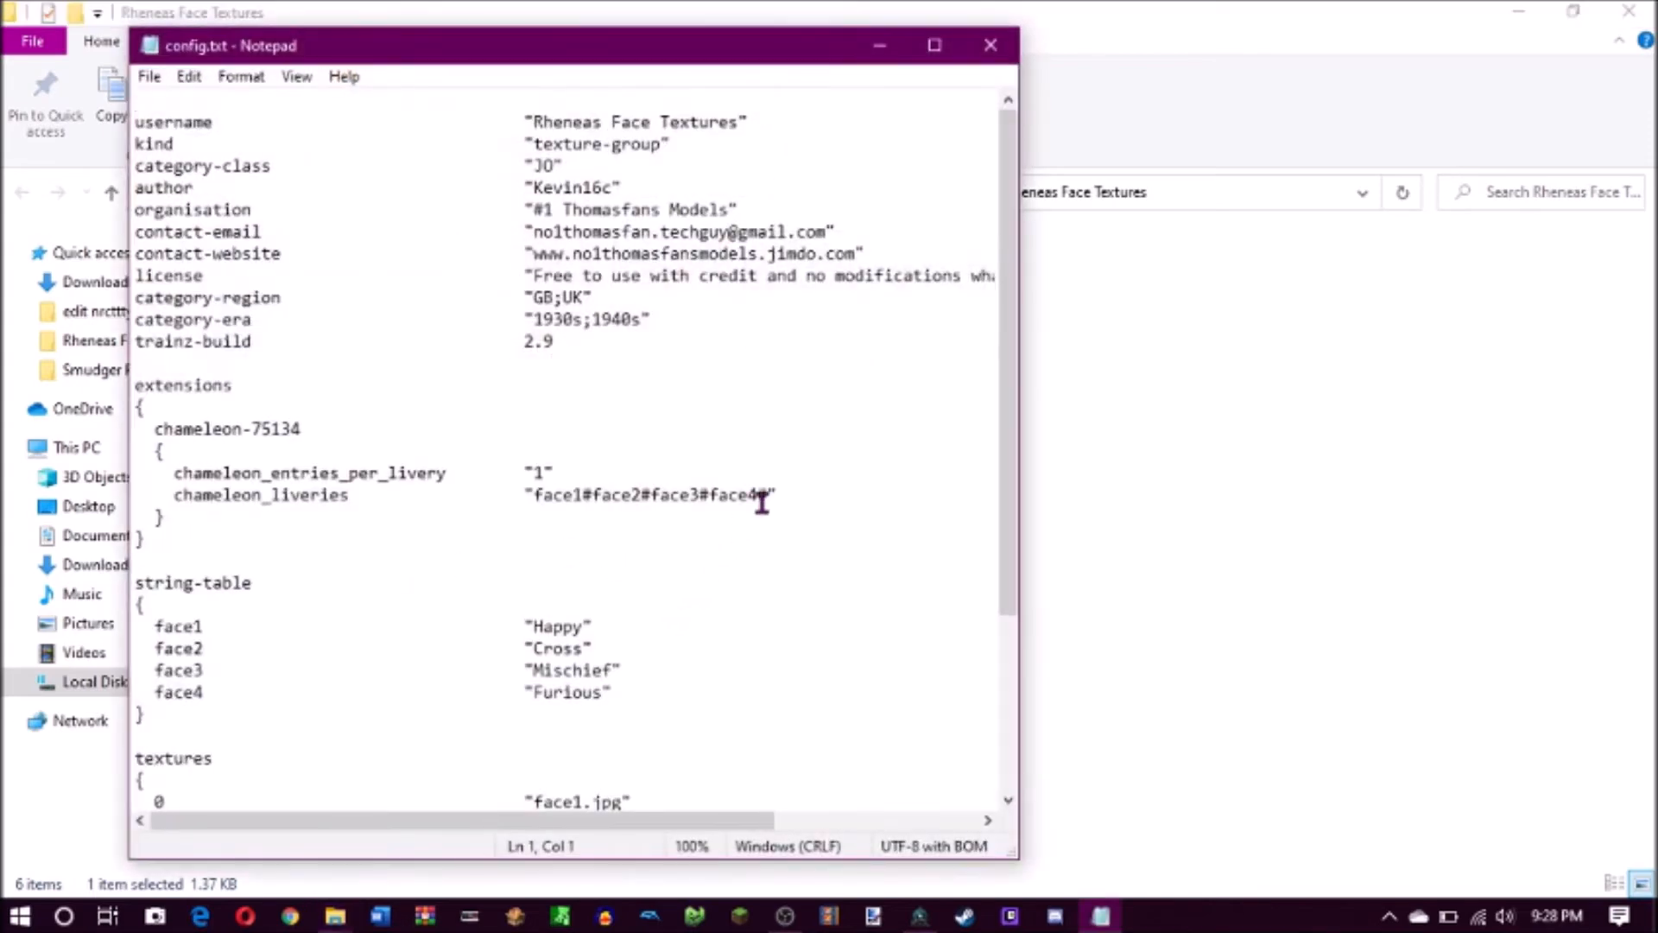
text(#fa)
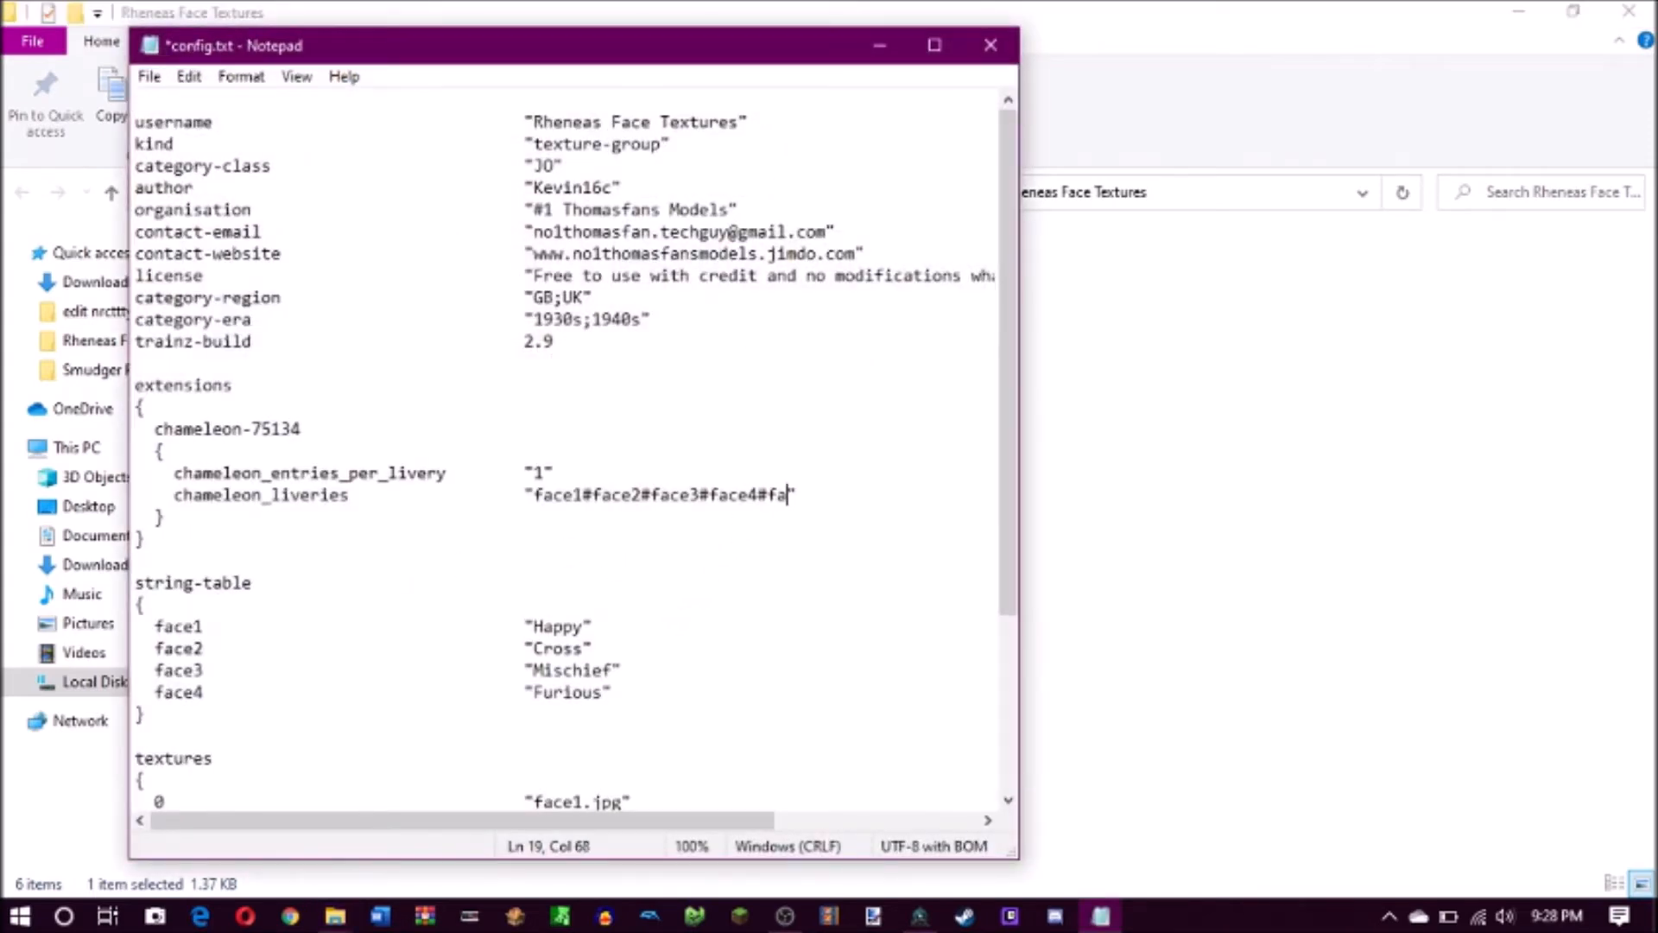
text(ce5#)
text(fa)
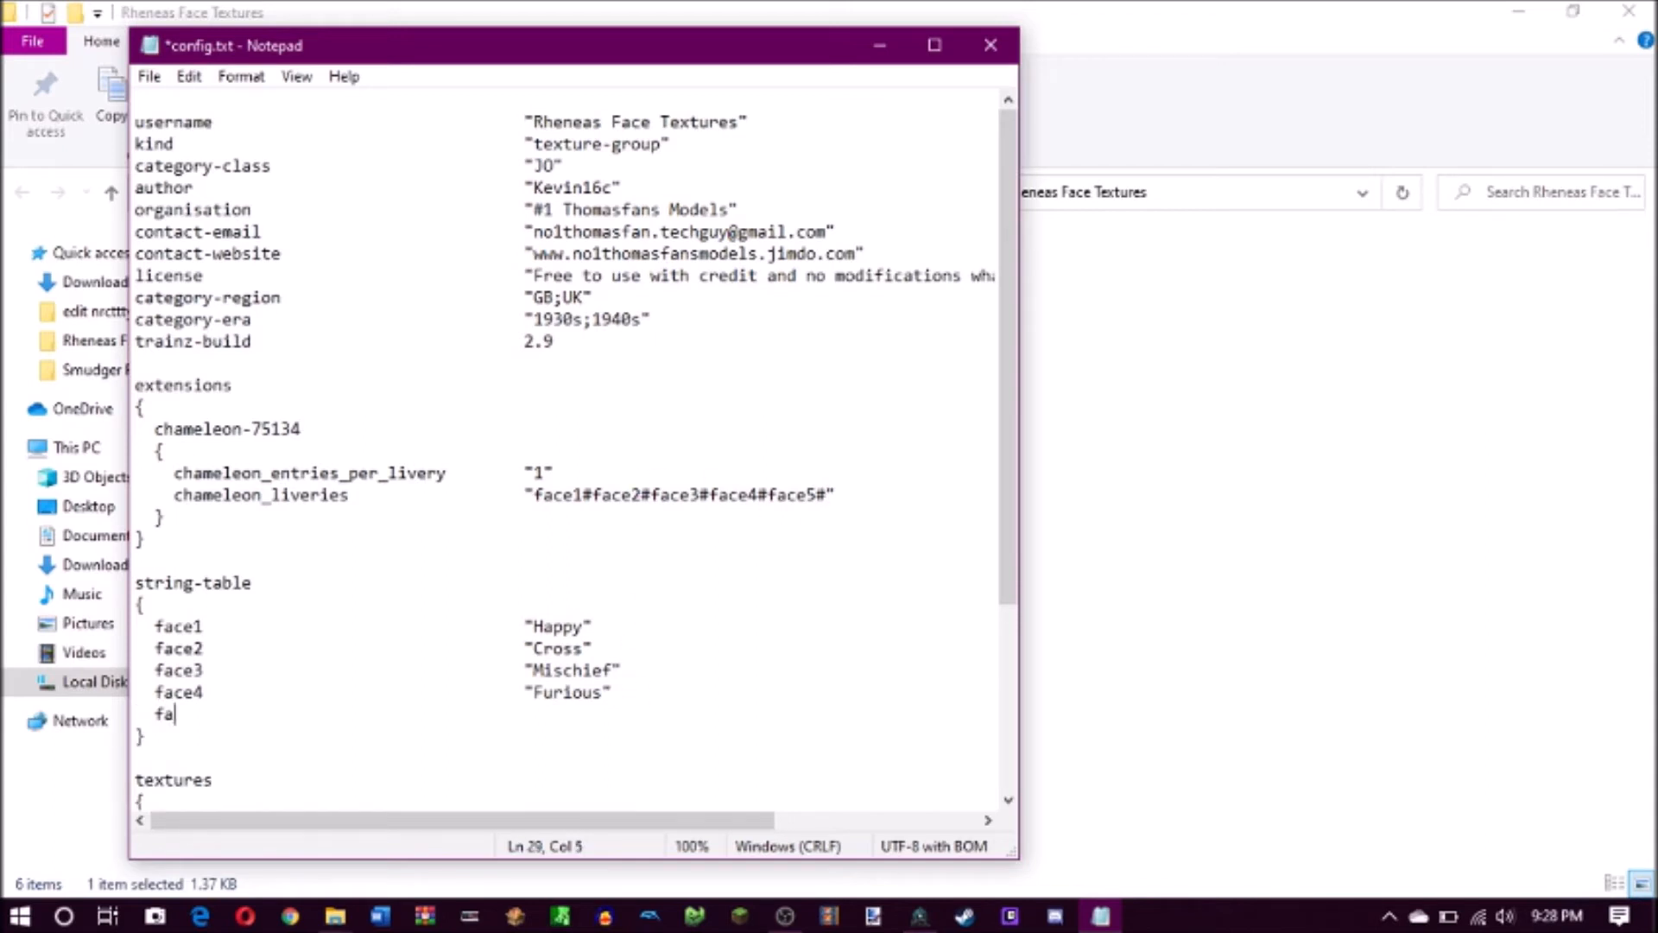
text(ce5m)
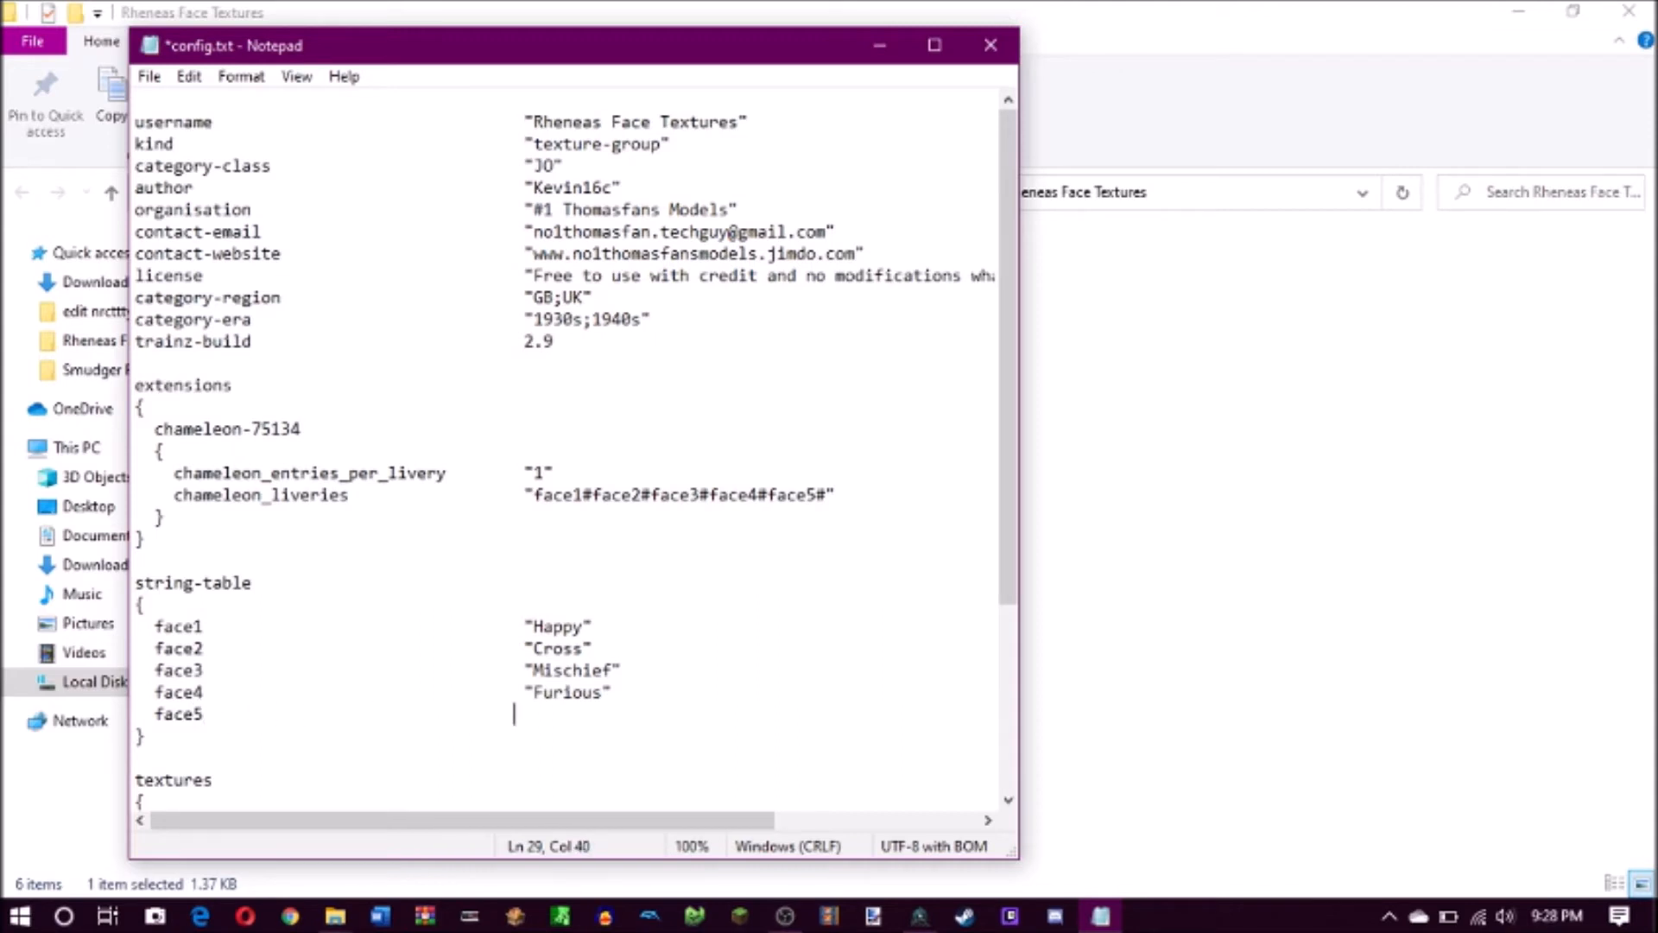
text(")
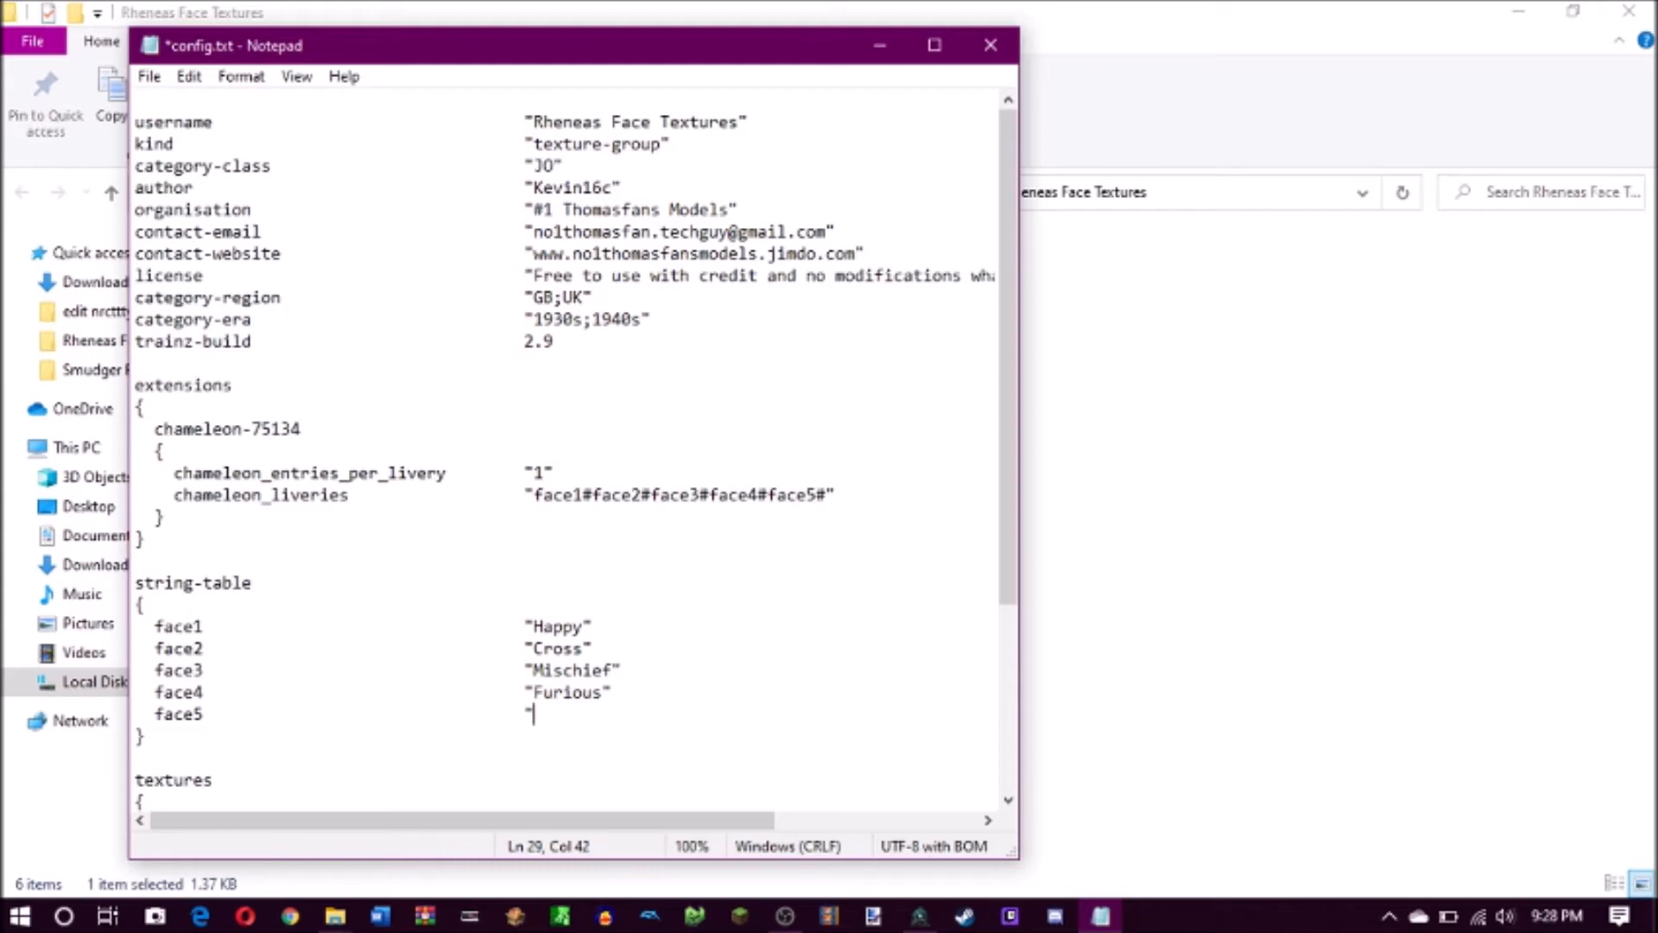
text(Sad)
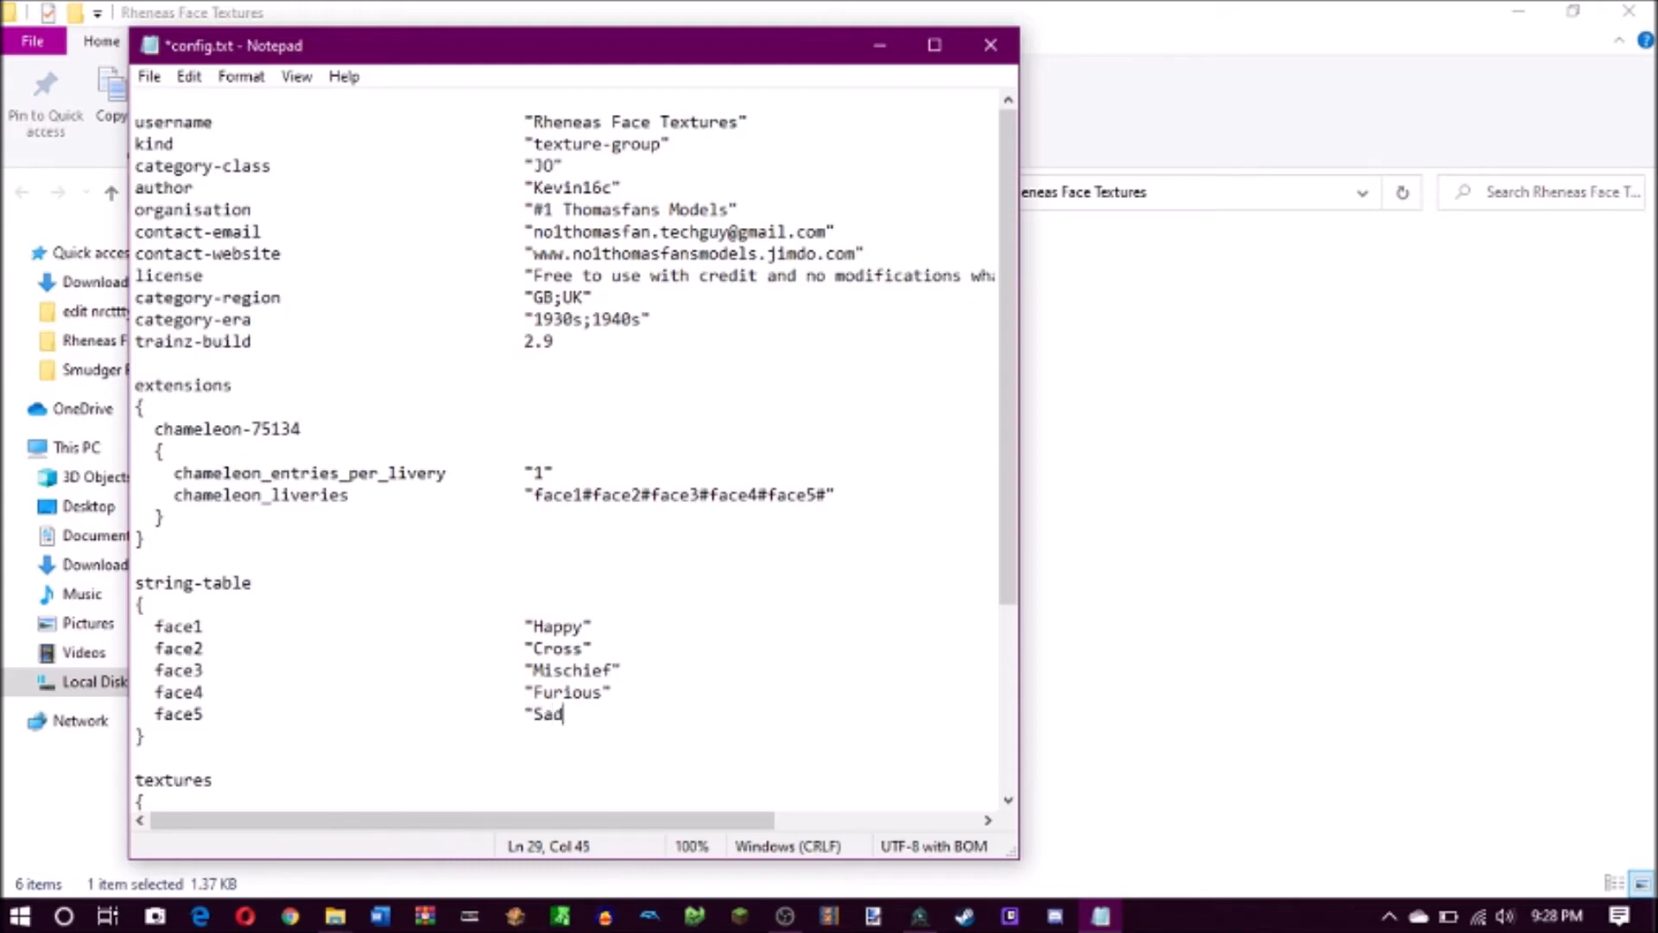
text(/Wo)
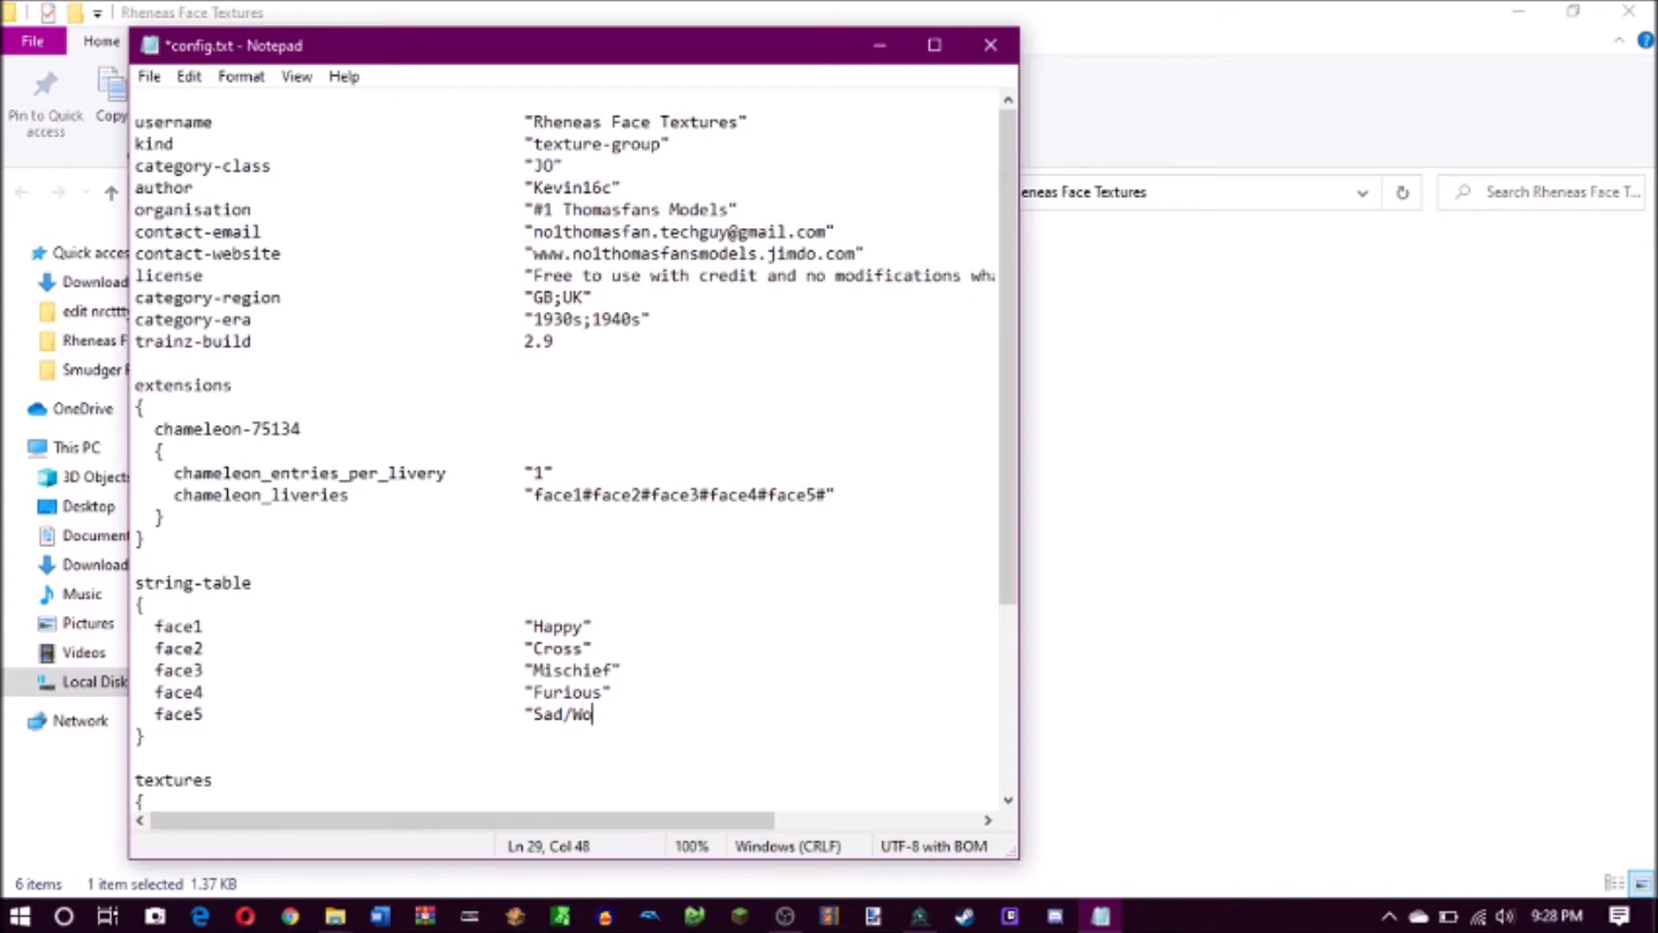
text(rried")
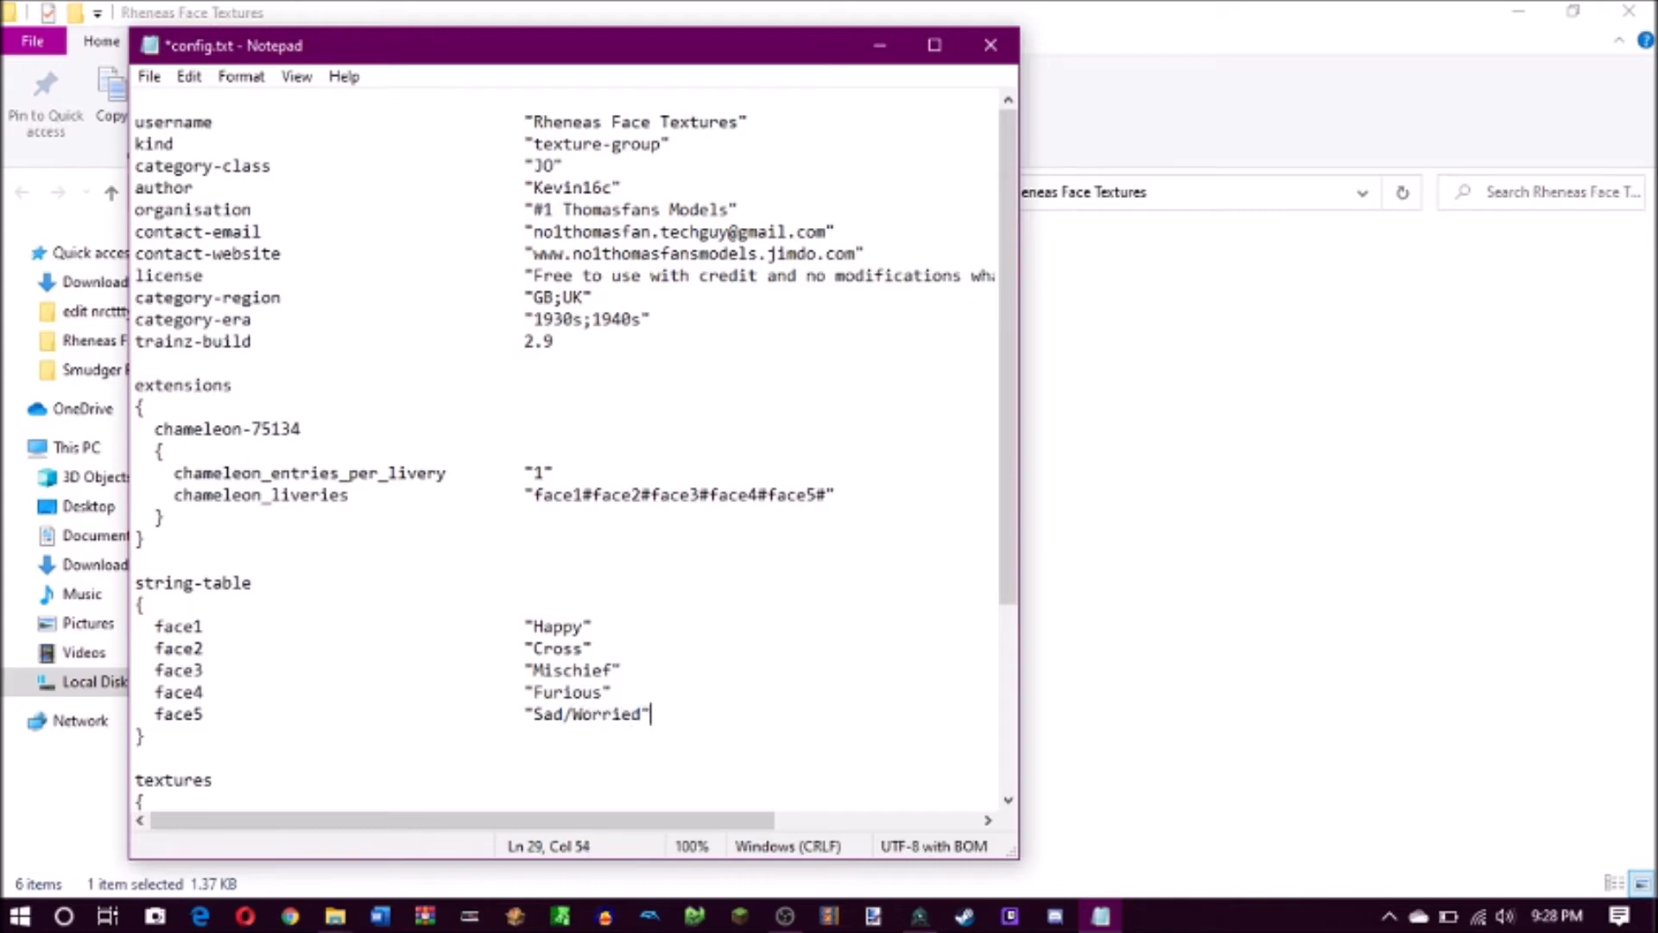
Add texture entry 4 "face5.jpg" to the textures block
scroll(down, 3)
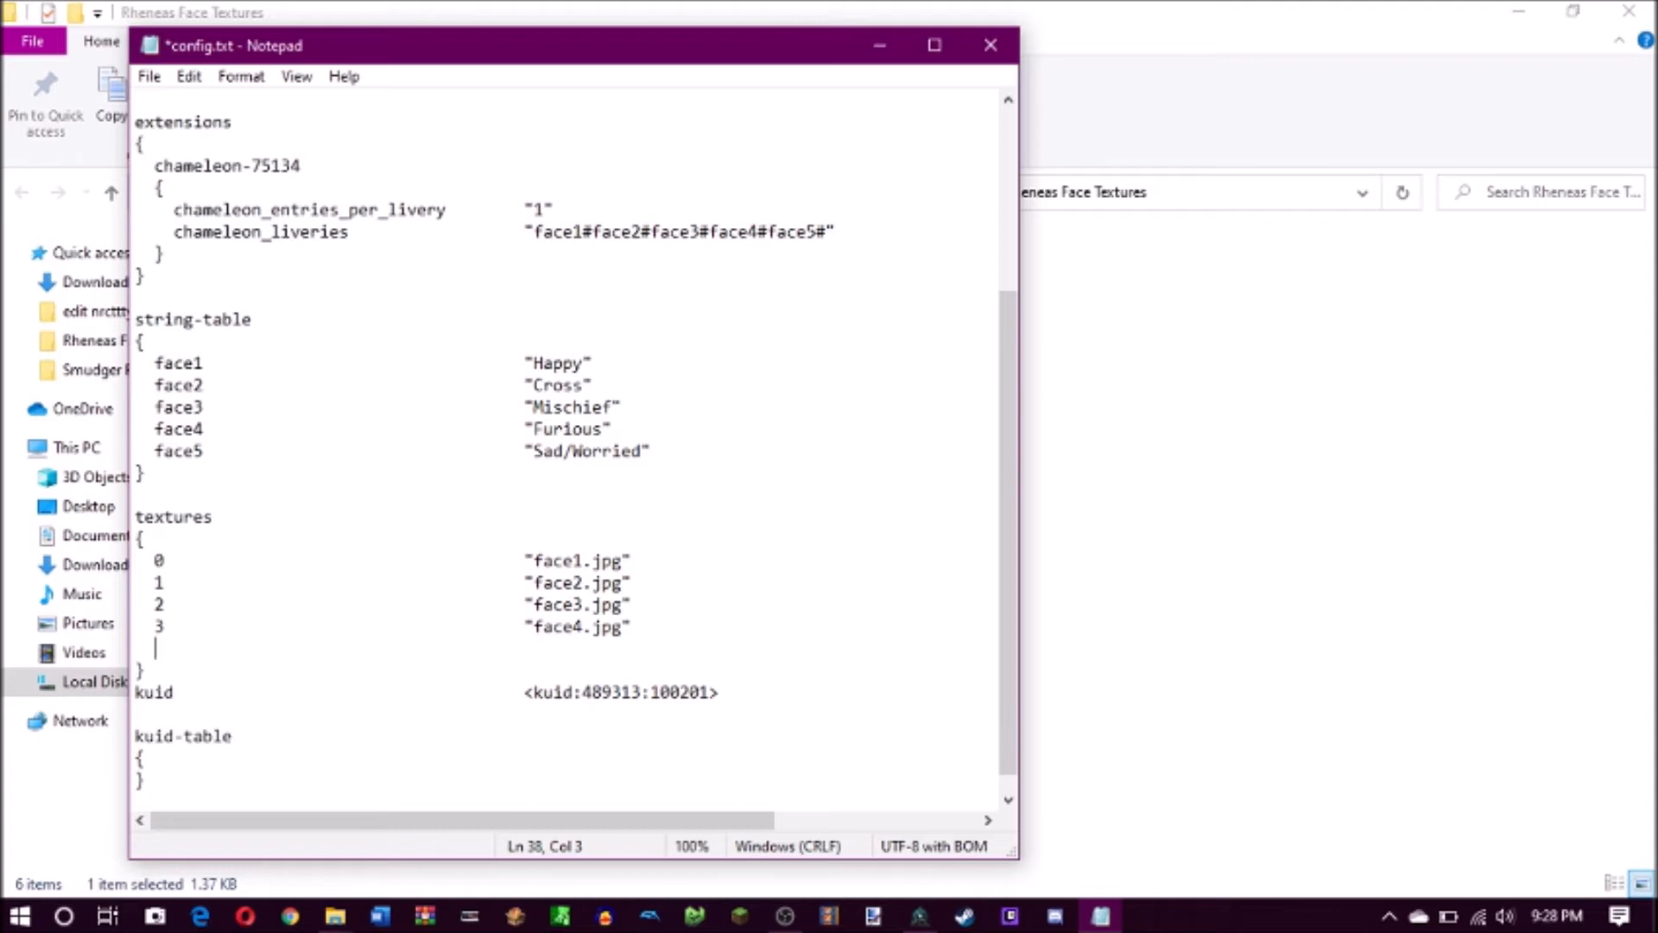
text(4)
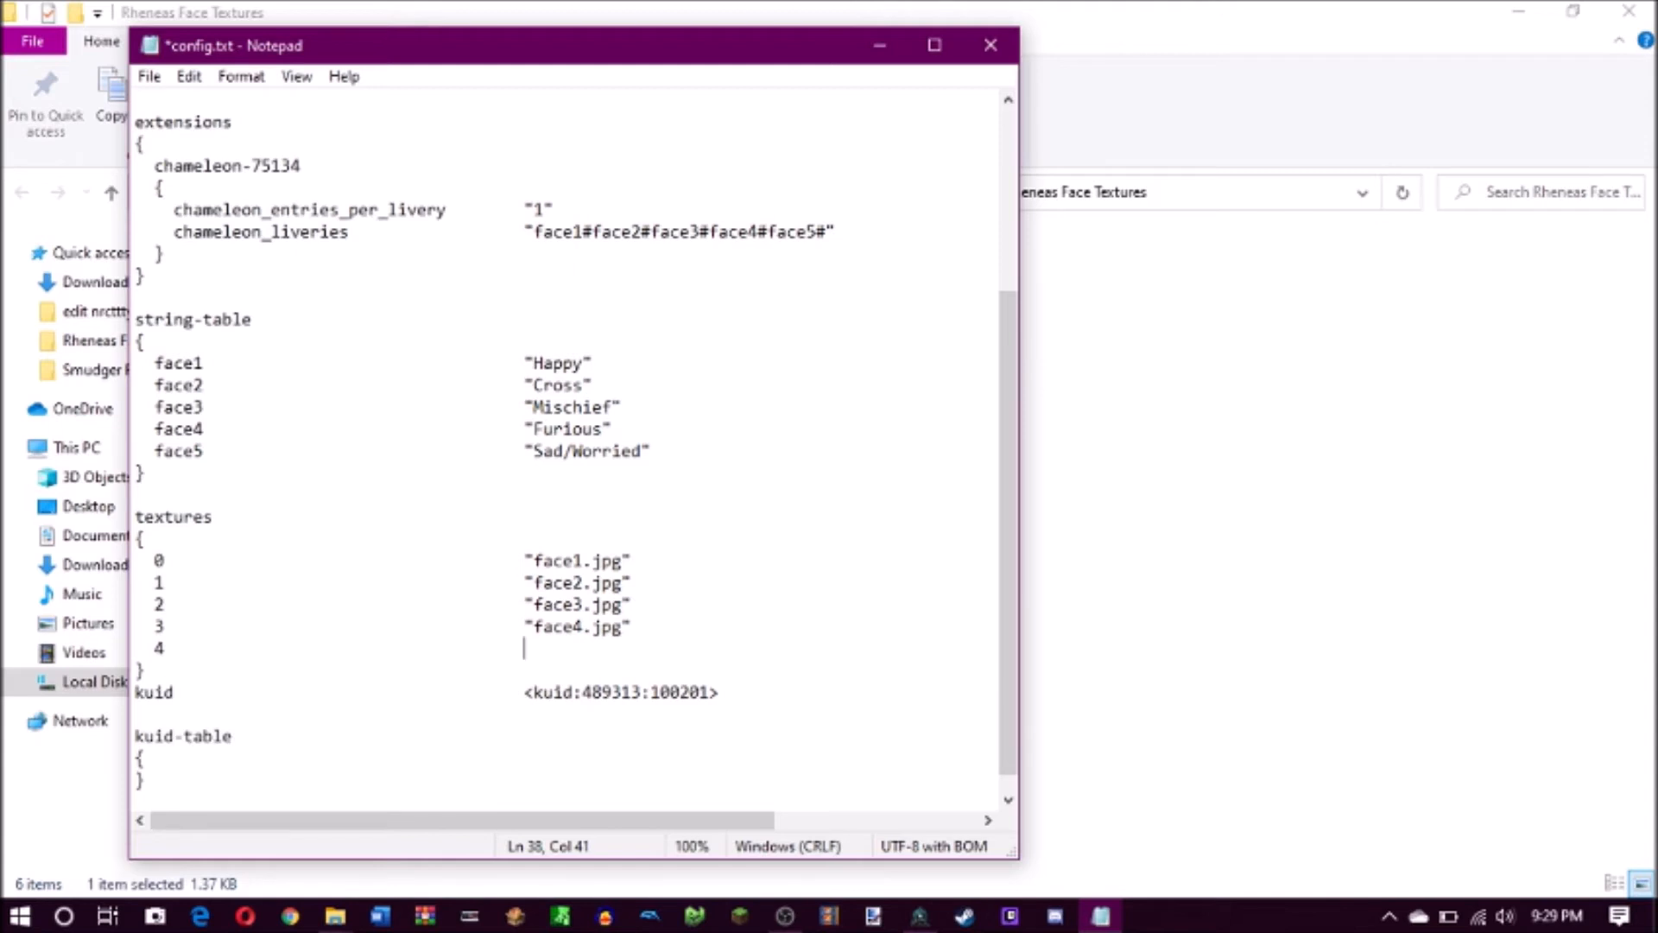
text("face)
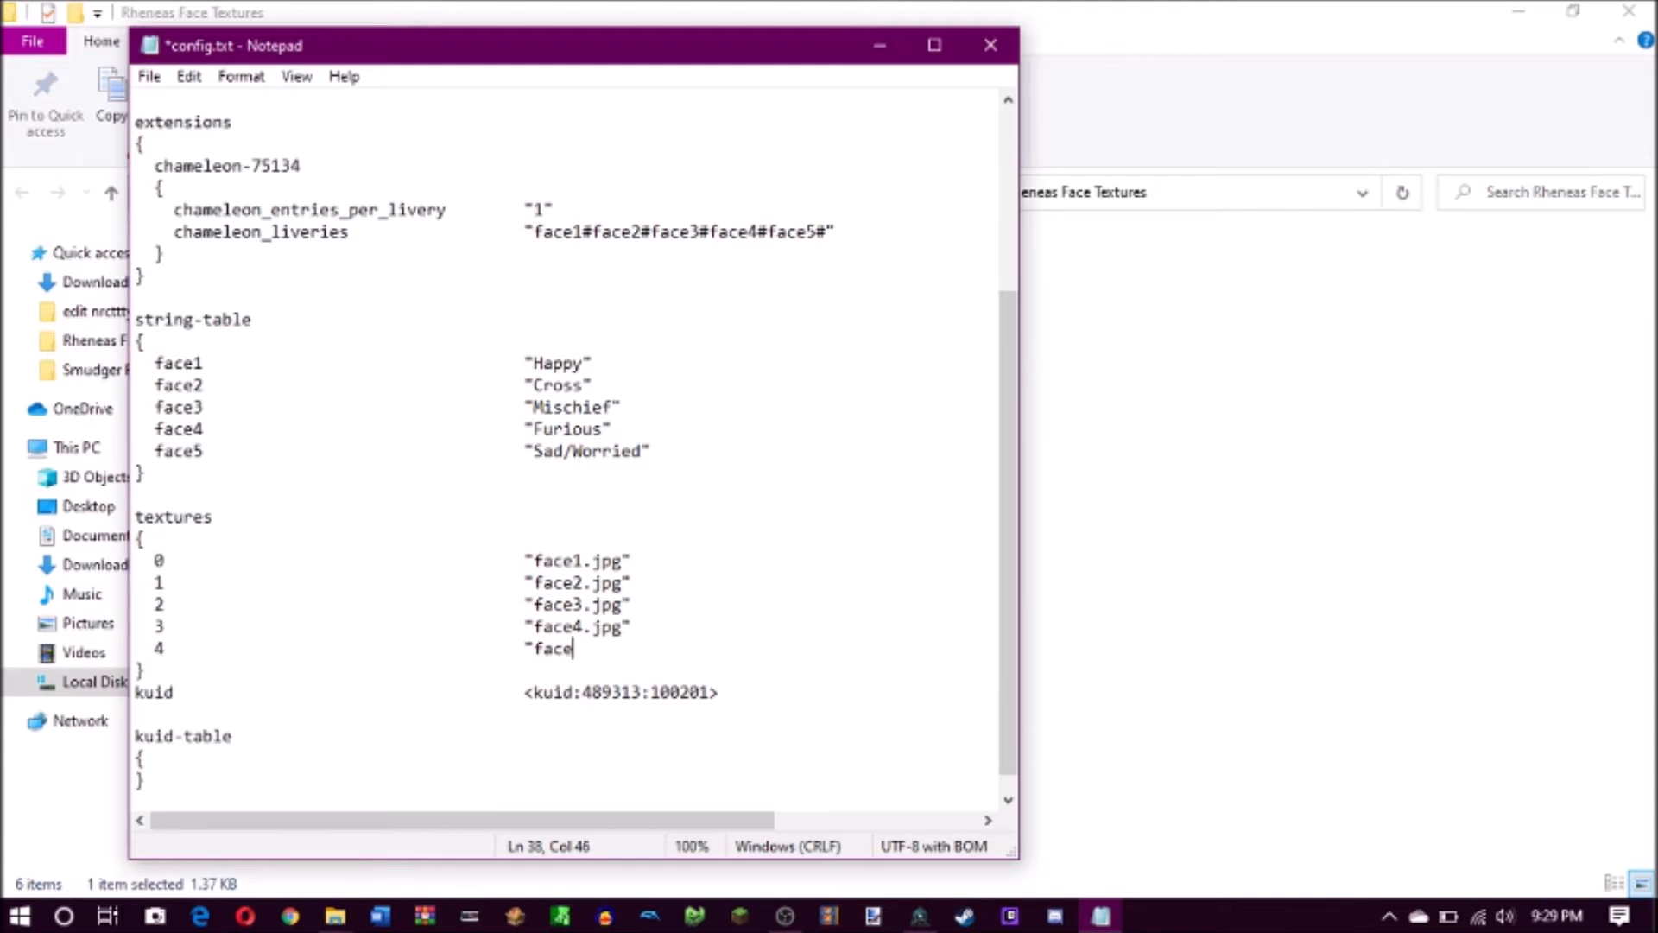
text(5)
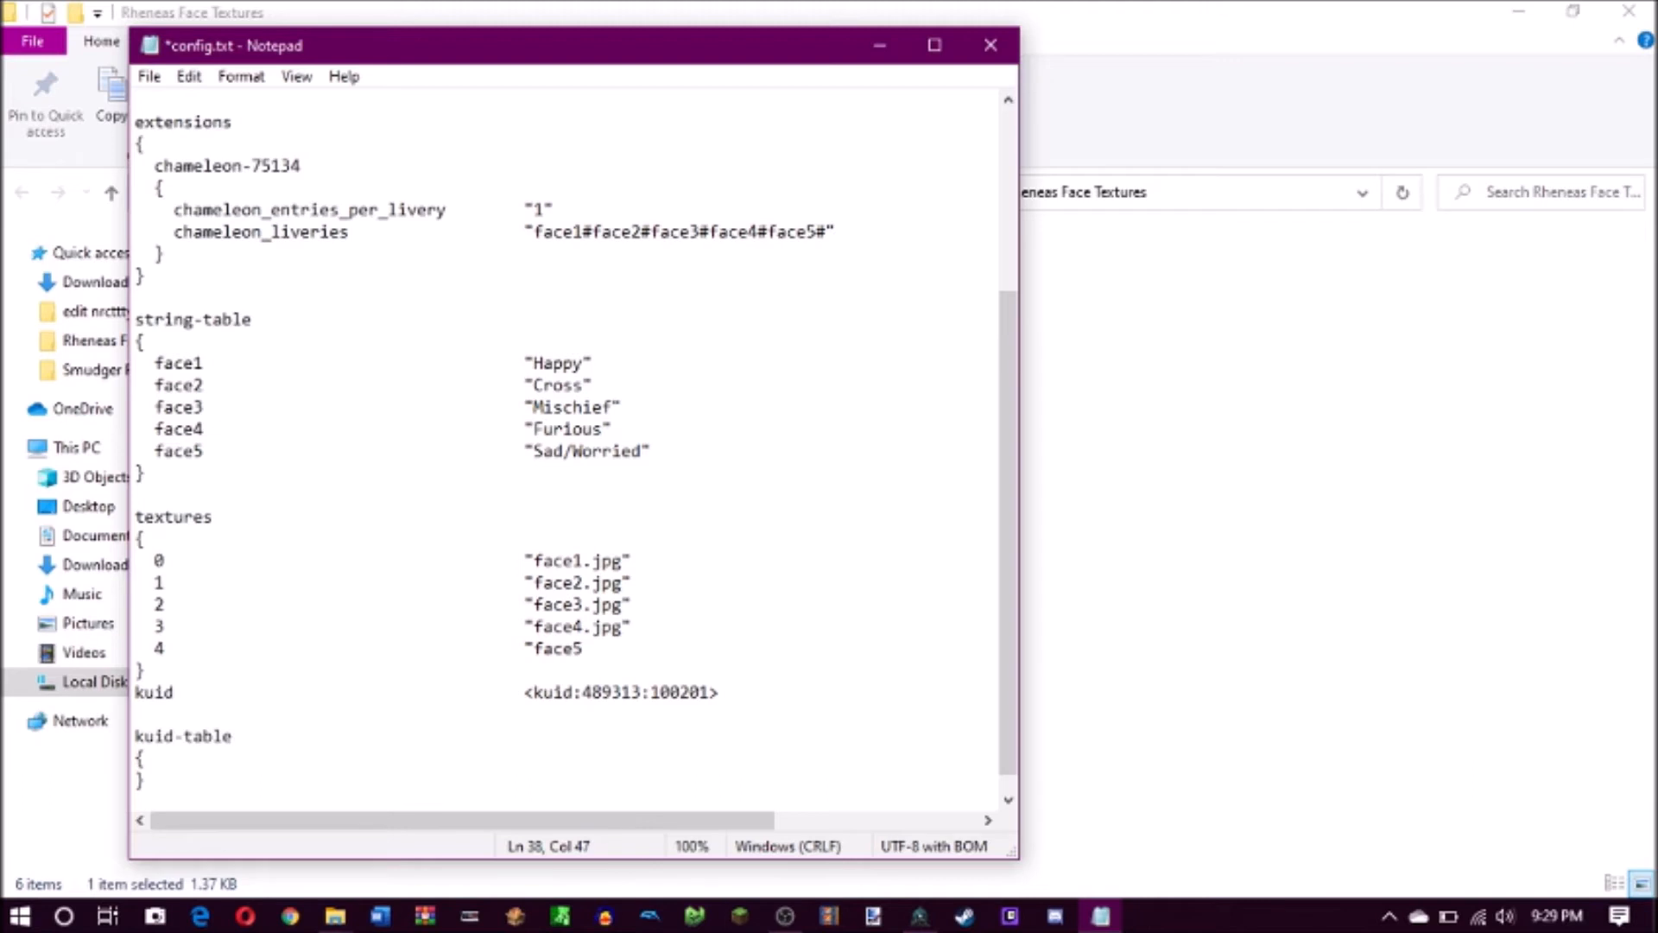
text(.)
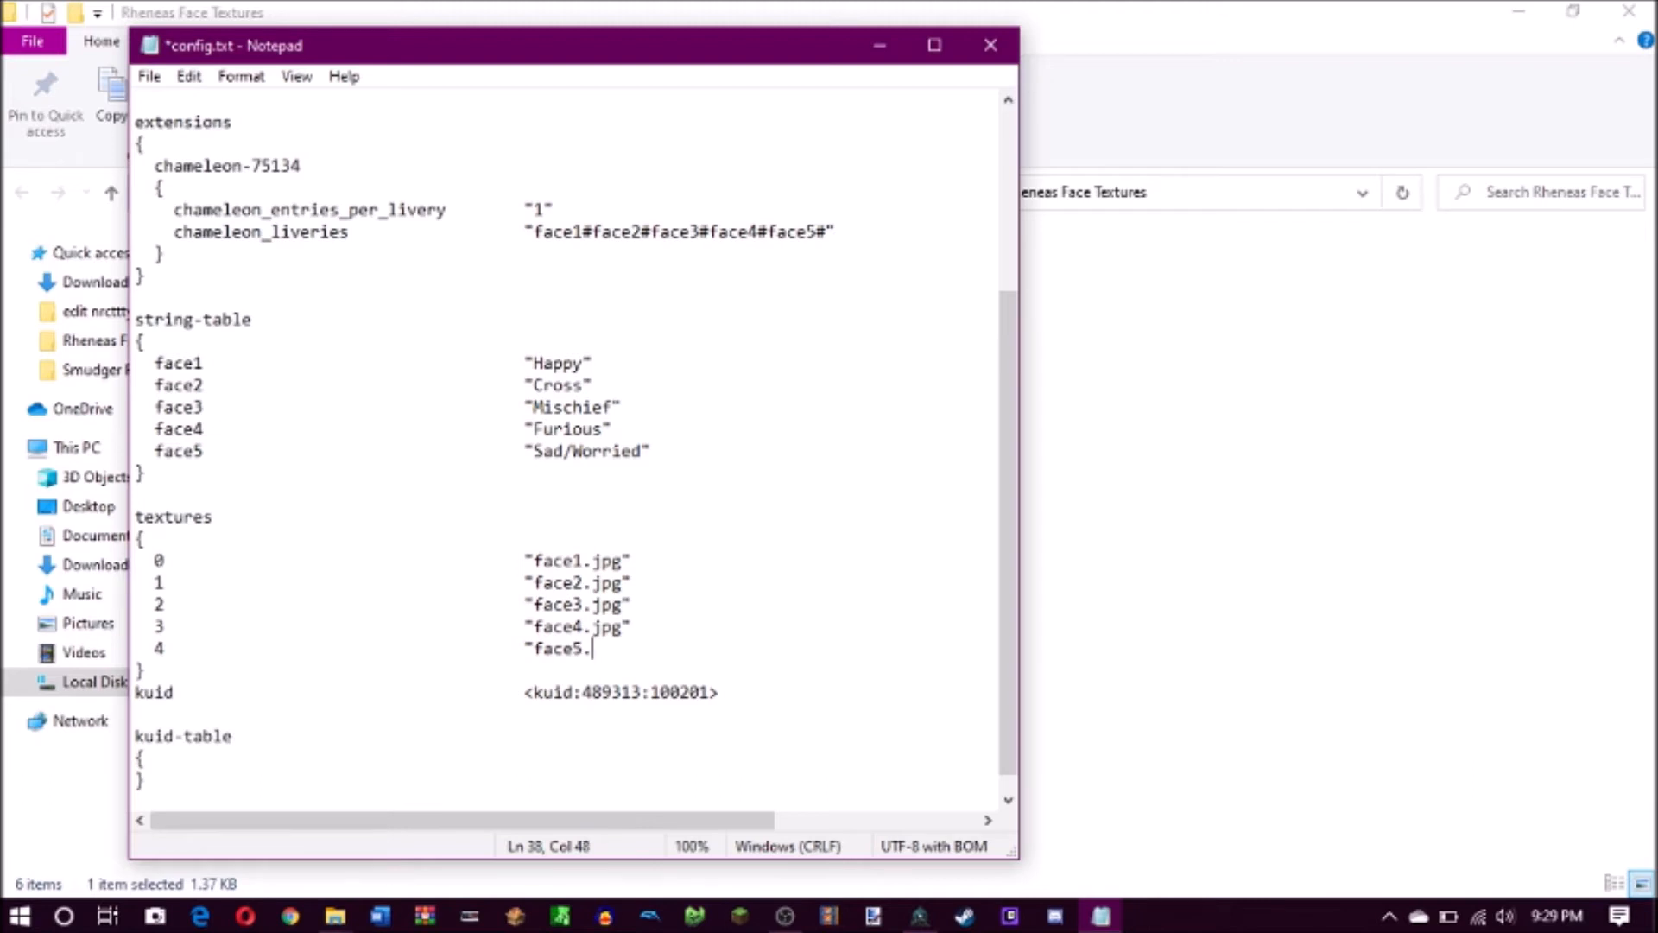
text(jpg")
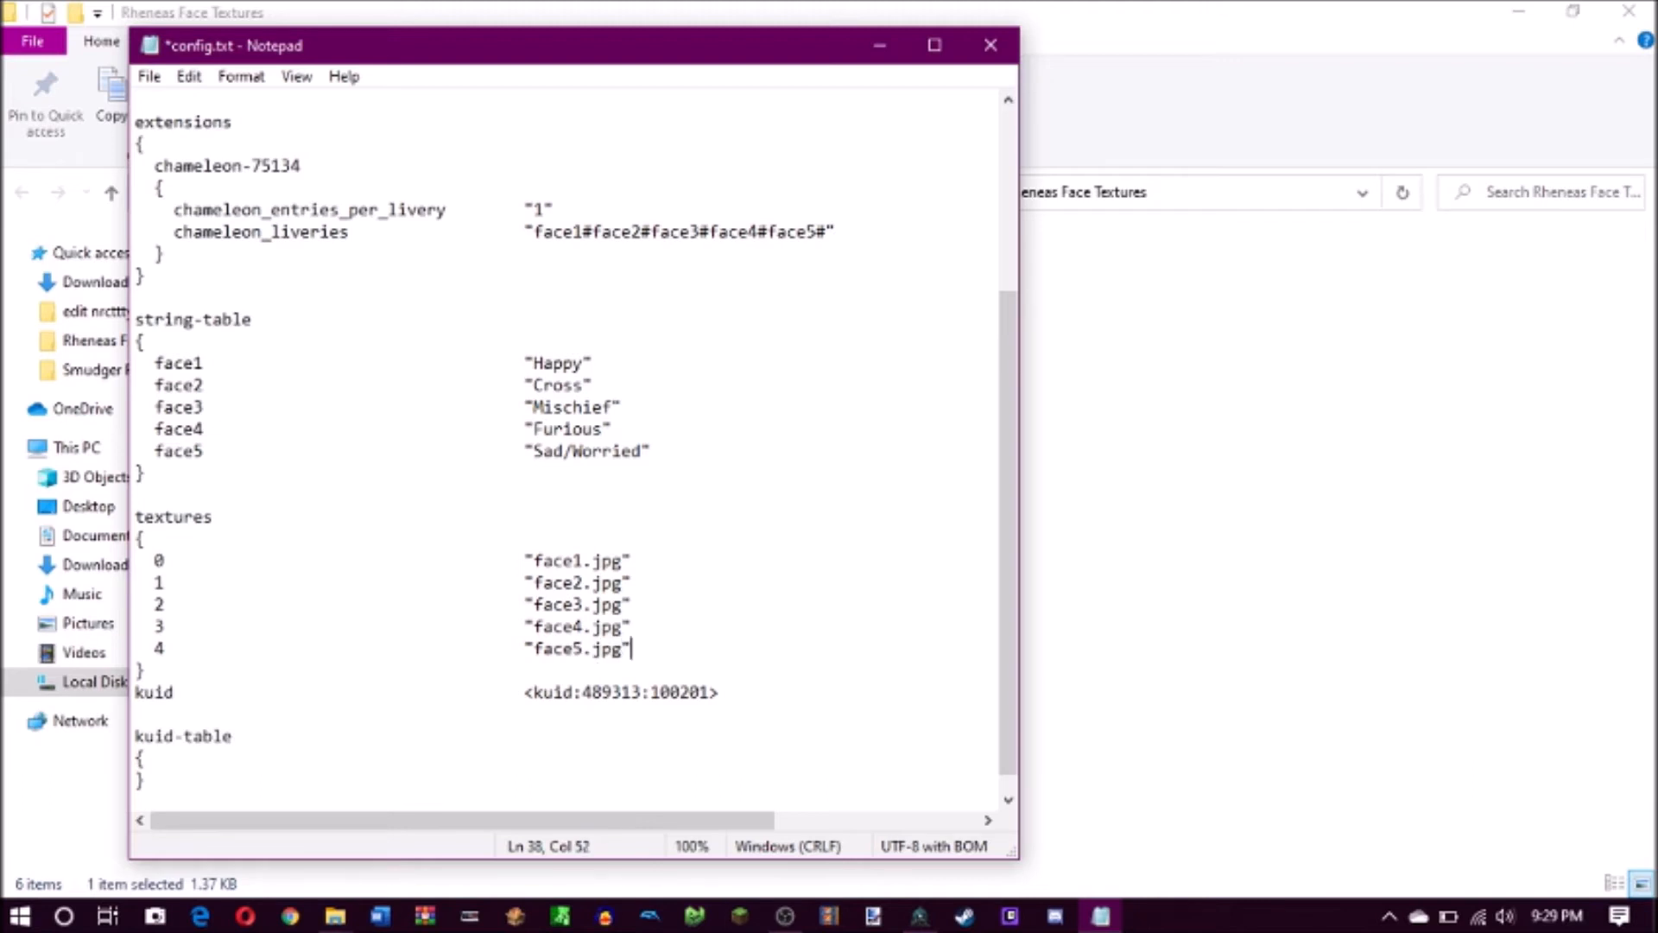
scroll(up, 3)
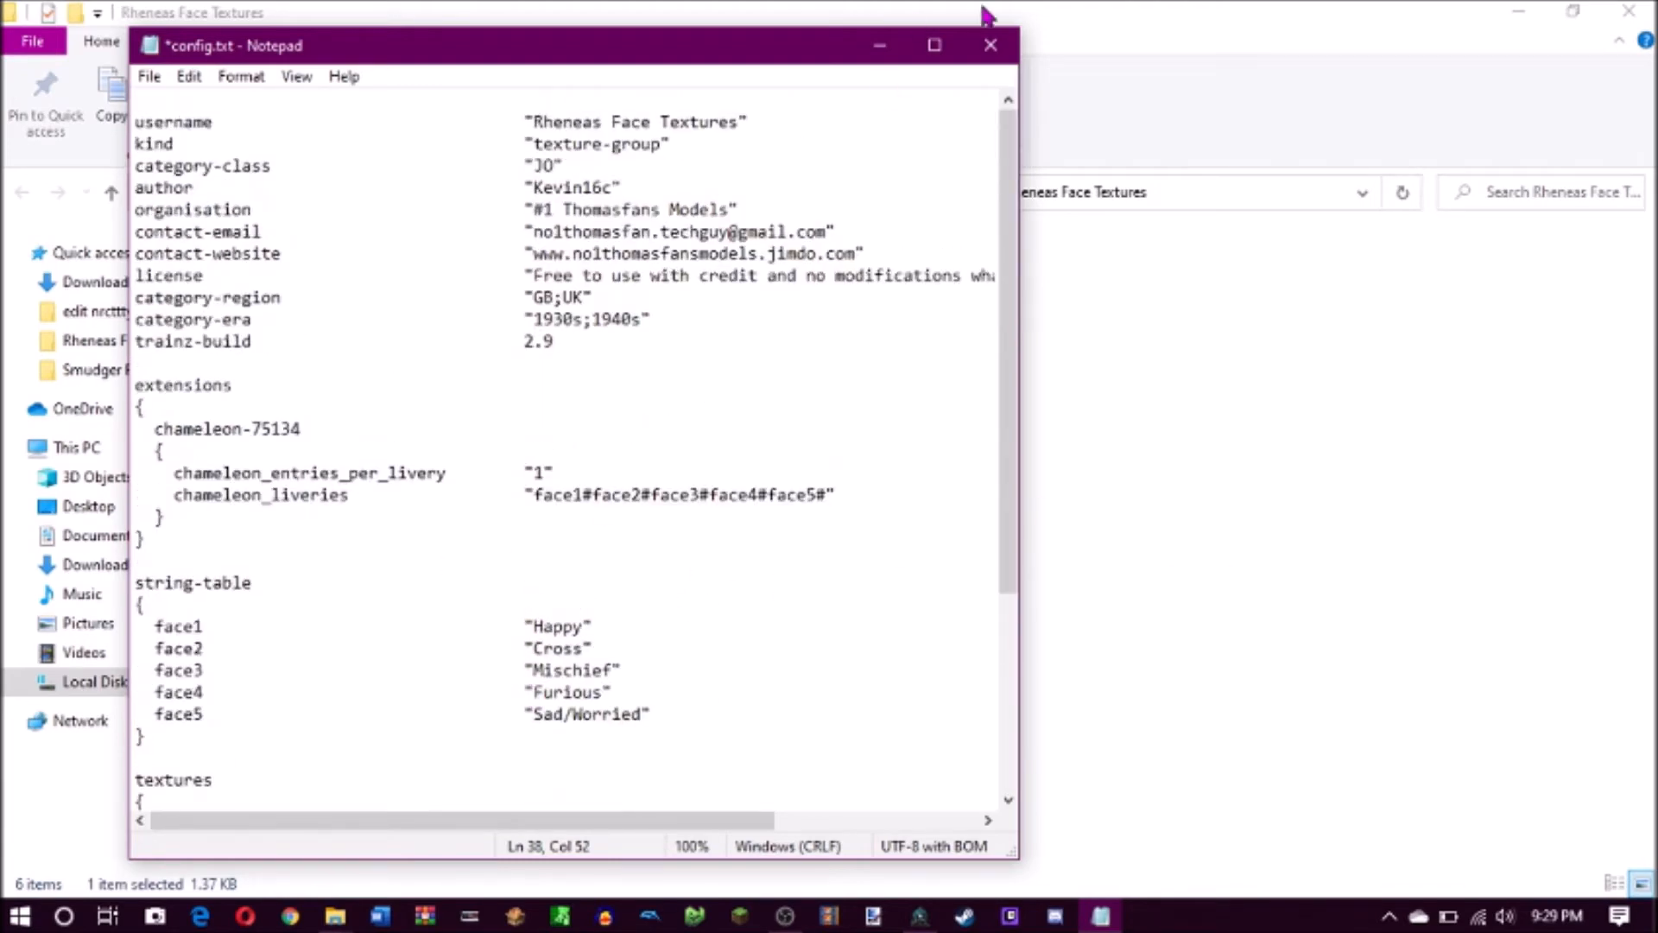
Save and close config.txt, then scroll through the editing folder's asset folders
click(991, 45)
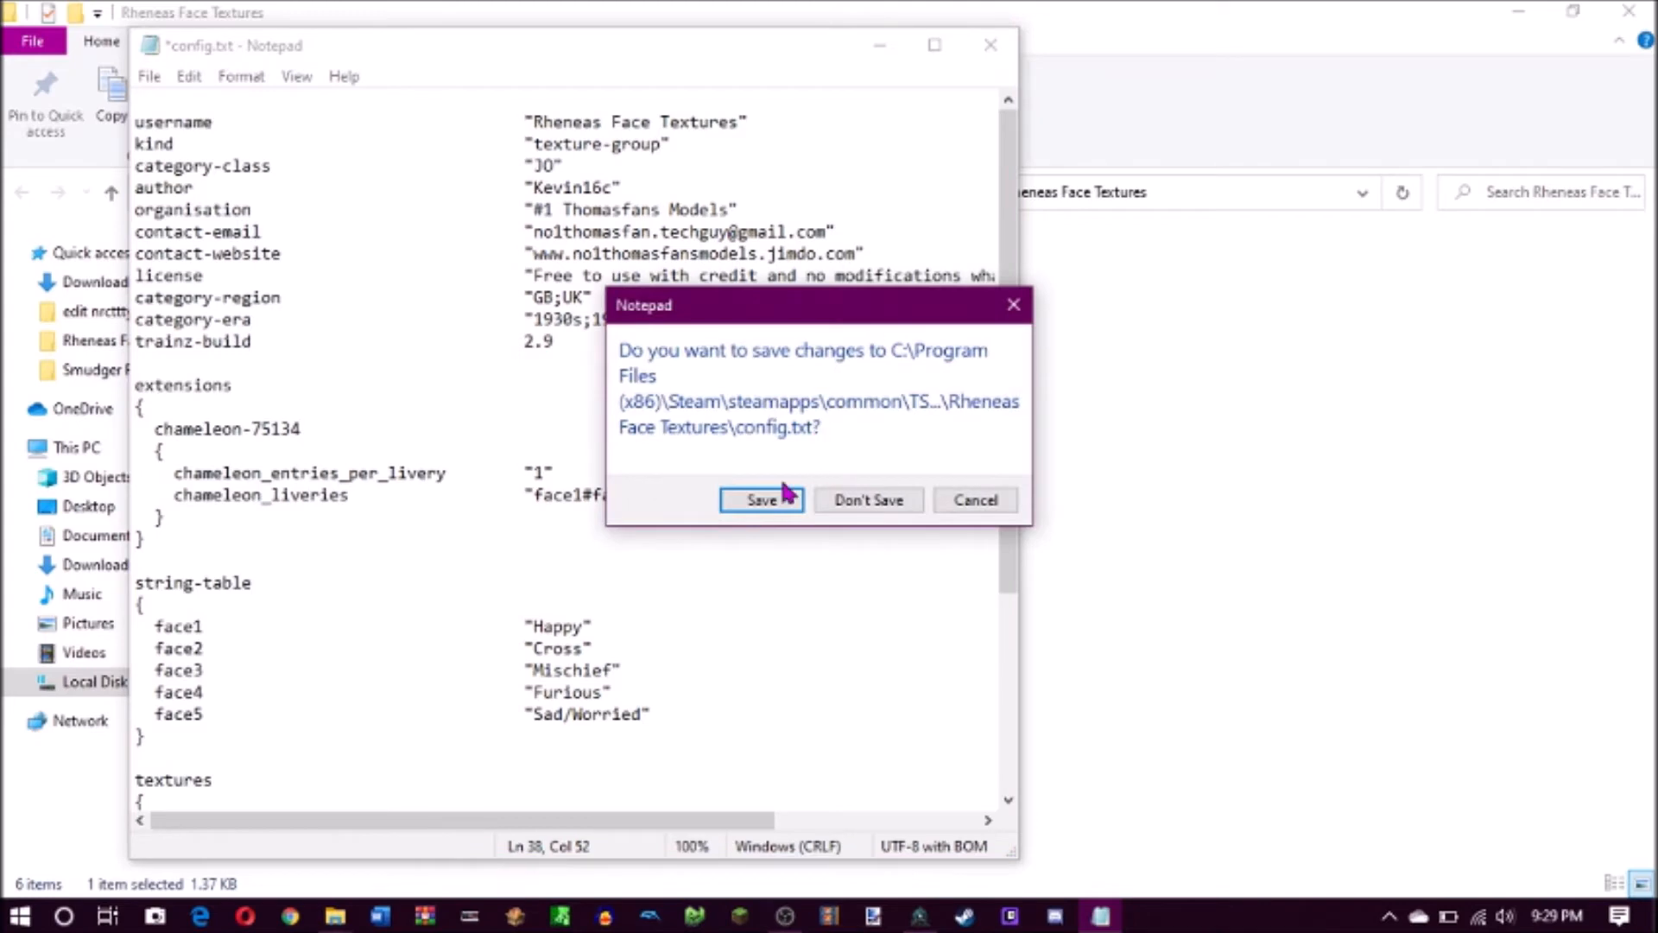
click(760, 500)
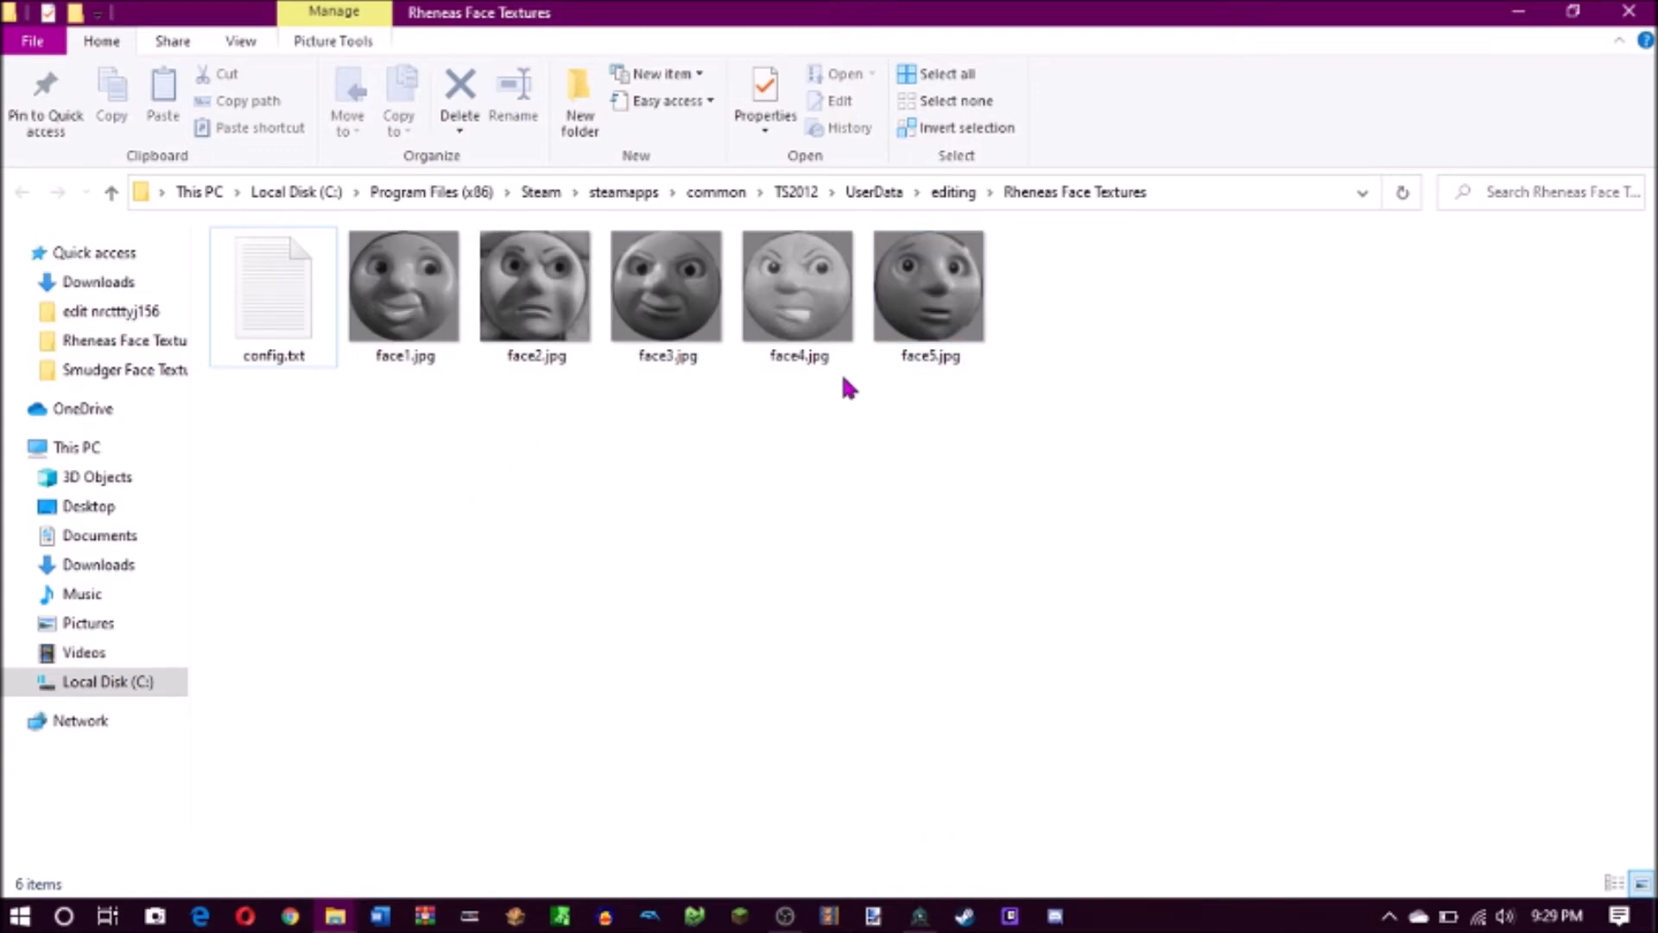
mouse_move(1141, 285)
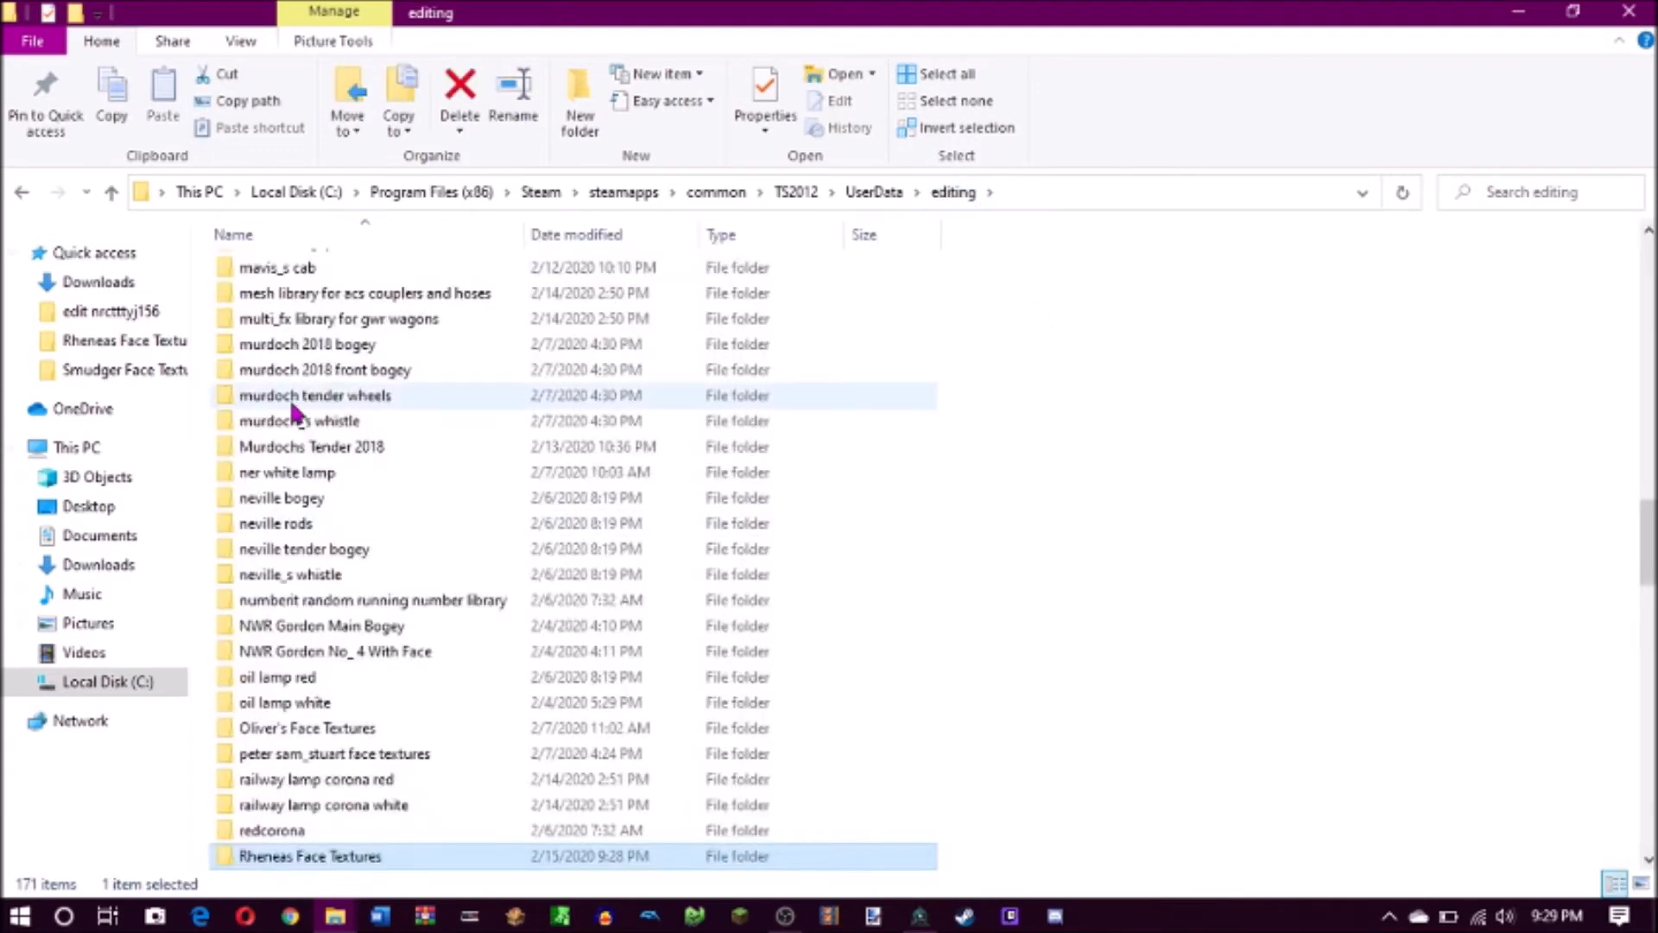
scroll(down, 3)
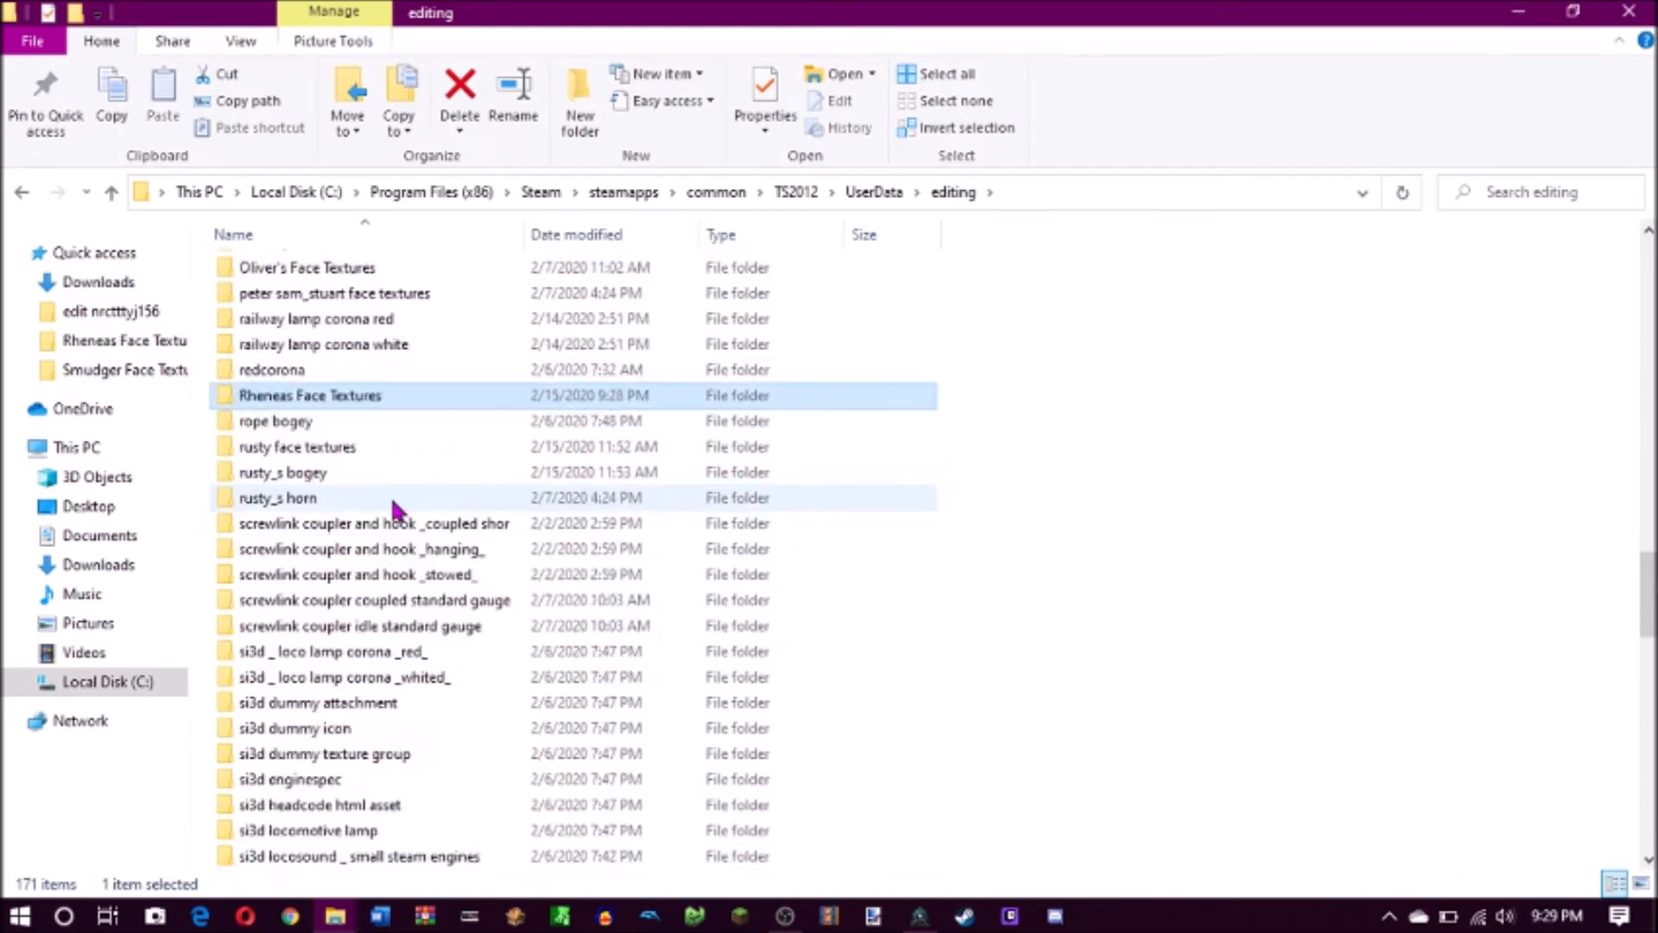
scroll(down, 3)
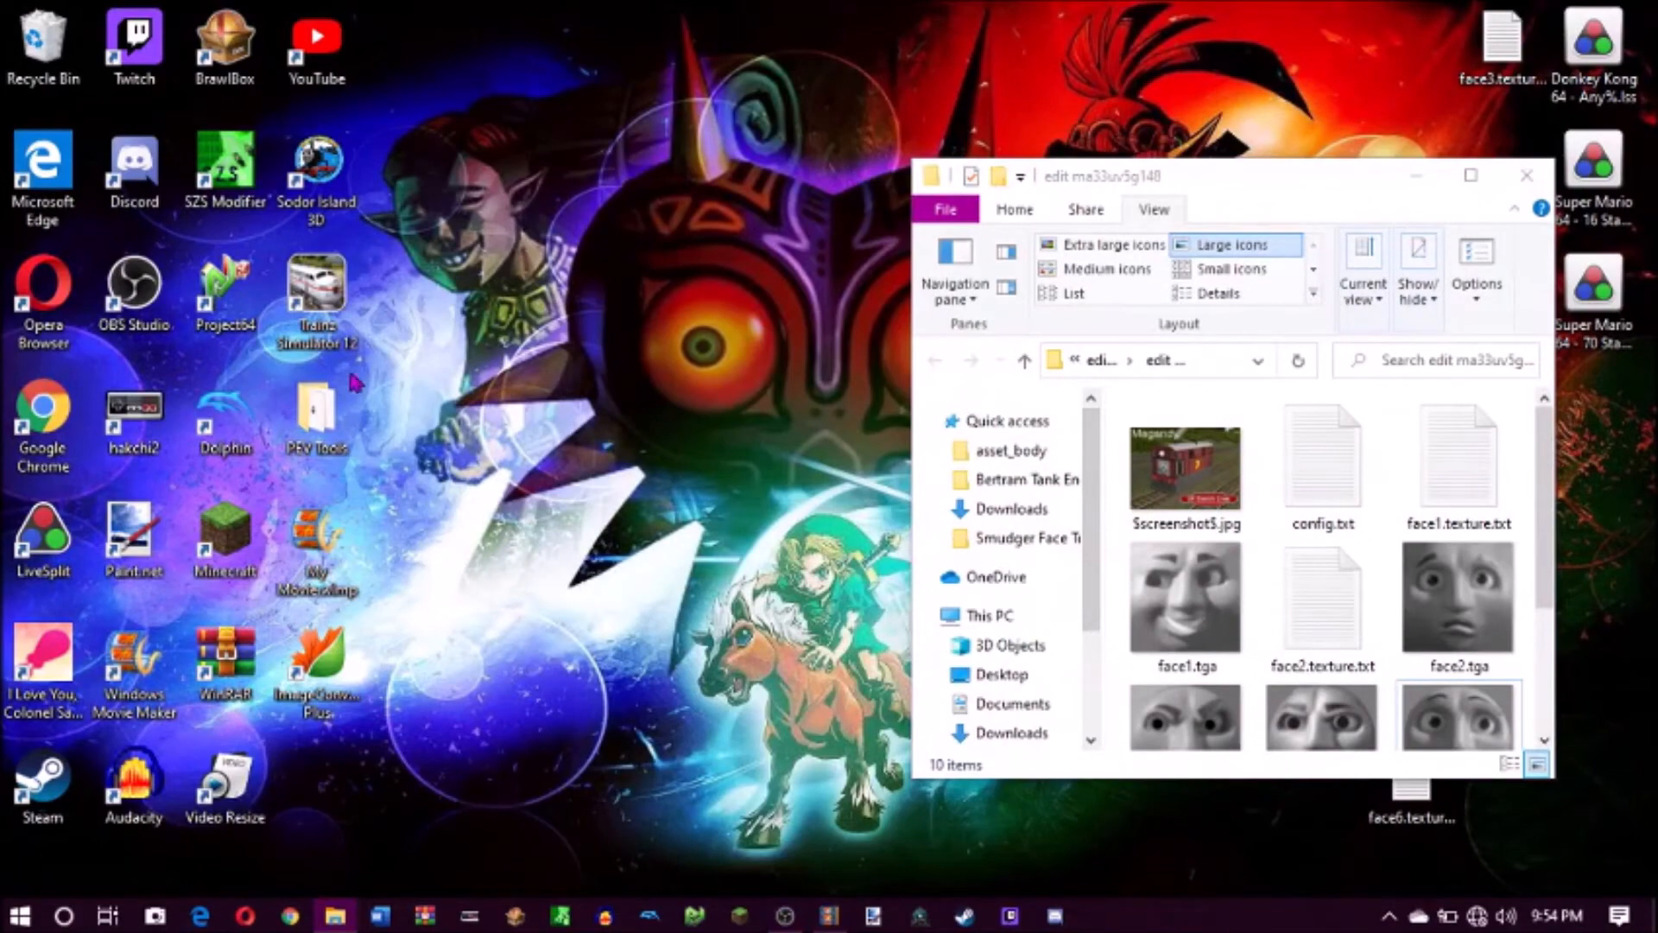
Launch PEVSoft TextureTXT and generate a texture file for face3.tga in edit ma33uv5g148
double_click(315, 420)
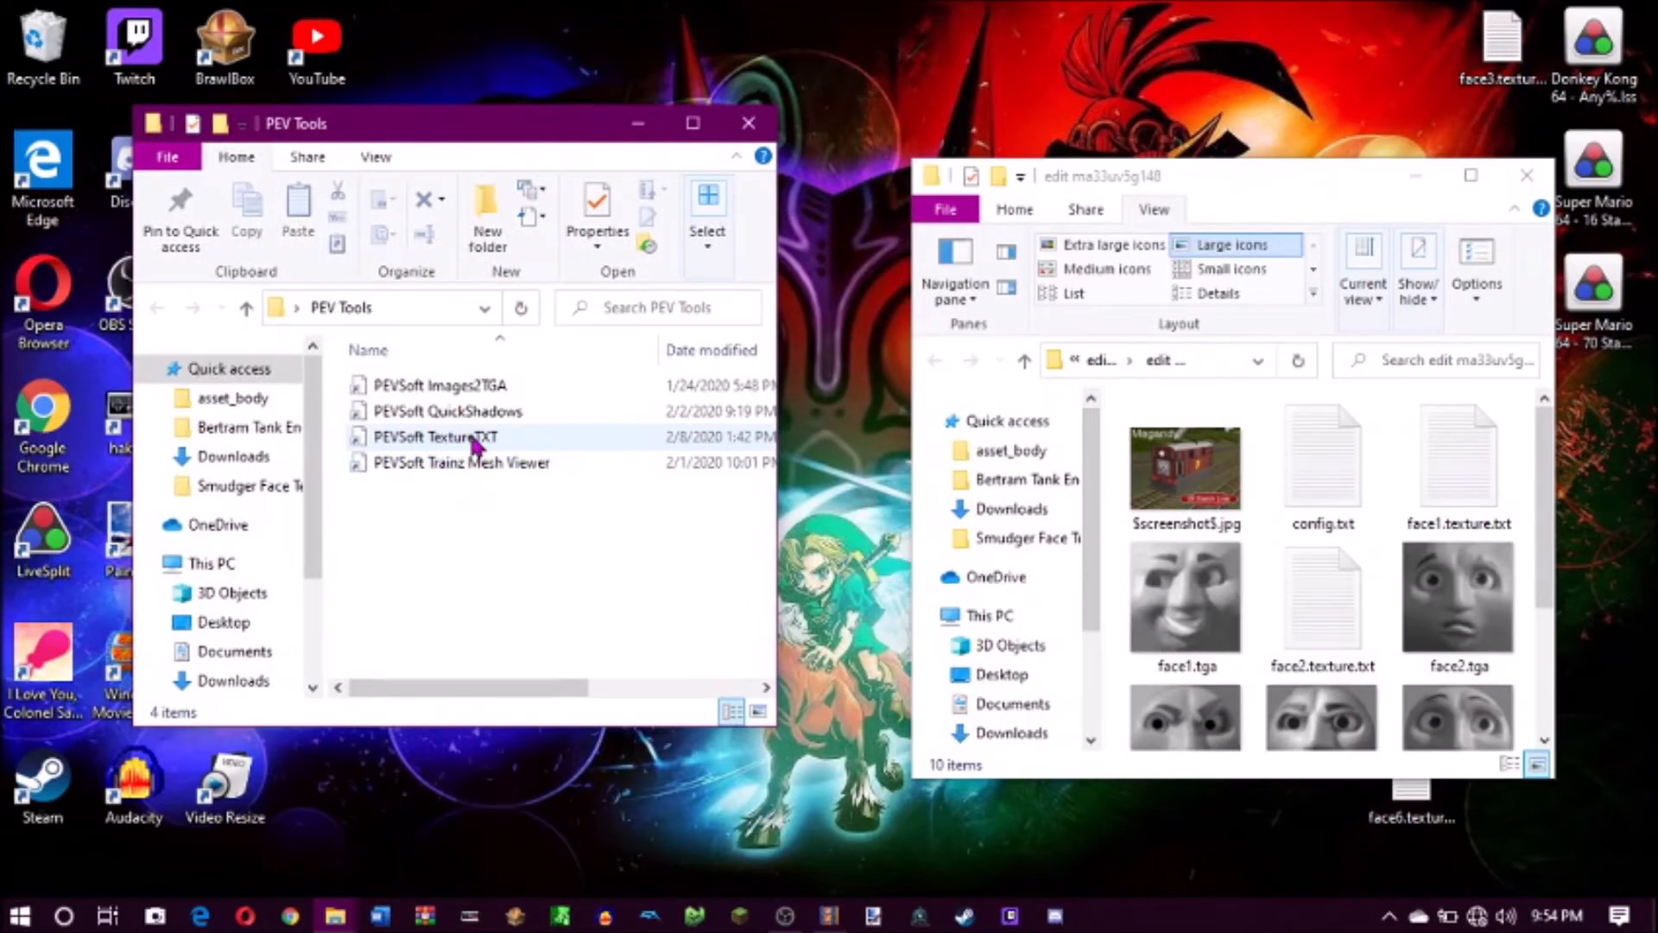
double_click(434, 436)
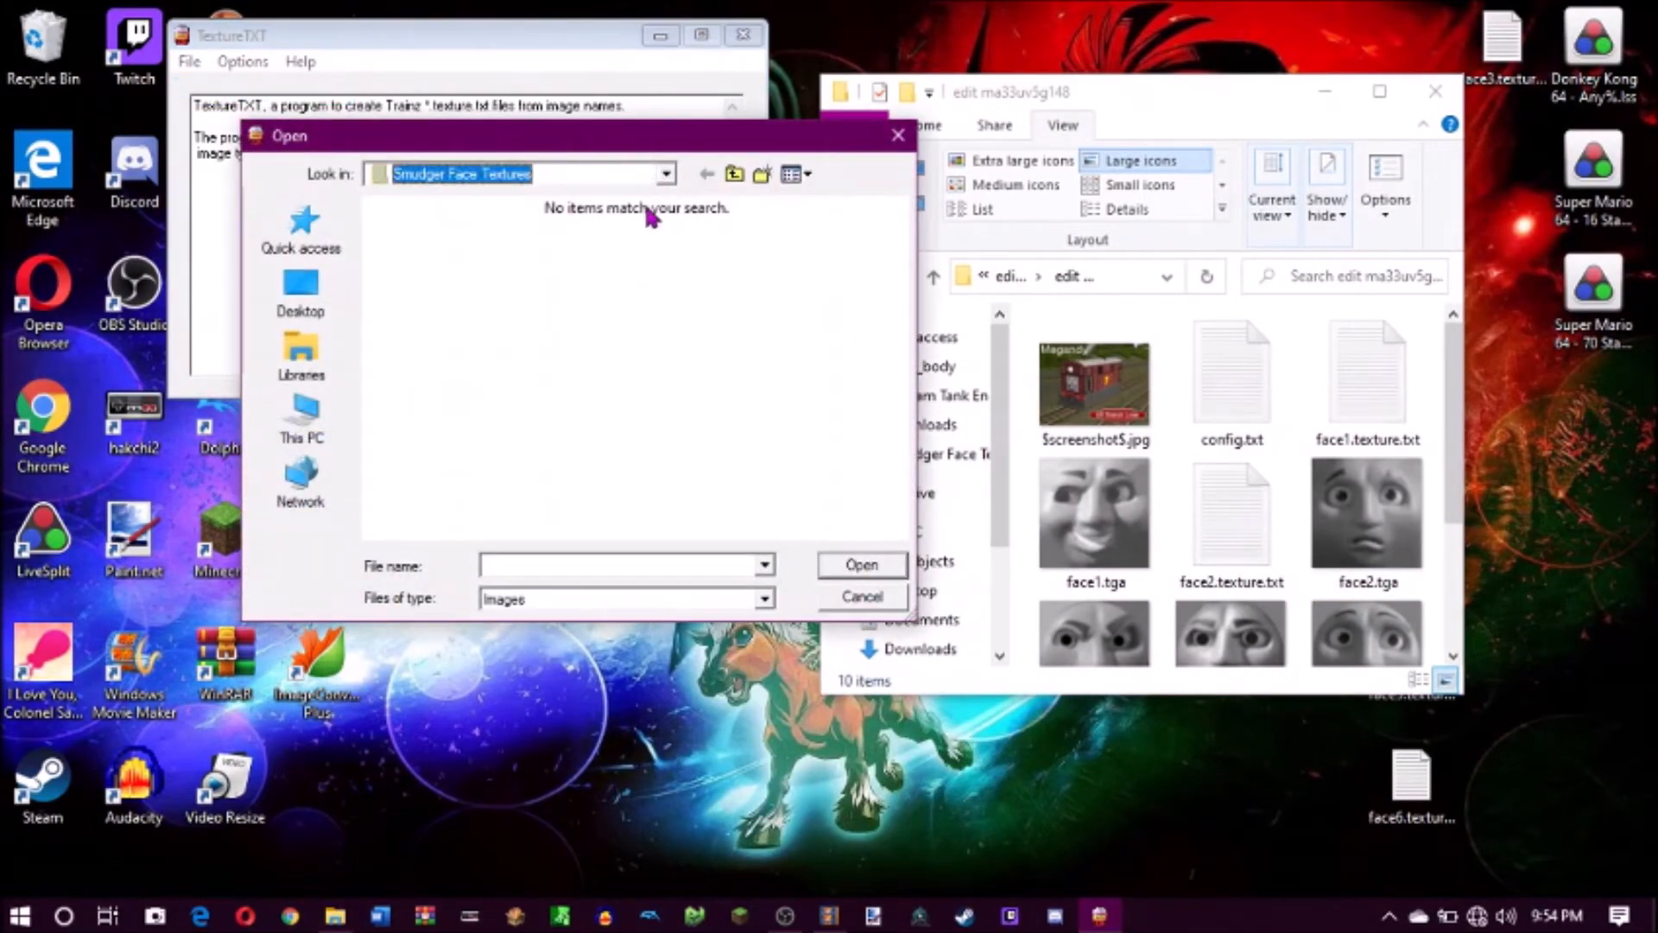
click(665, 173)
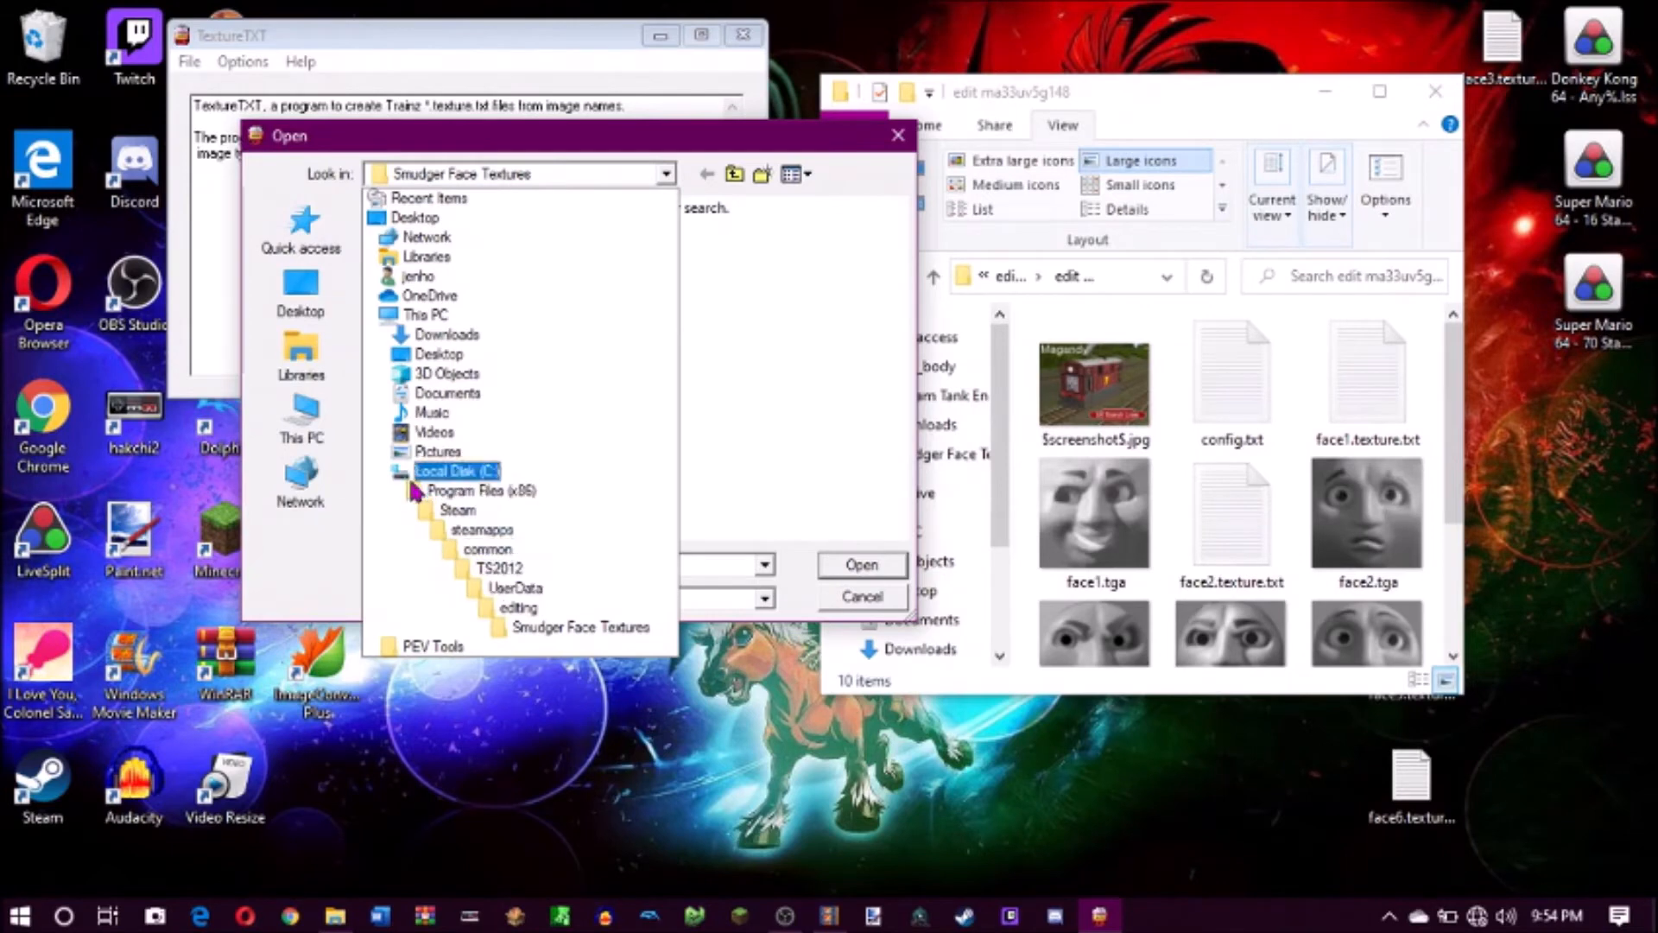
click(514, 607)
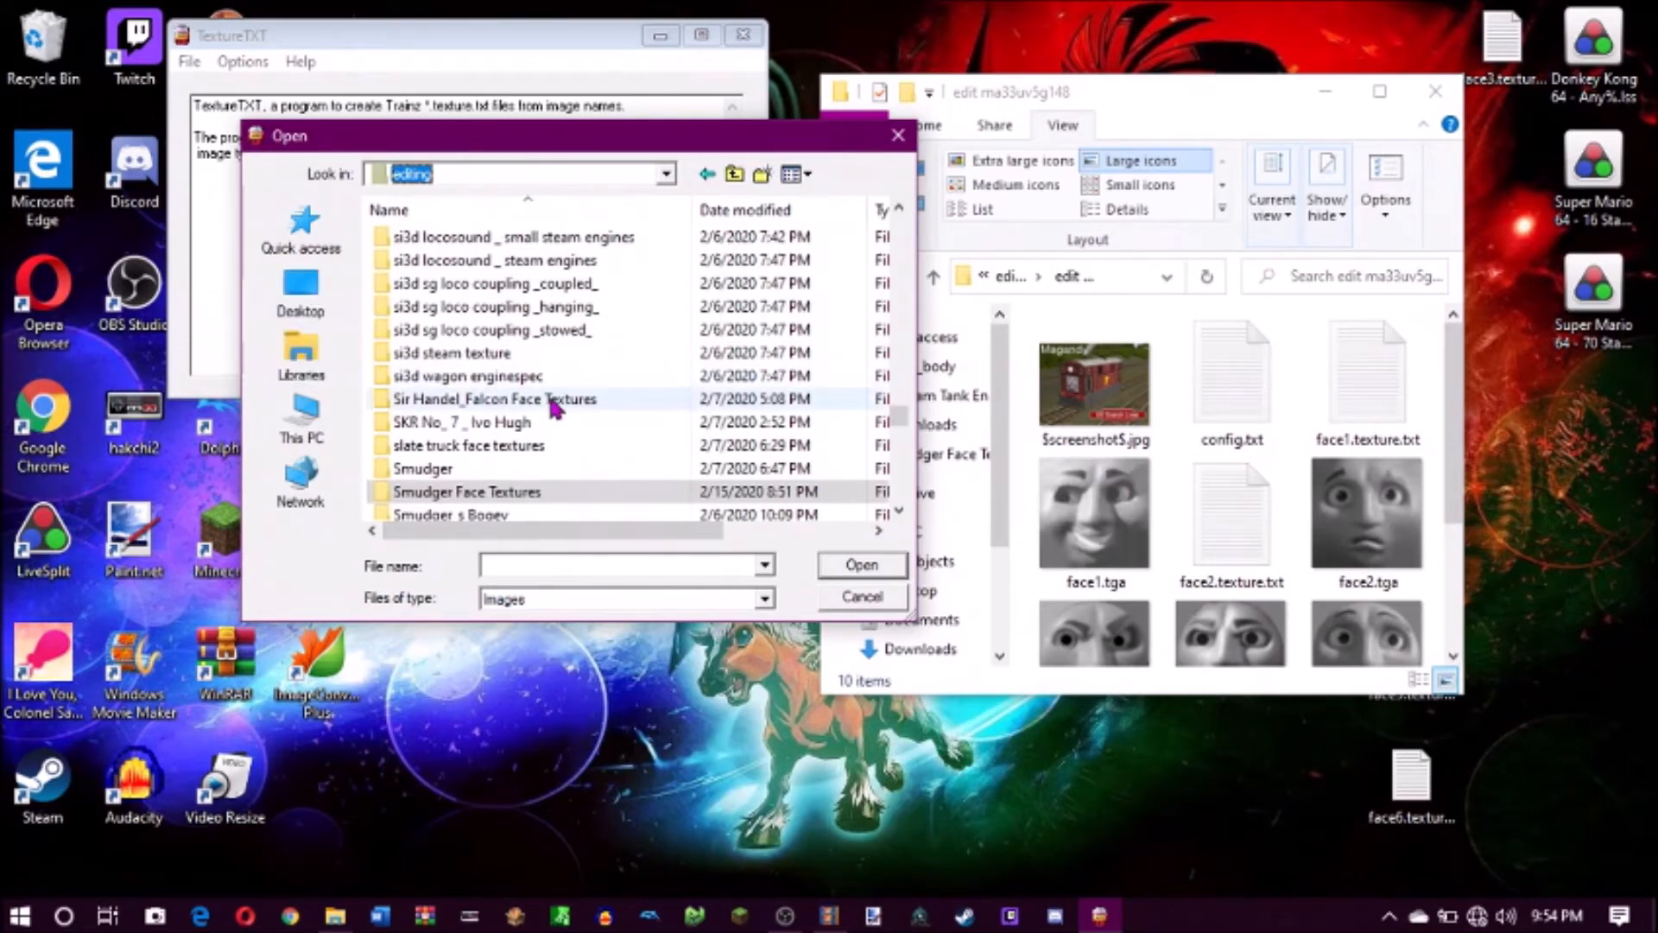
scroll(down, 3)
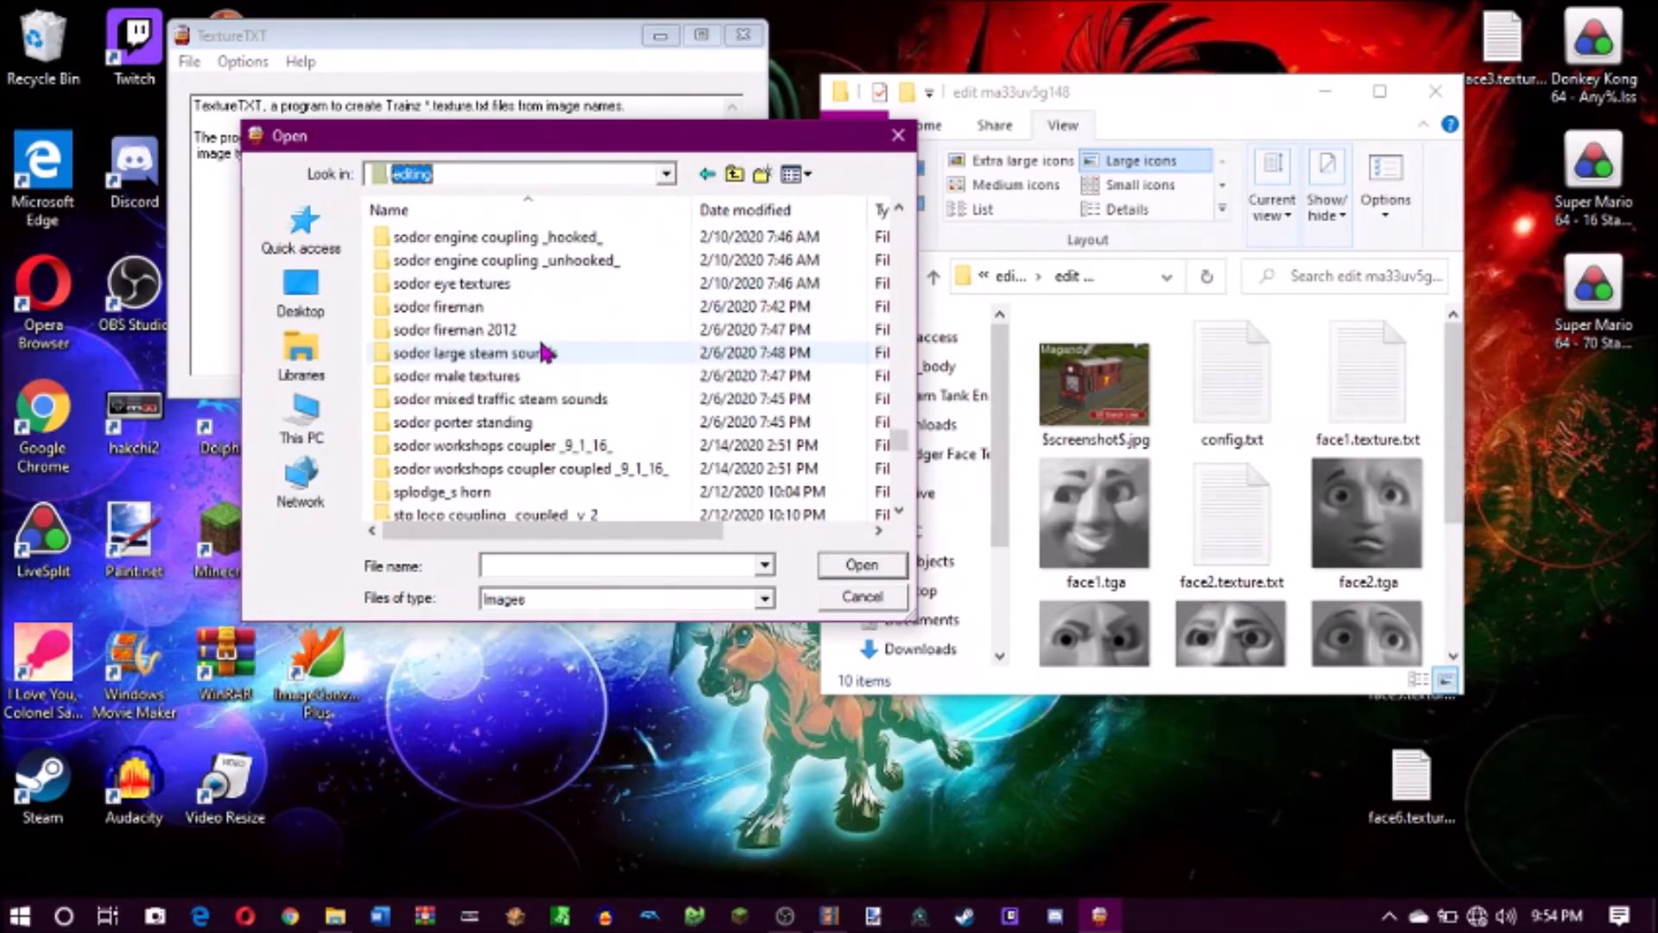
scroll(down, 3)
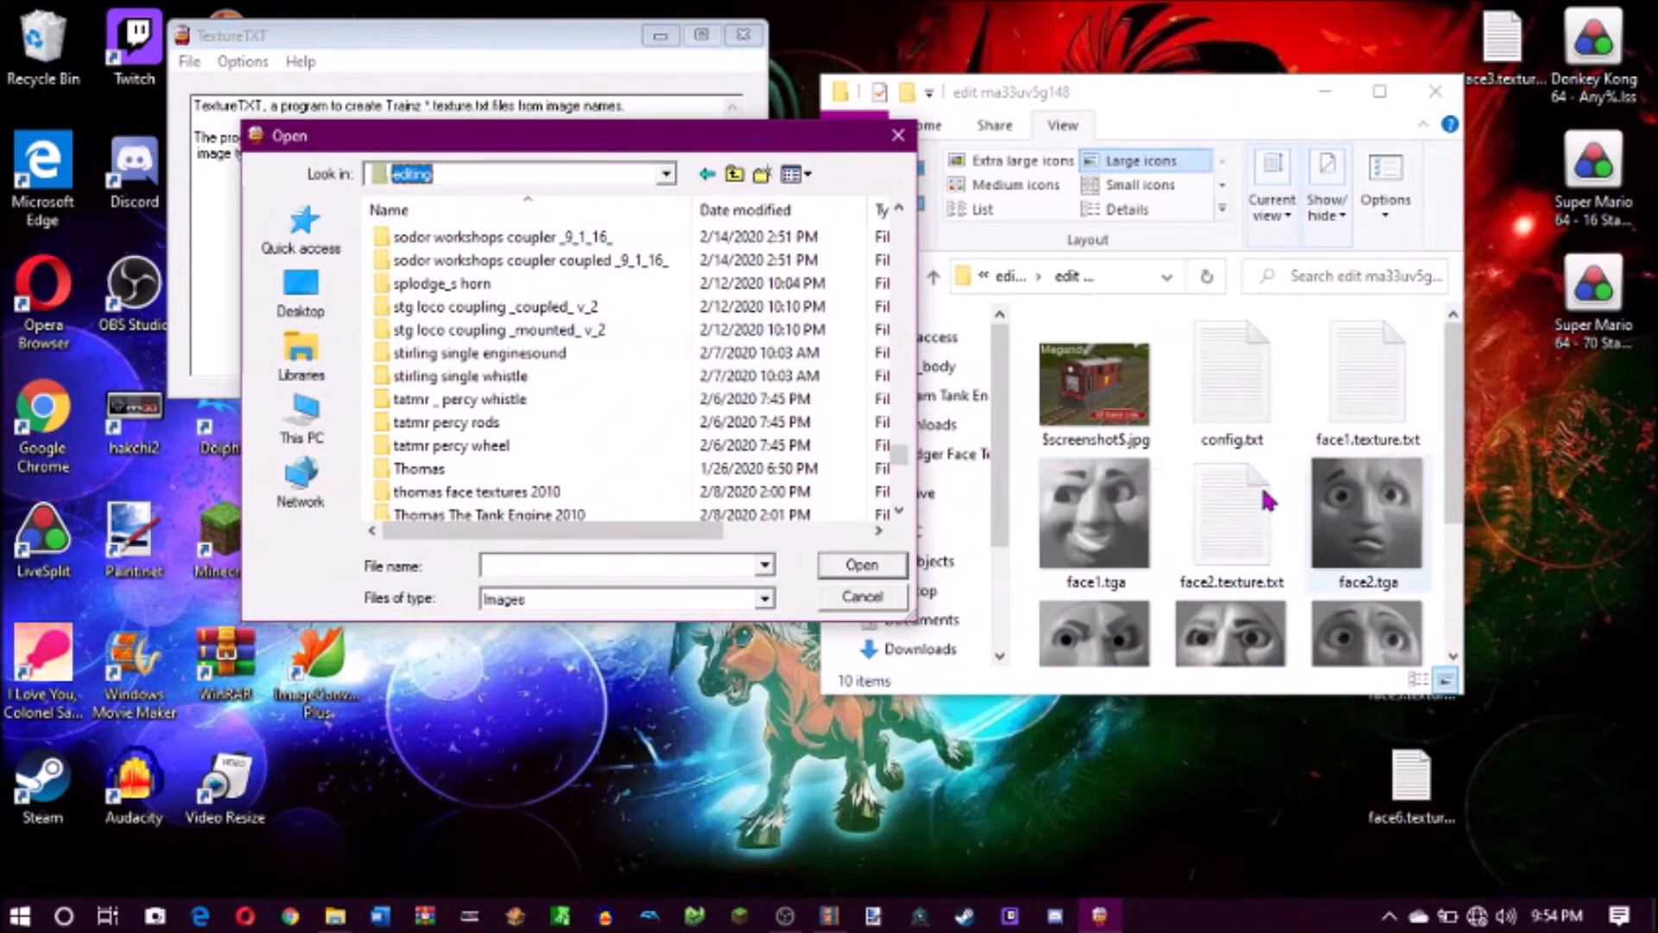
mouse_move(622, 356)
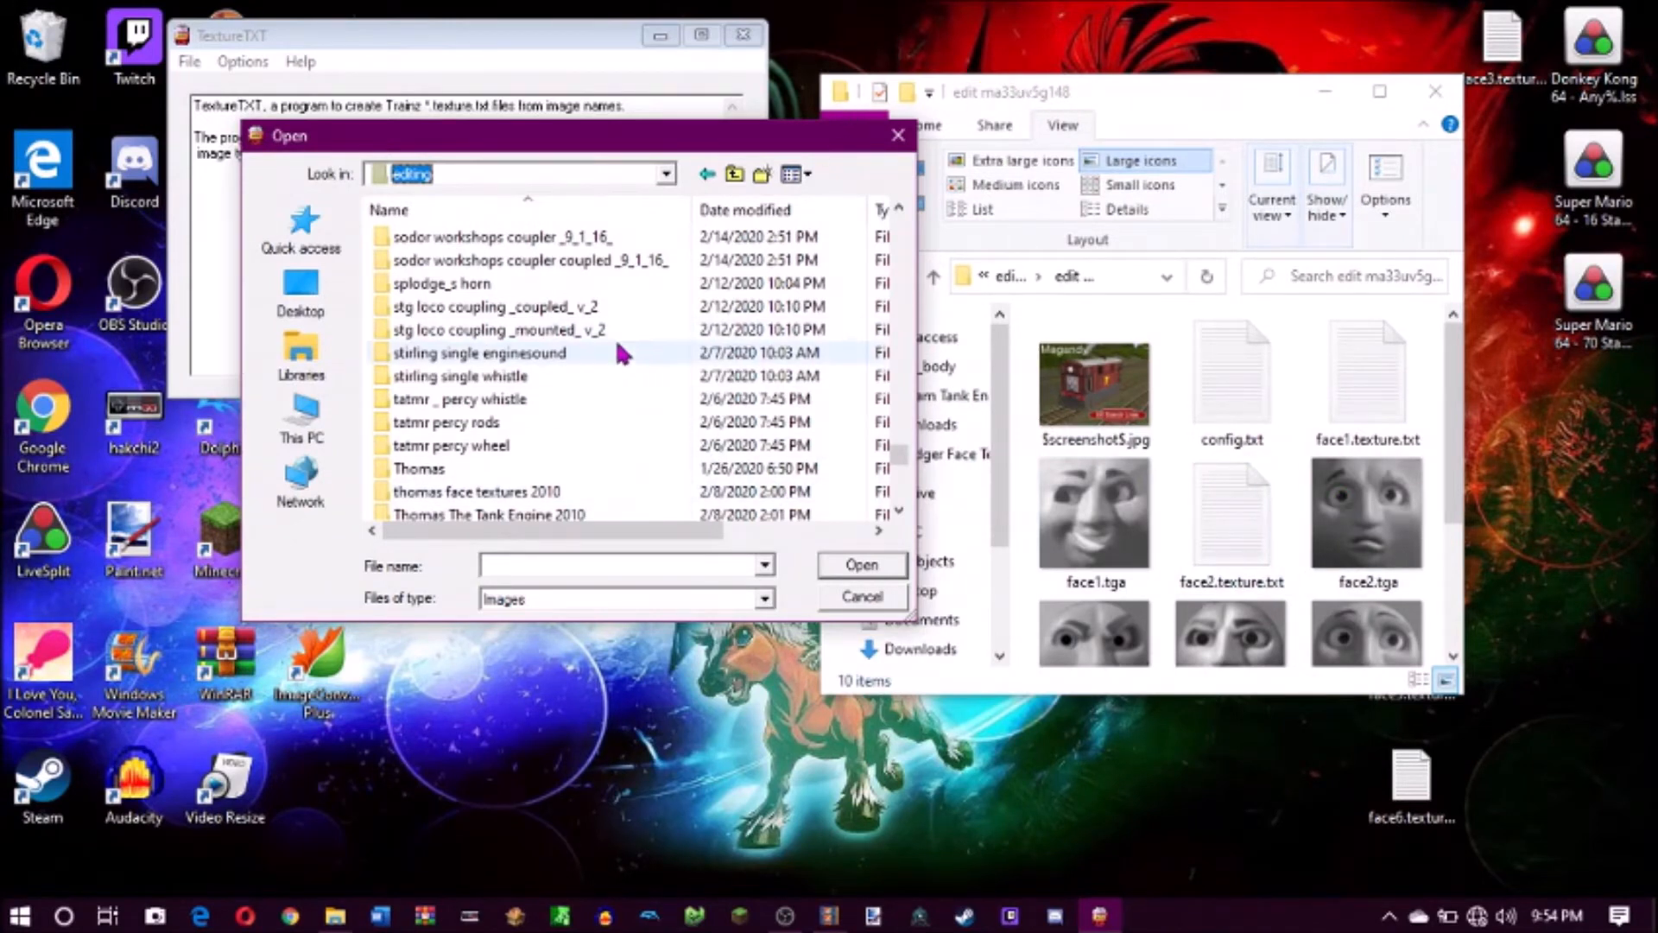
scroll(down, 3)
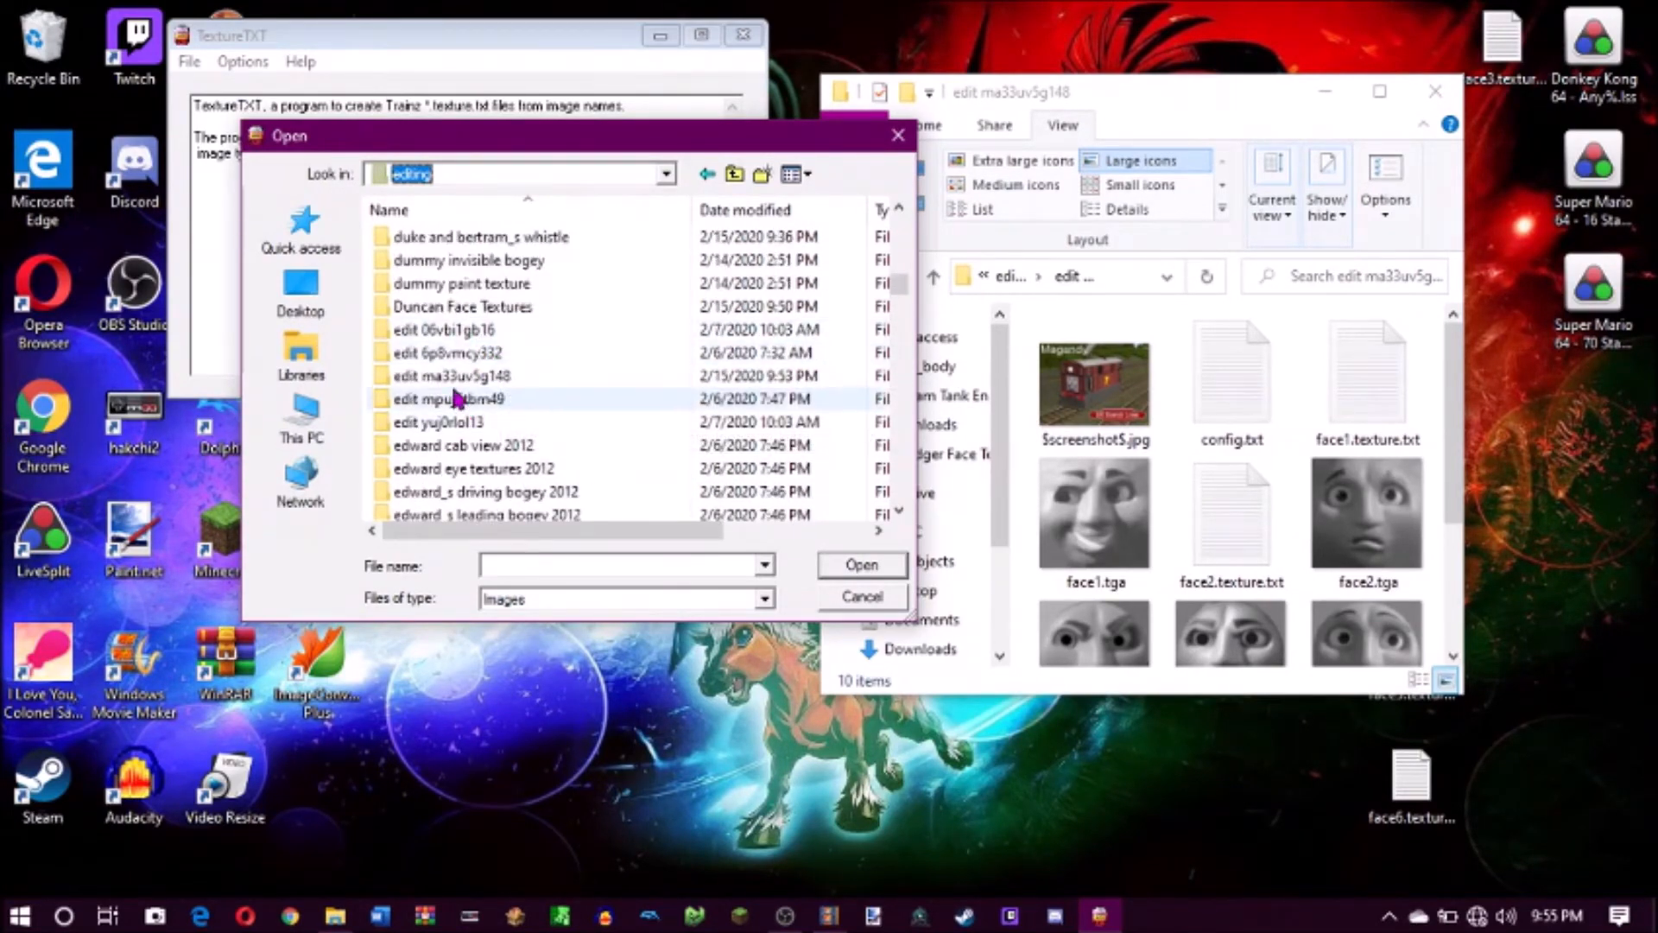
double_click(446, 376)
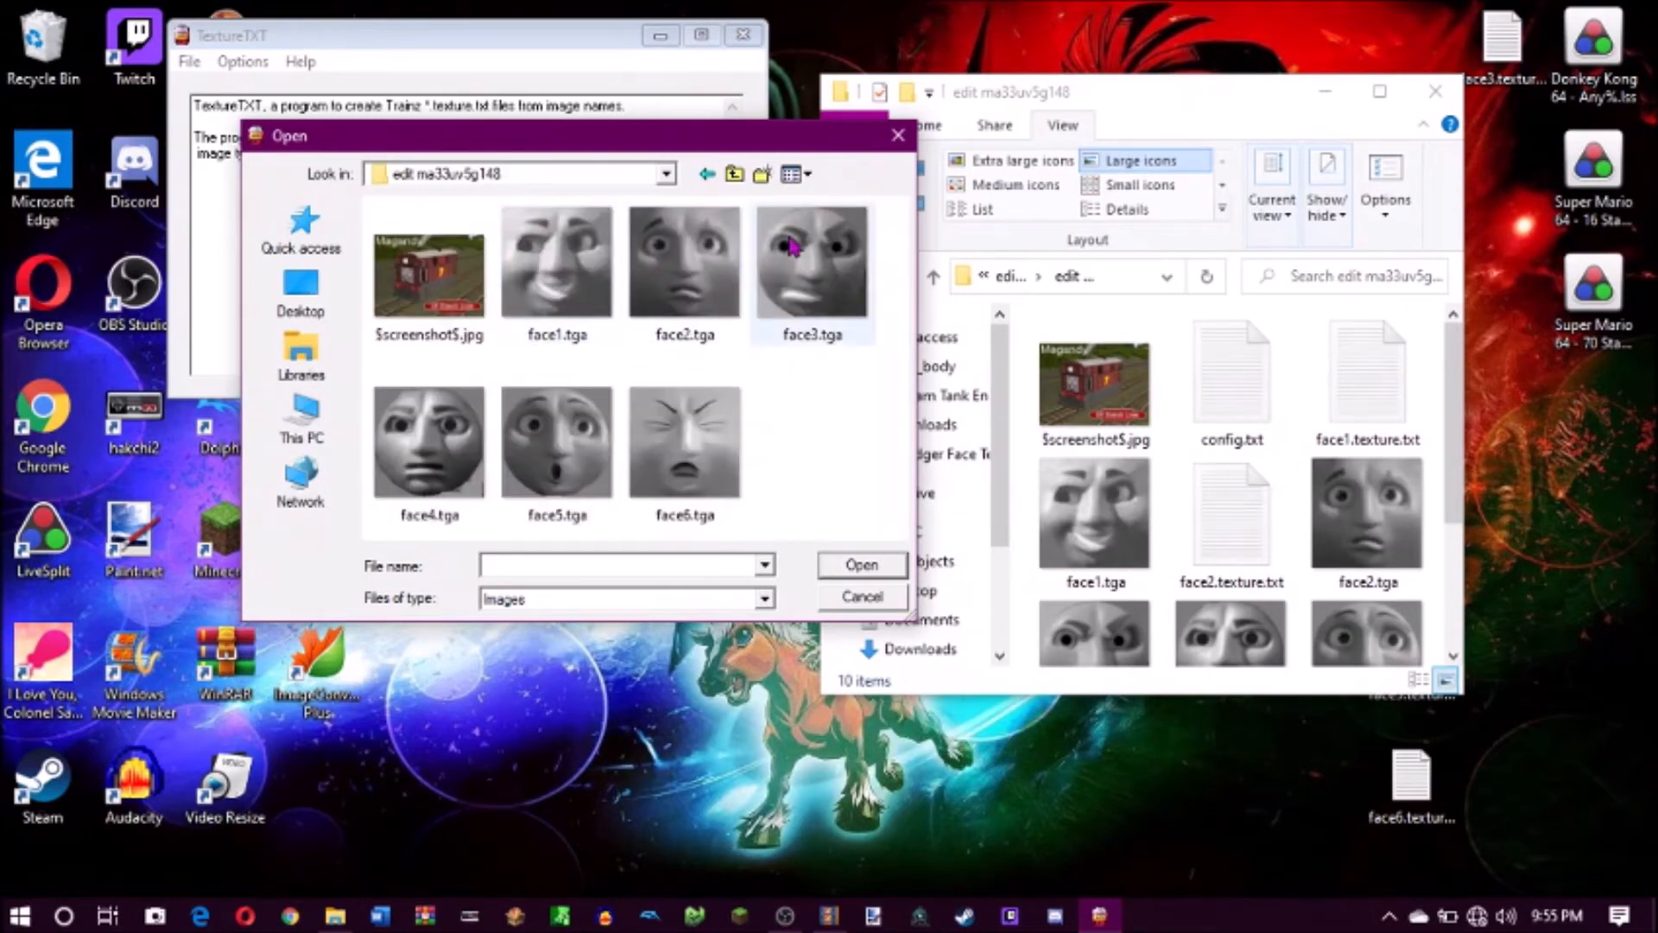
mouse_move(774, 358)
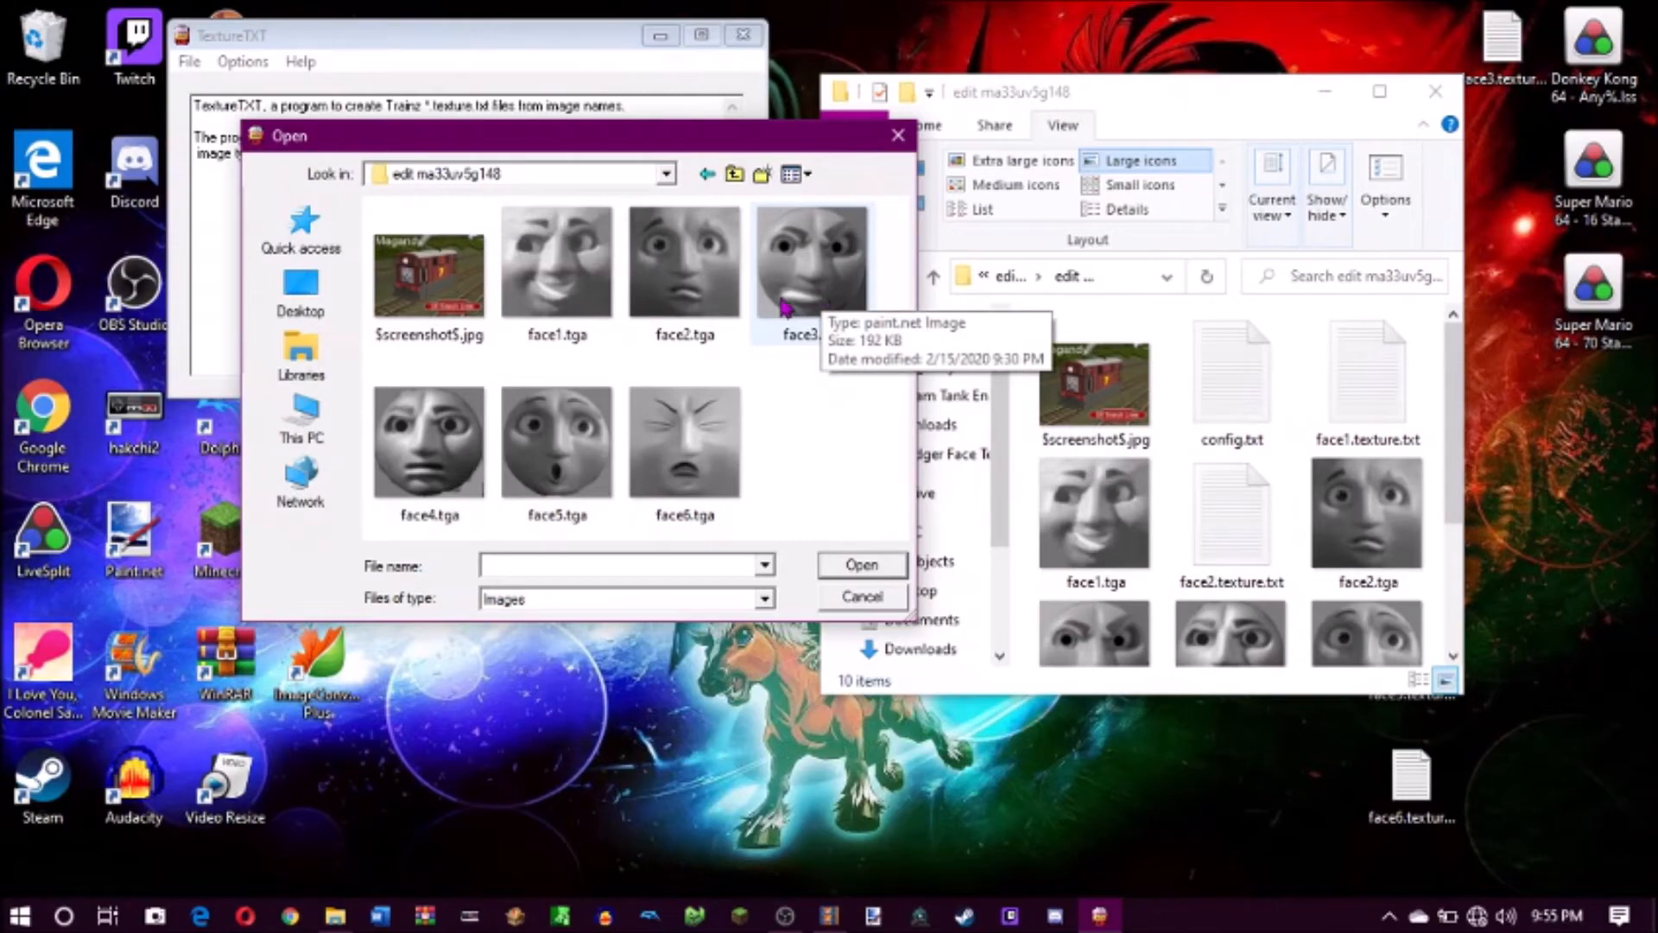
click(861, 564)
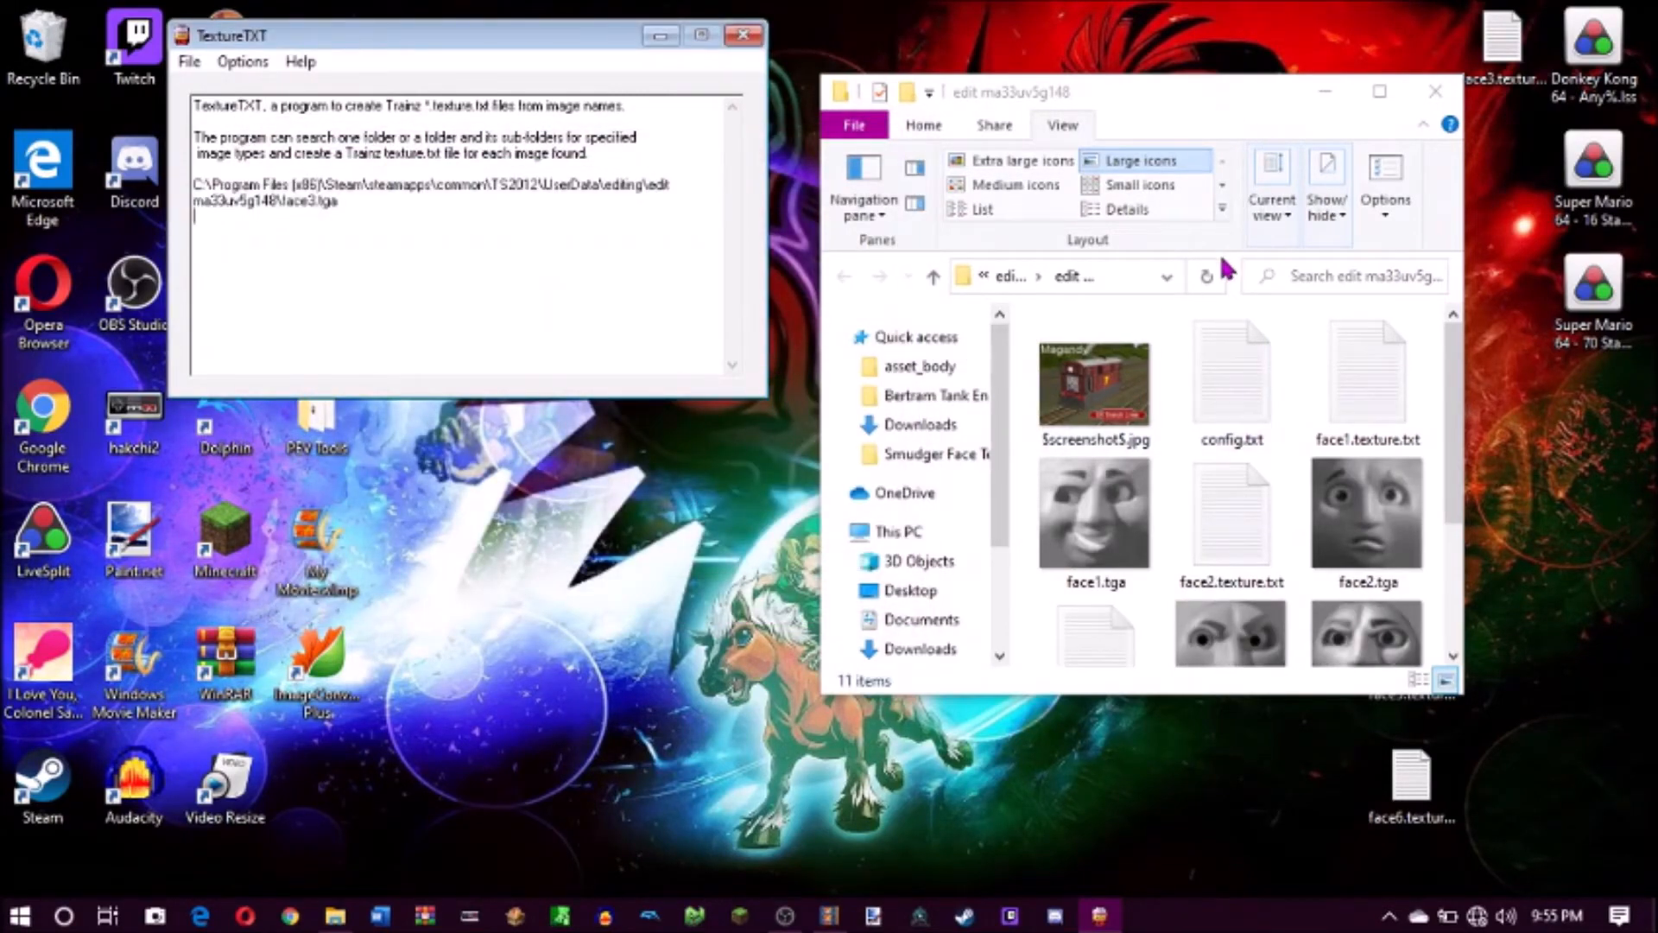
Generate texture files for face4.tga, face5.tga and face6.tga
scroll(down, 3)
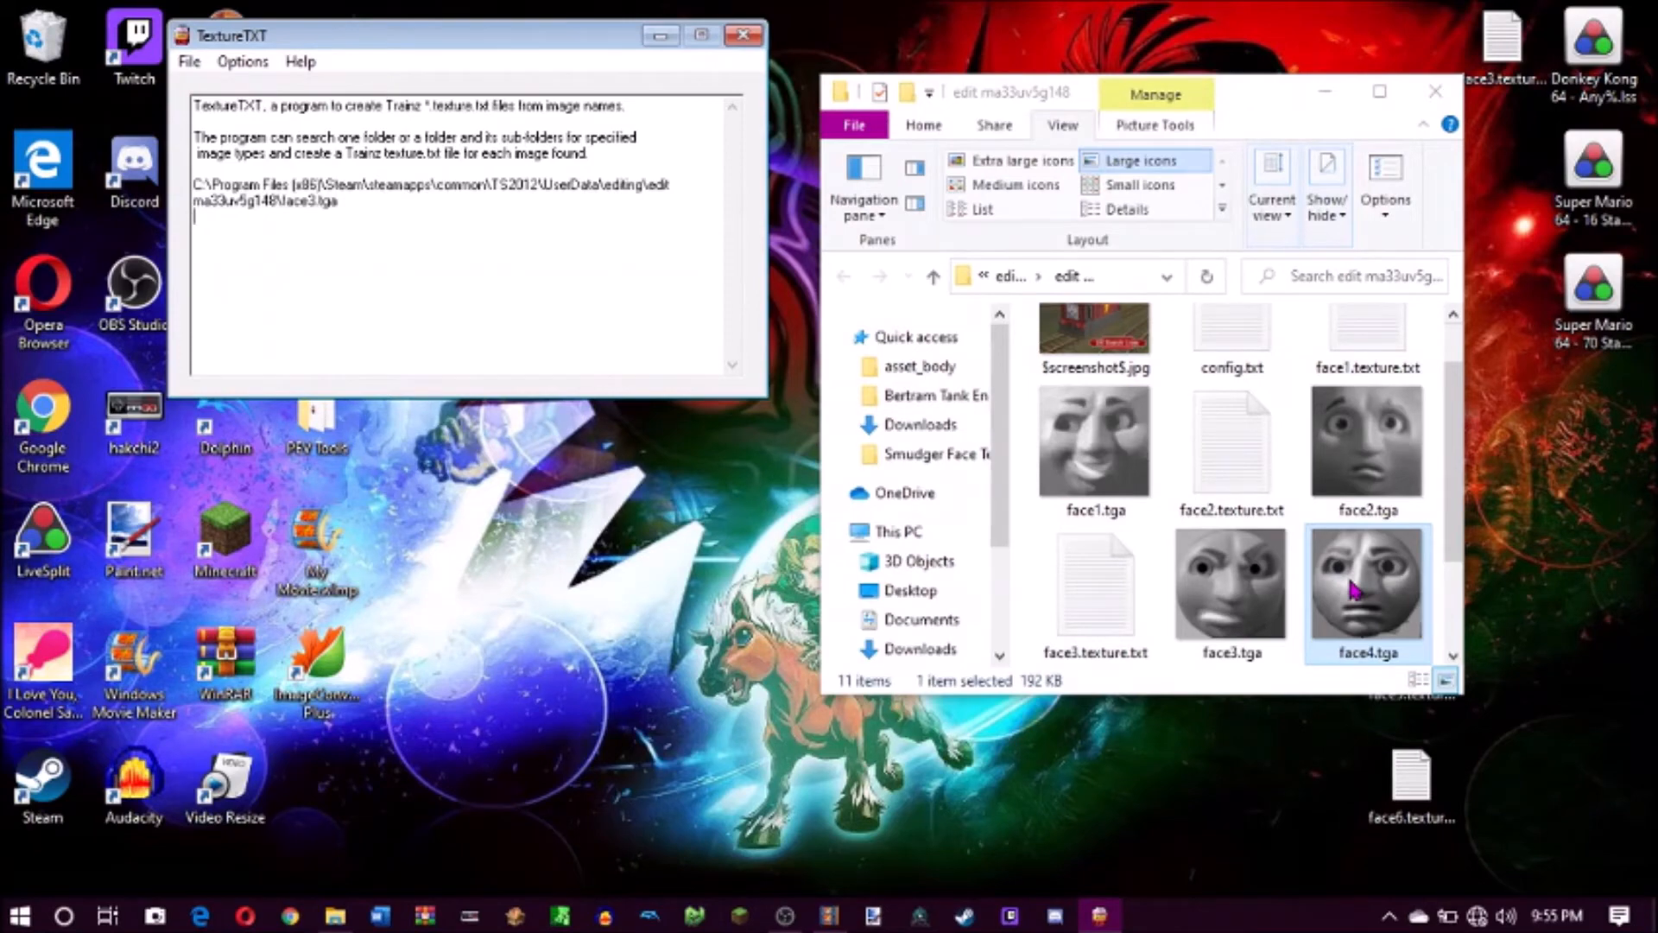
click(189, 61)
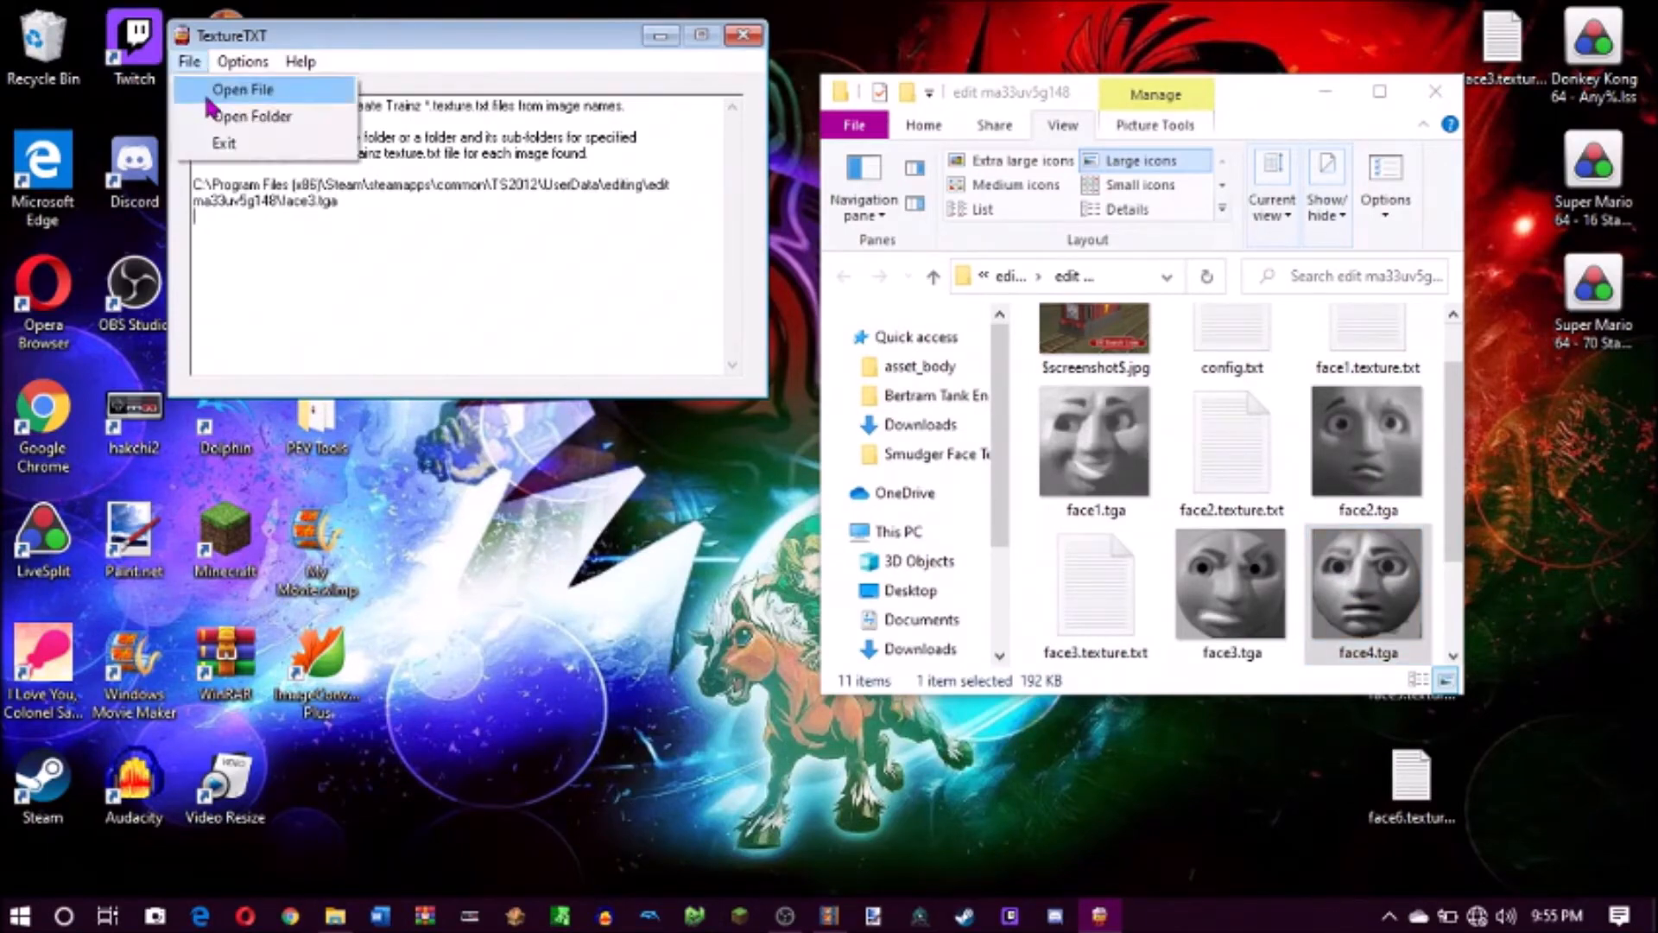
click(243, 88)
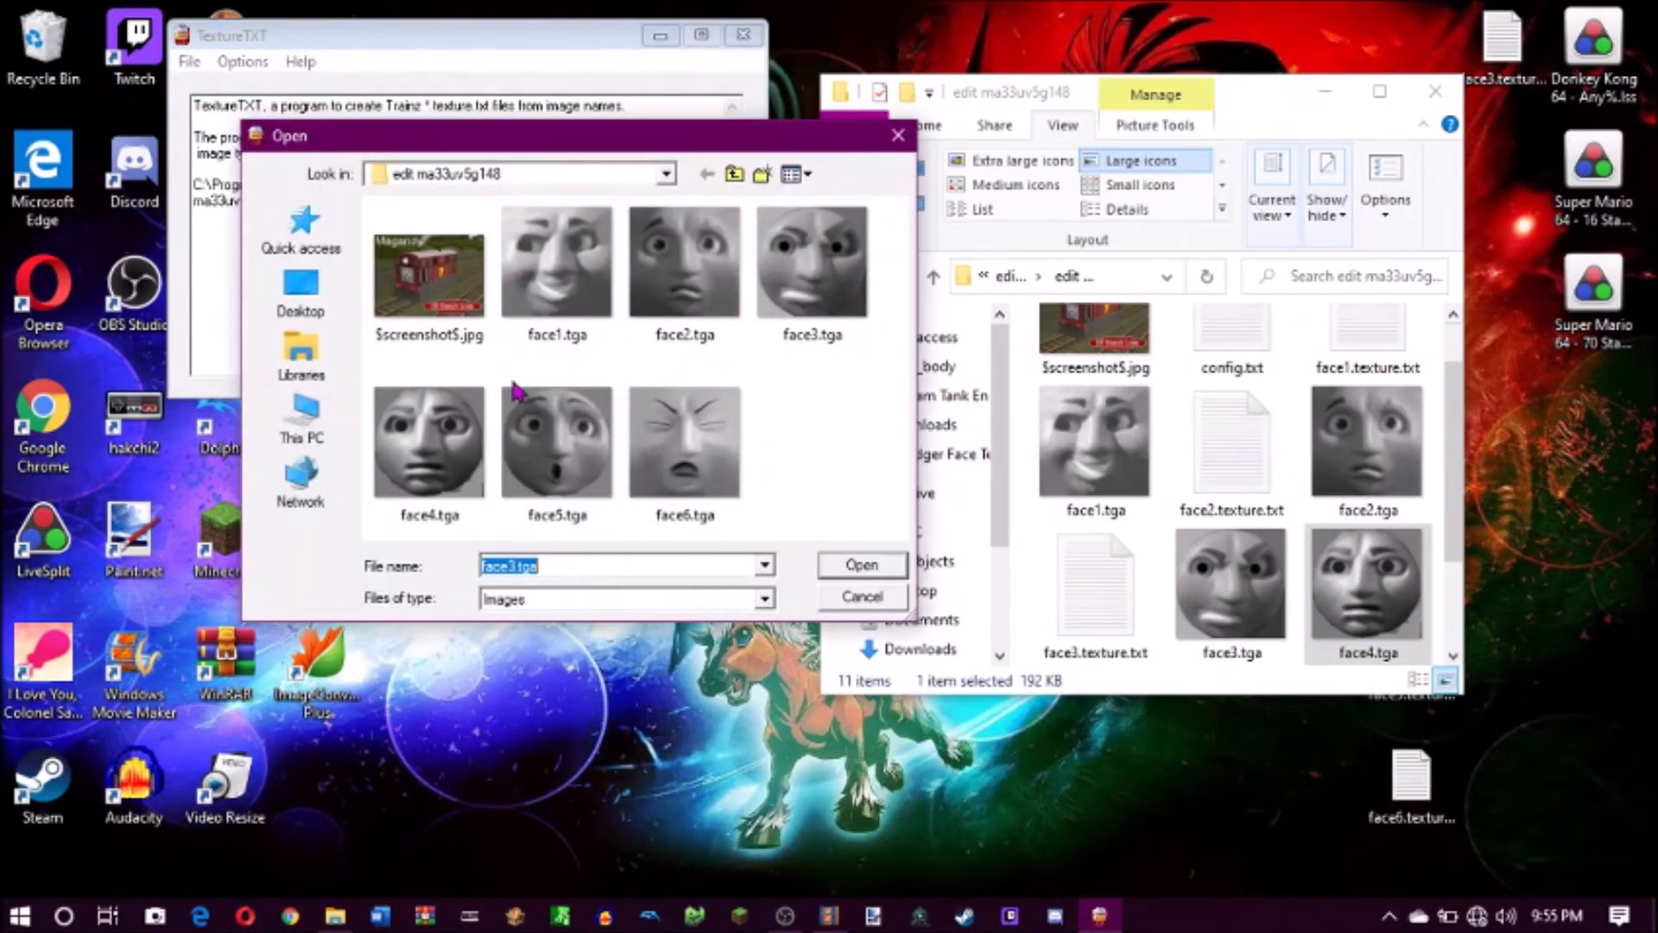
click(862, 563)
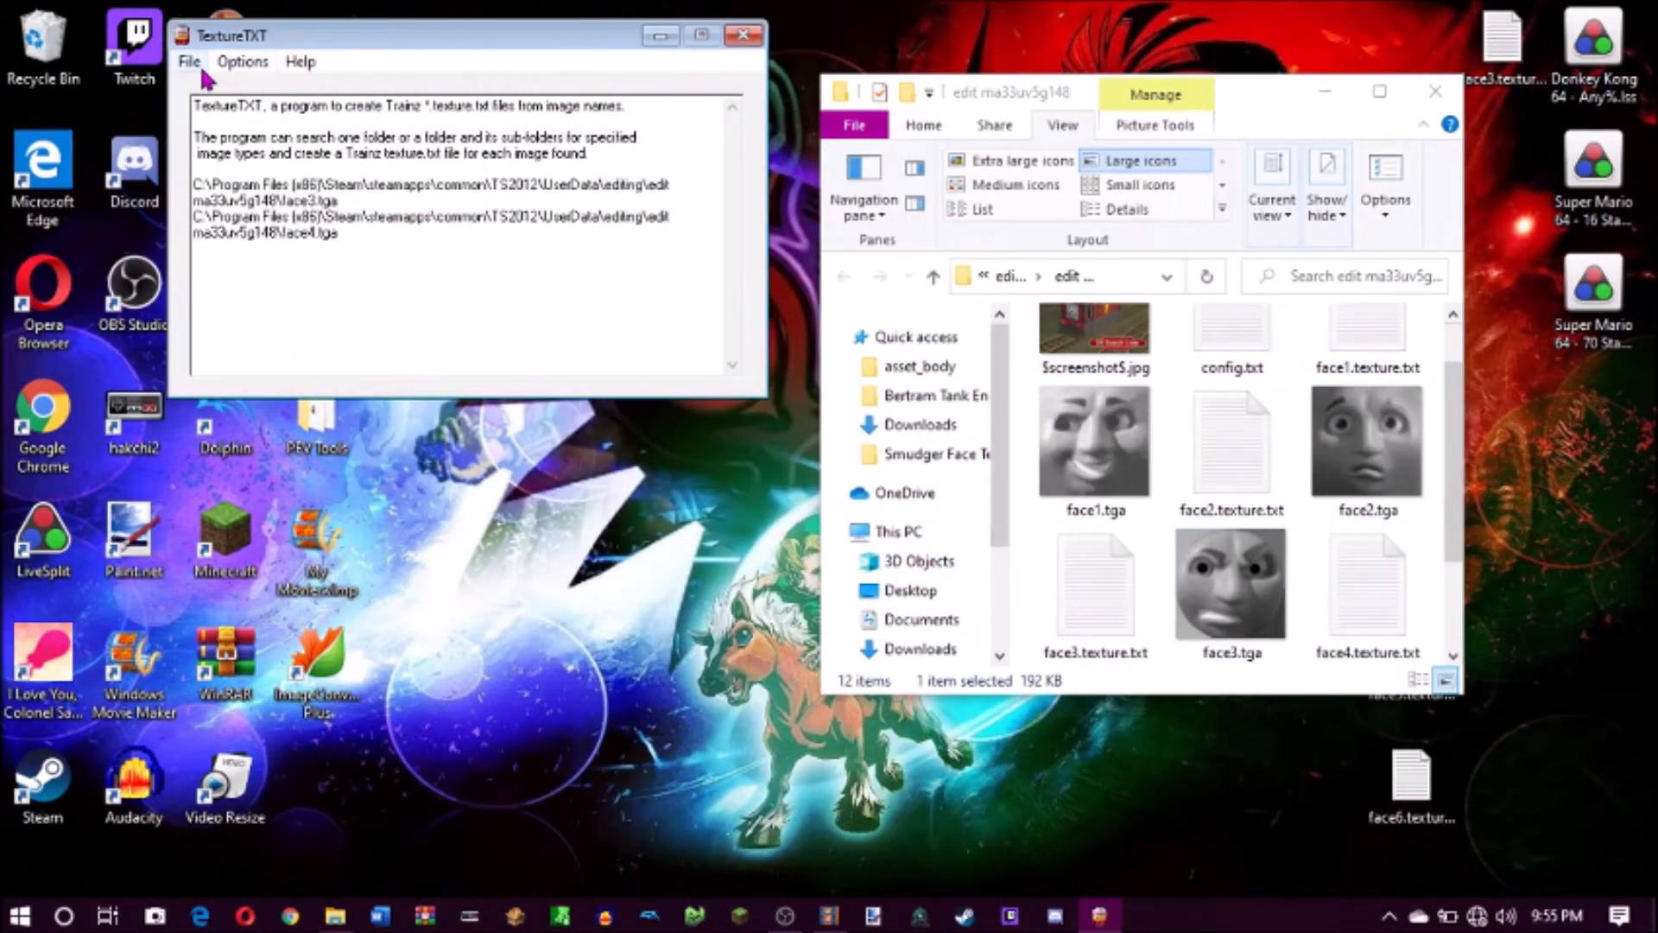
click(191, 62)
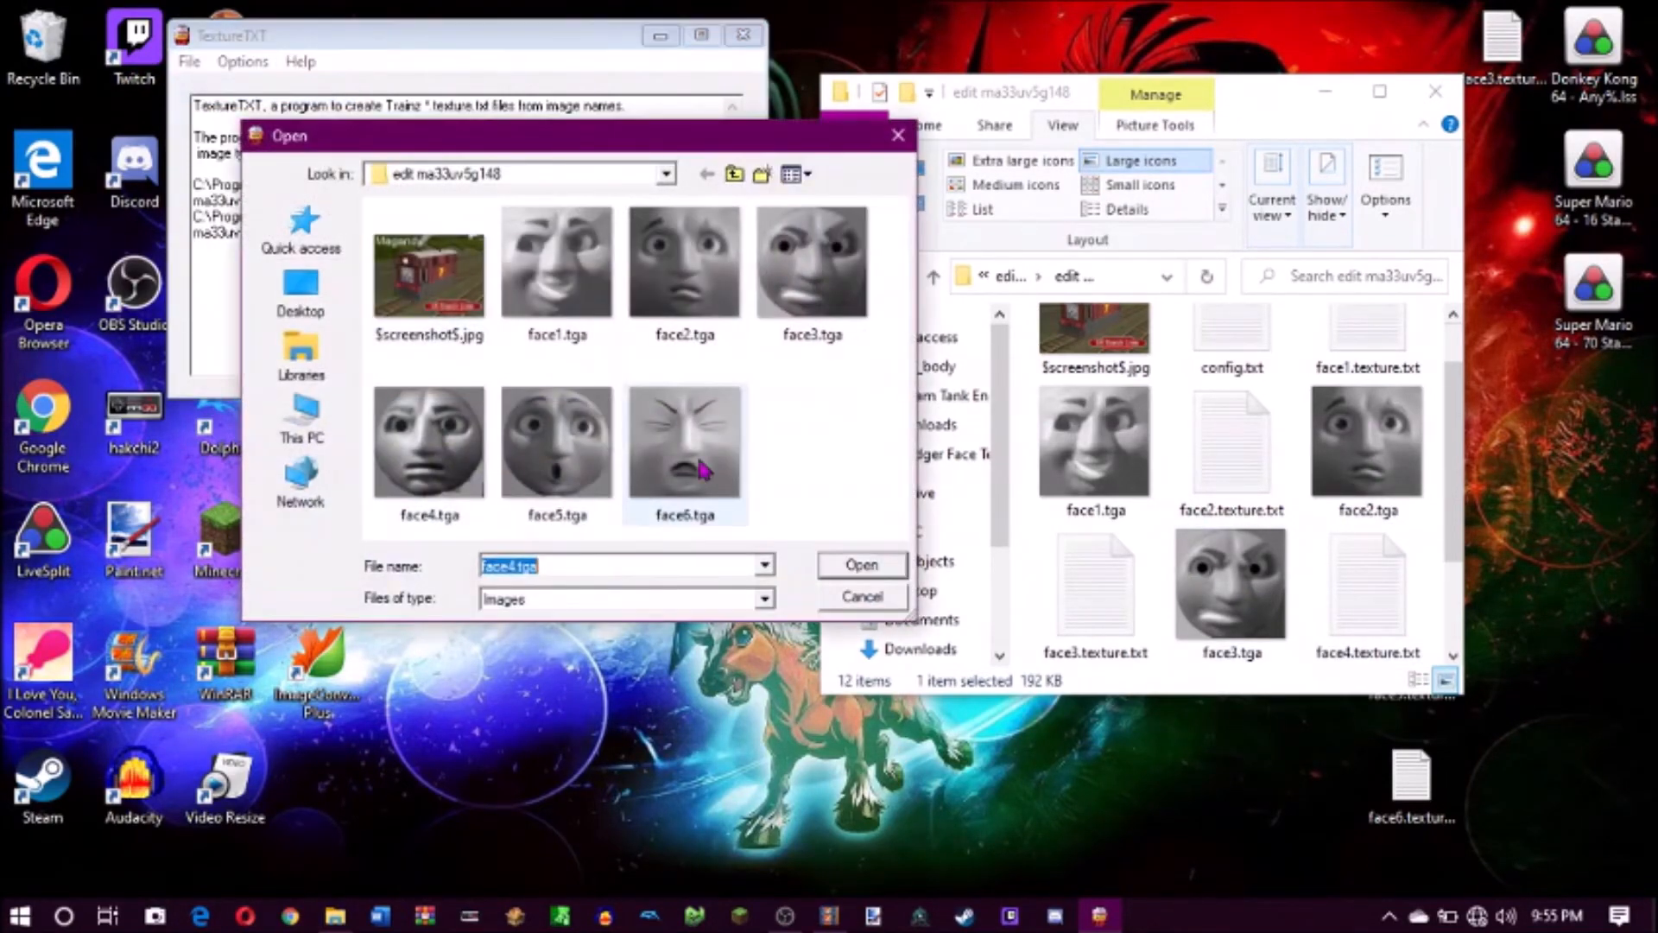
click(861, 564)
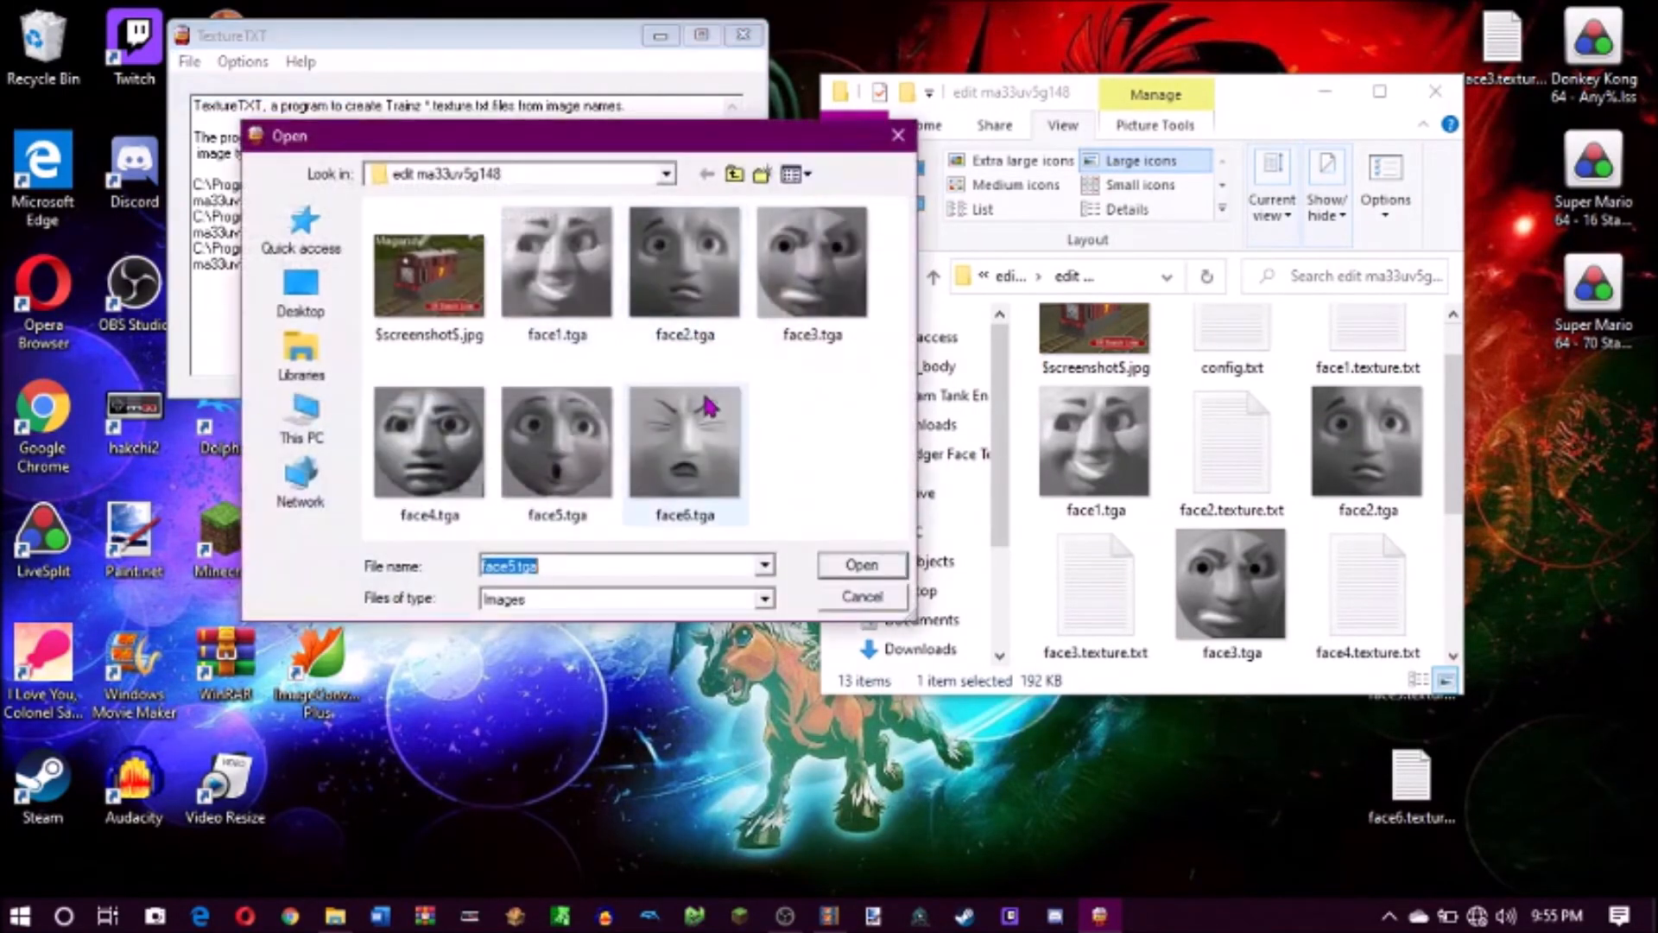
click(862, 564)
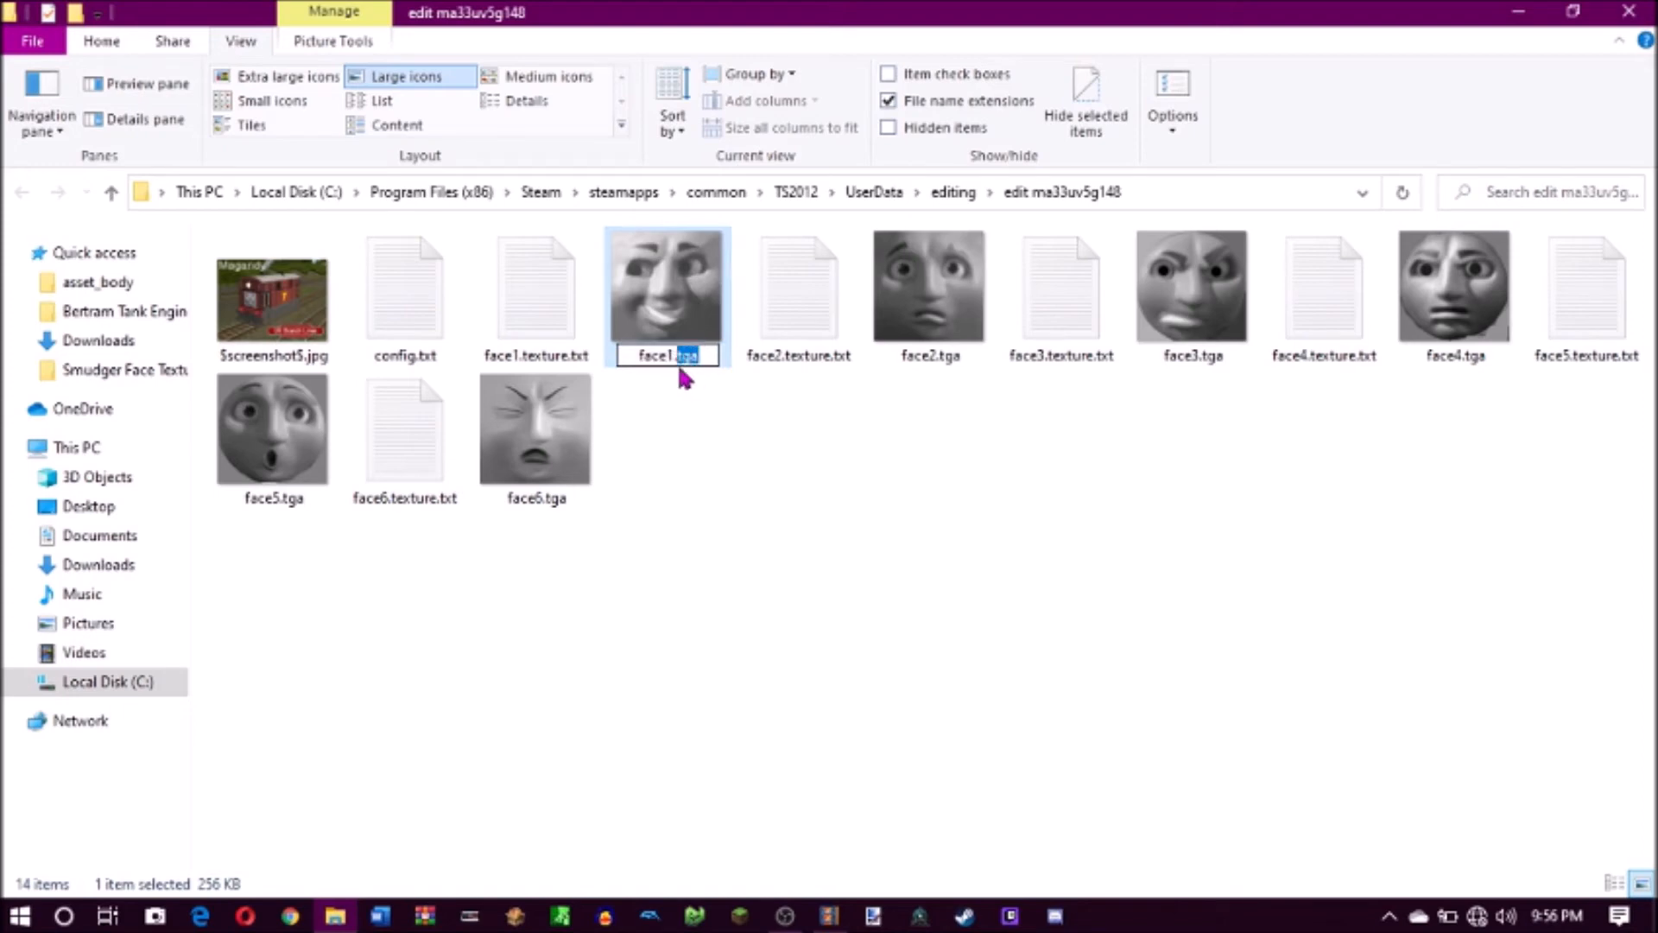
mouse_move(731, 410)
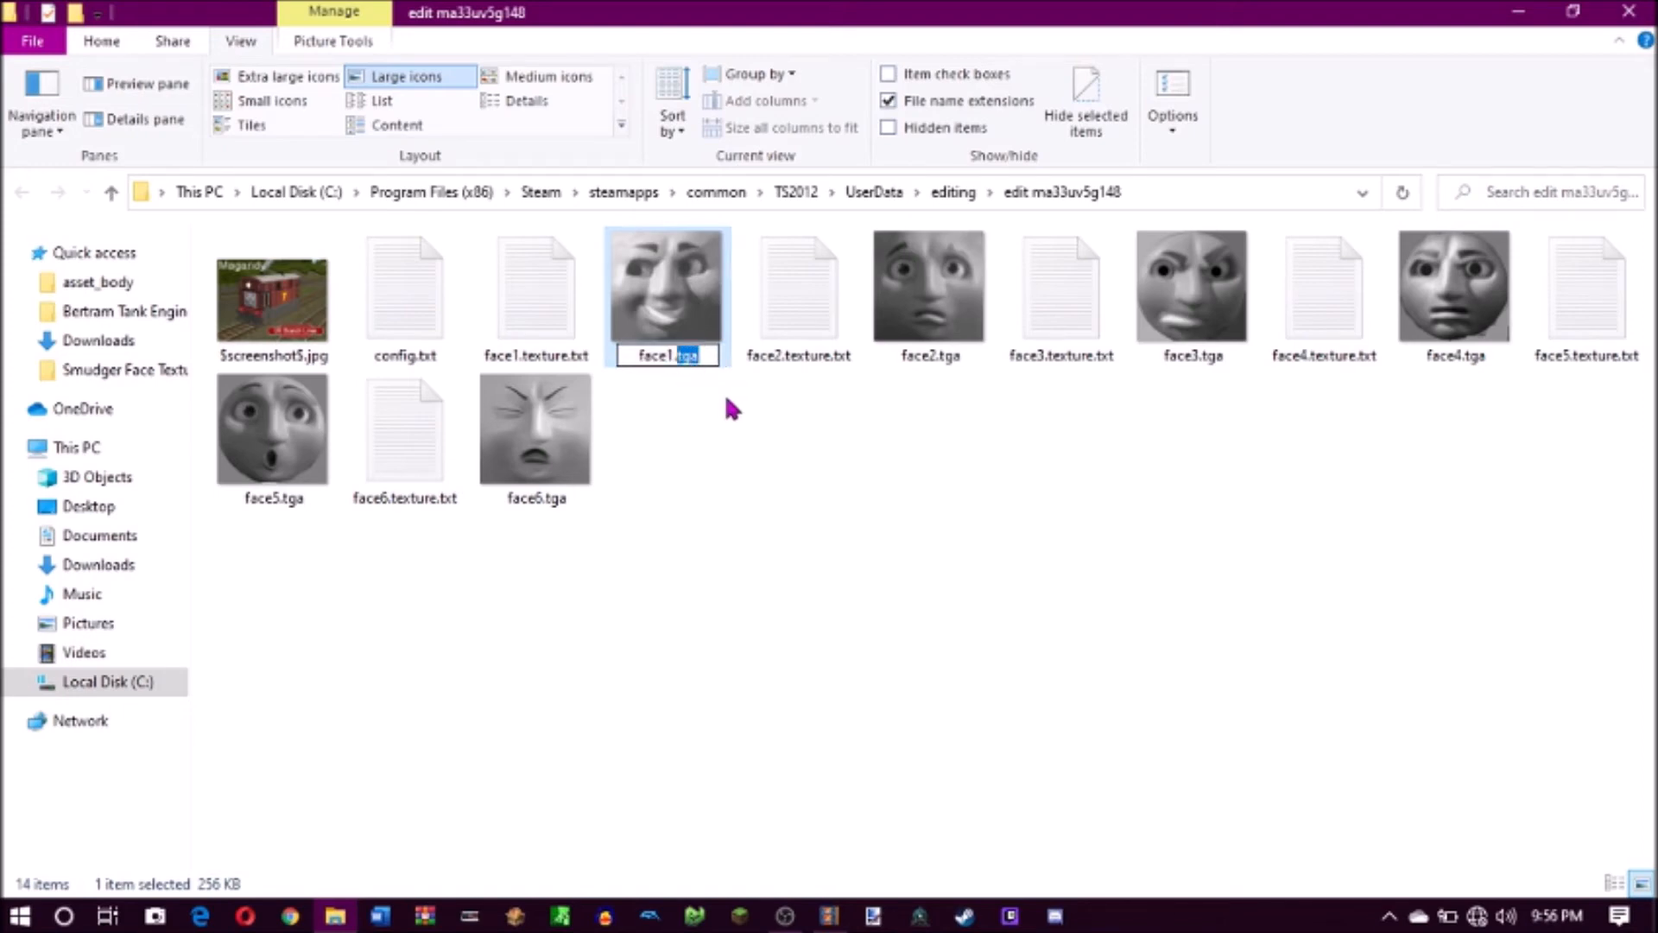
mouse_move(724, 427)
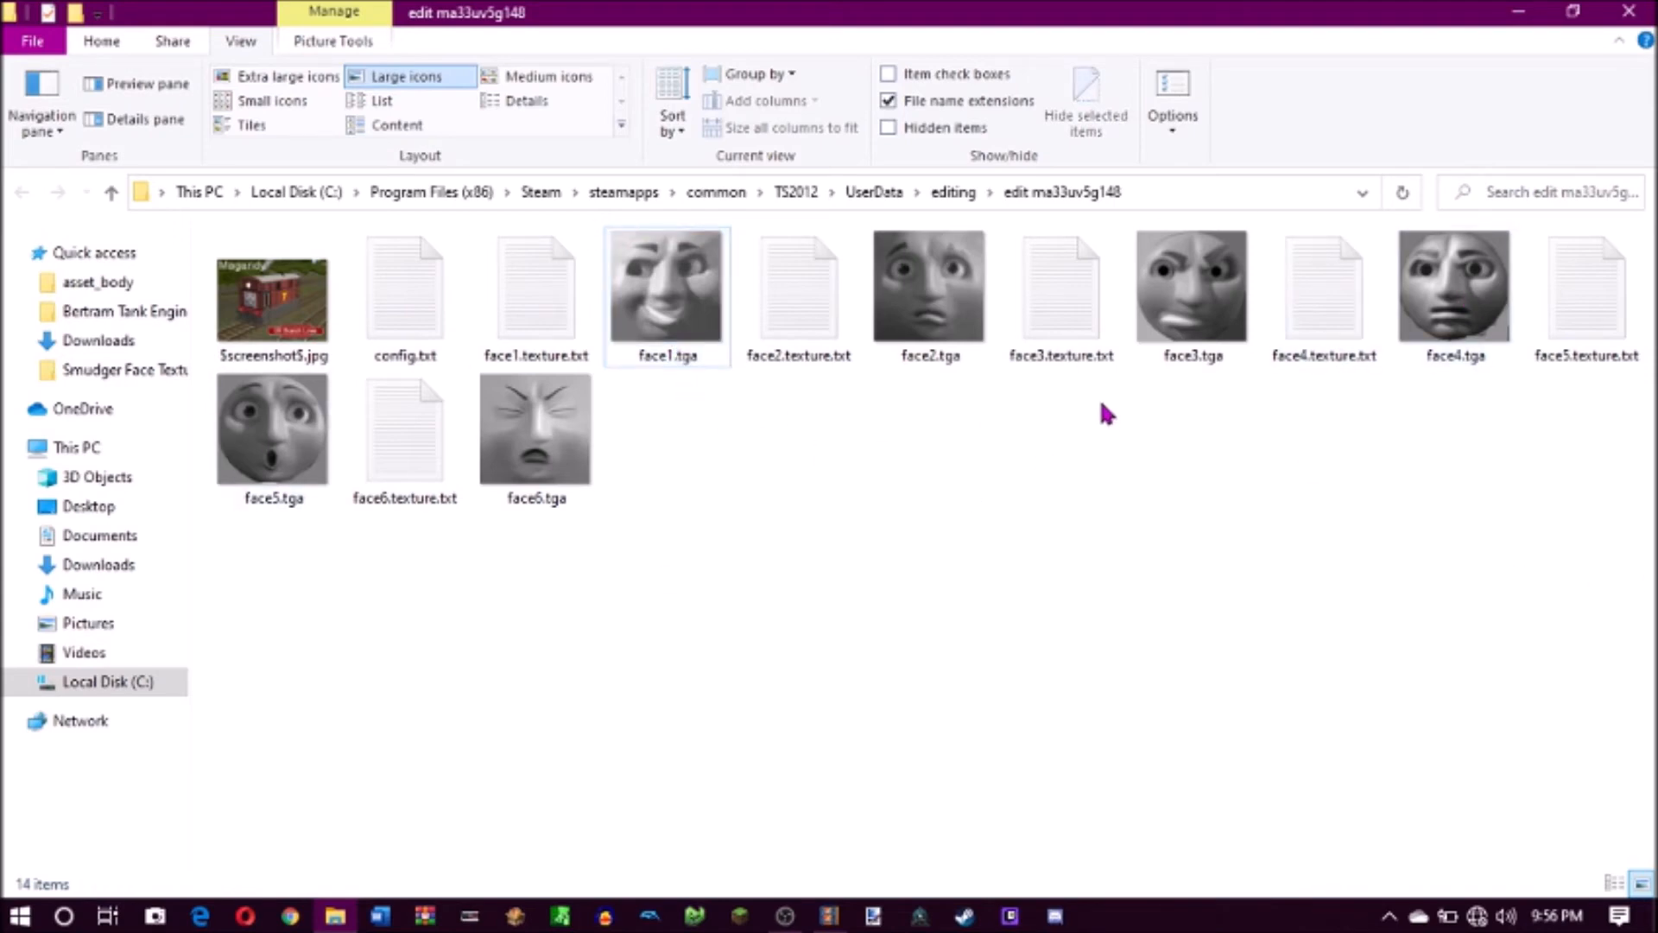
mouse_move(1189, 407)
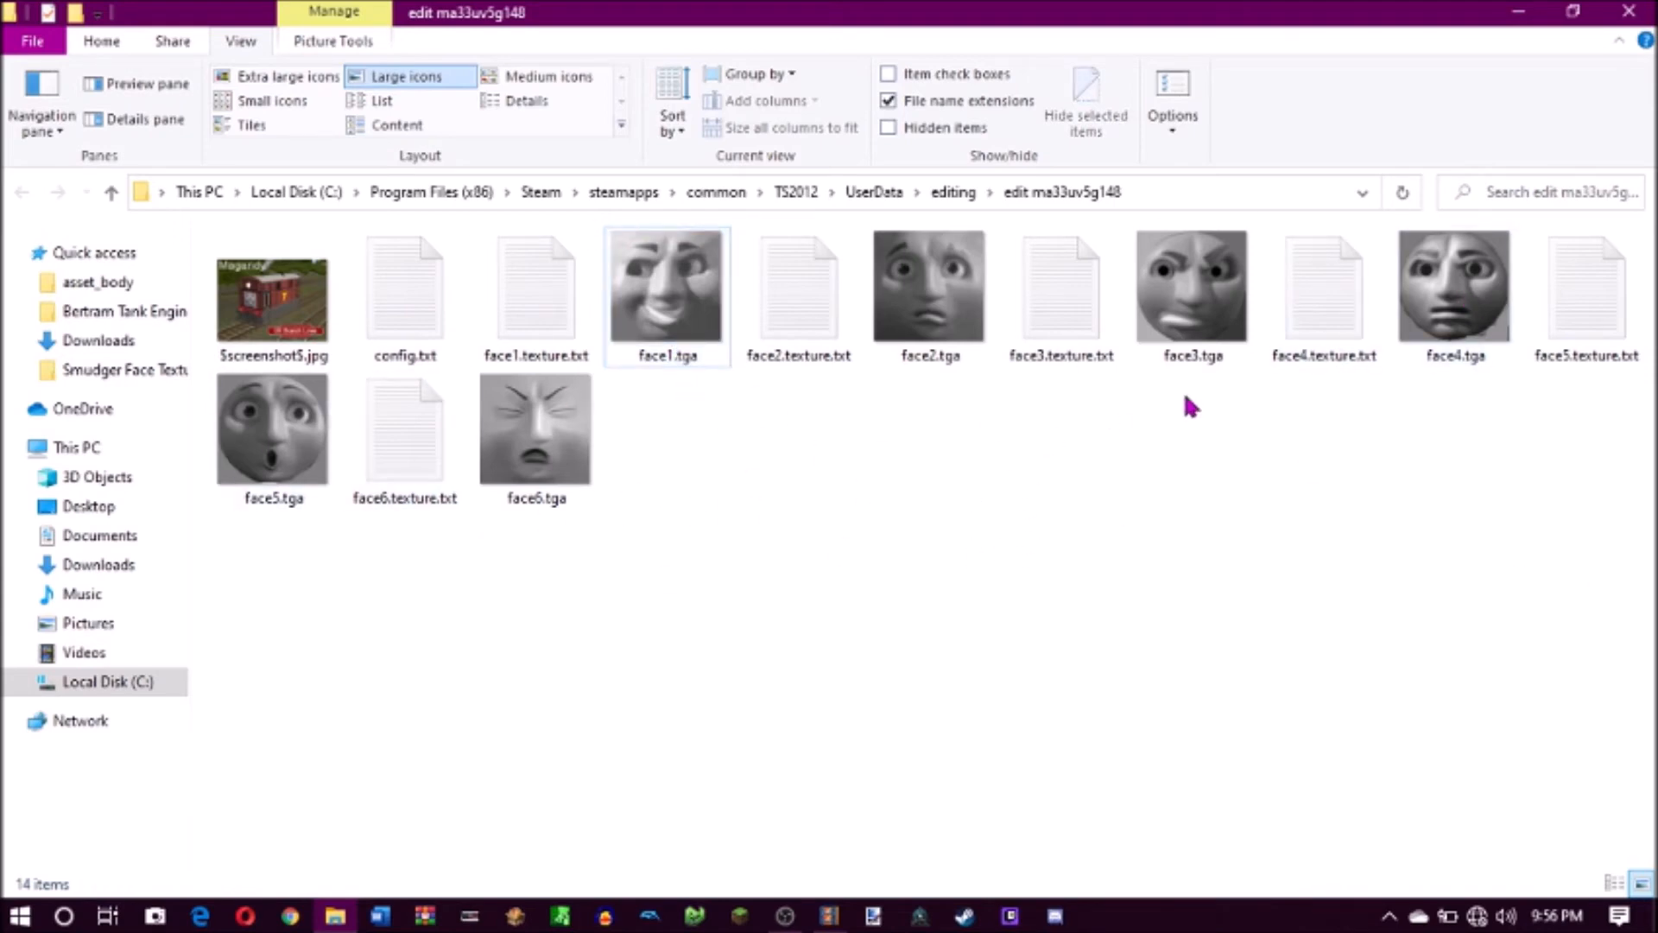
Open config.txt from the edit ma33uv5g148 folder in Notepad to view its six face entries
double_click(405, 285)
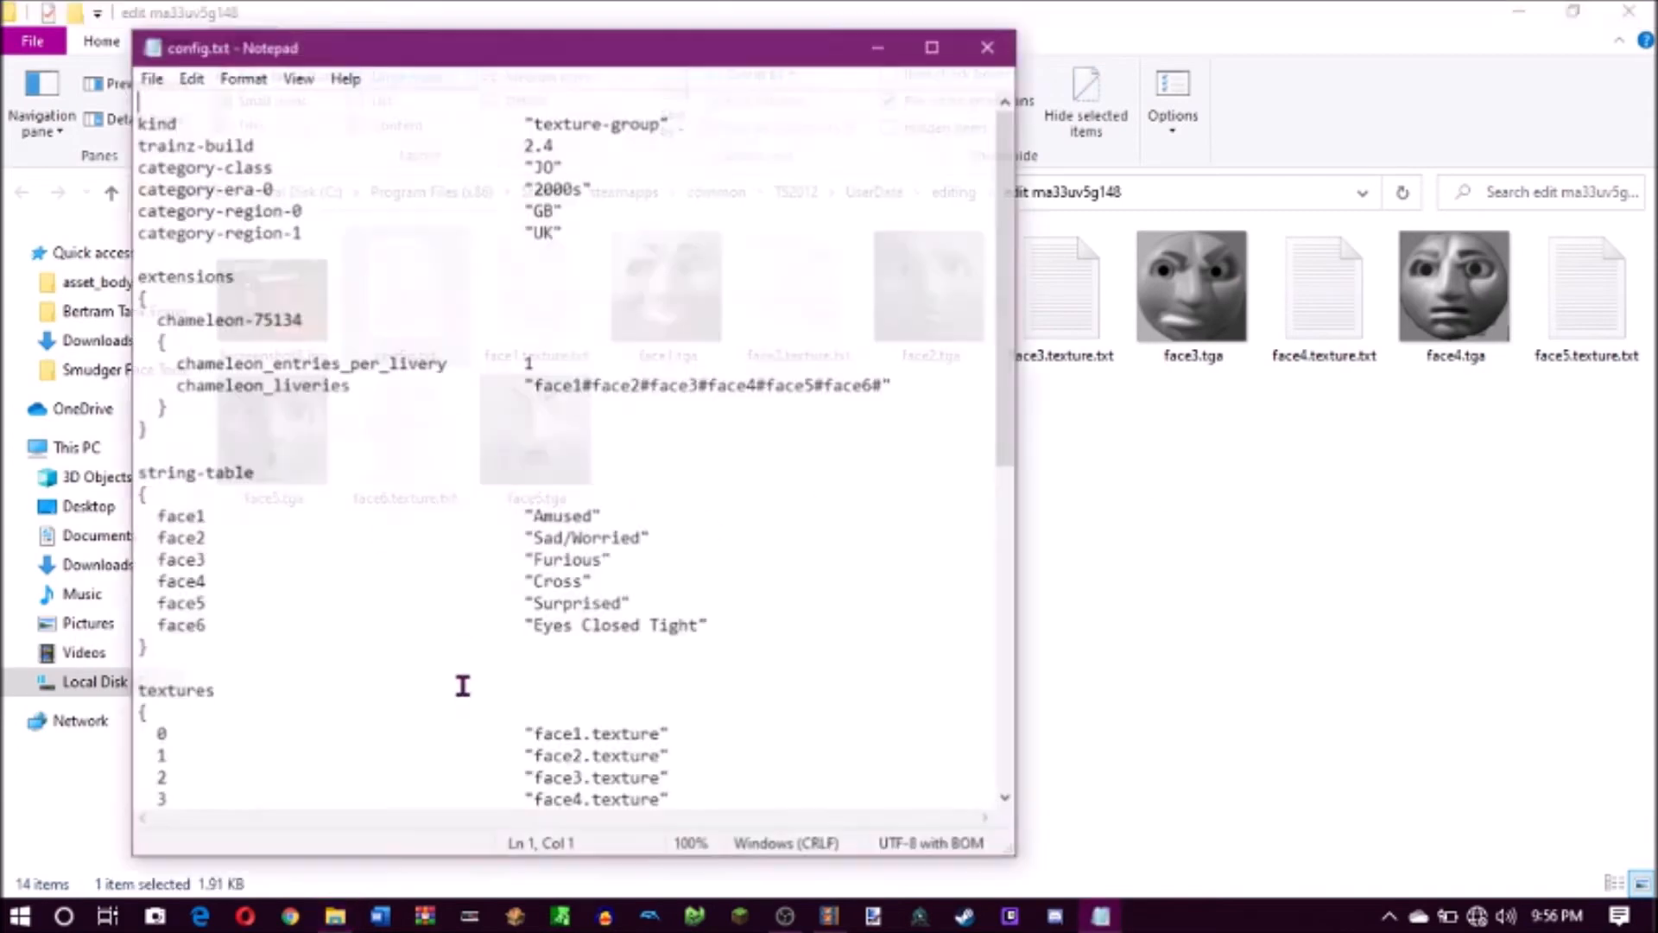
scroll(down, 3)
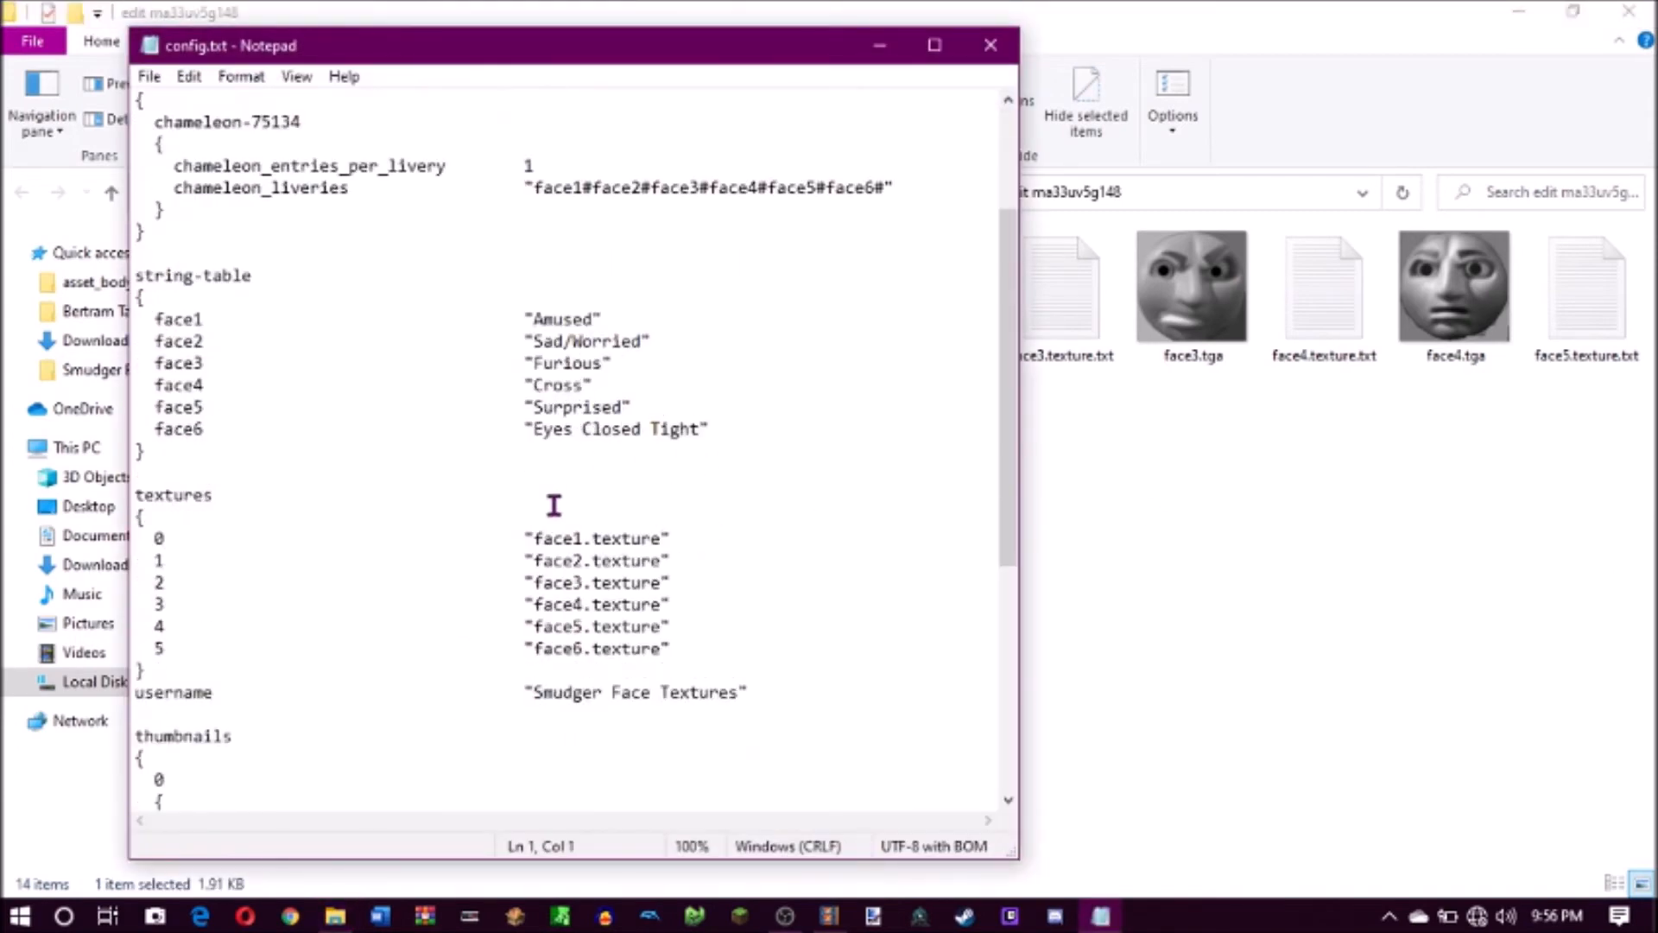
scroll(down, 3)
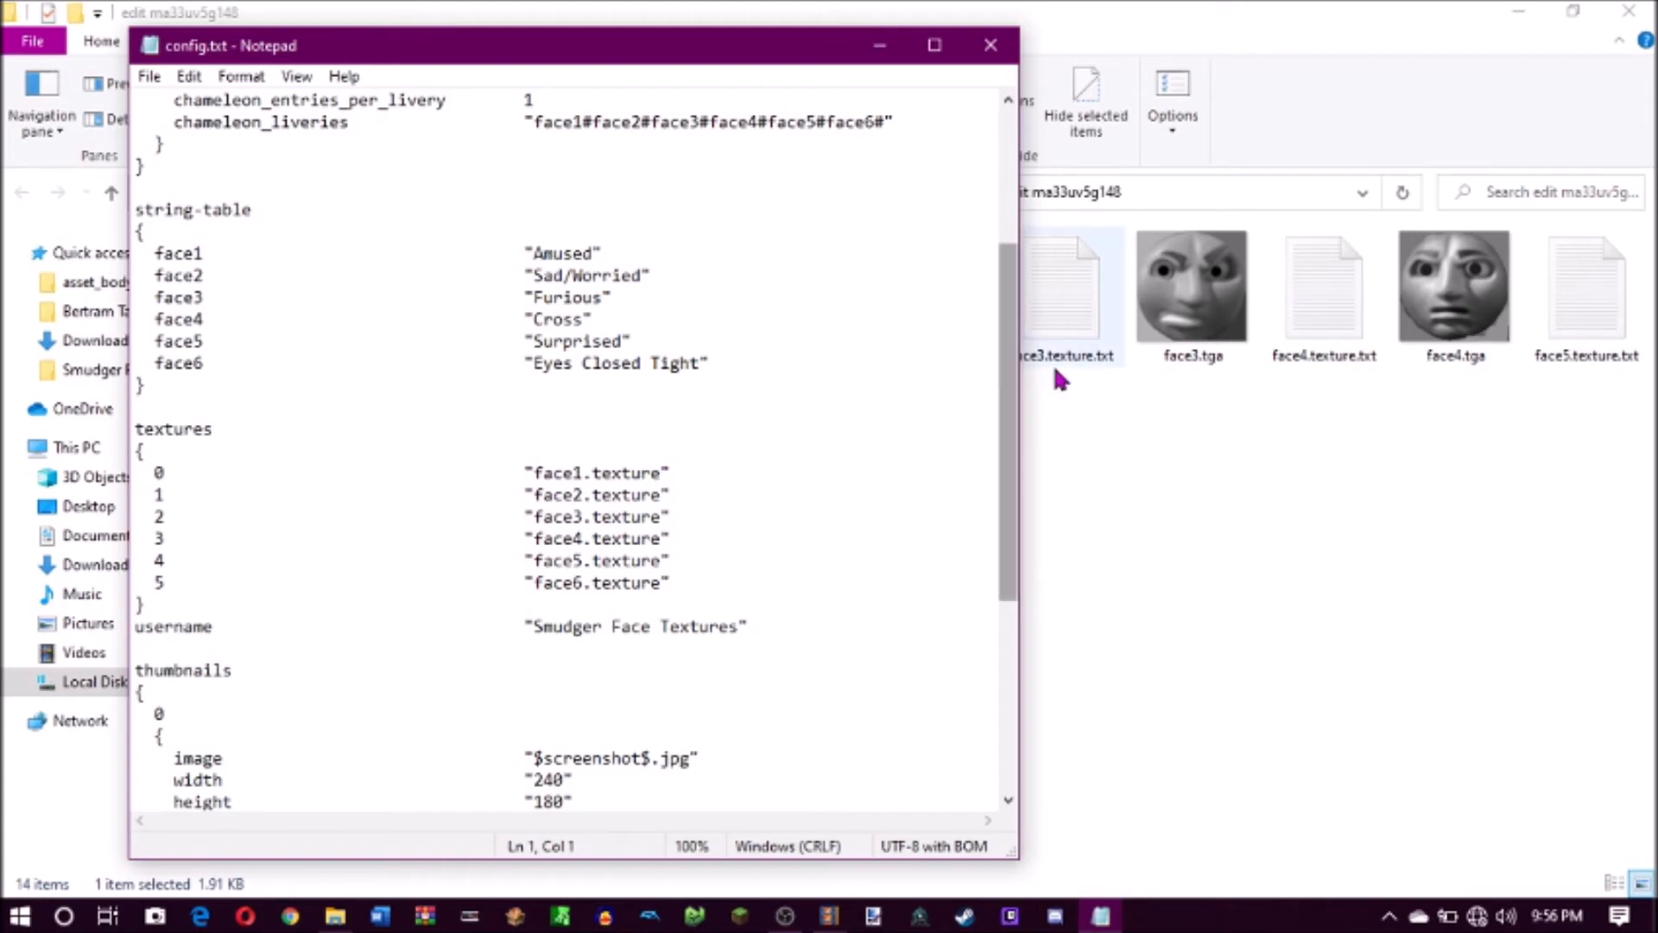
click(989, 45)
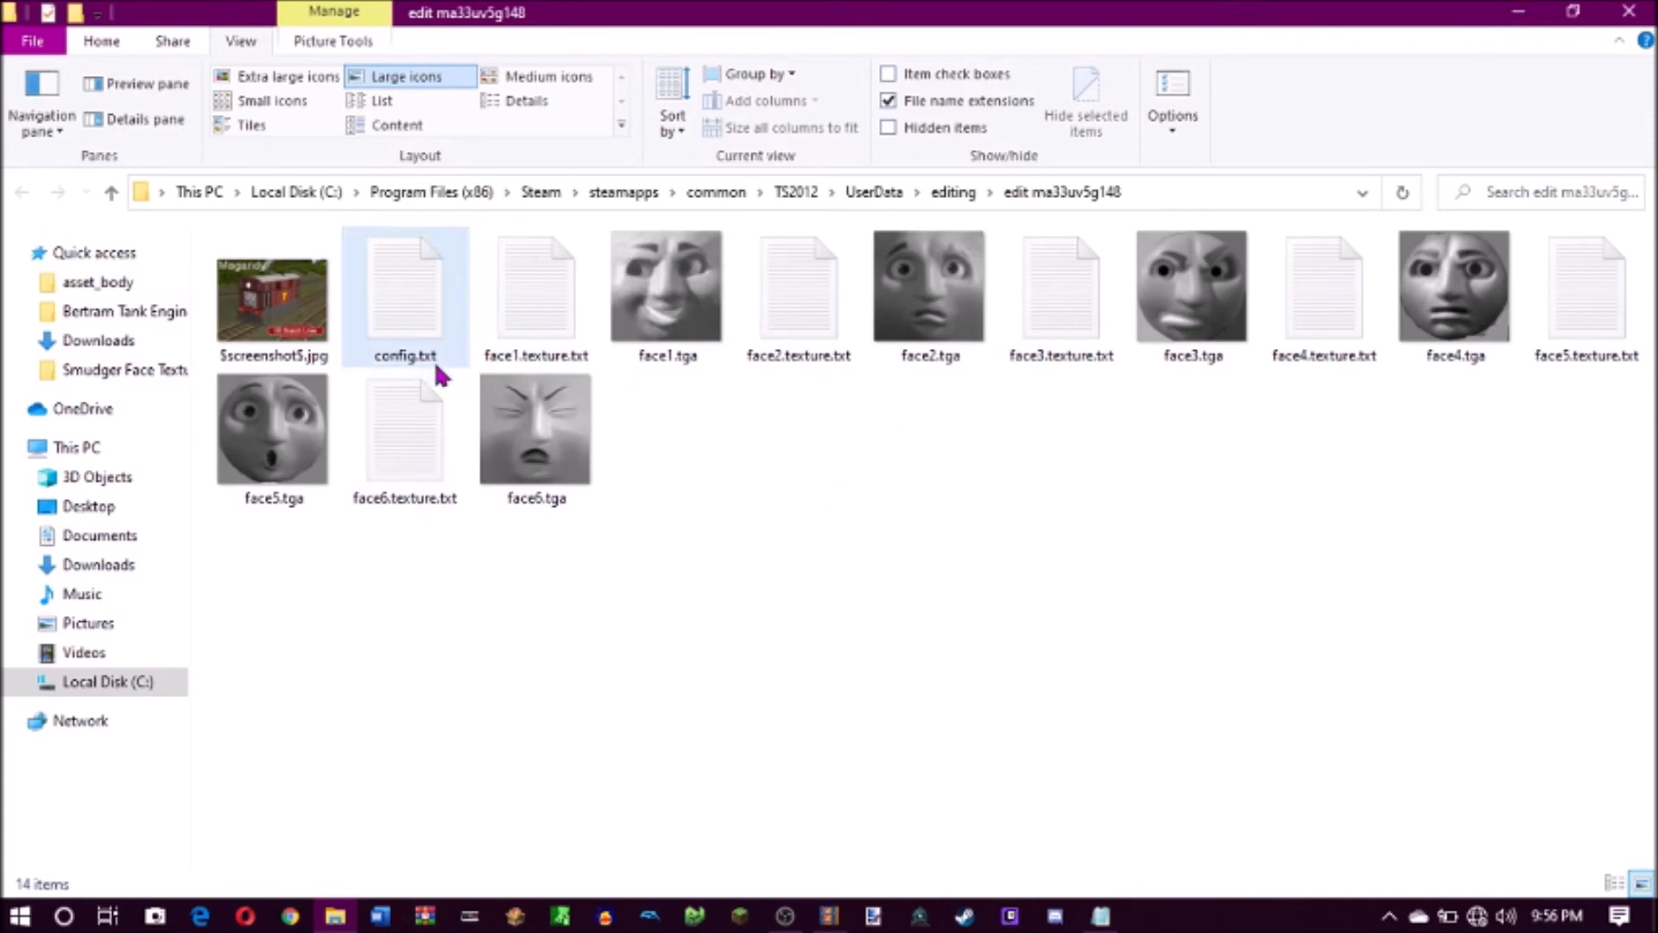
double_click(404, 294)
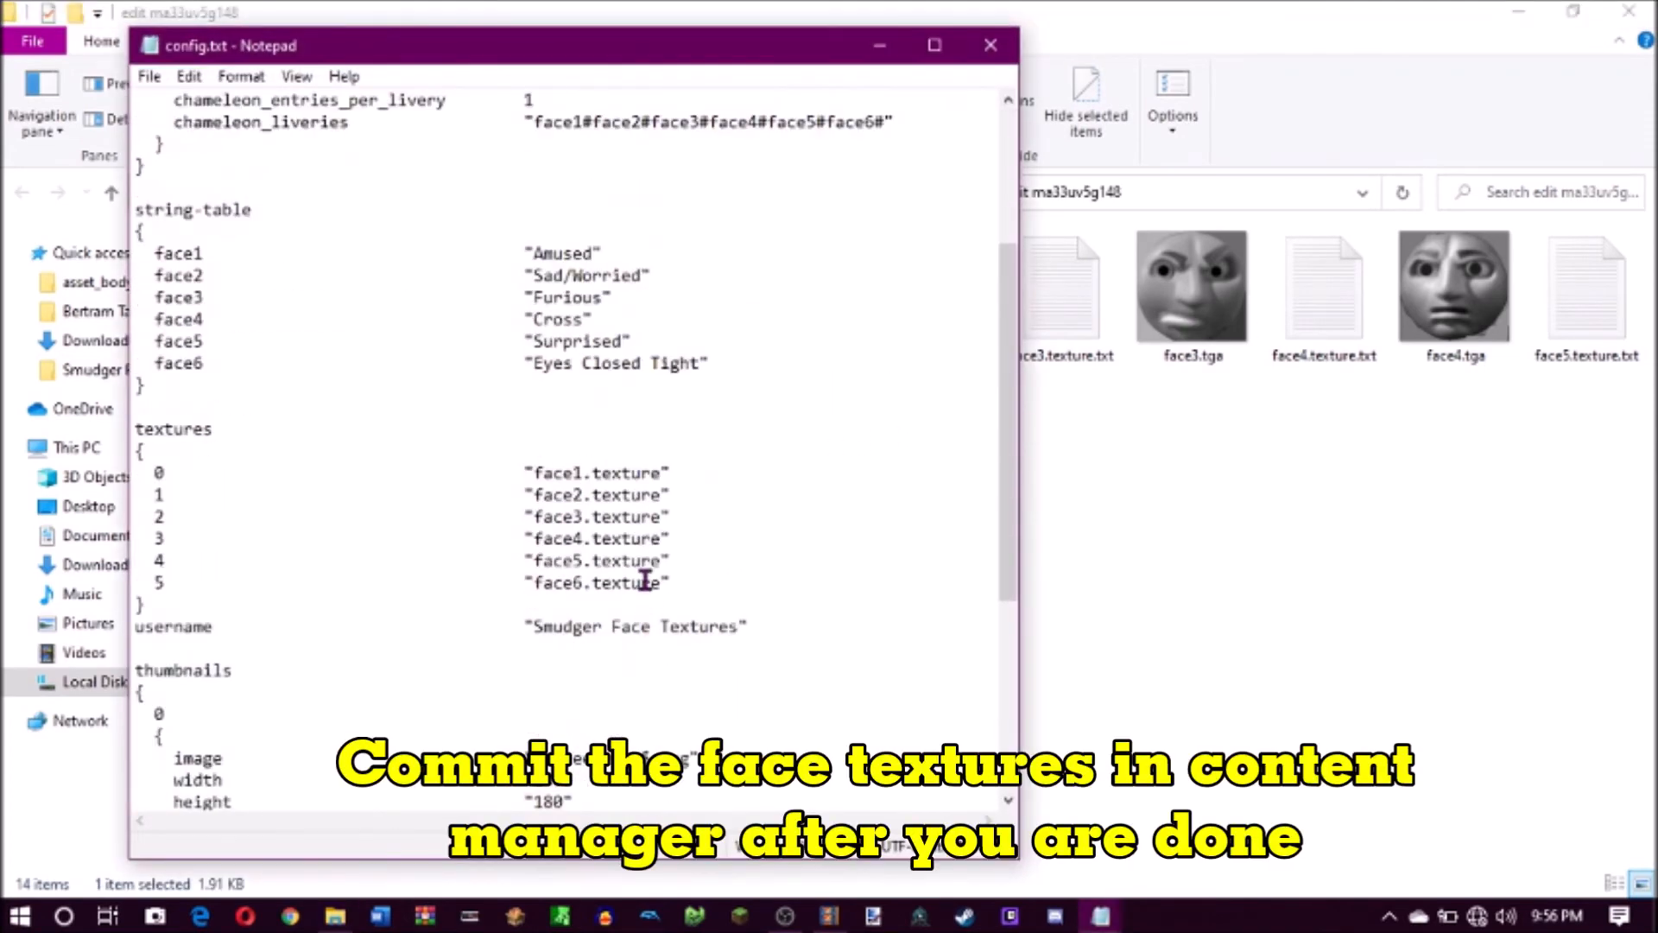
mouse_move(1111, 19)
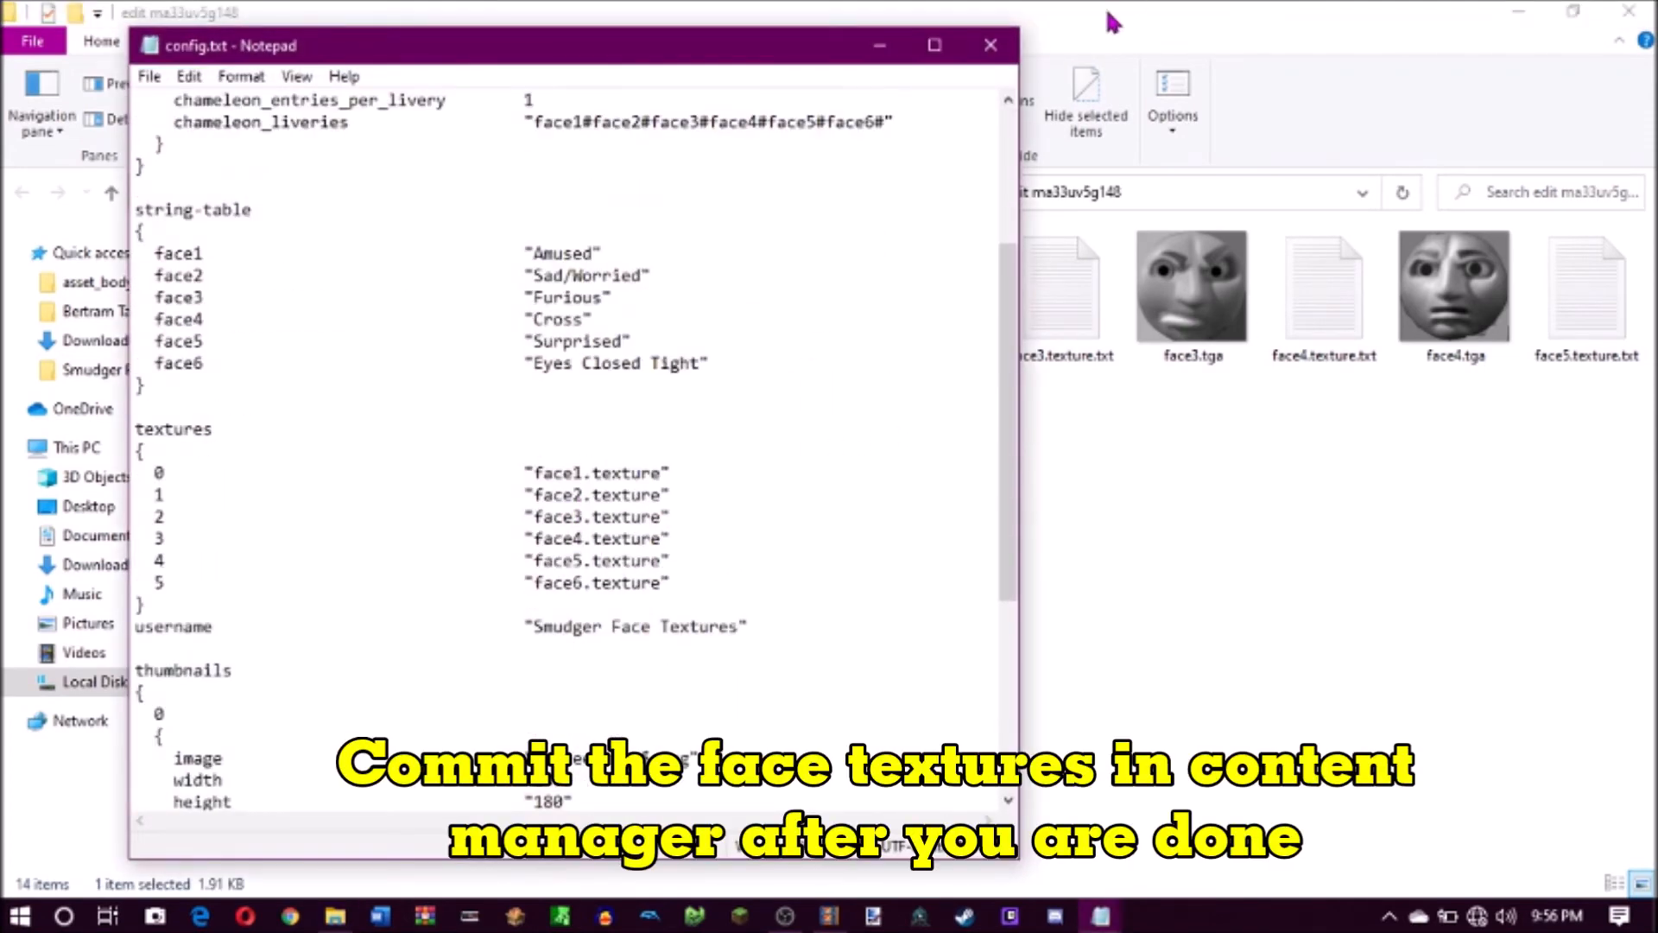
mouse_move(989, 44)
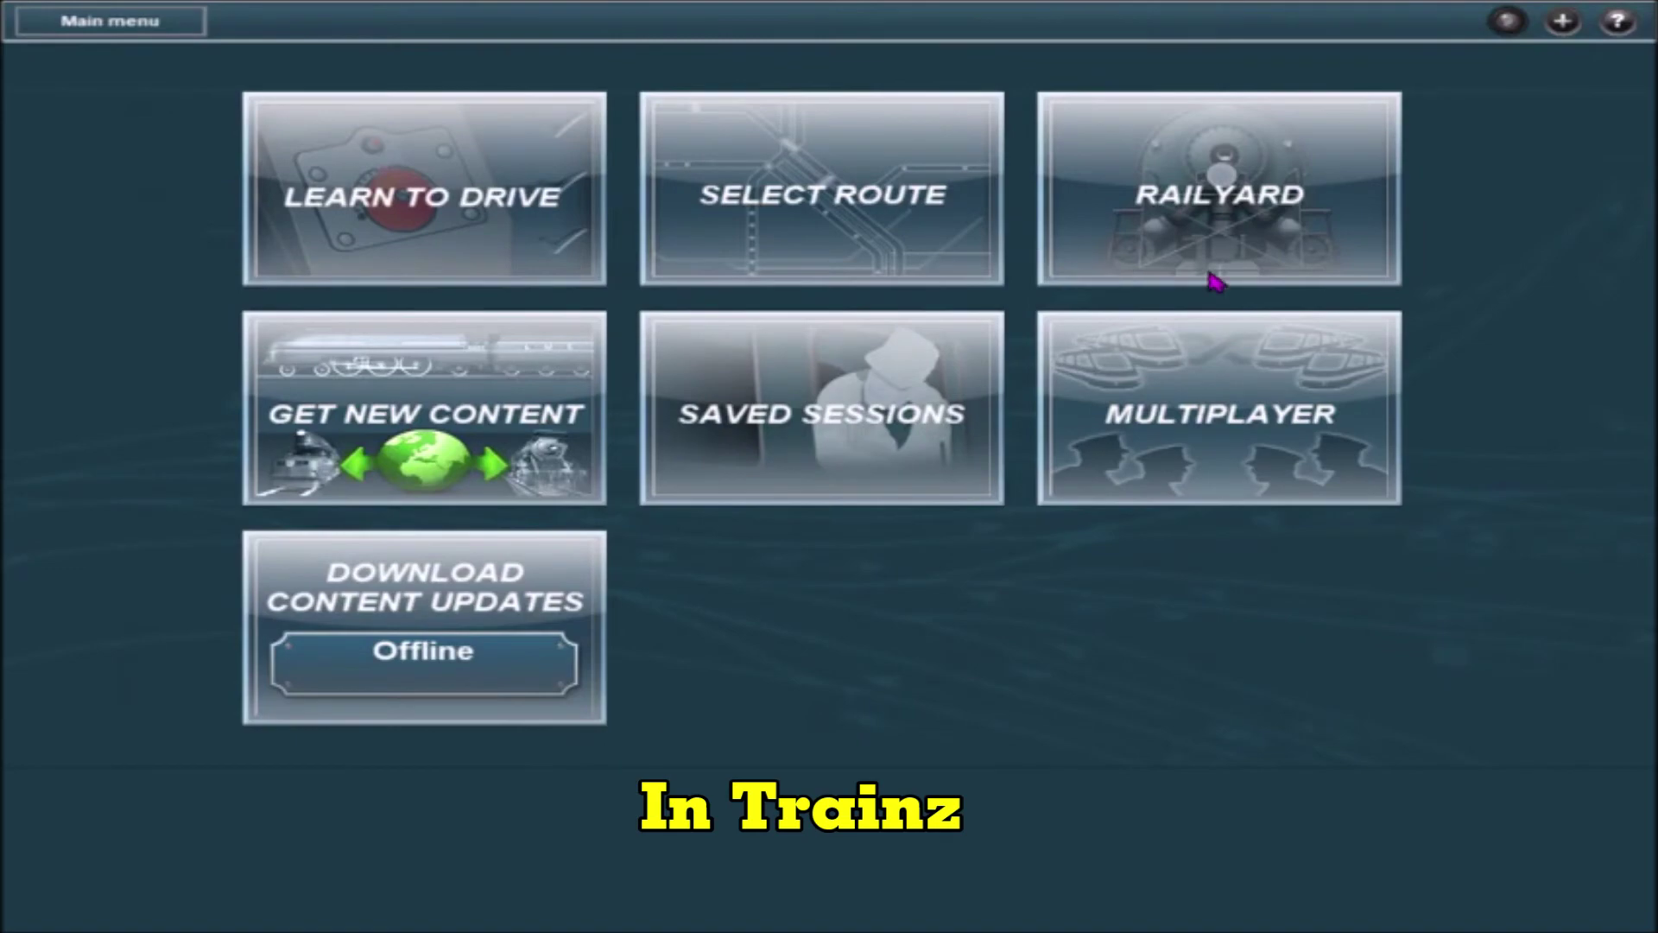
Choose TVS Mid-Sodor Railway (Complete) from the route list and launch it for editing
click(821, 192)
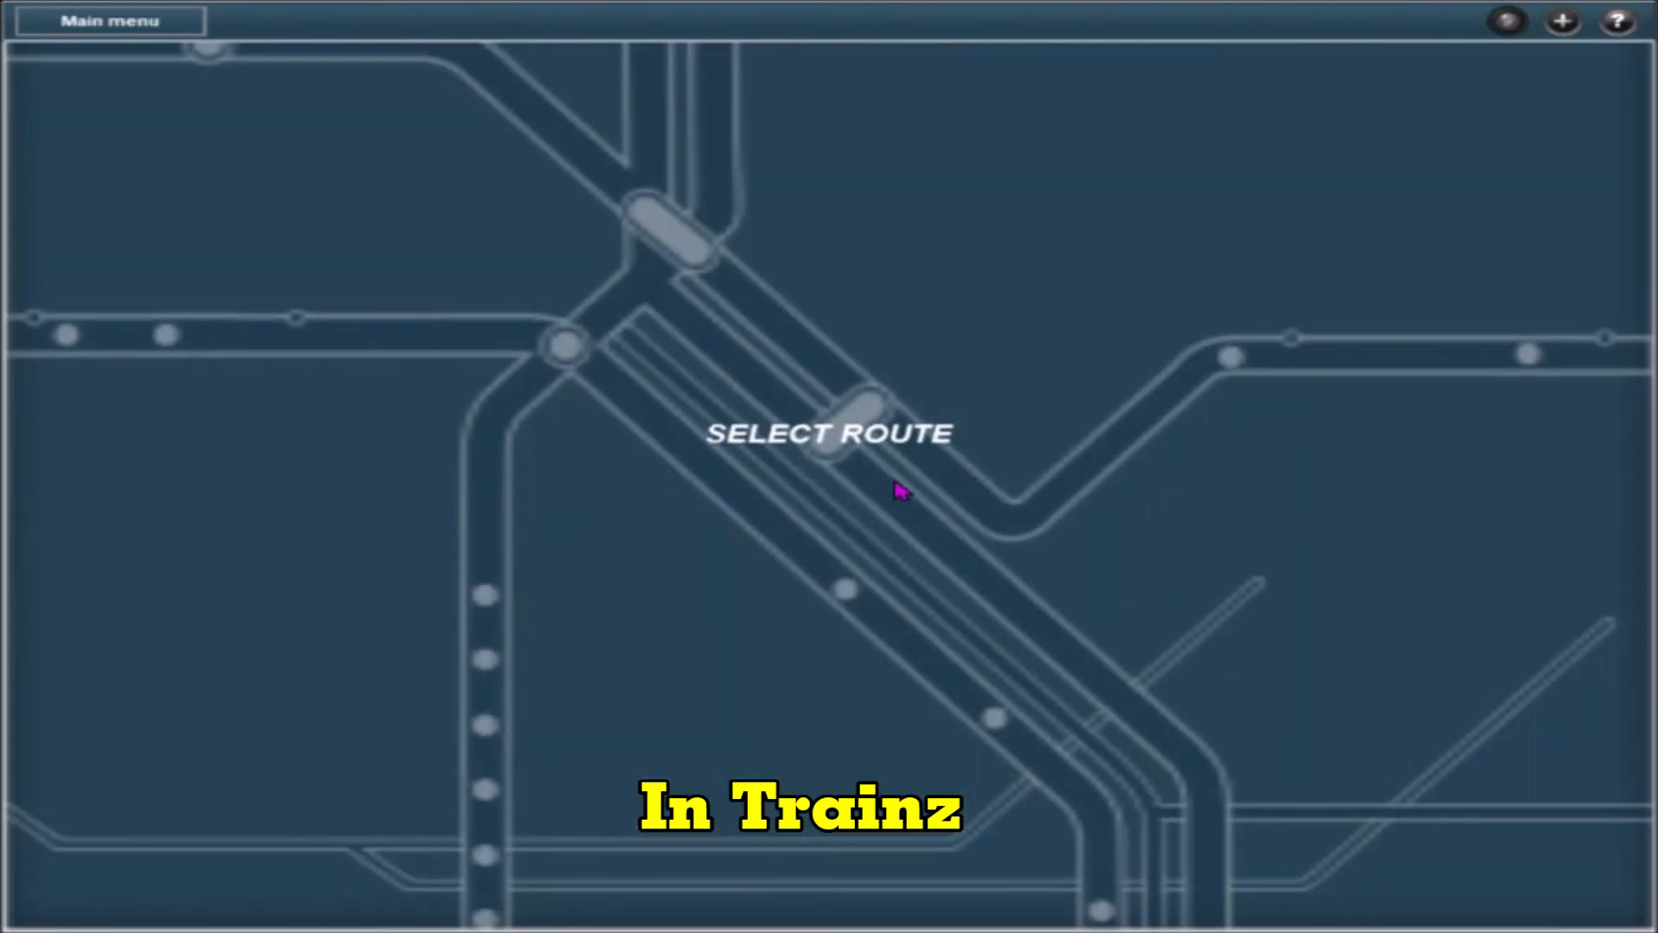
mouse_move(775, 529)
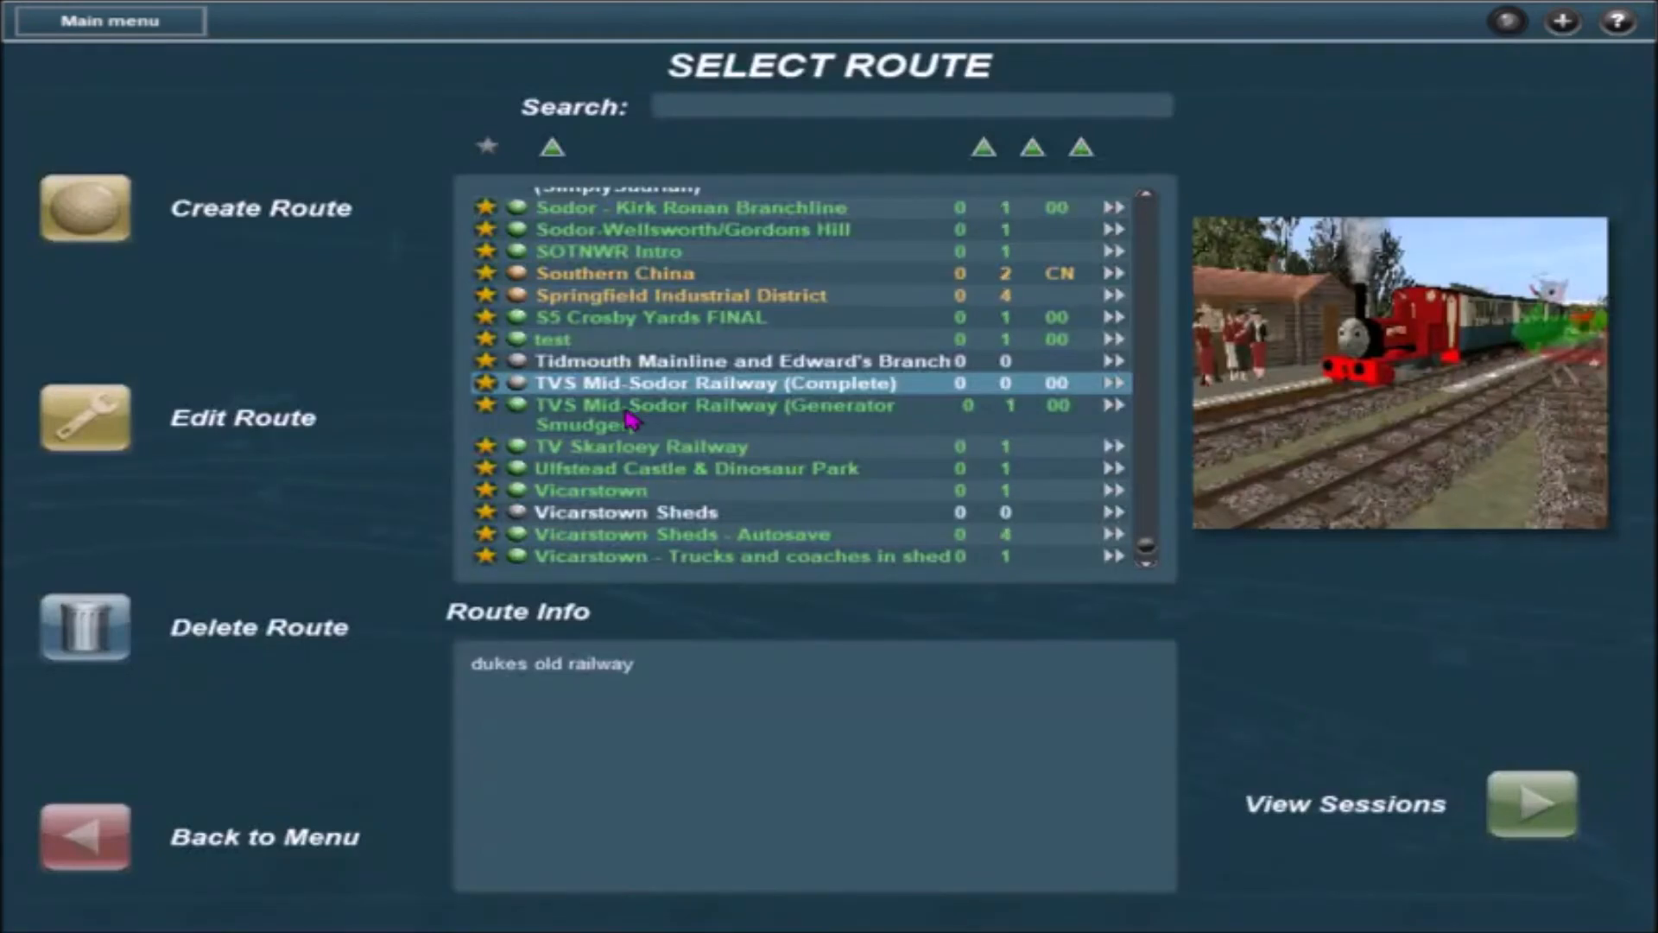
click(1531, 804)
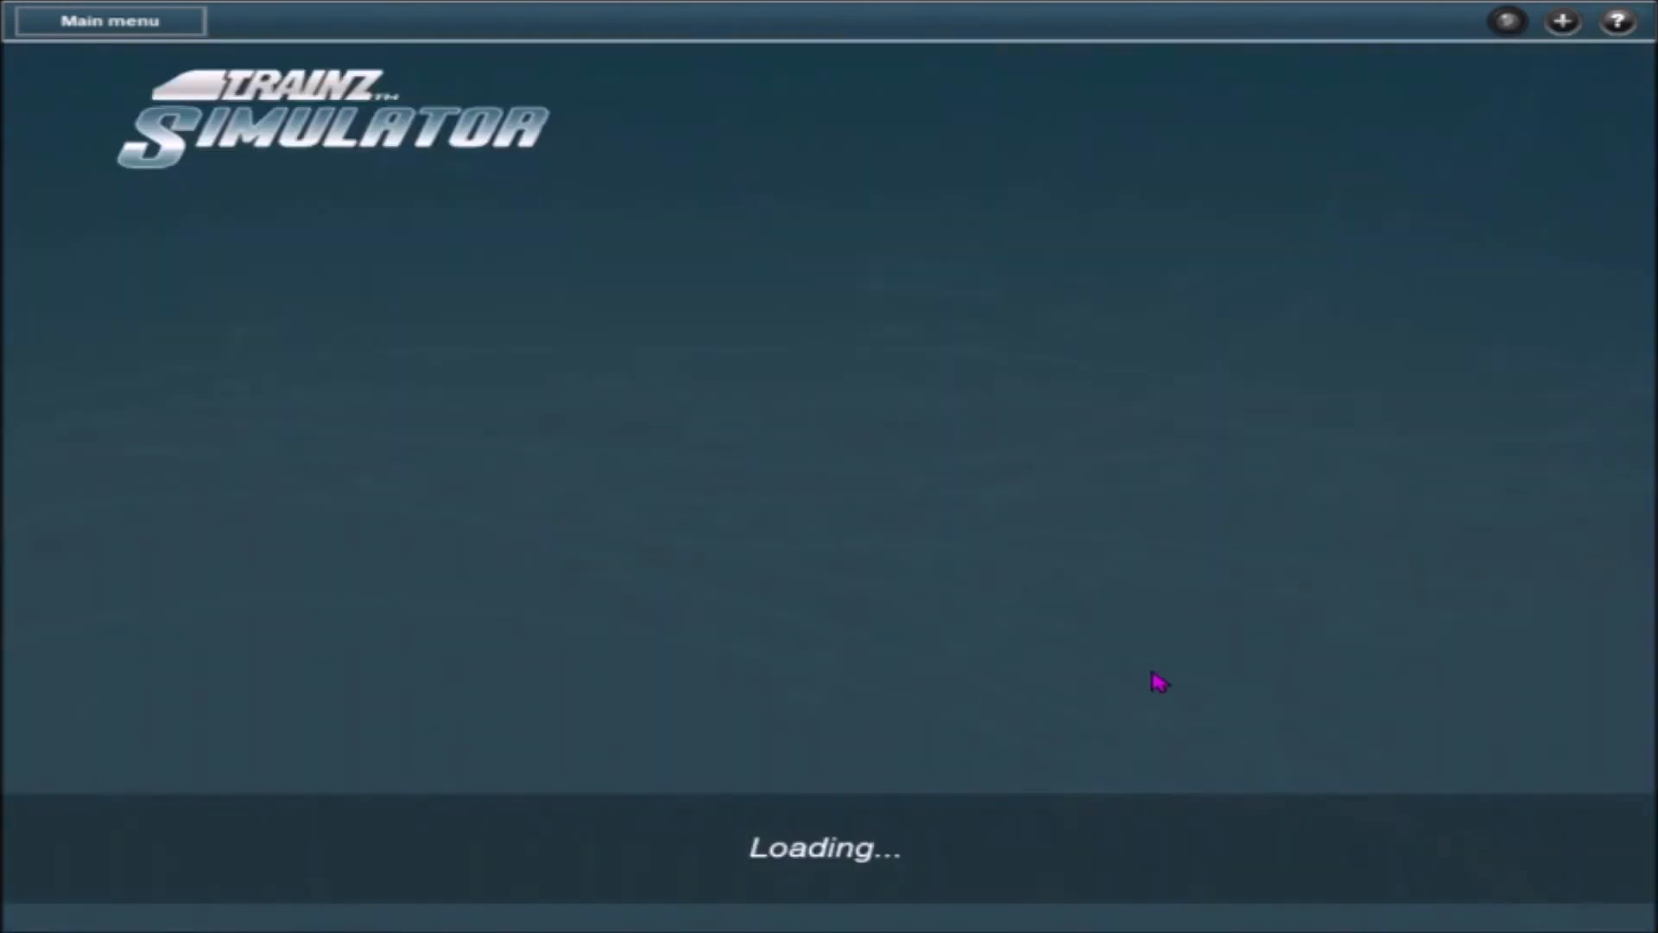
mouse_move(935, 610)
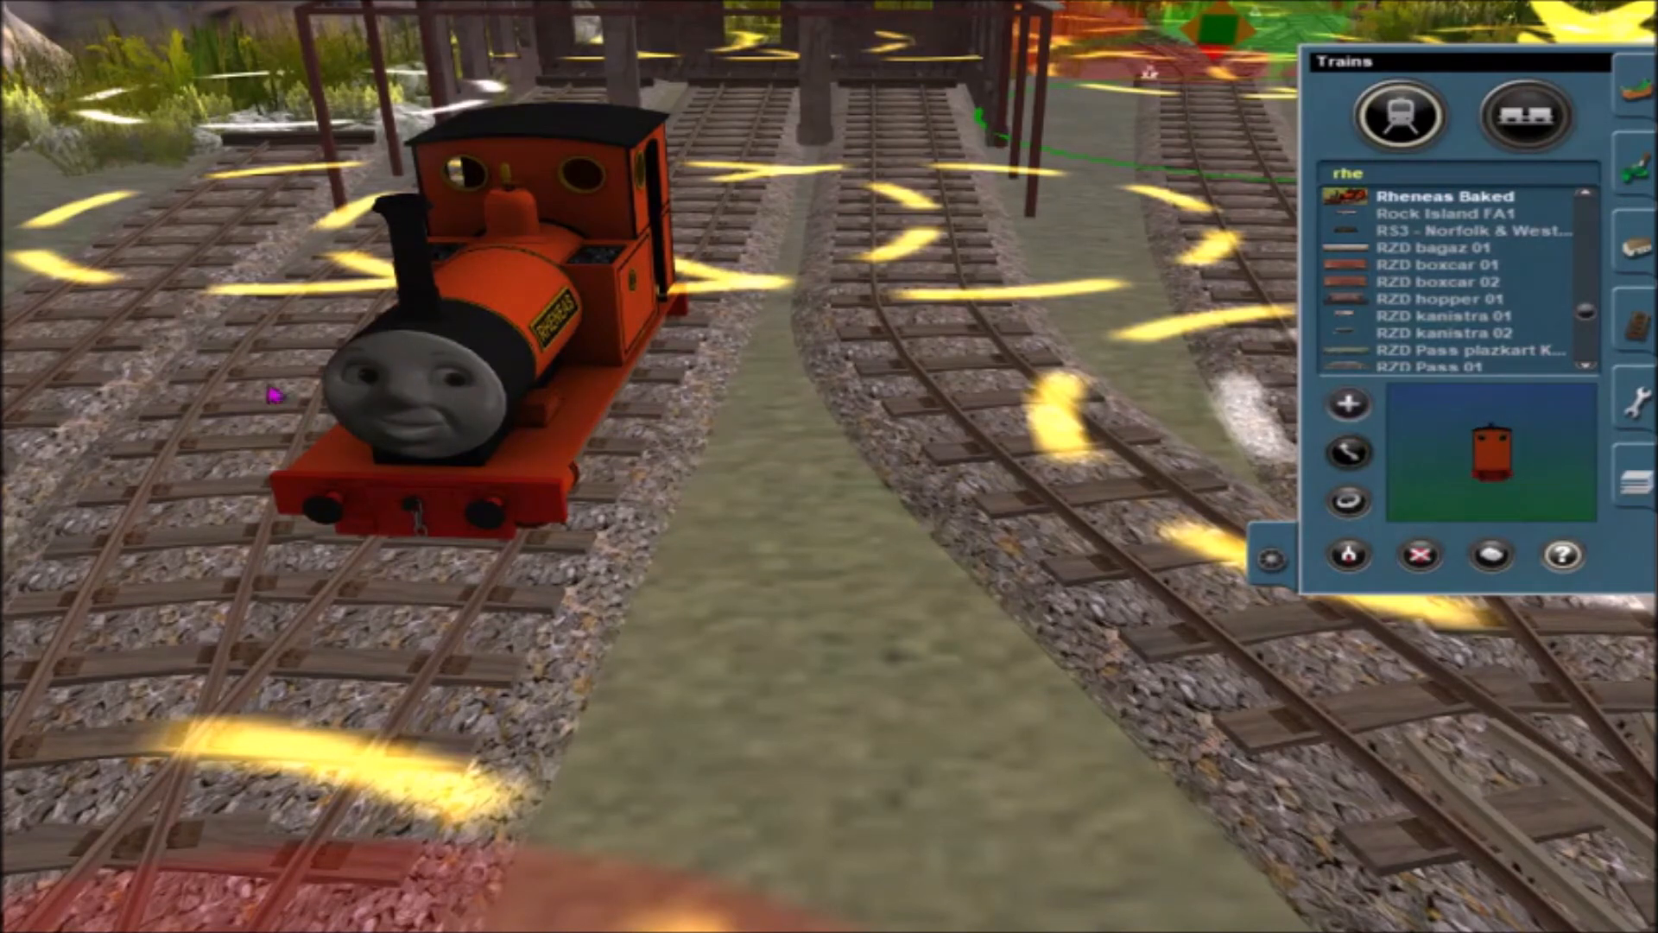
mouse_move(1149, 210)
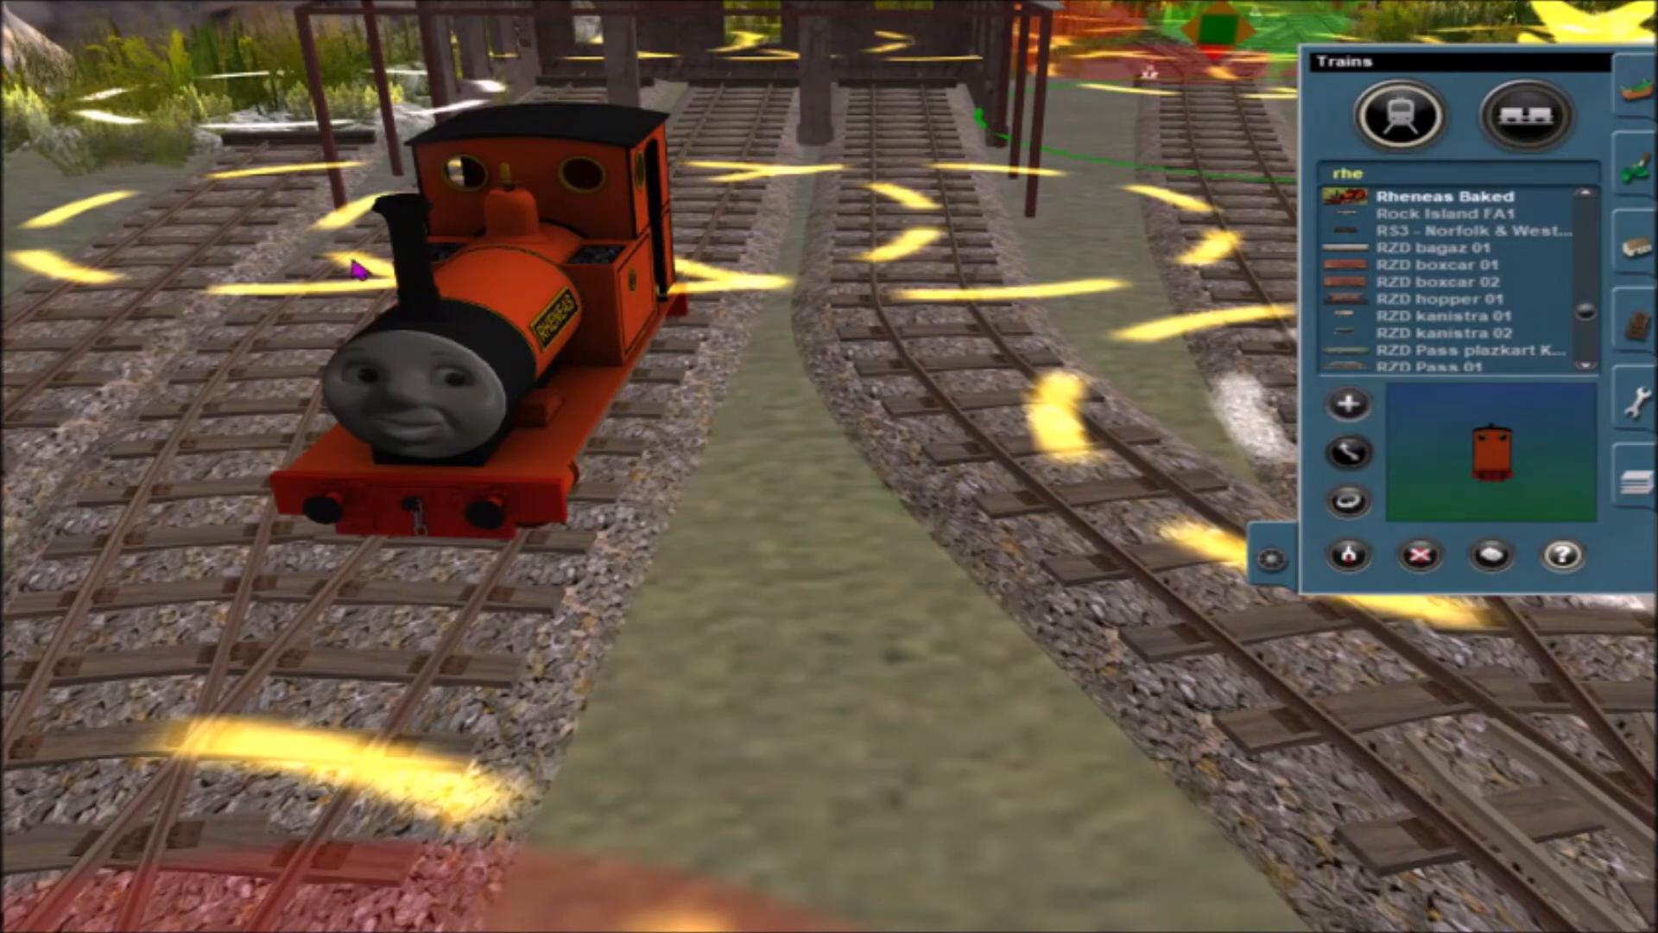
mouse_move(773, 241)
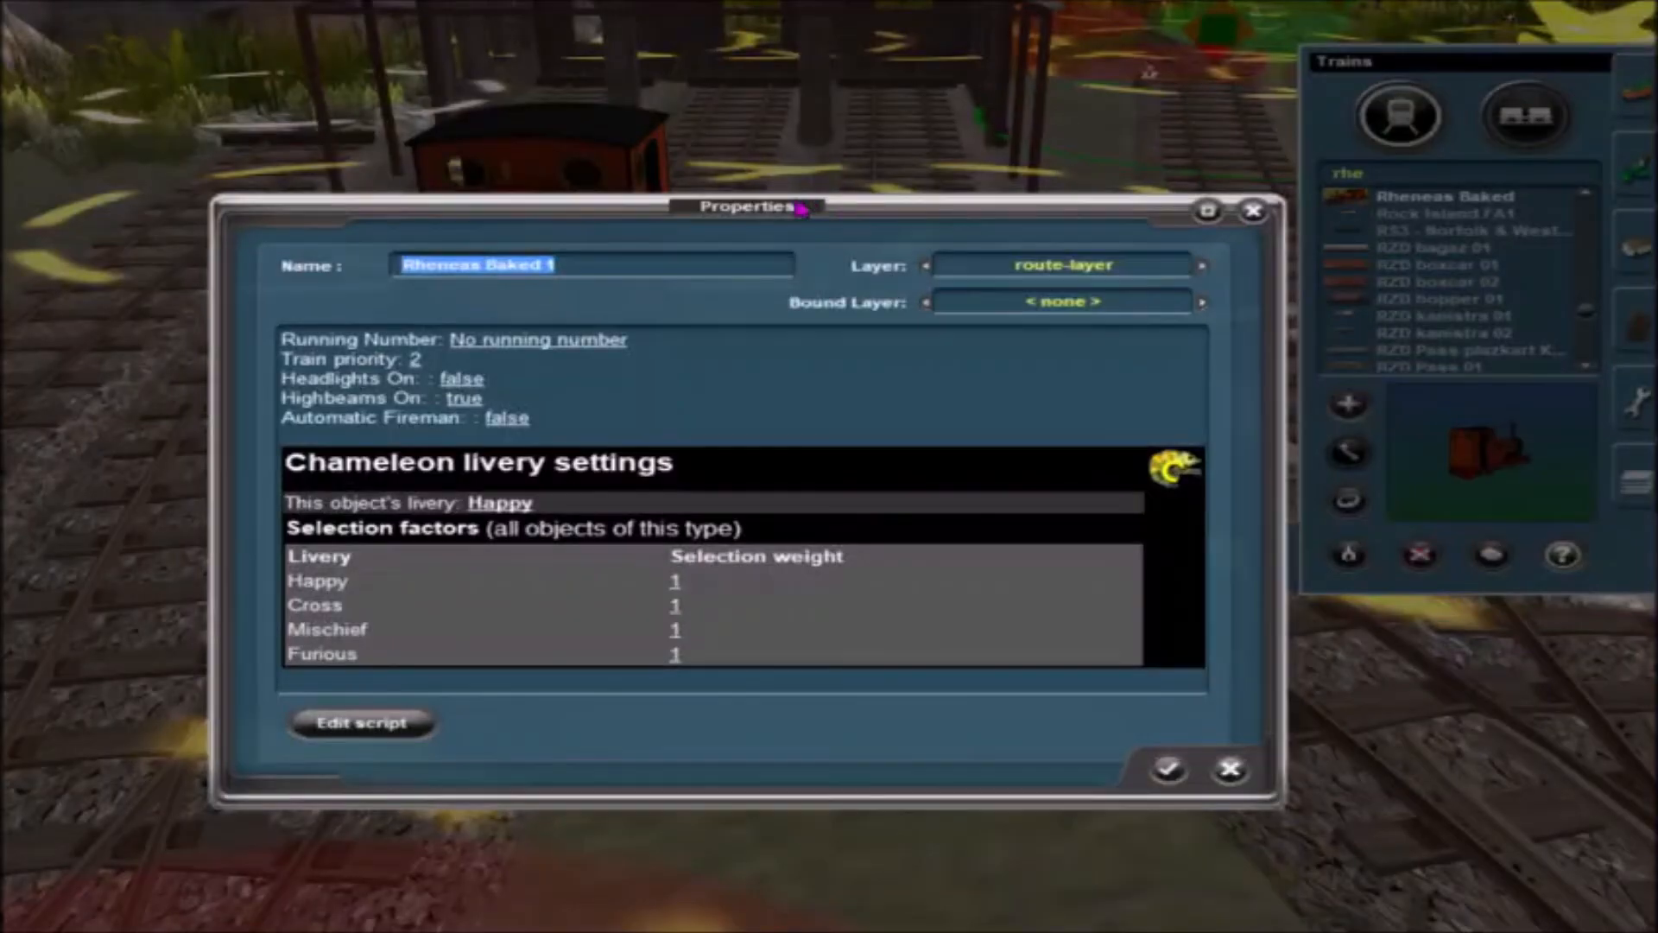
Cycle Rheneas's livery through Cross, Mischief, Furious and Sad/Worried, then close Properties
drag(751, 207, 1181, 156)
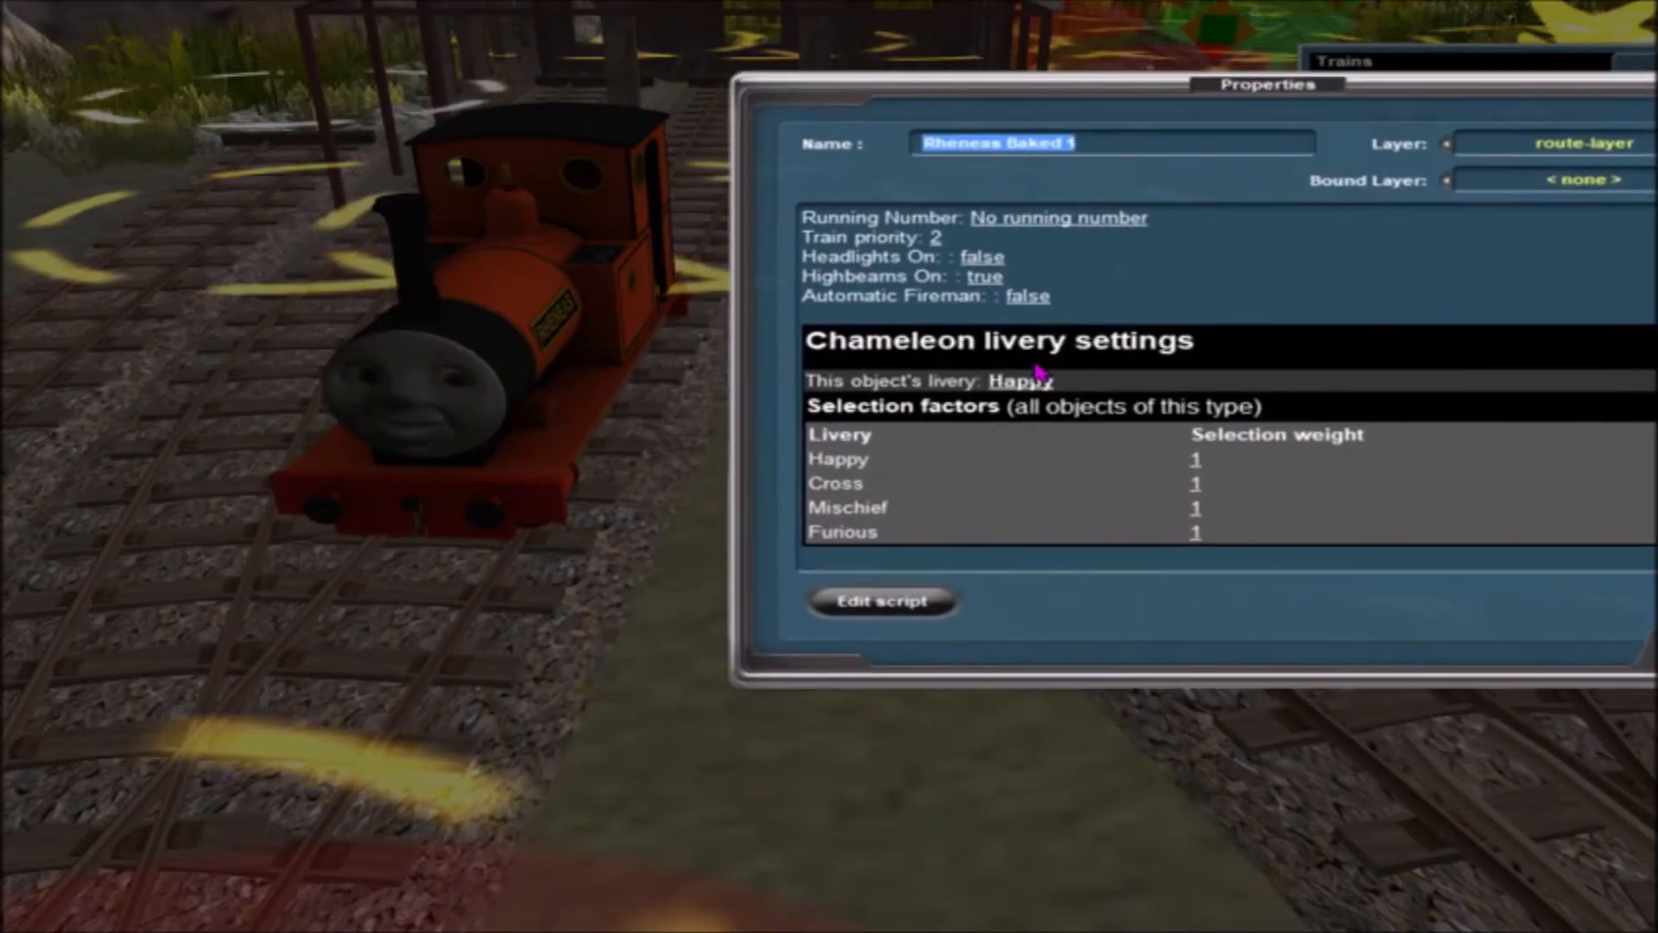
click(1018, 380)
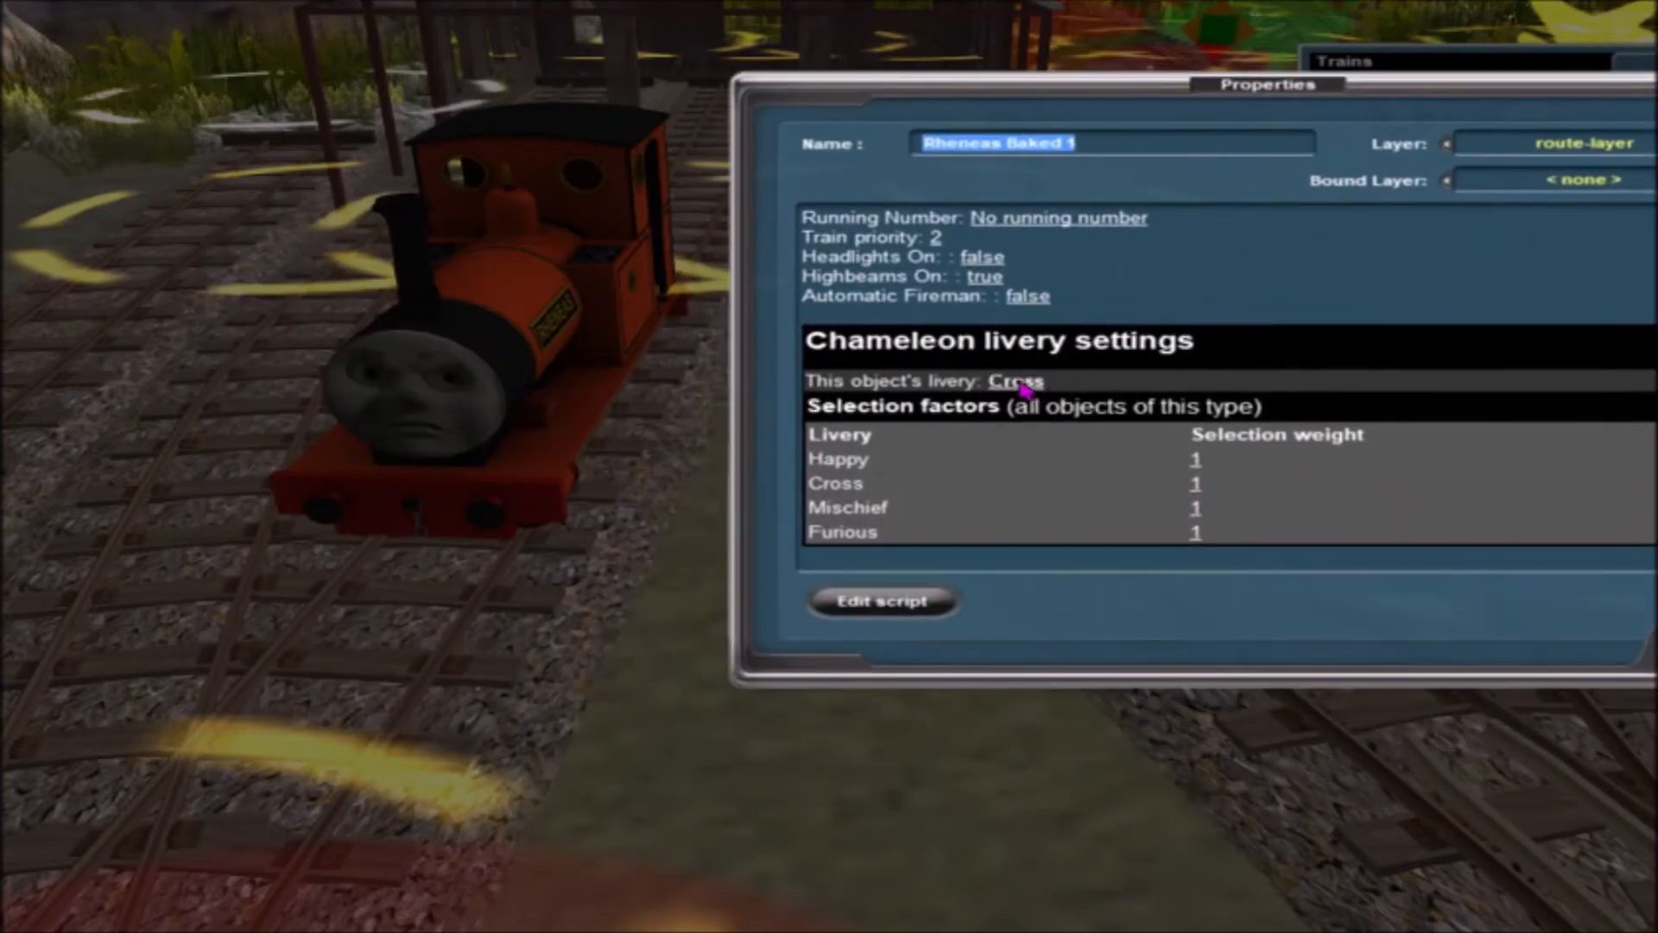
click(1016, 380)
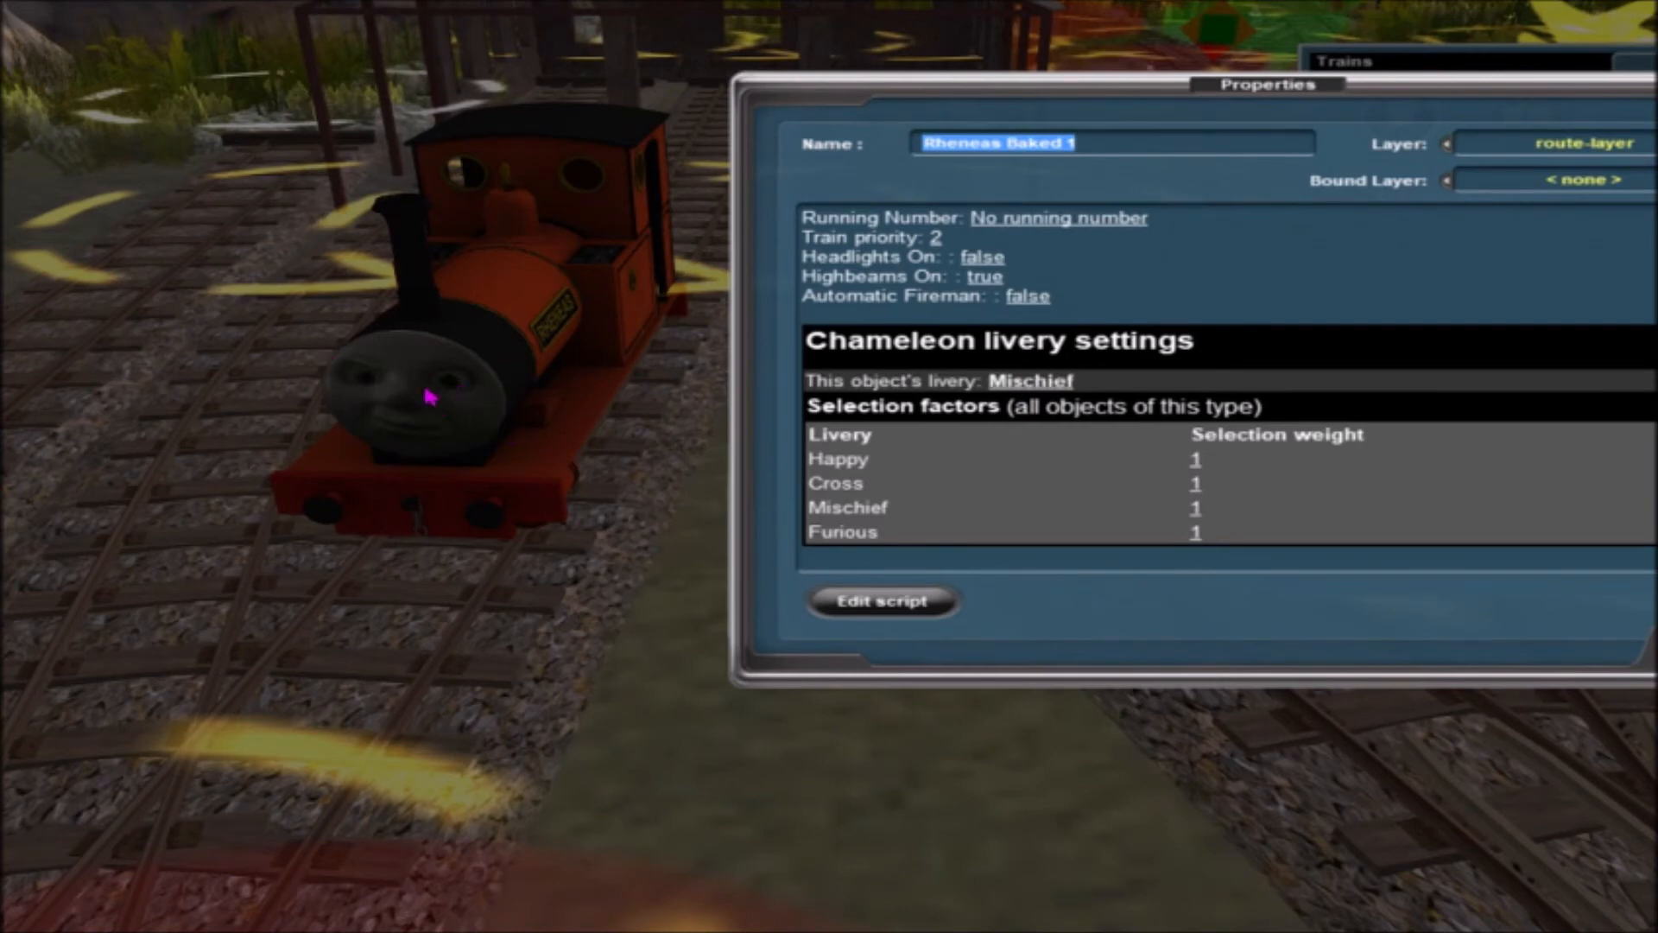
click(1029, 381)
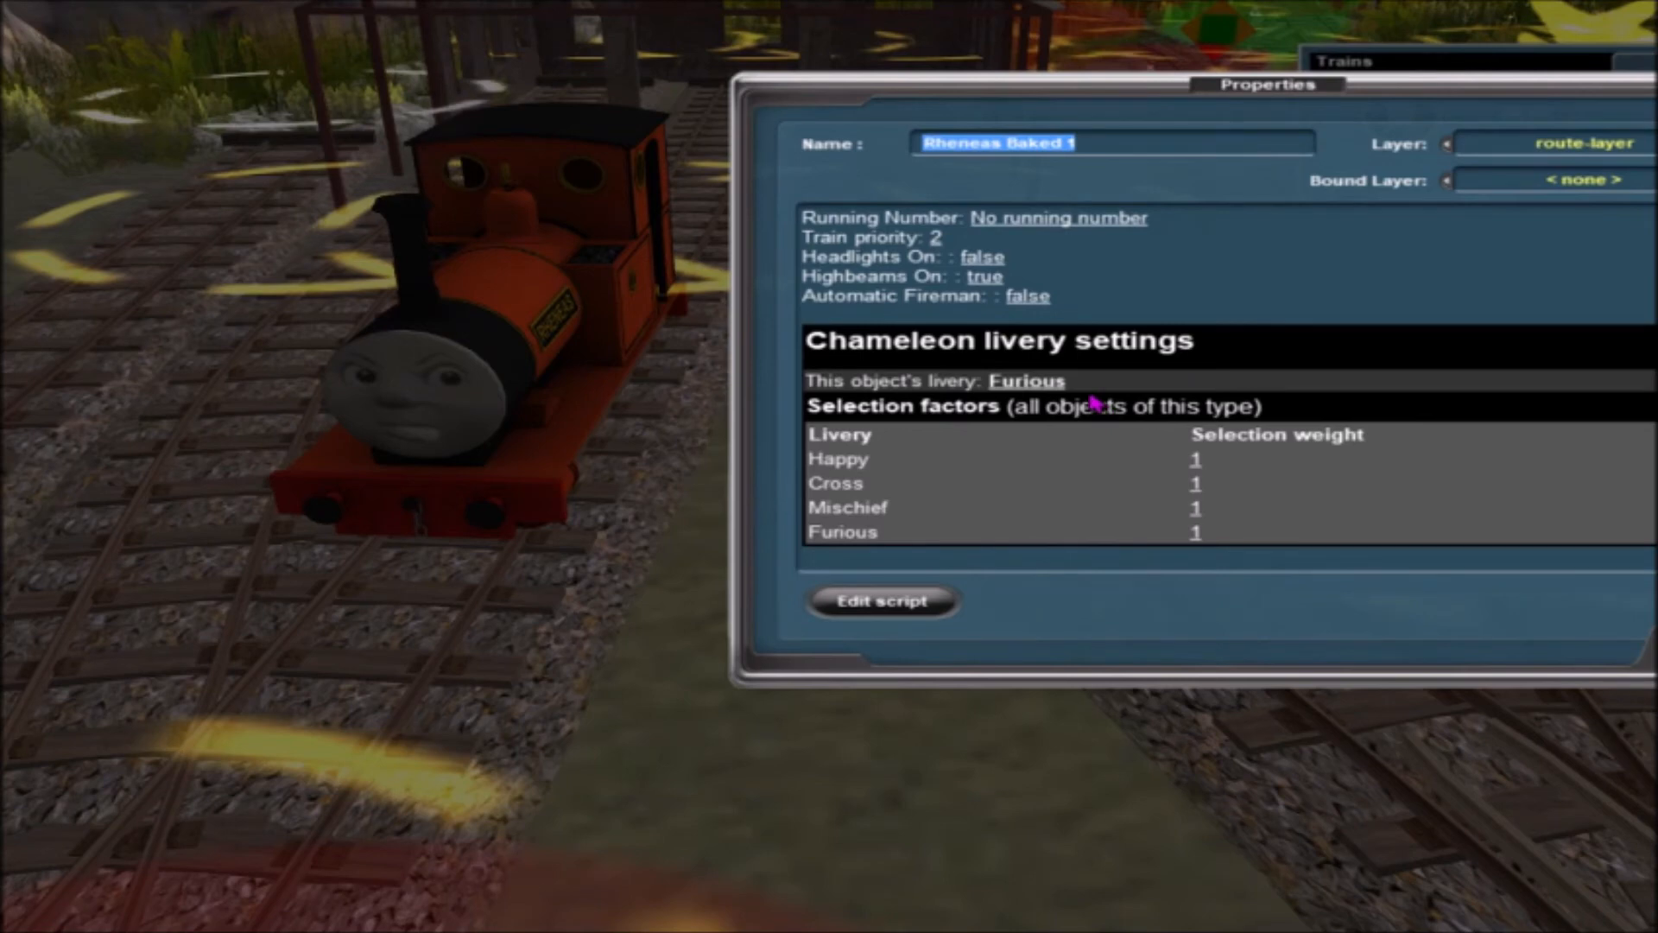
click(1026, 380)
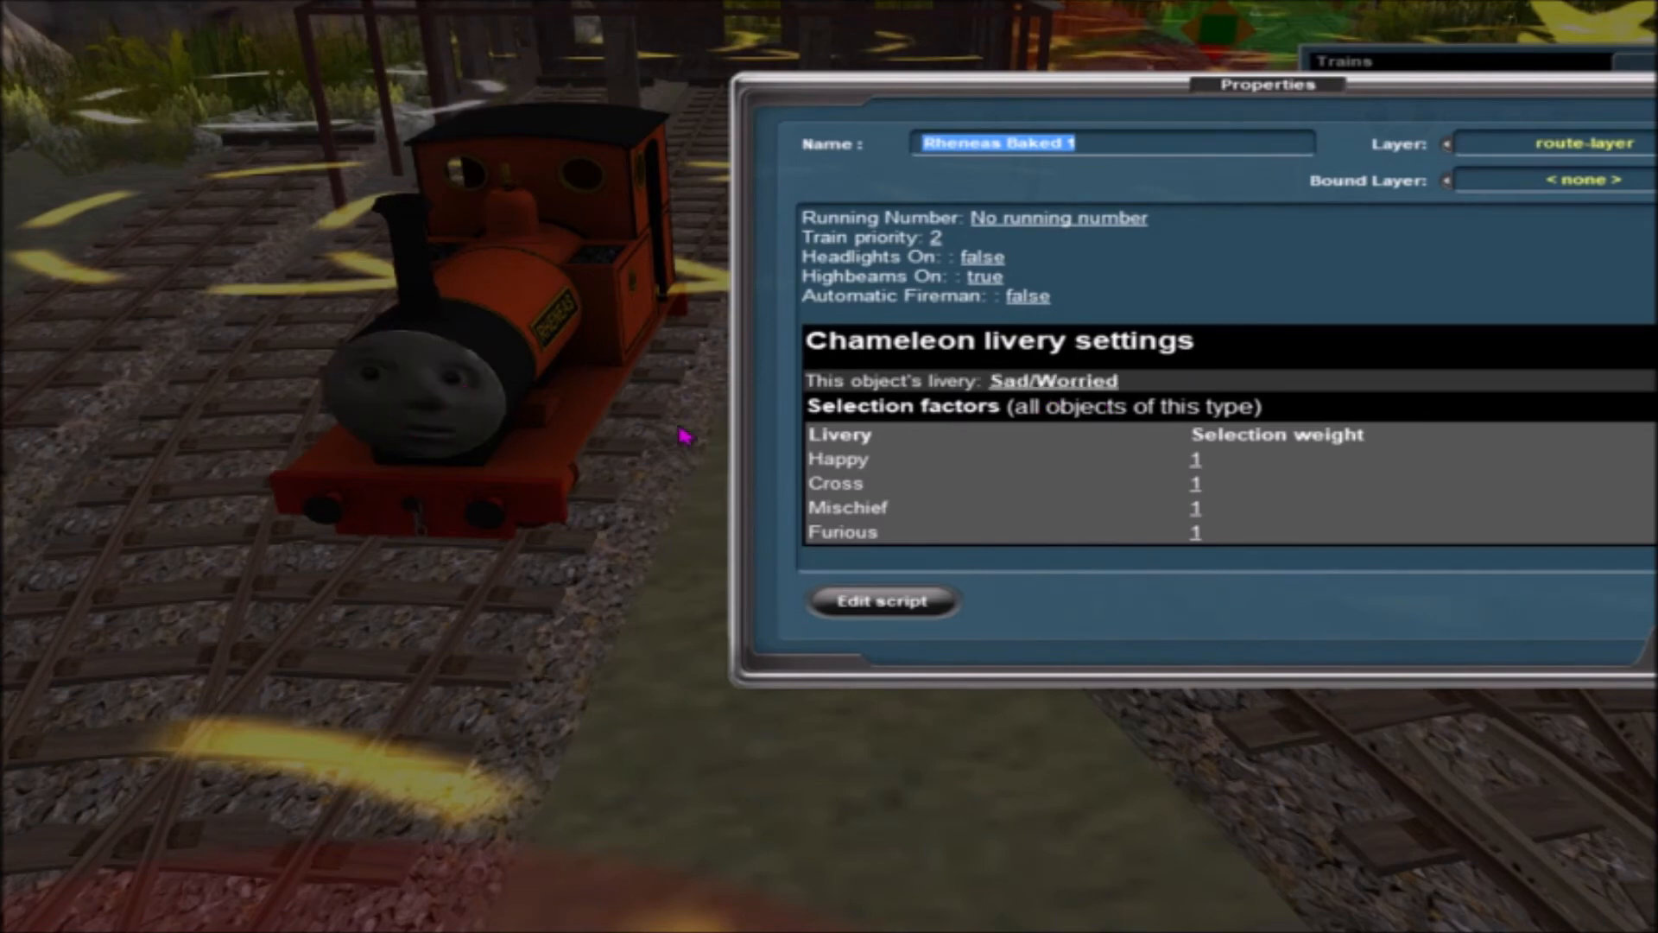
click(1054, 381)
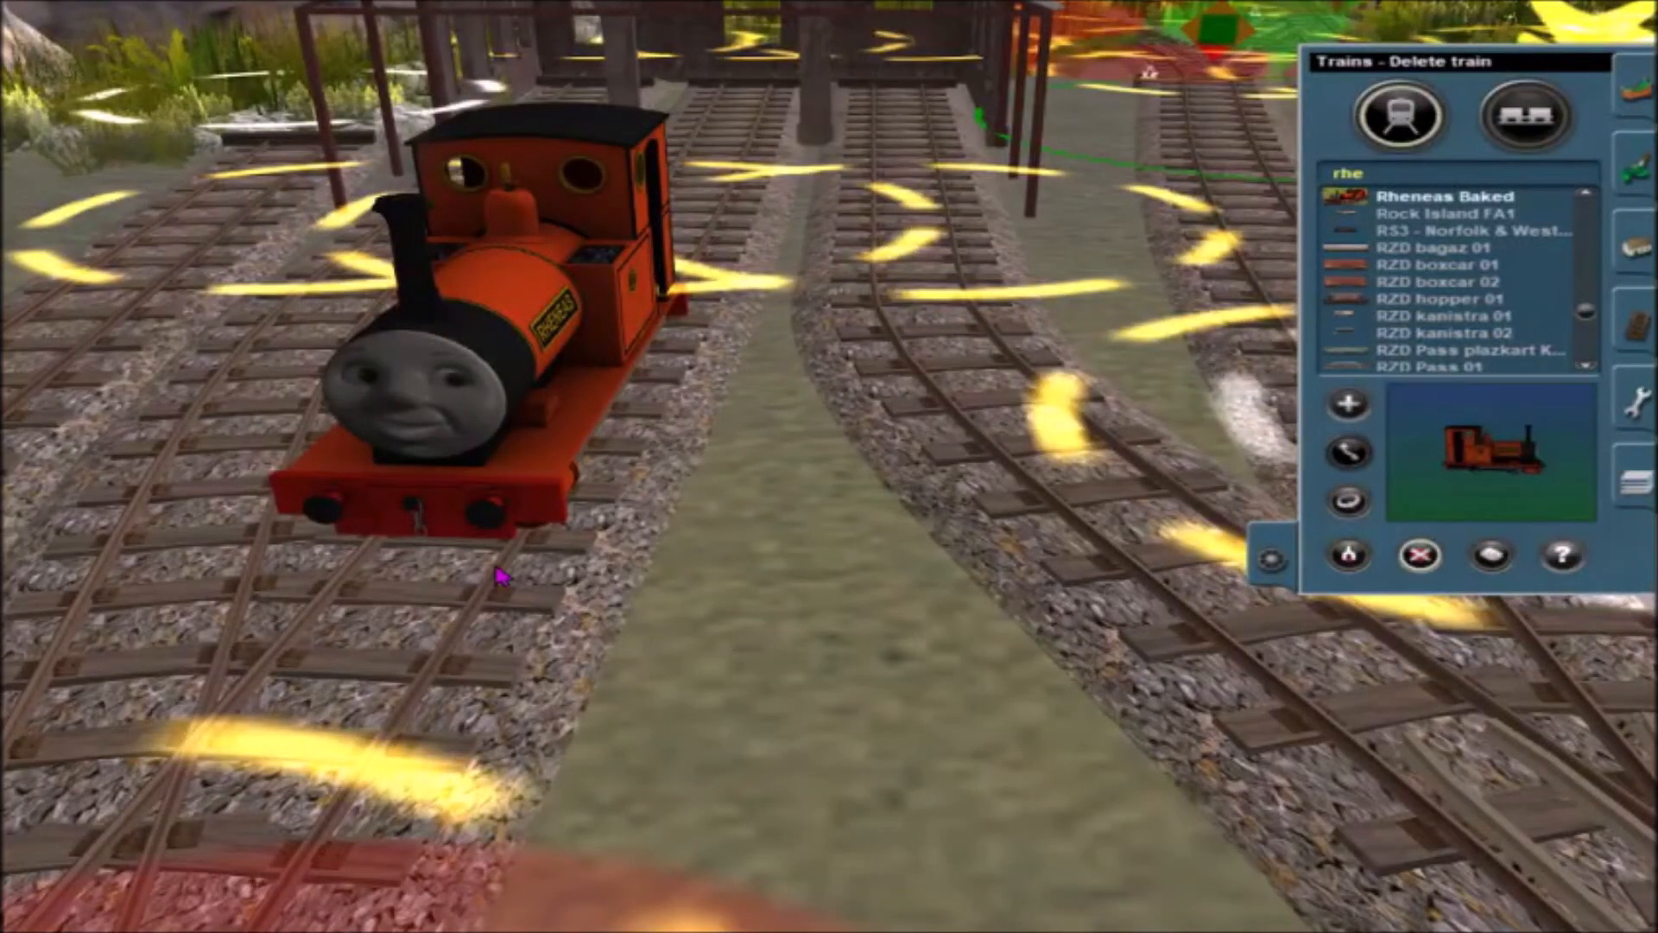
Delete Rheneas, place Smudger, and switch its face through Cross to Eyes Closed Tight
click(1418, 555)
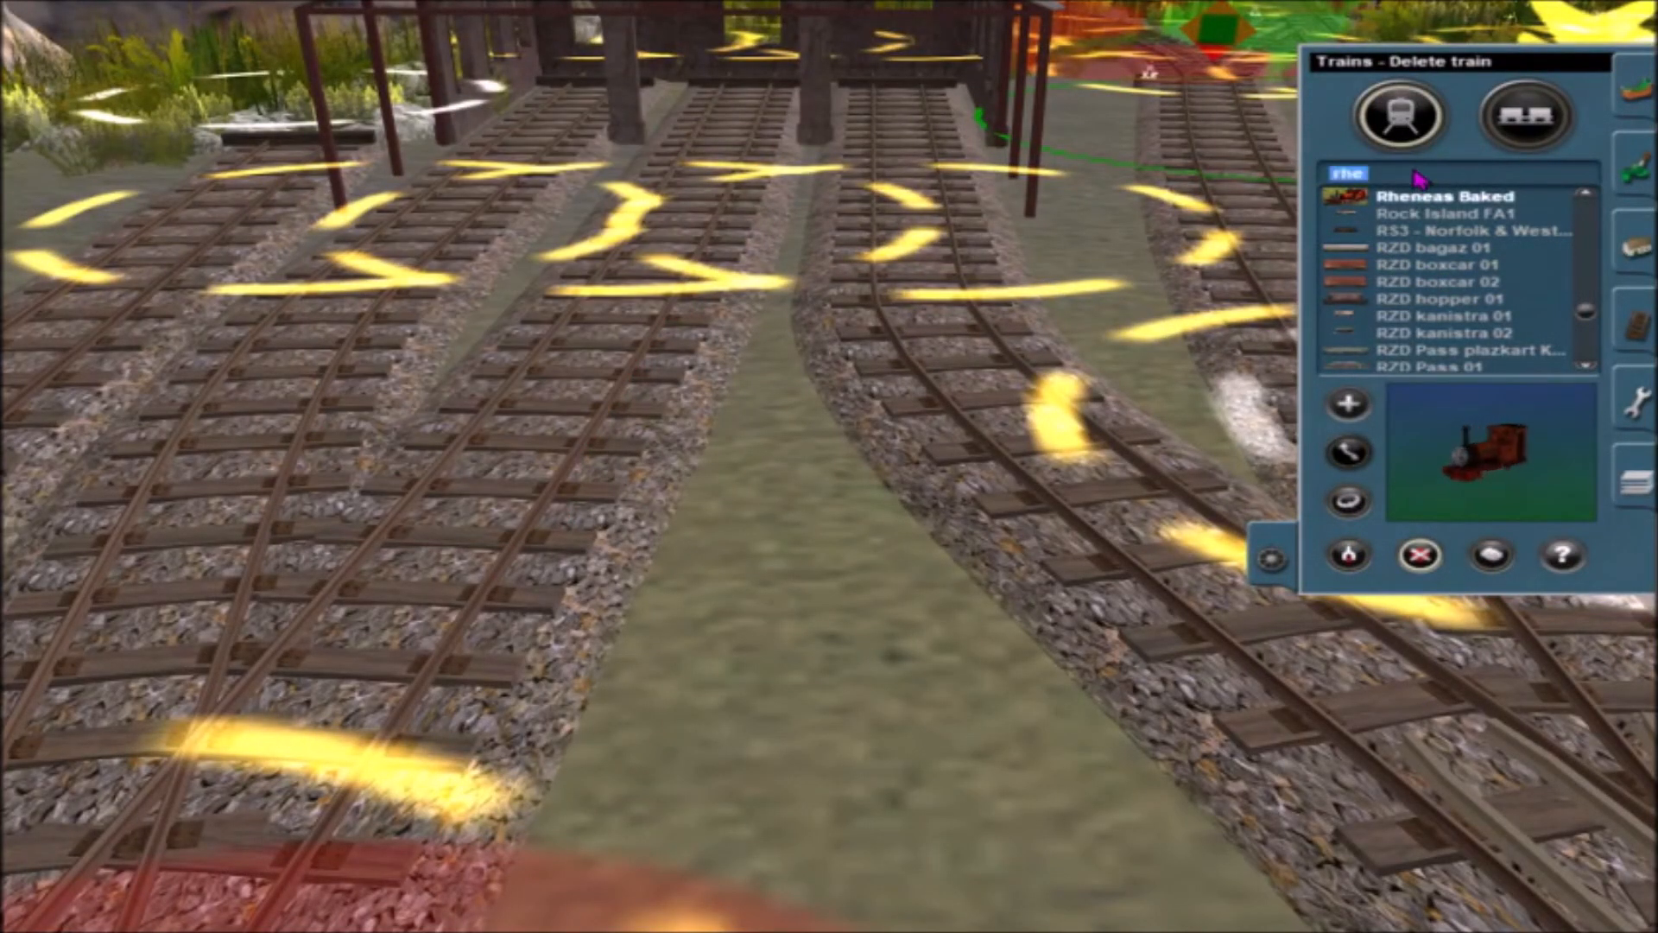
click(1418, 250)
text(smudger)
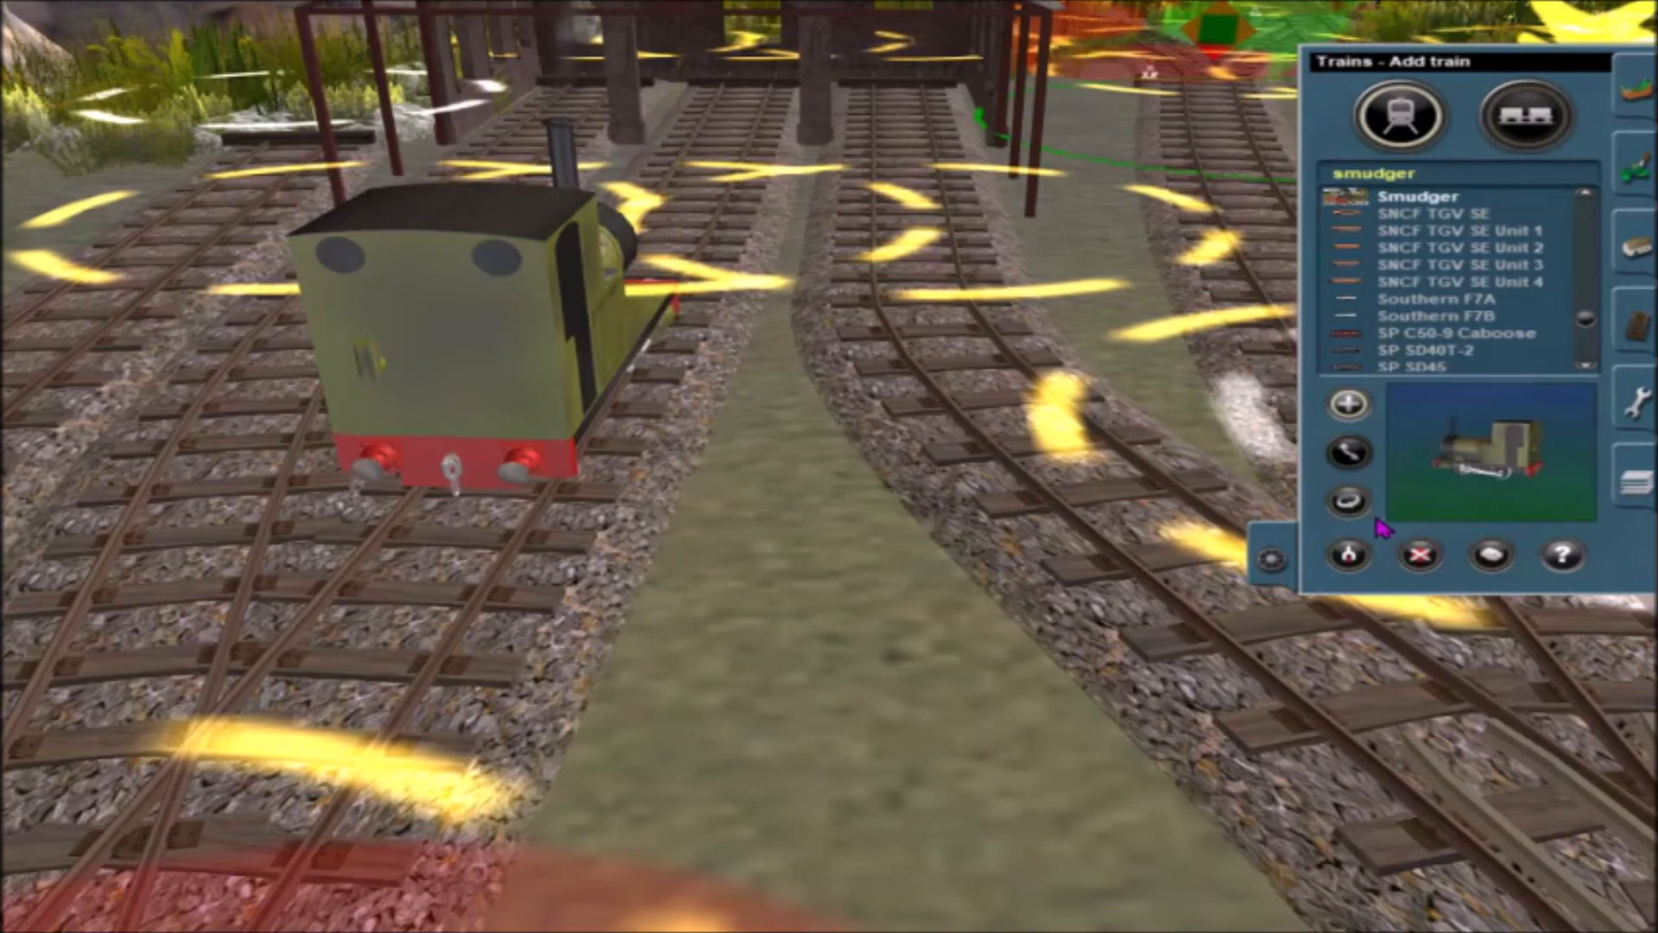
click(1347, 499)
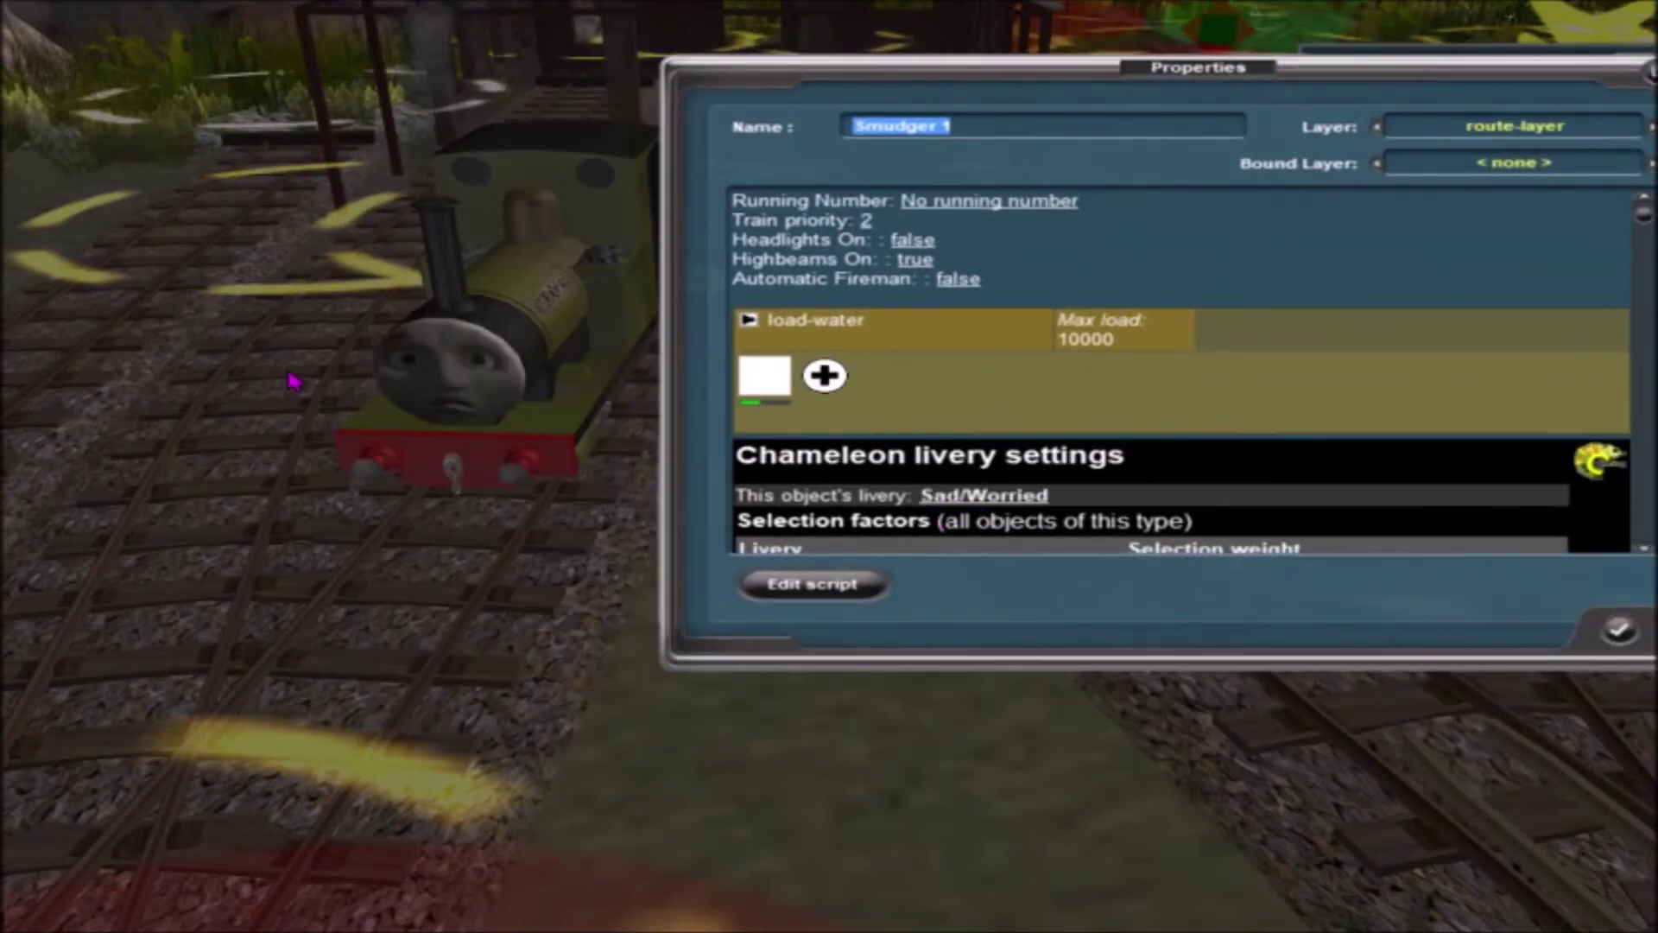
click(981, 495)
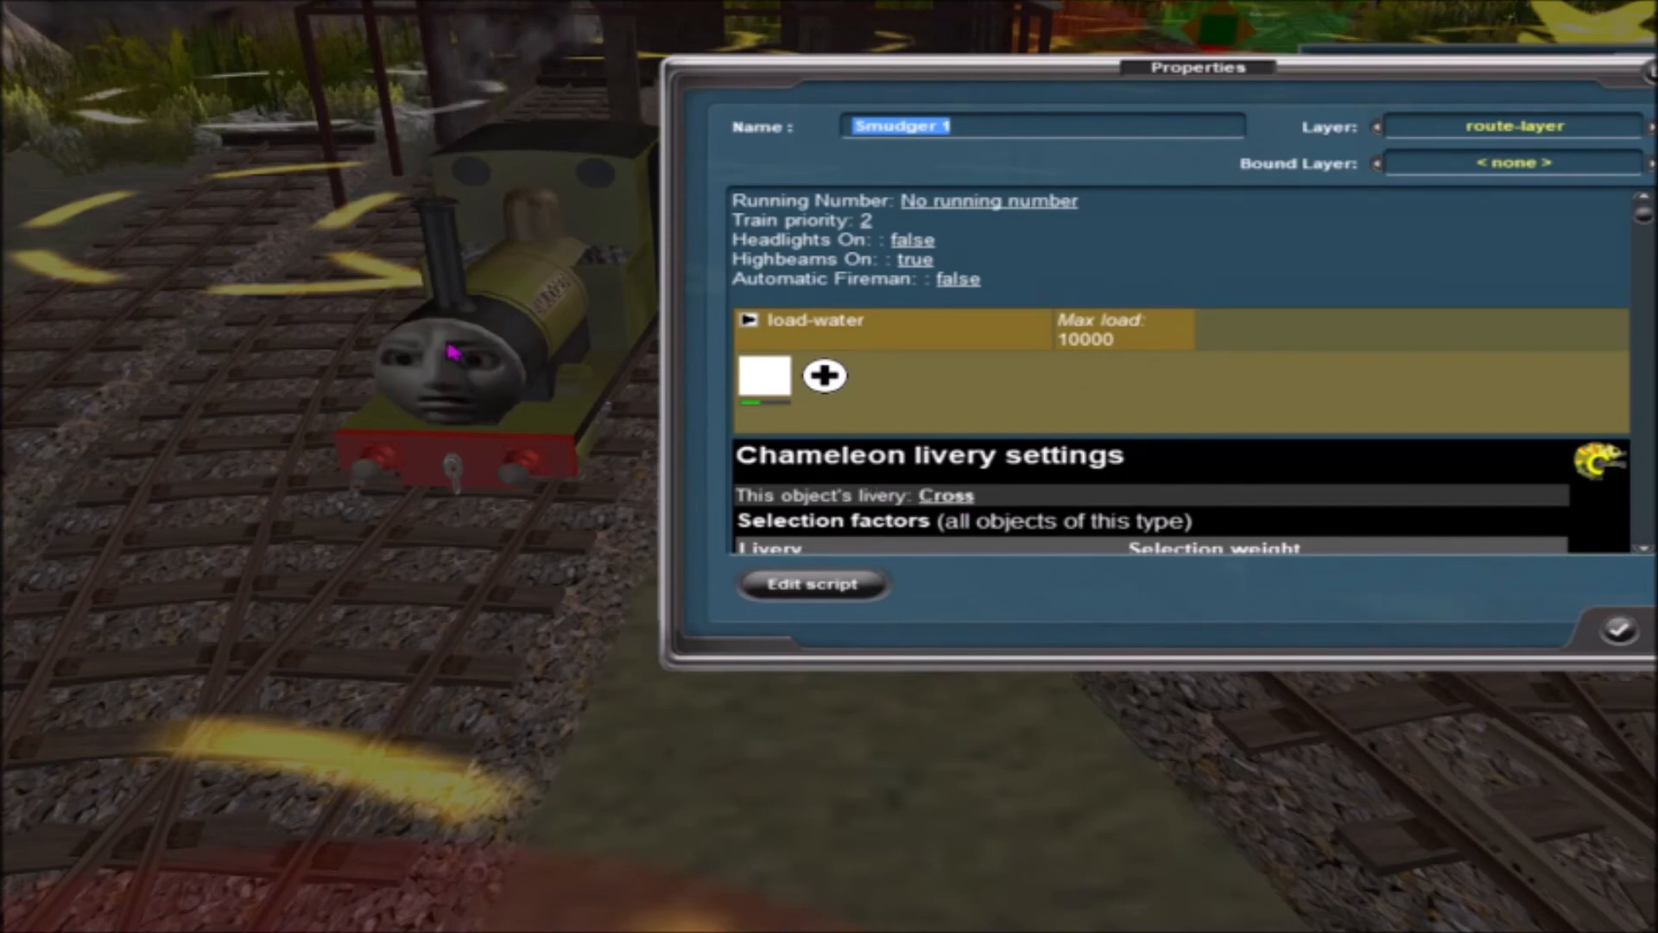
click(946, 494)
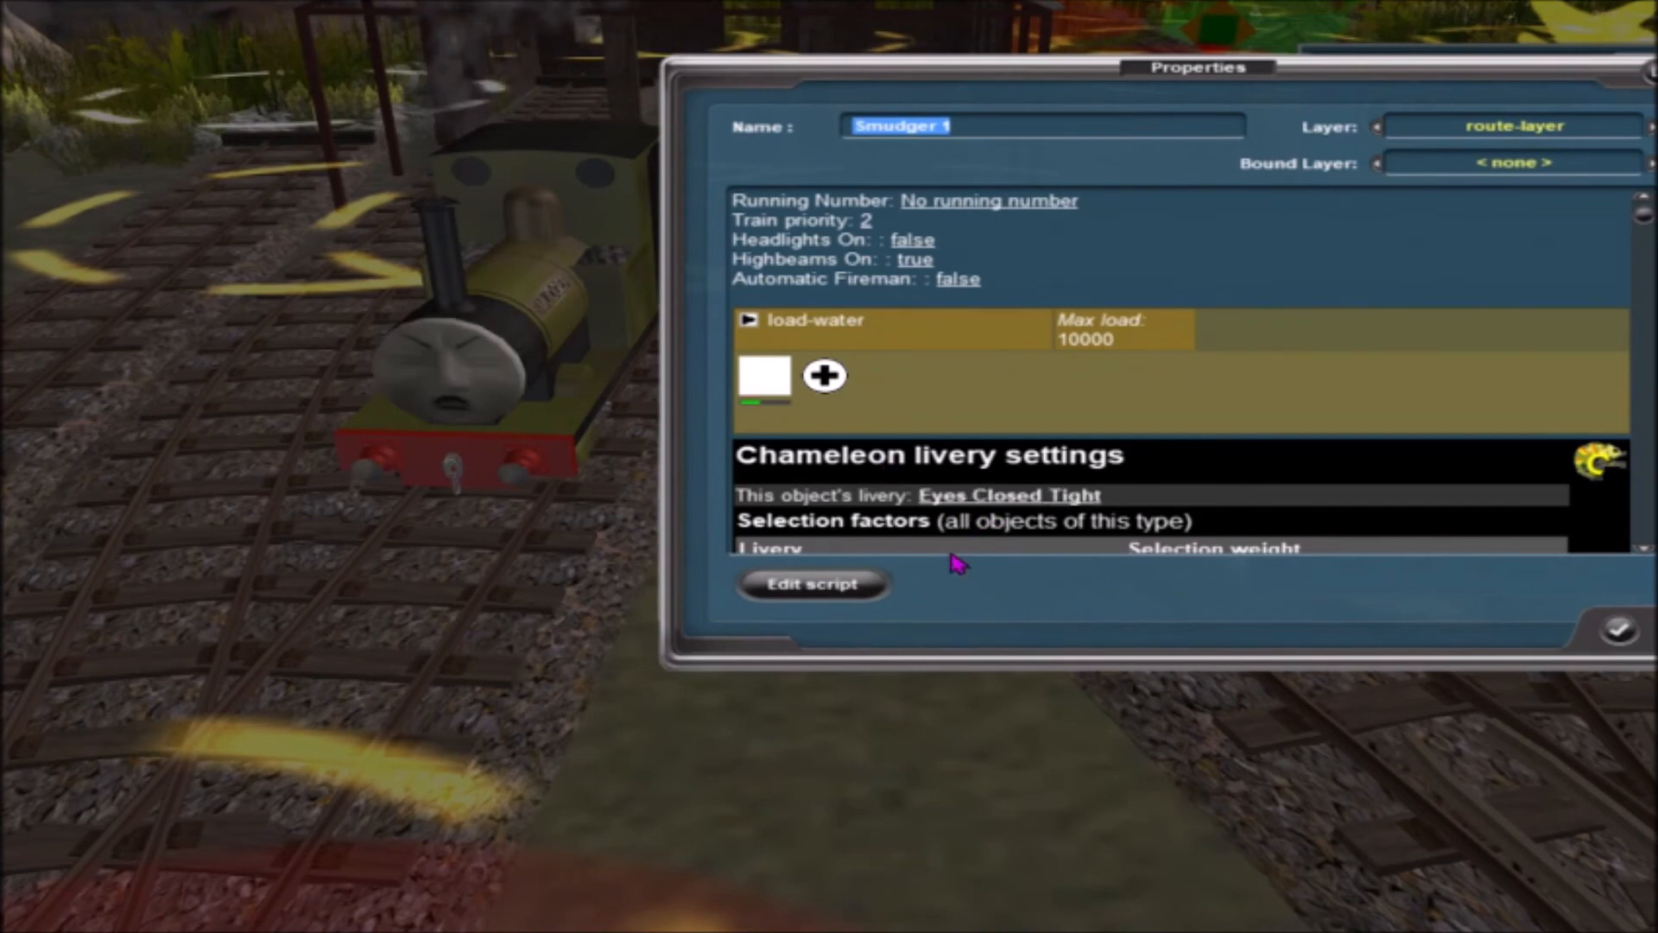
mouse_move(482, 404)
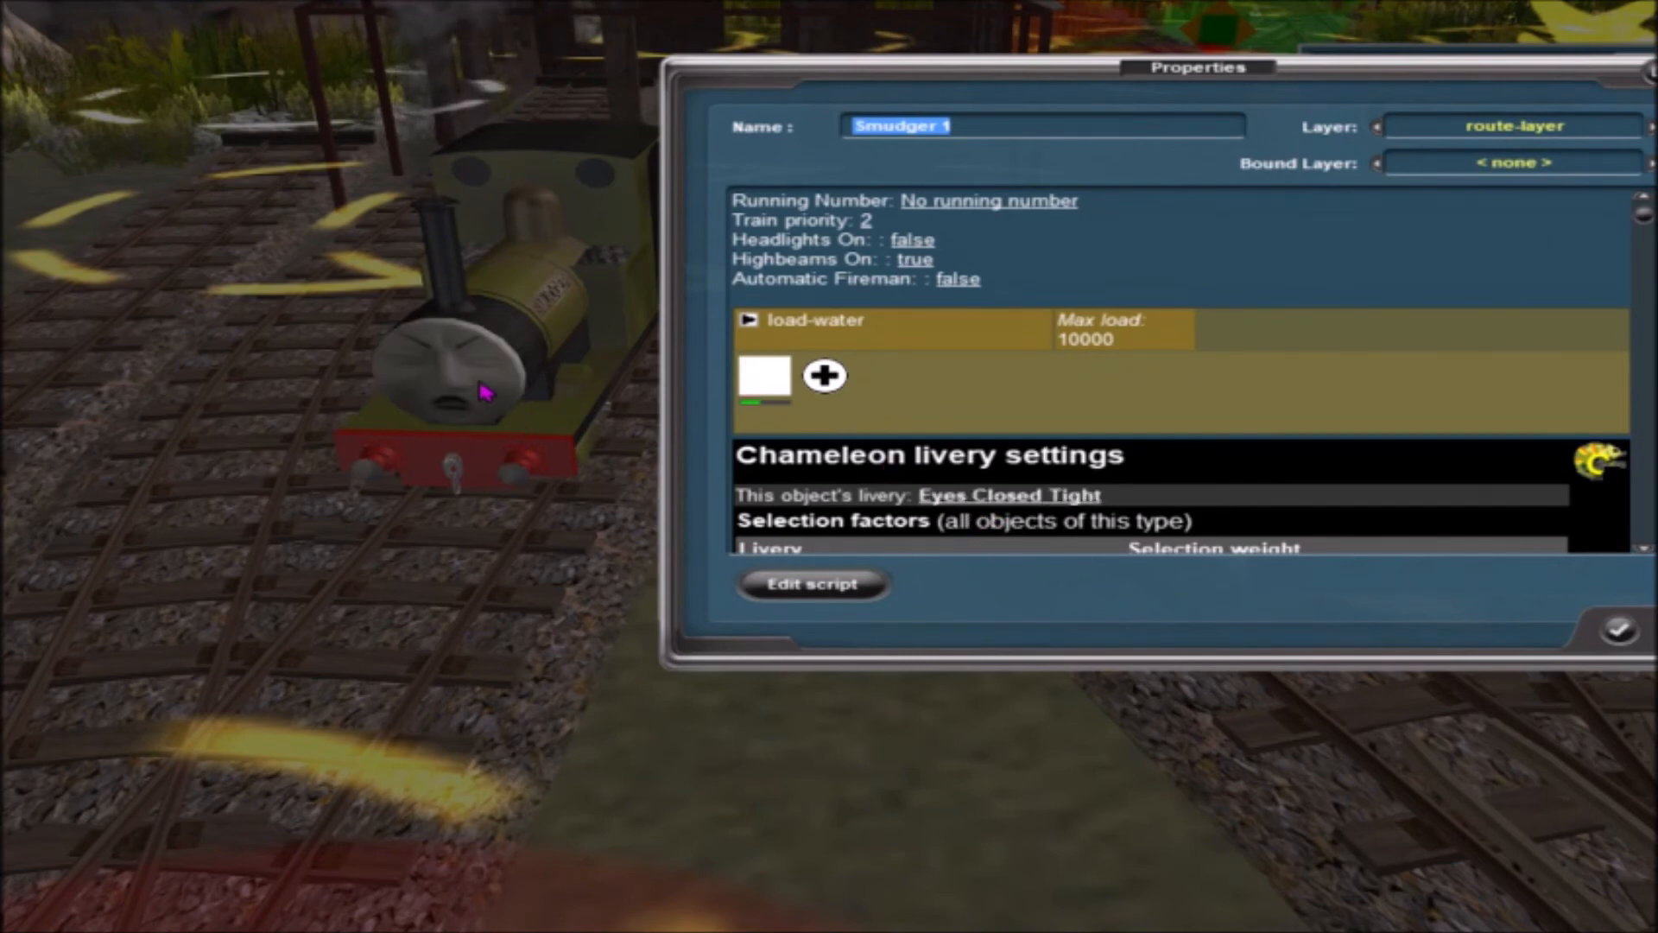
mouse_move(1620, 630)
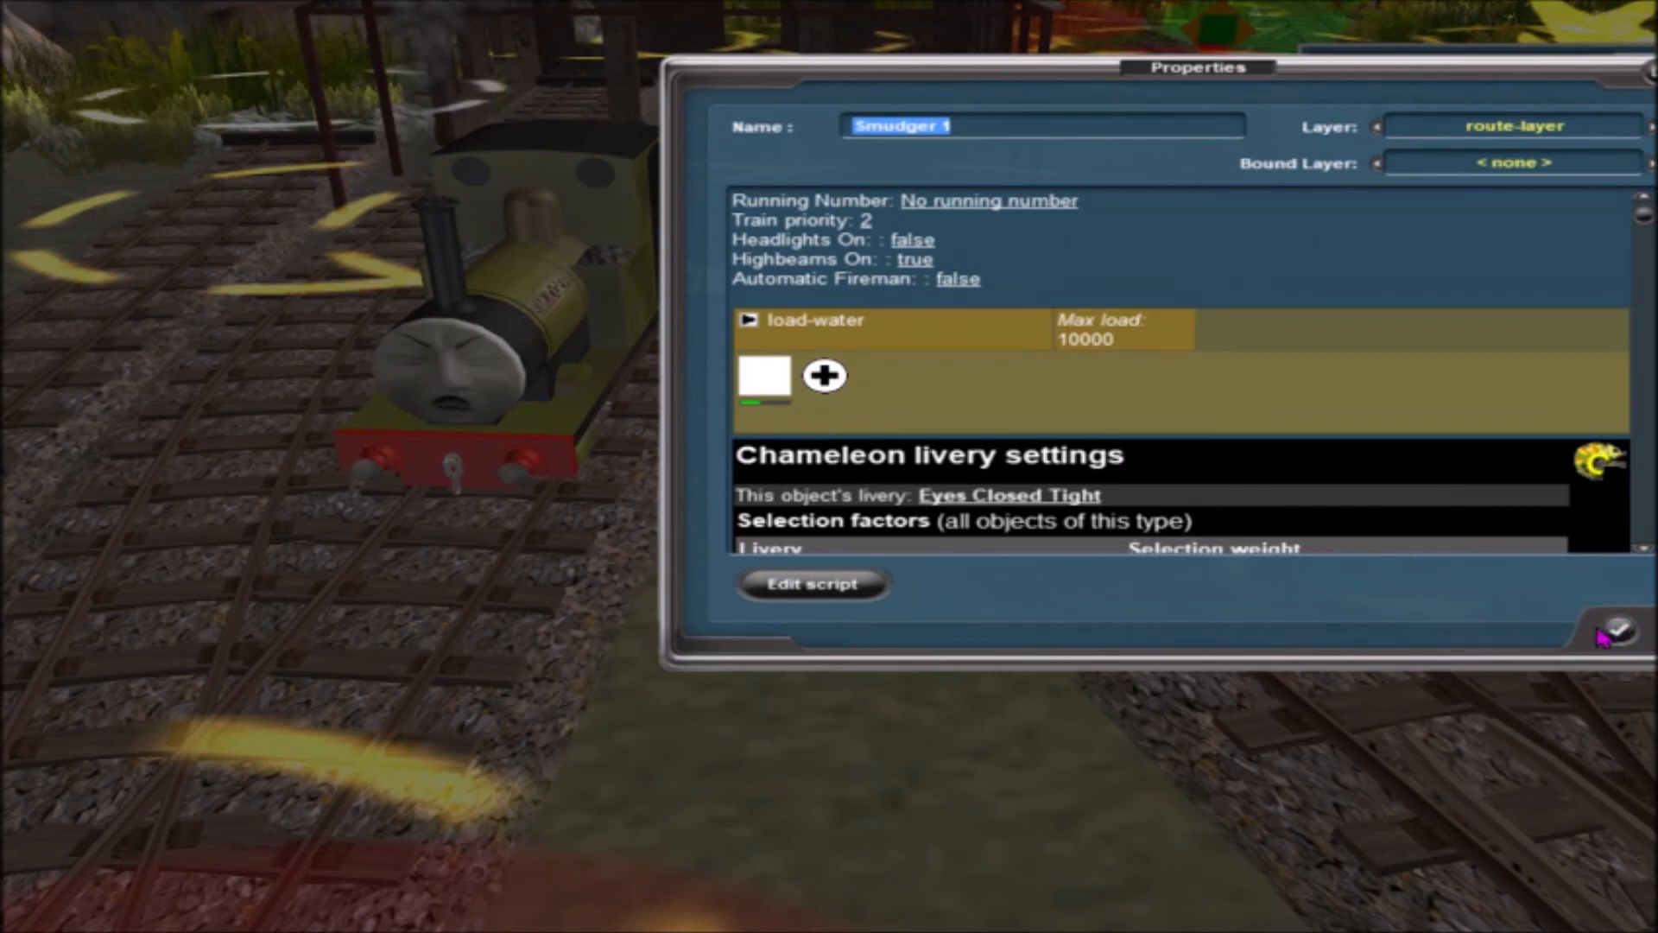
mouse_move(1344, 158)
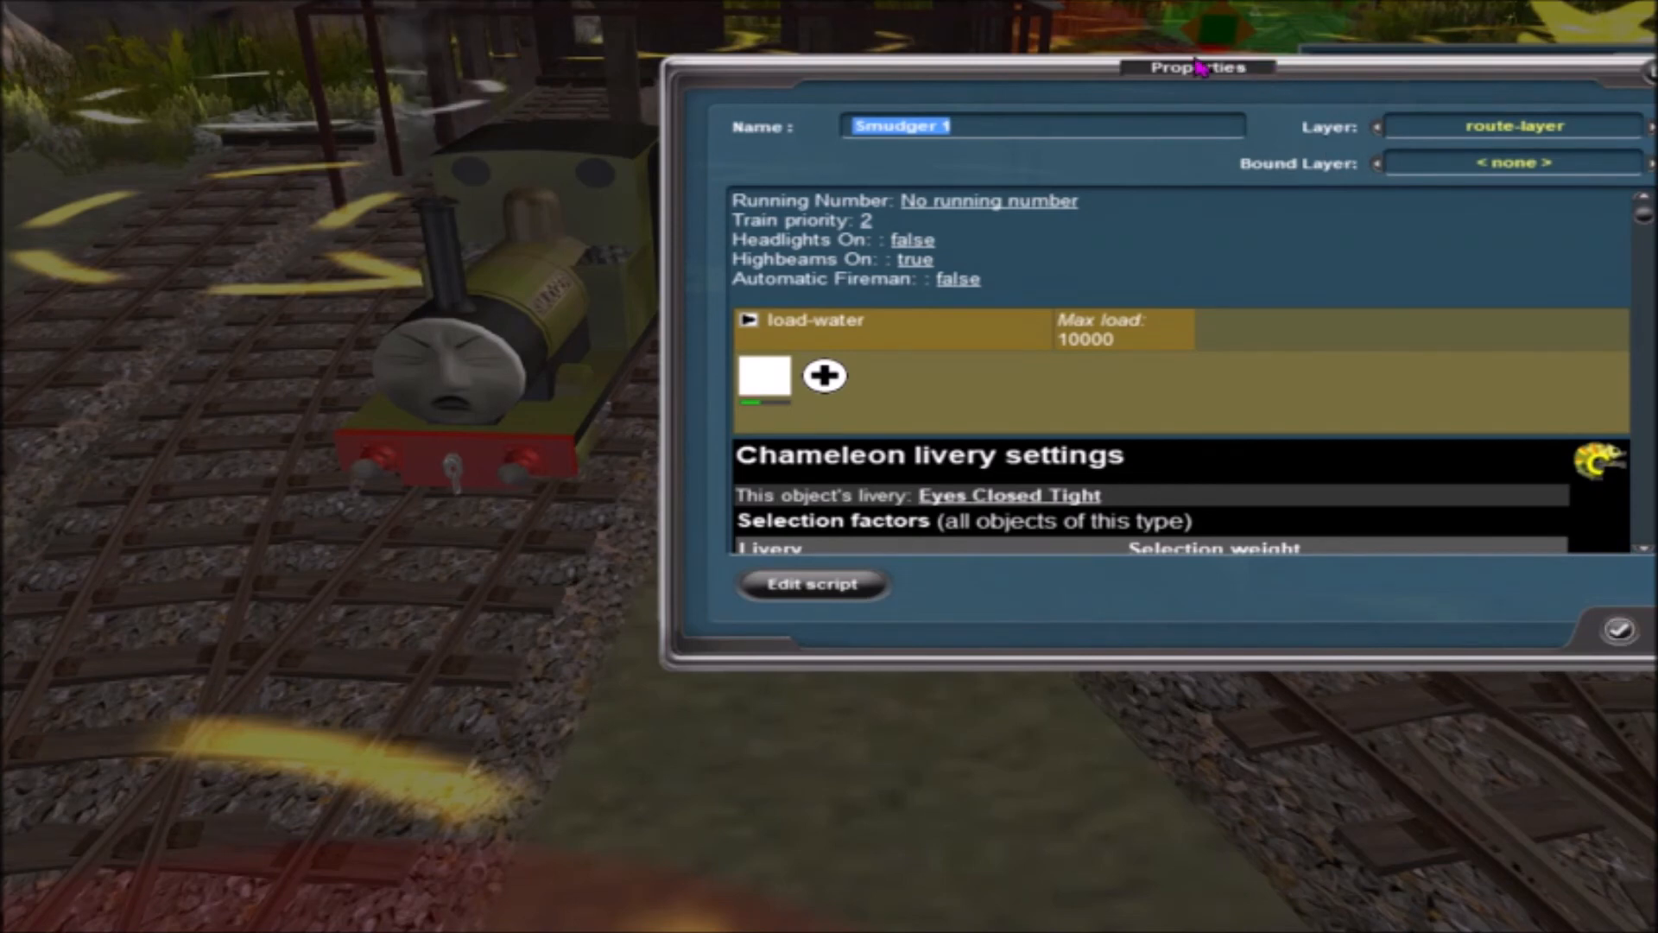
mouse_move(751, 50)
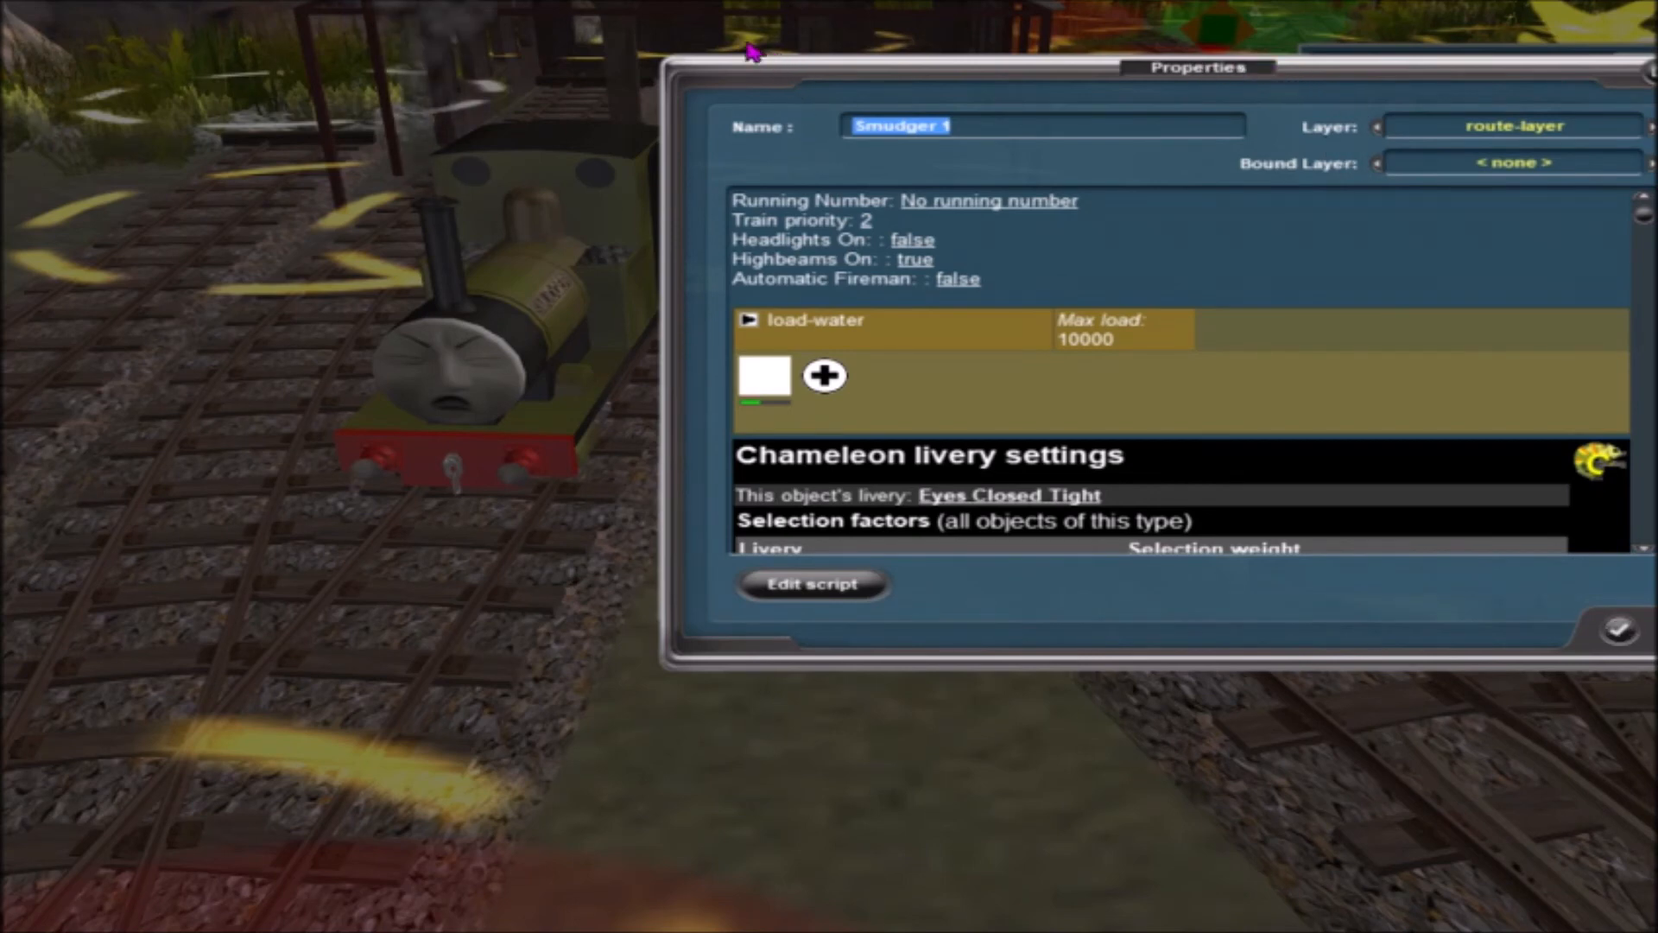
mouse_move(1241, 106)
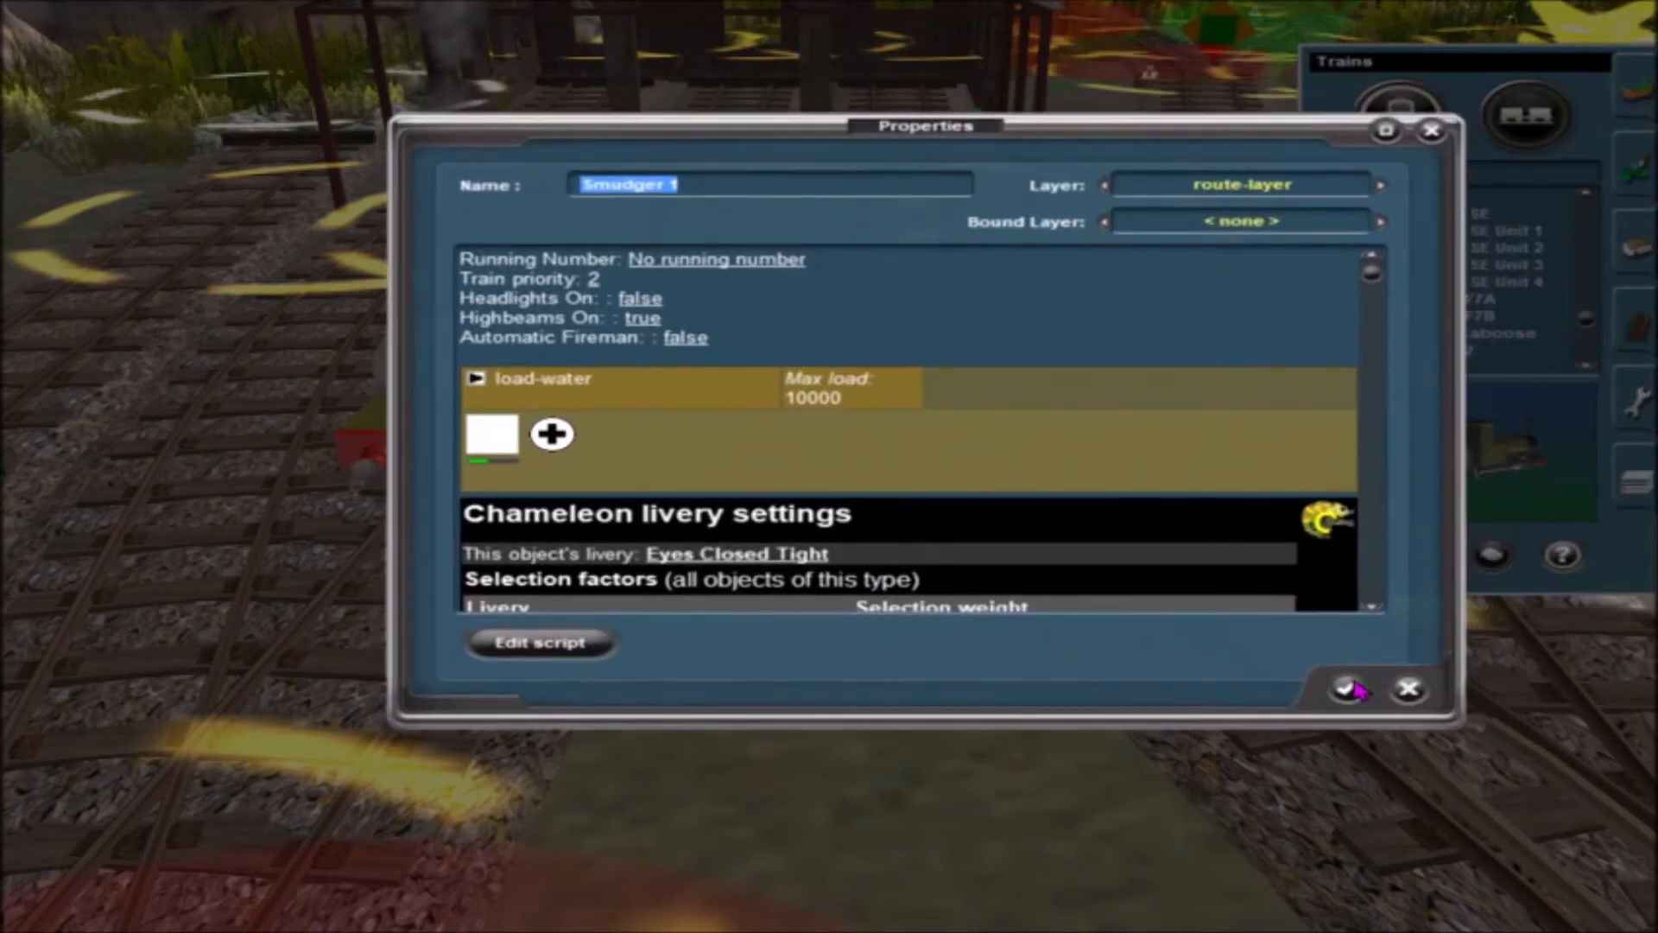
Confirm Smudger's properties, turn Rheneas forward, delete both engines, and exit Surveyor
click(1354, 689)
text(rhe)
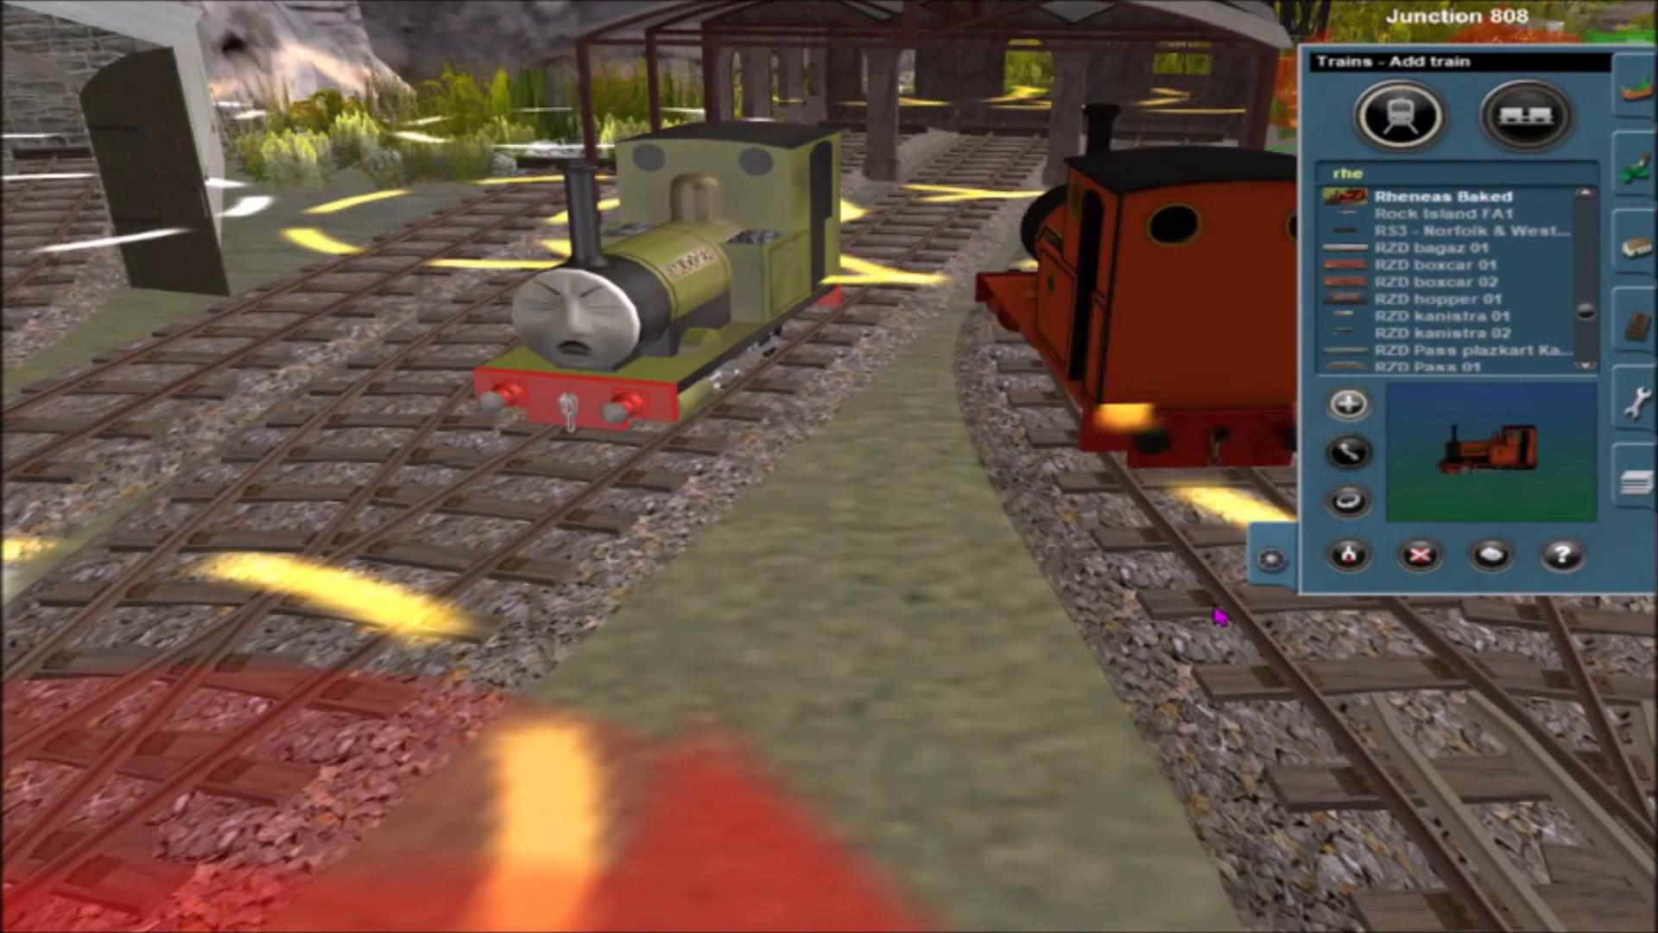
click(1347, 453)
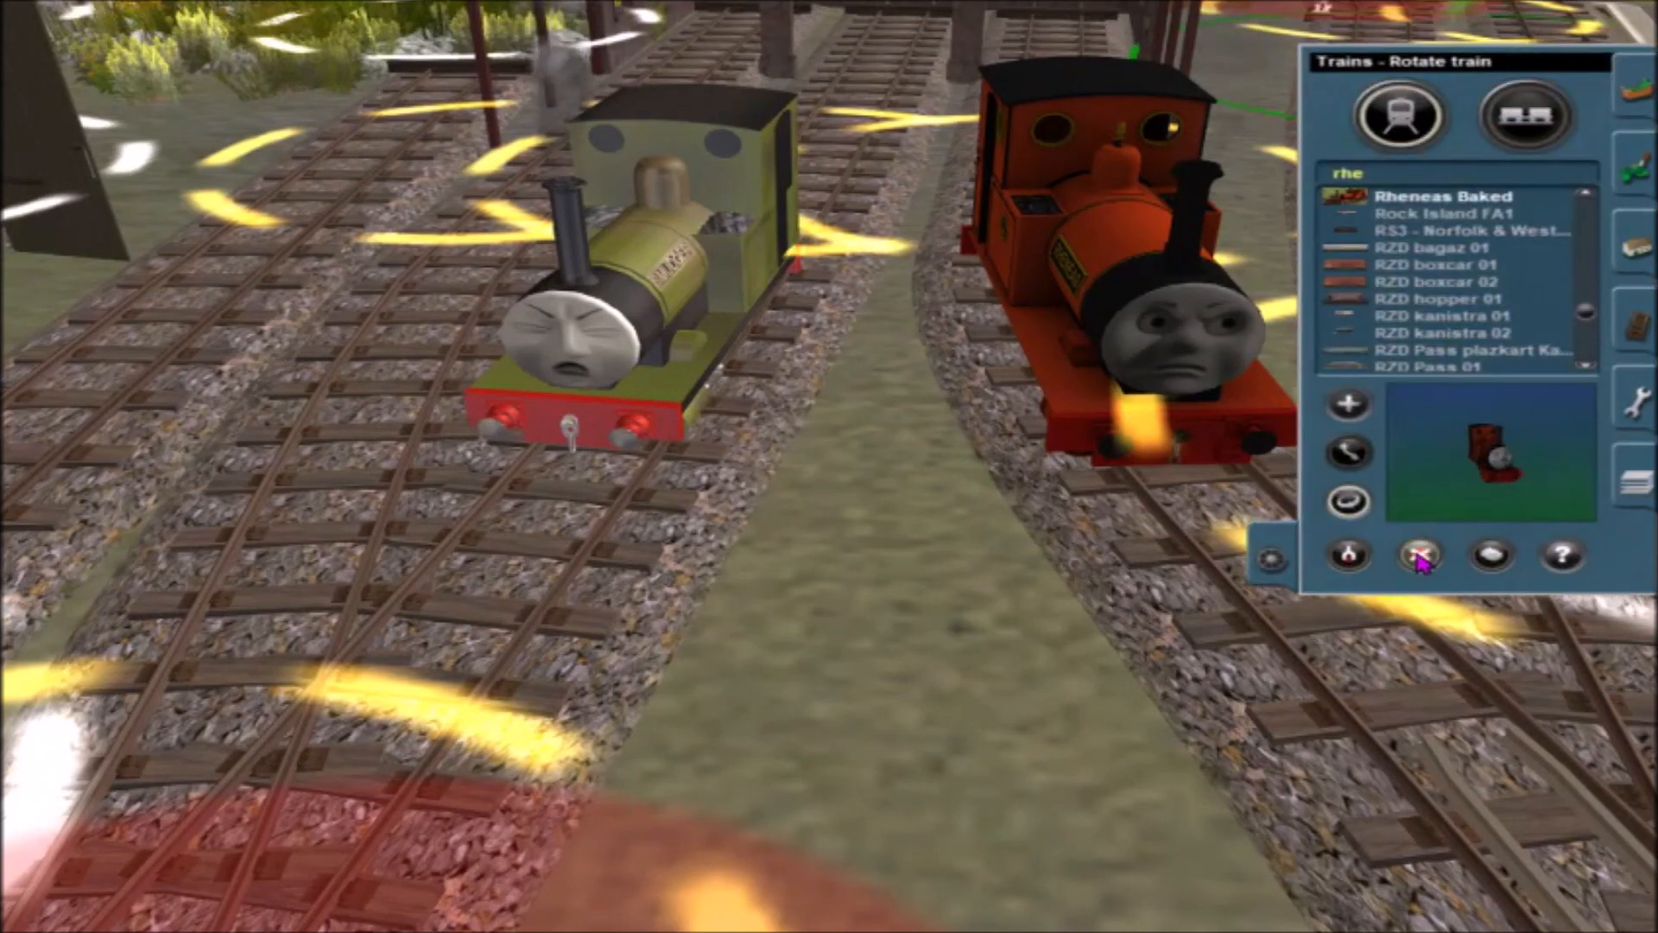
click(1417, 556)
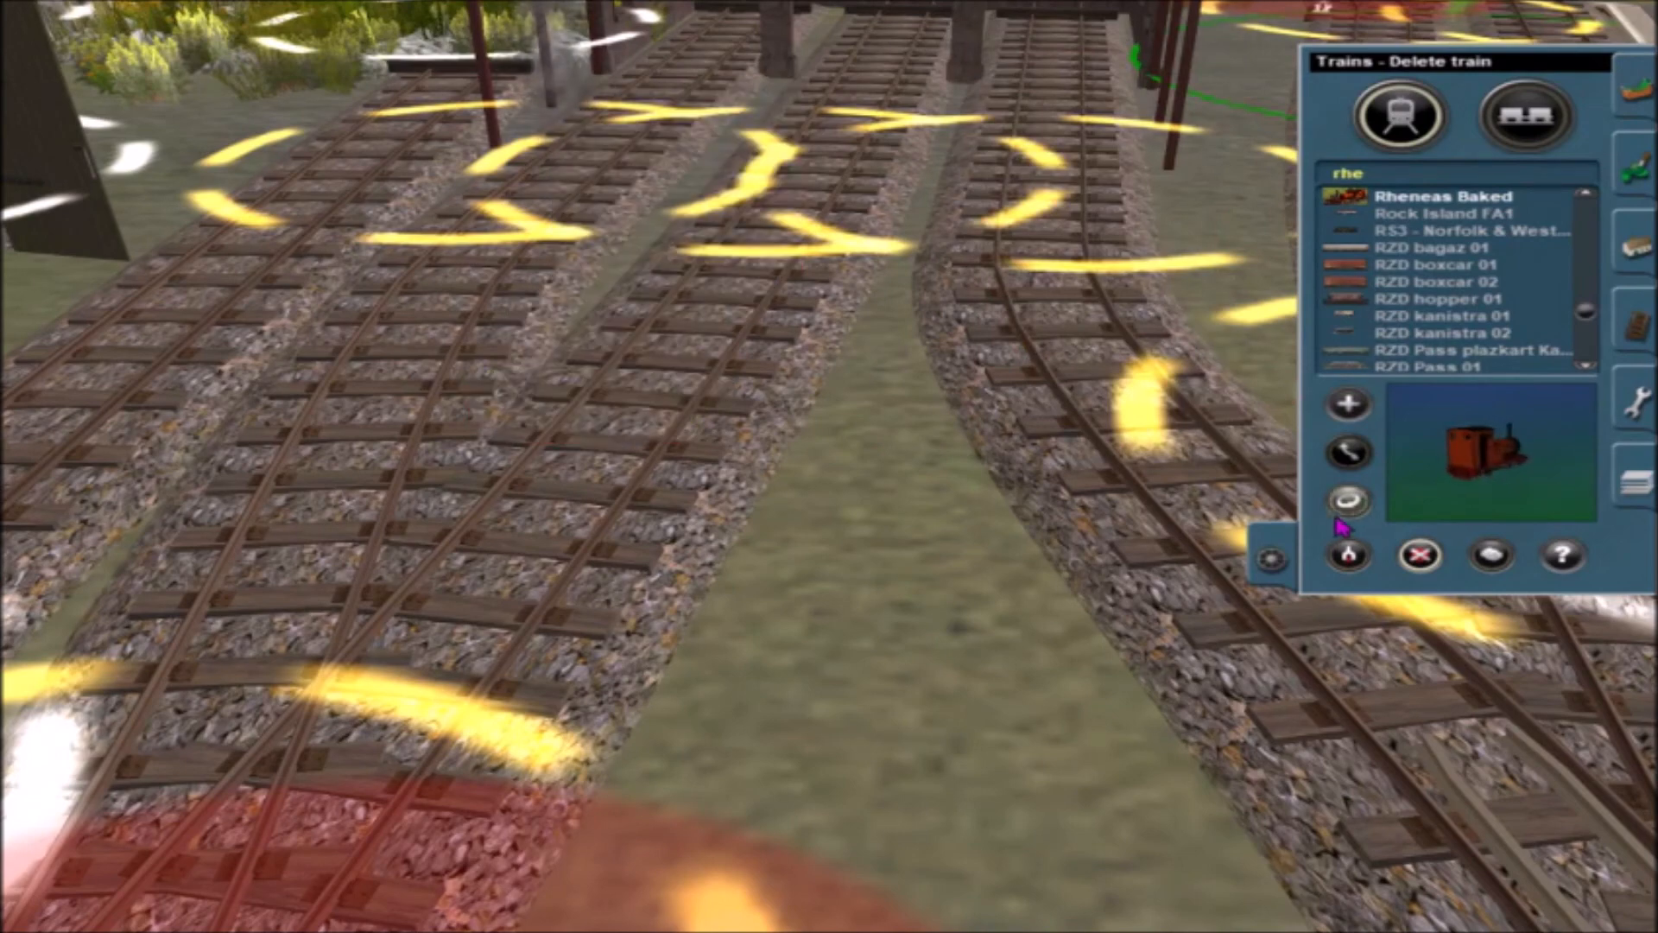
click(110, 18)
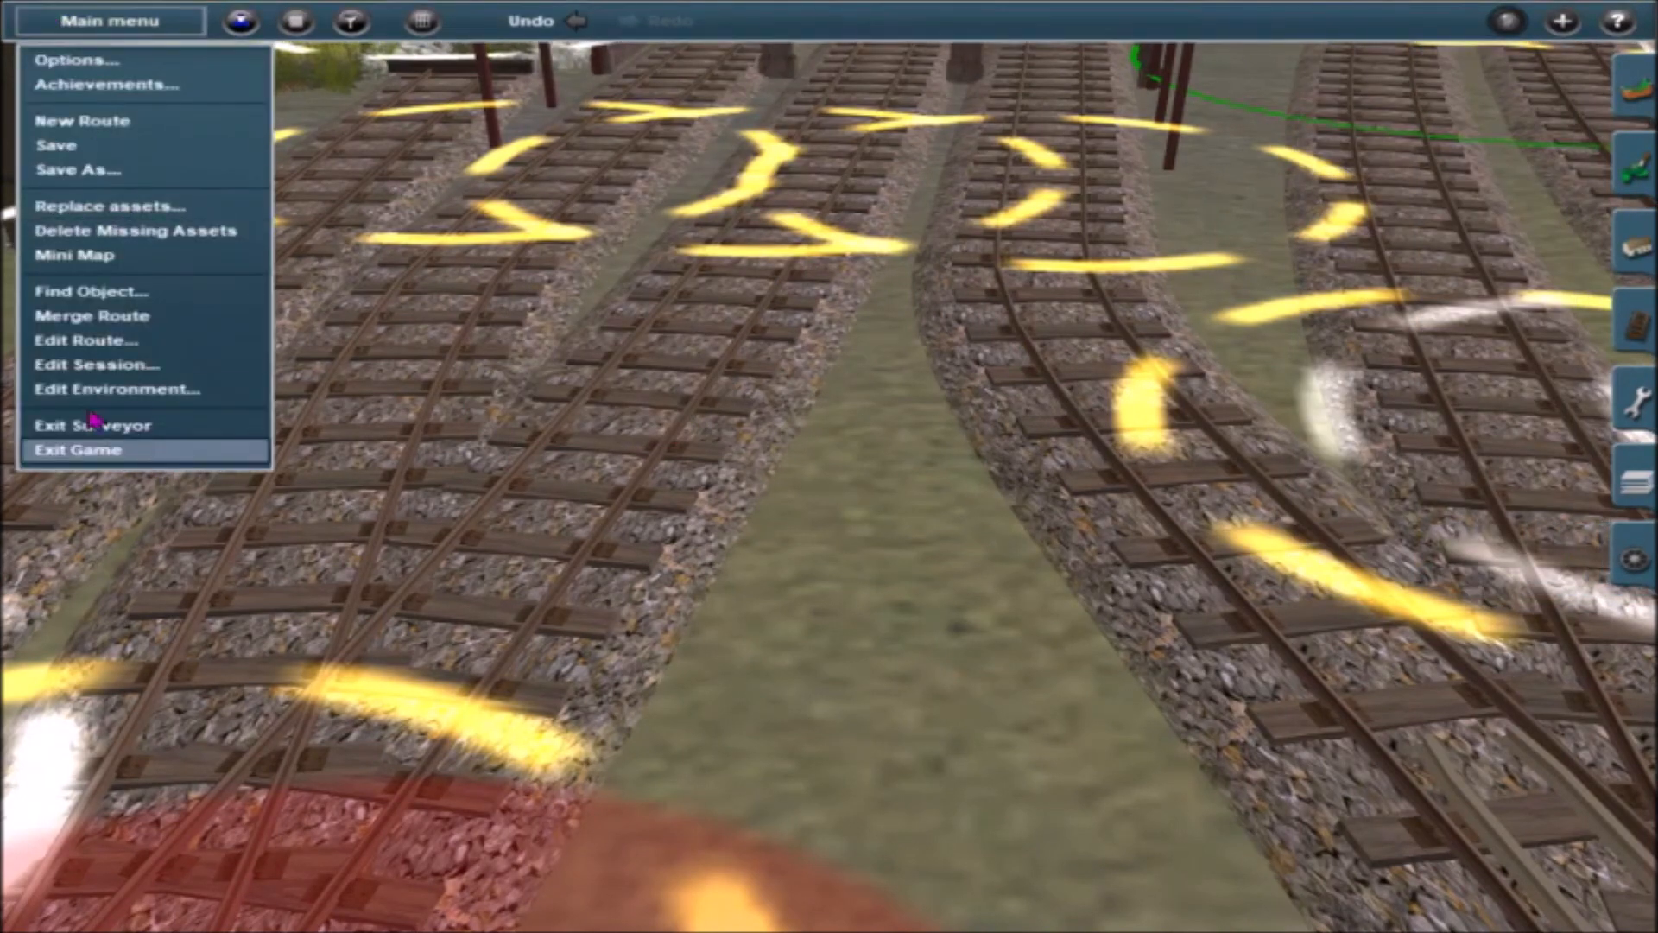
click(91, 425)
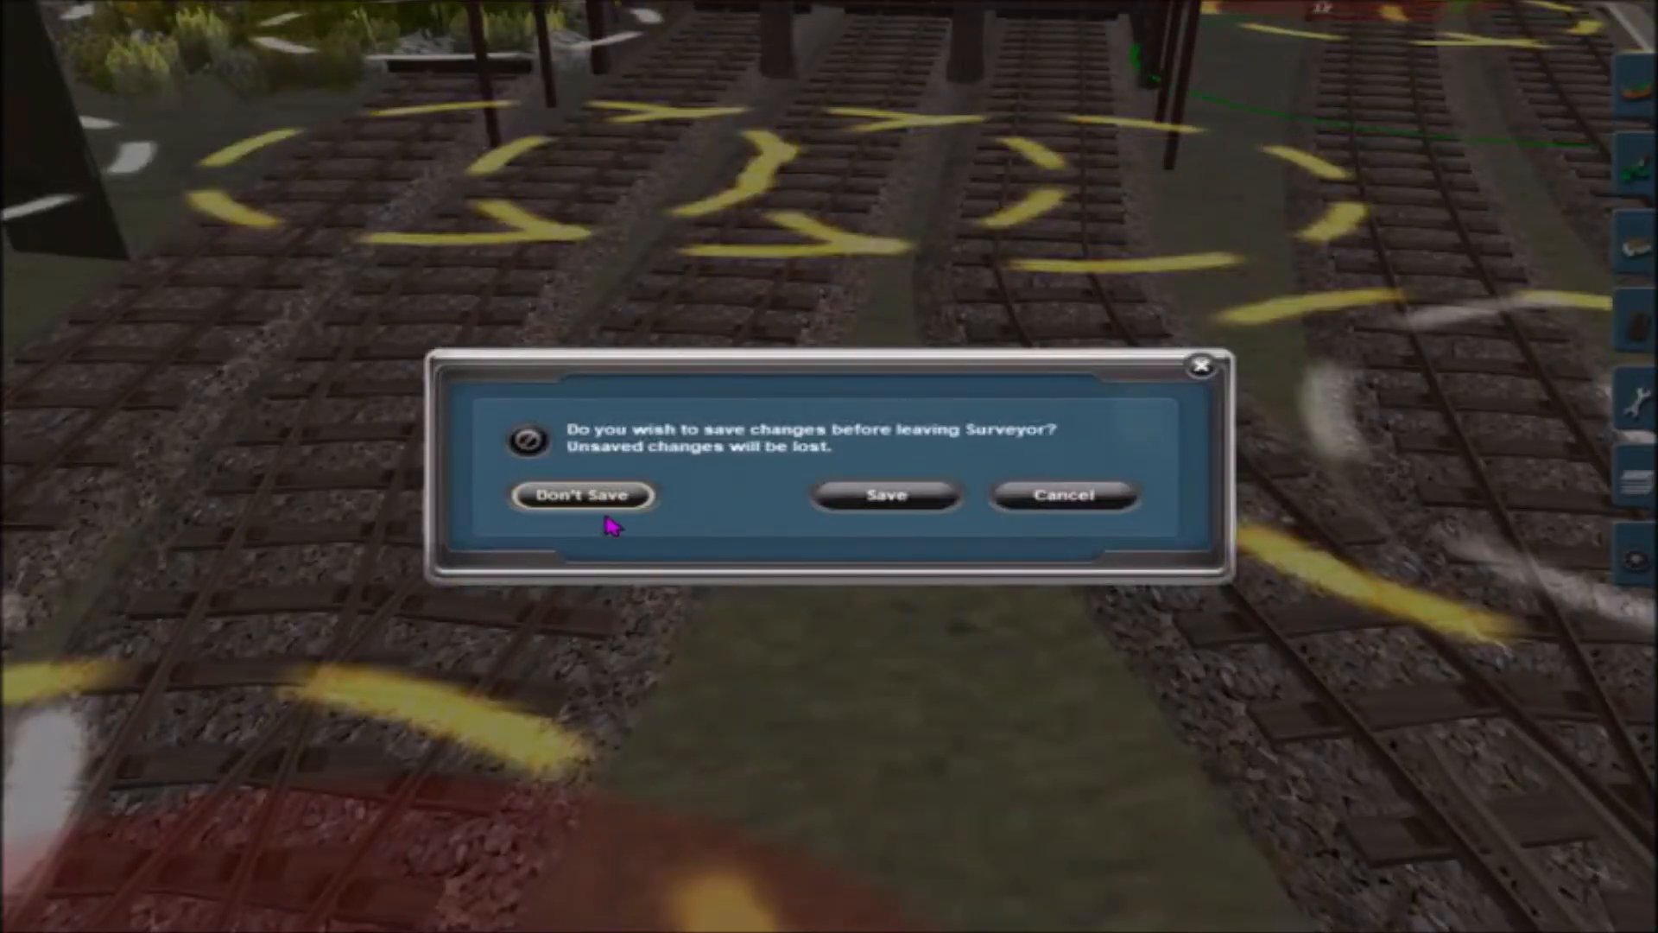